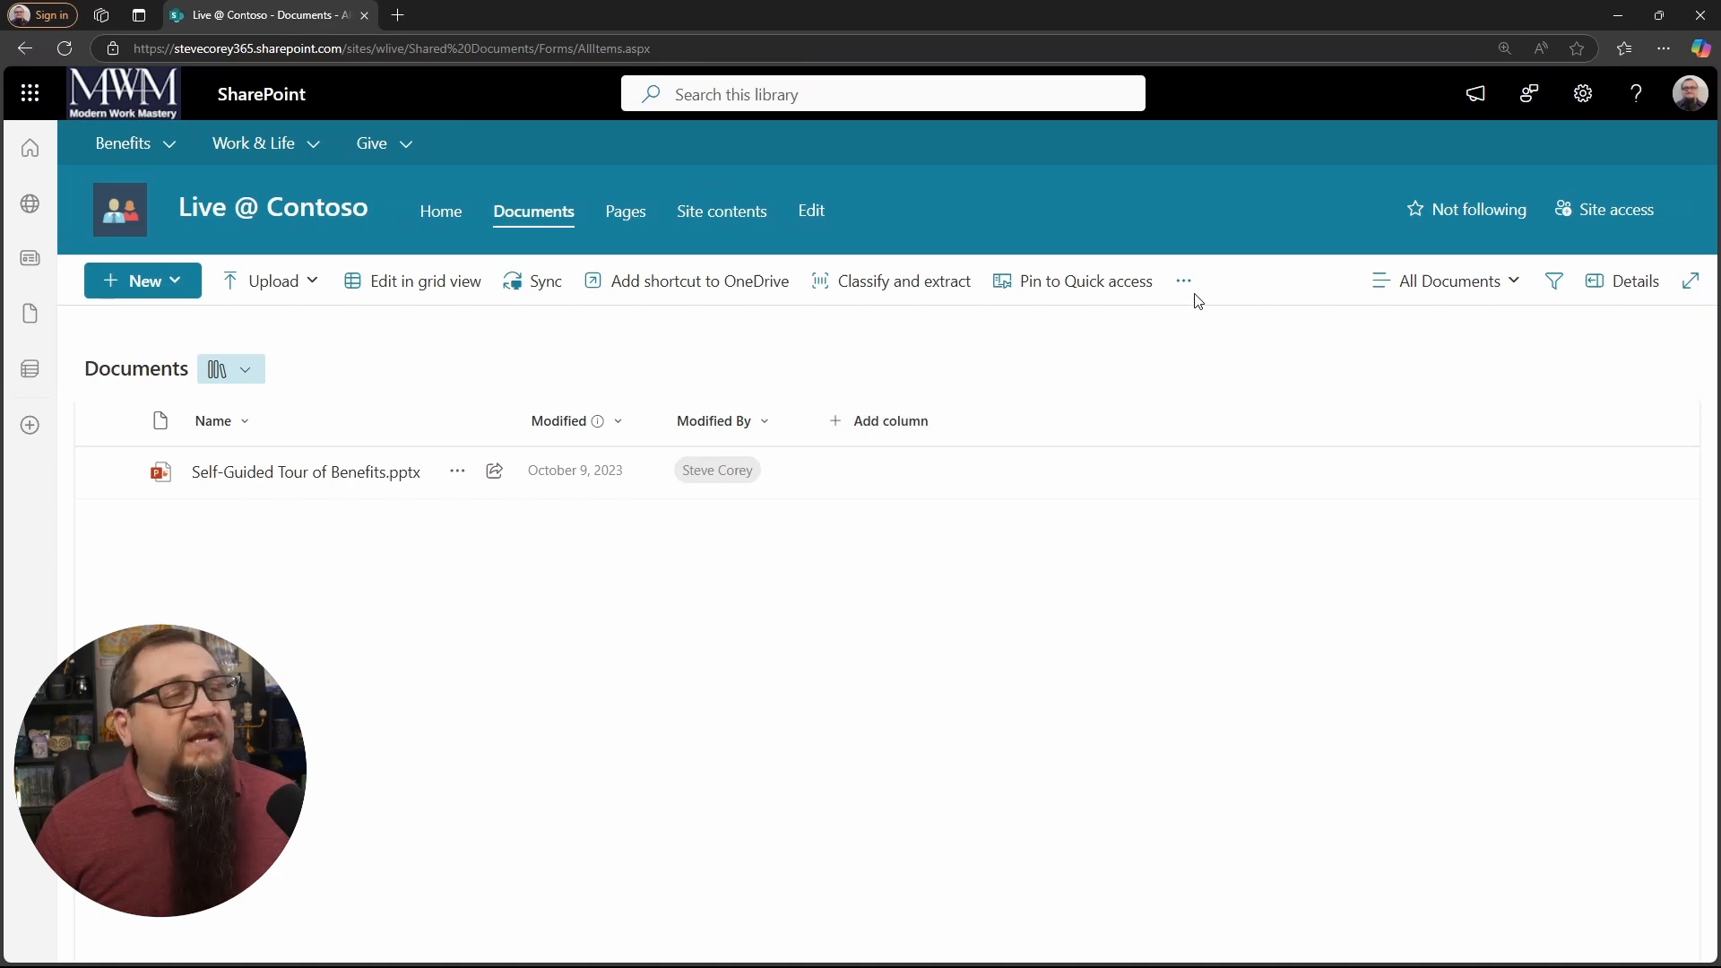
Reveal the Documents library's extra actions from the command bar overflow menu.
left_click(1183, 280)
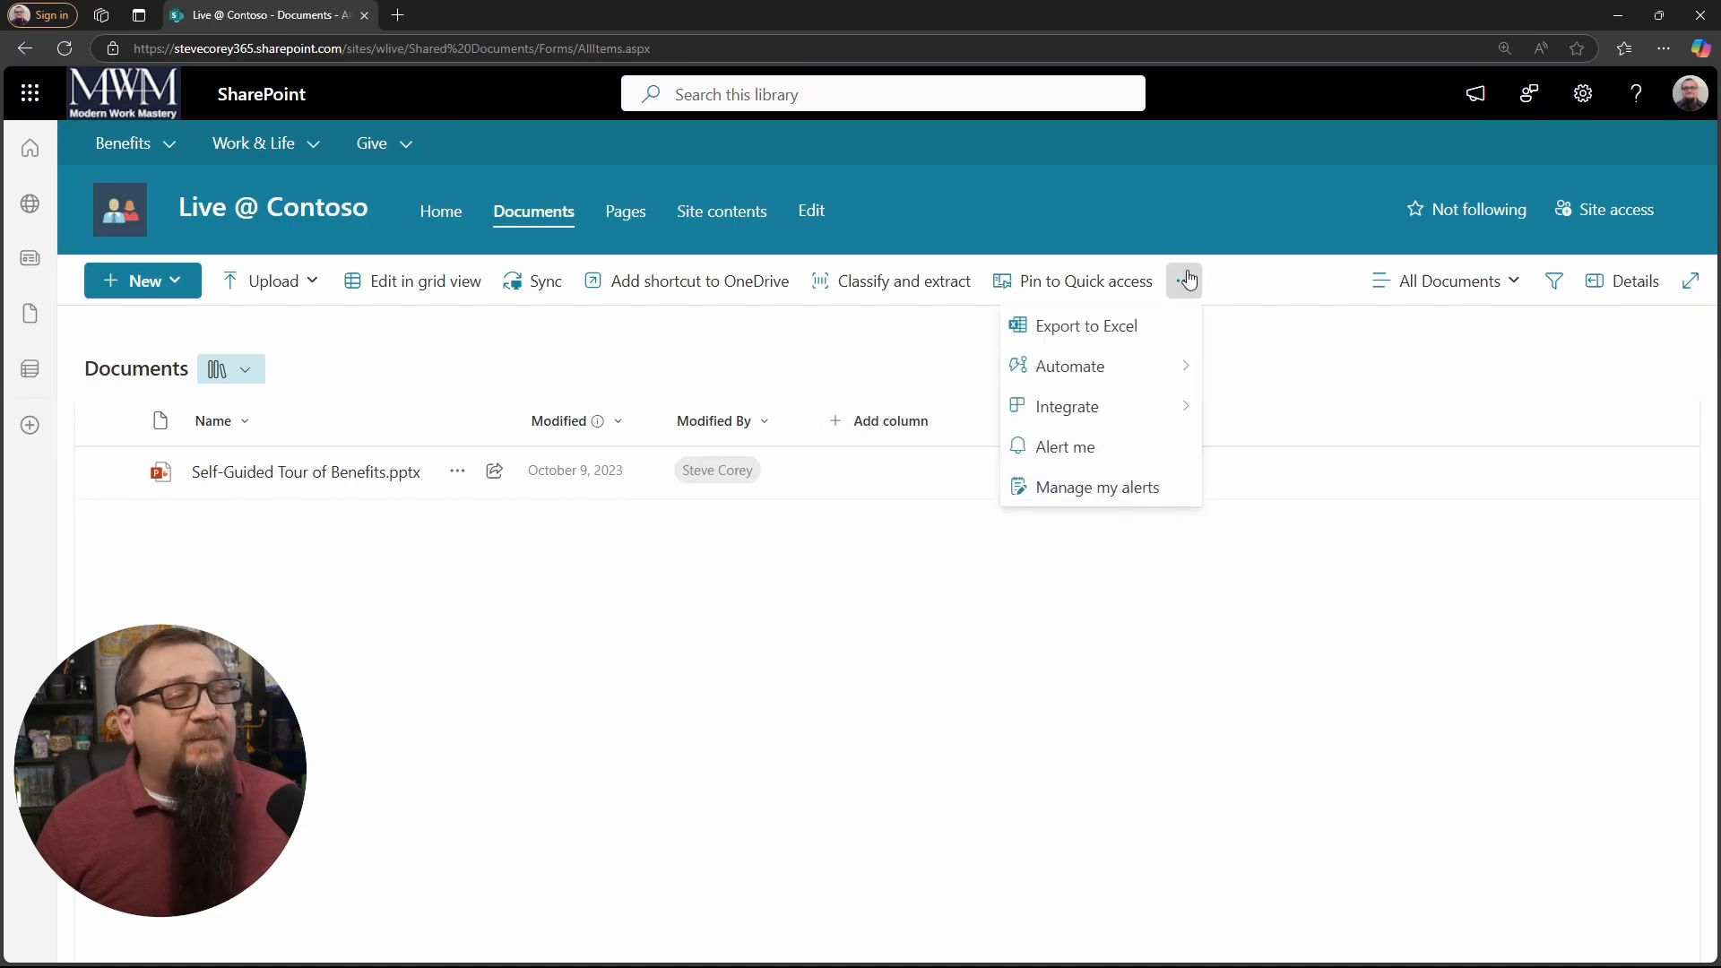
mouse_move(1070, 366)
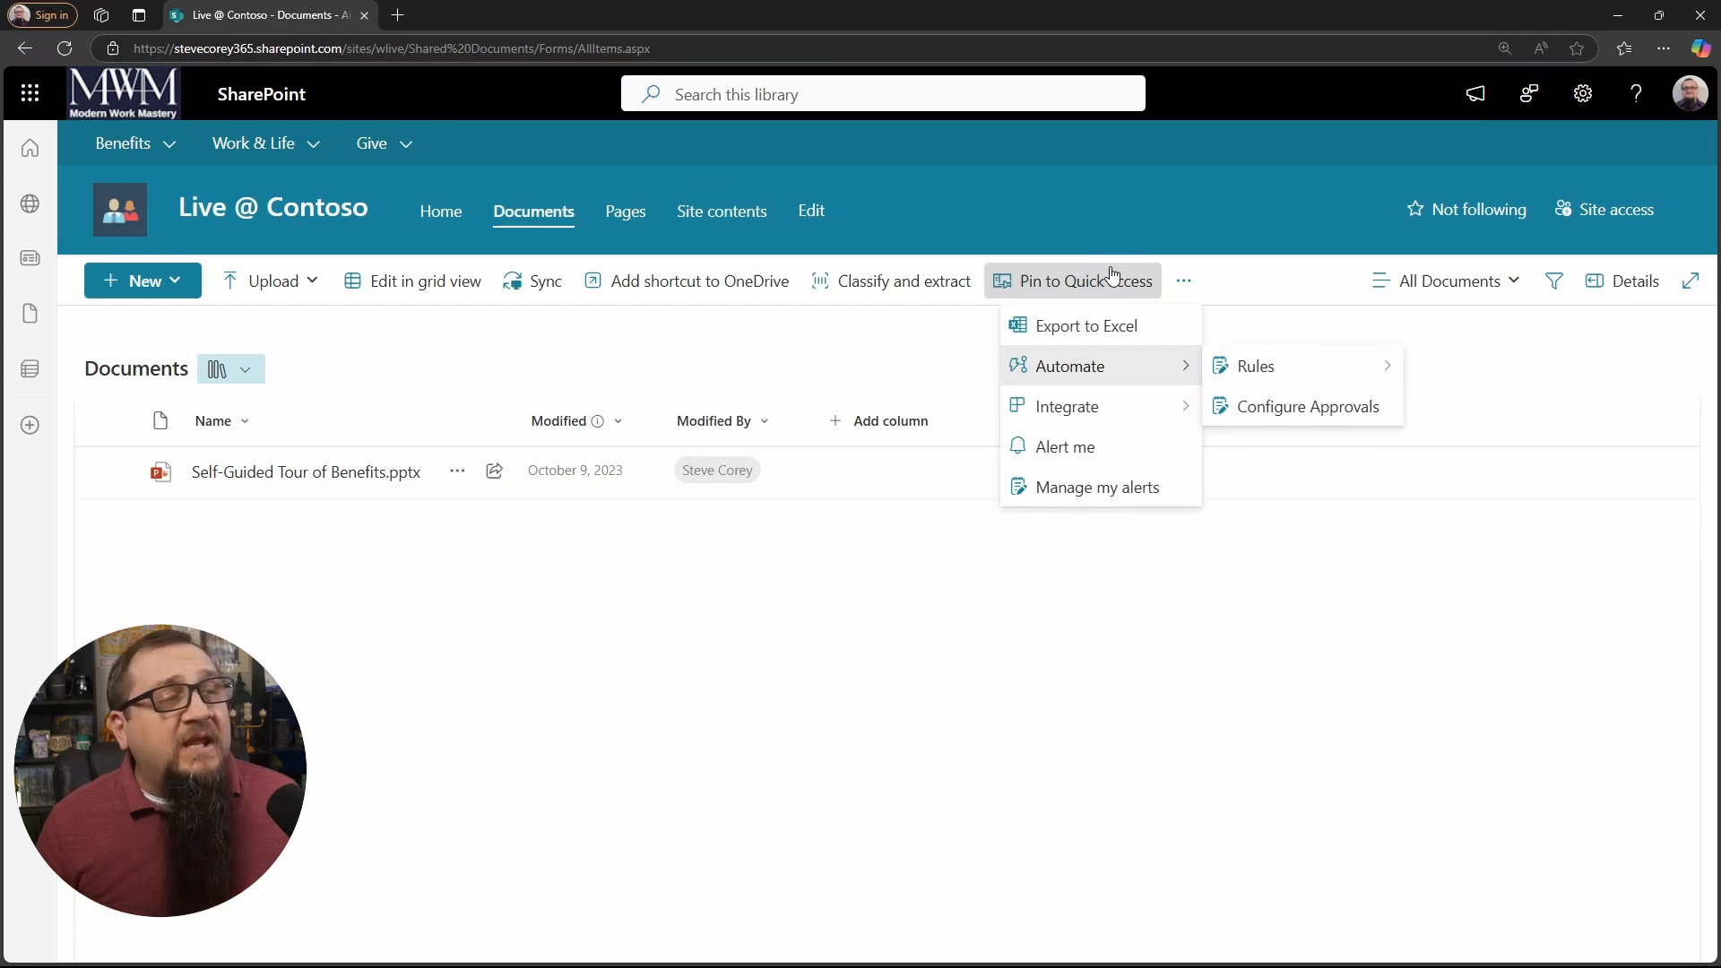
mouse_move(1139, 392)
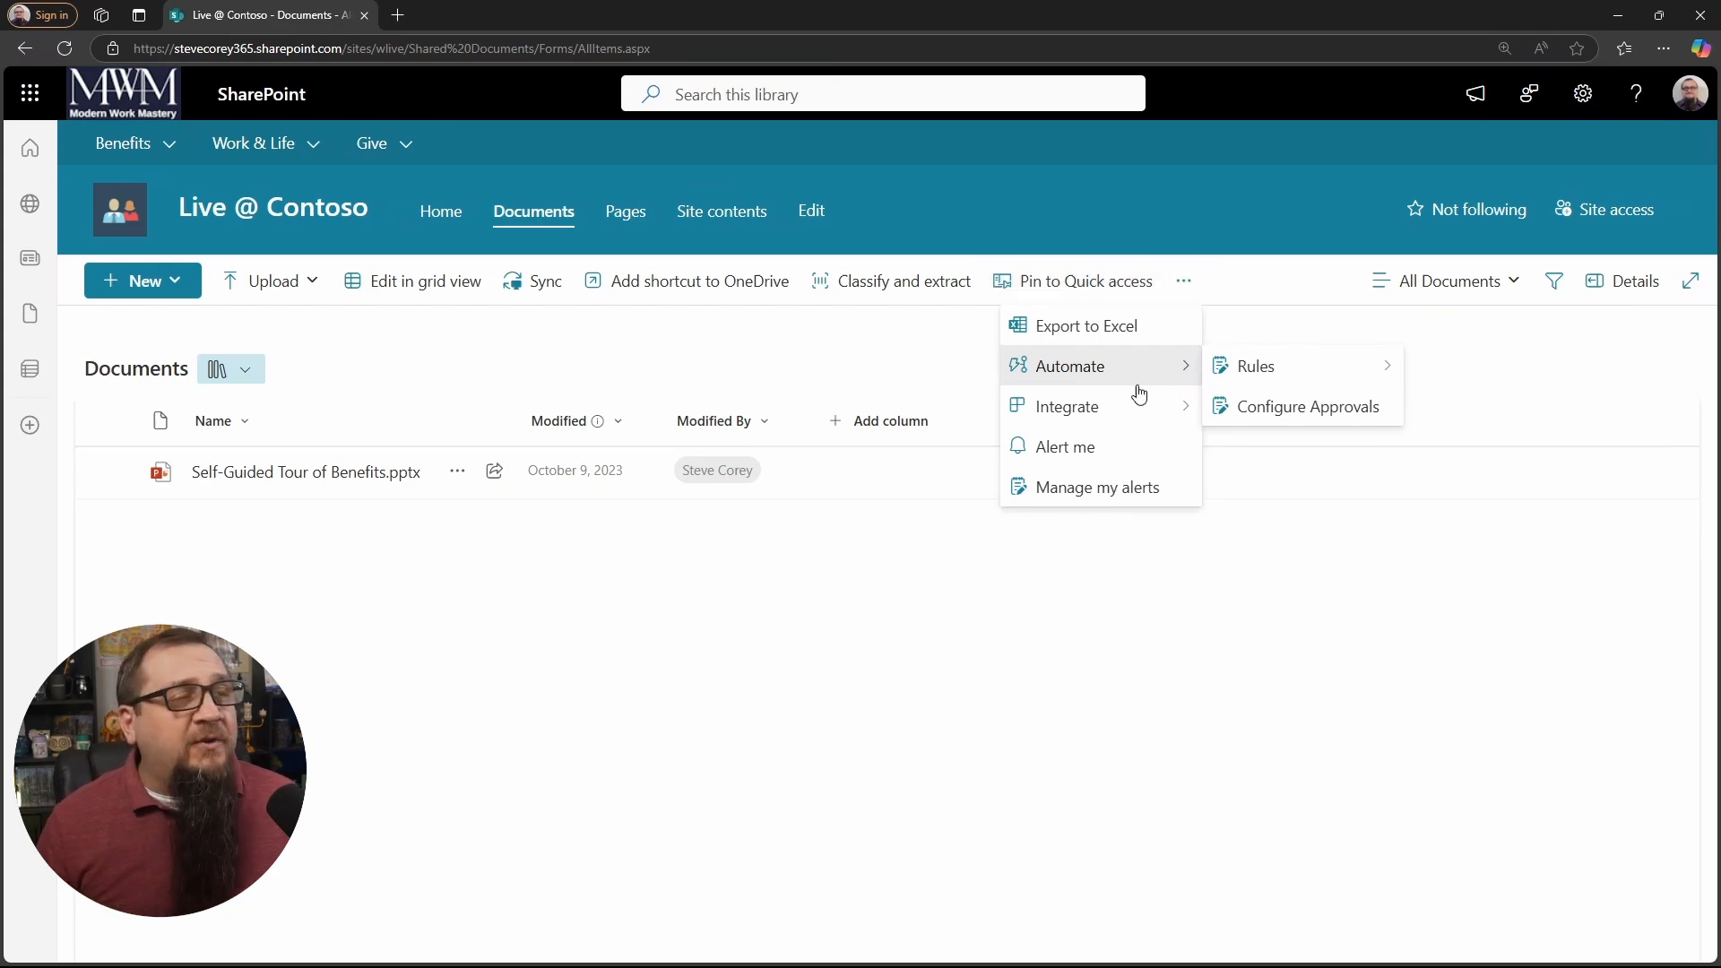
mouse_move(1300, 406)
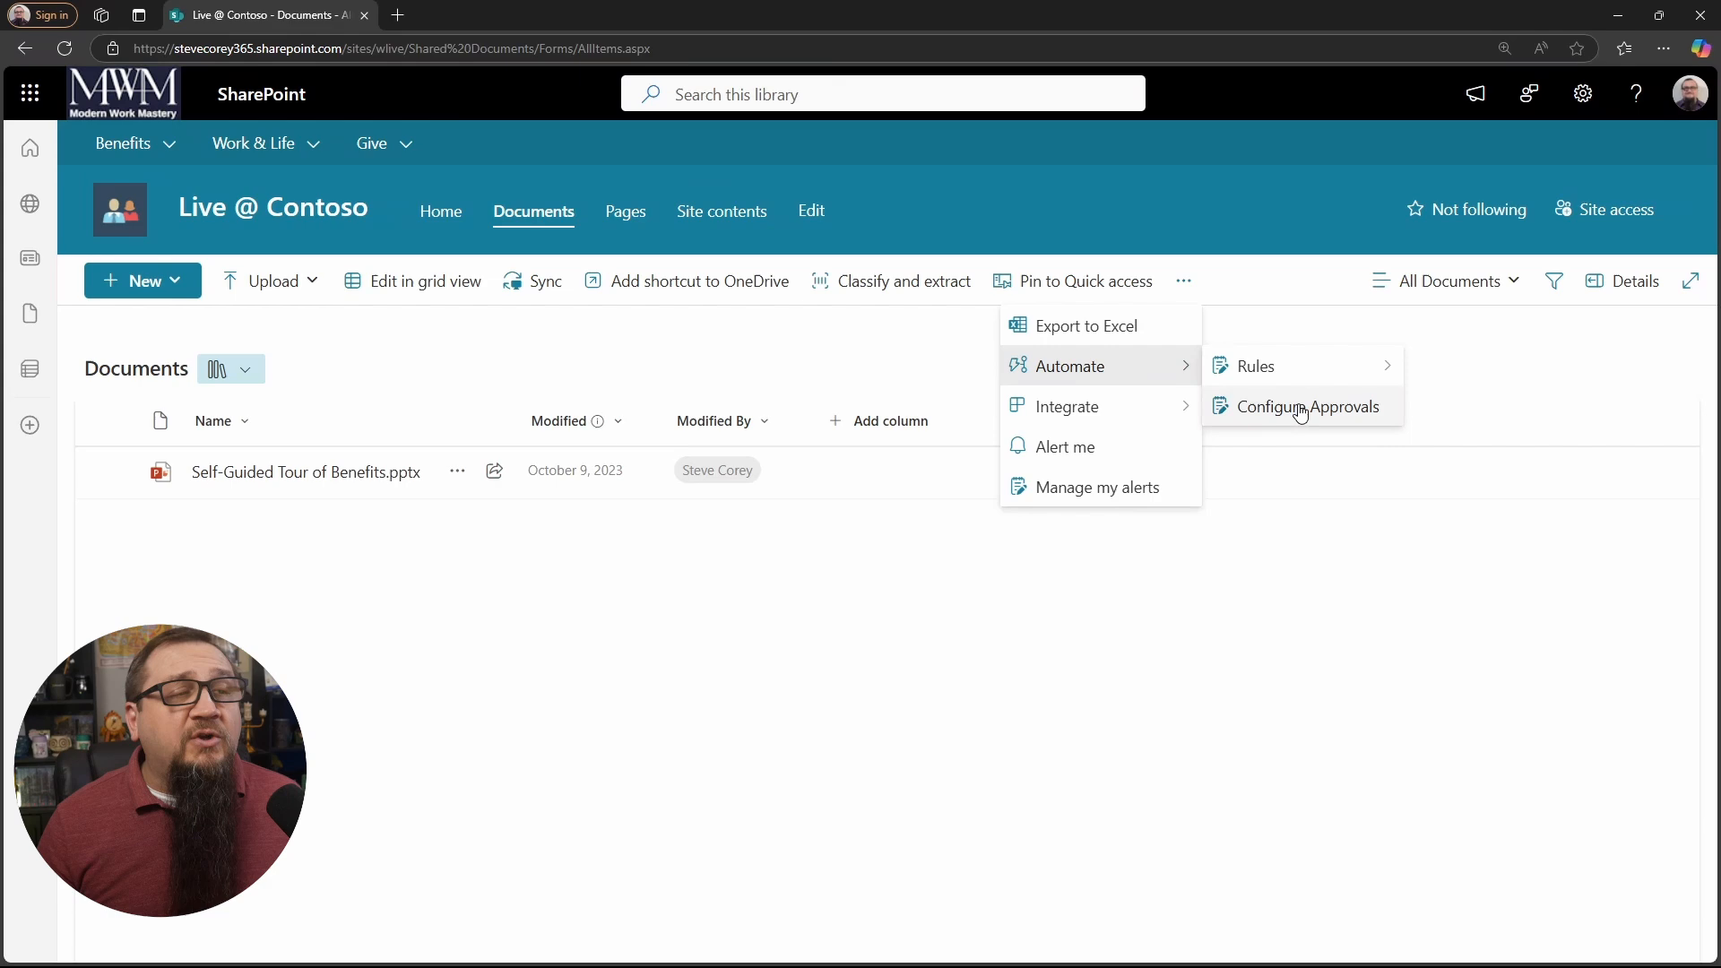
mouse_move(1366, 415)
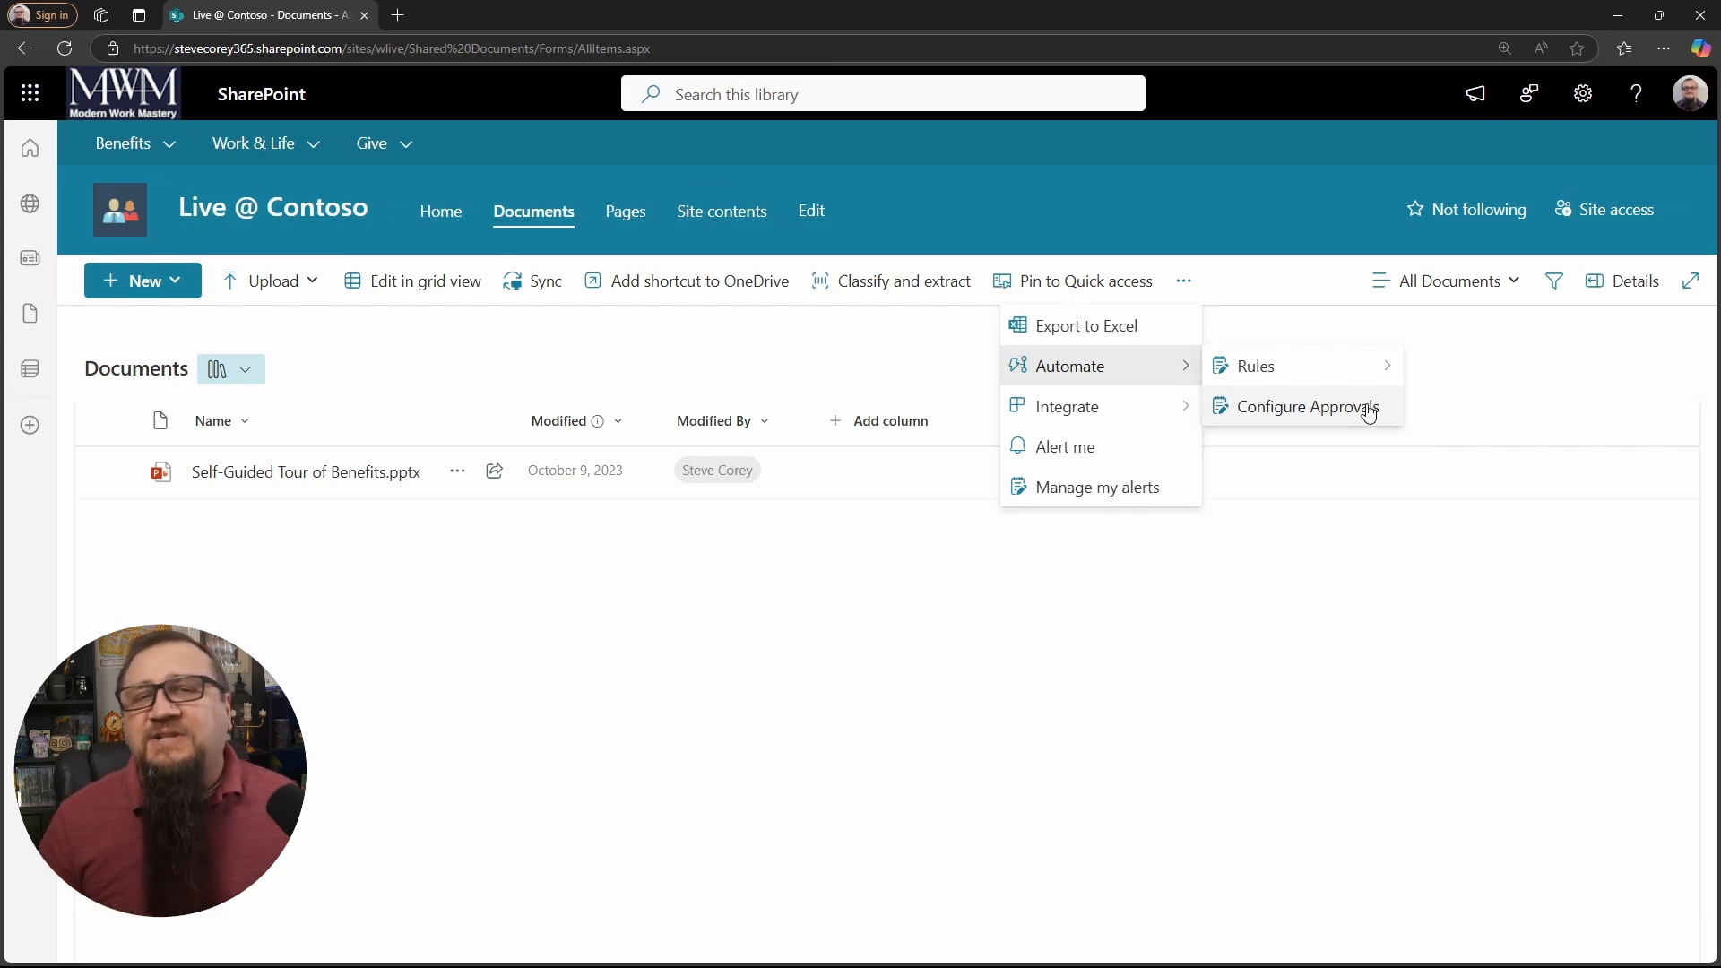
mouse_move(1301, 407)
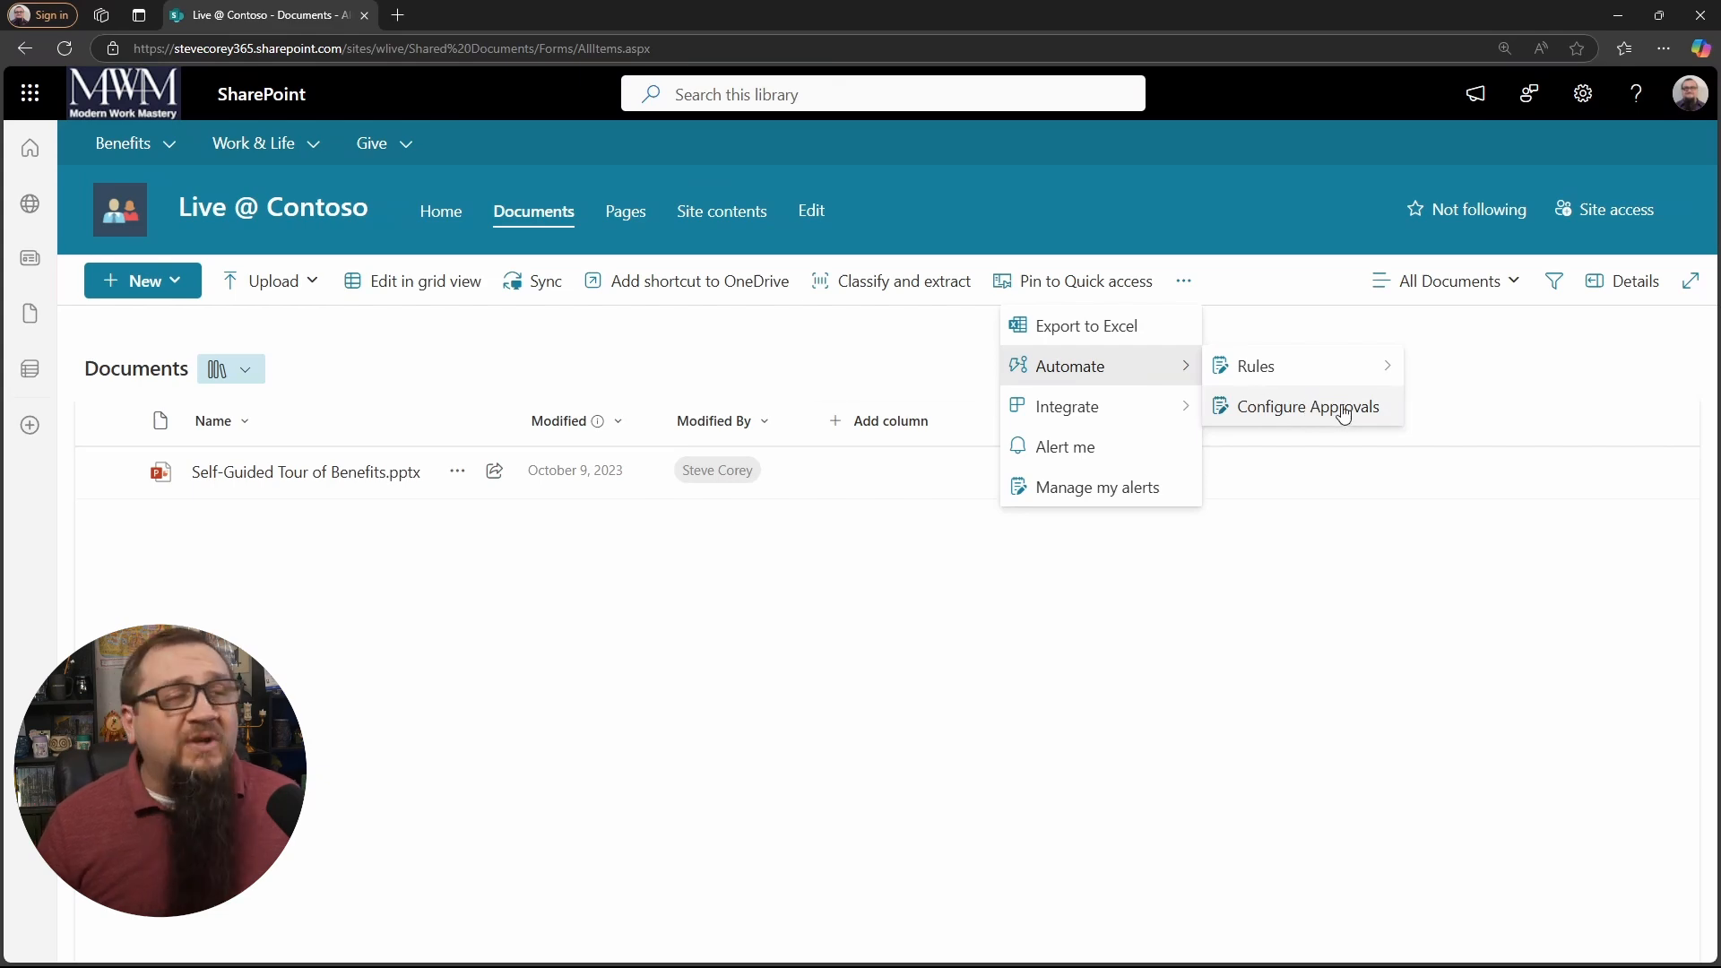
Switch on Enable Approvals in Configure Approvals and apply it to the library.
left_click(1305, 406)
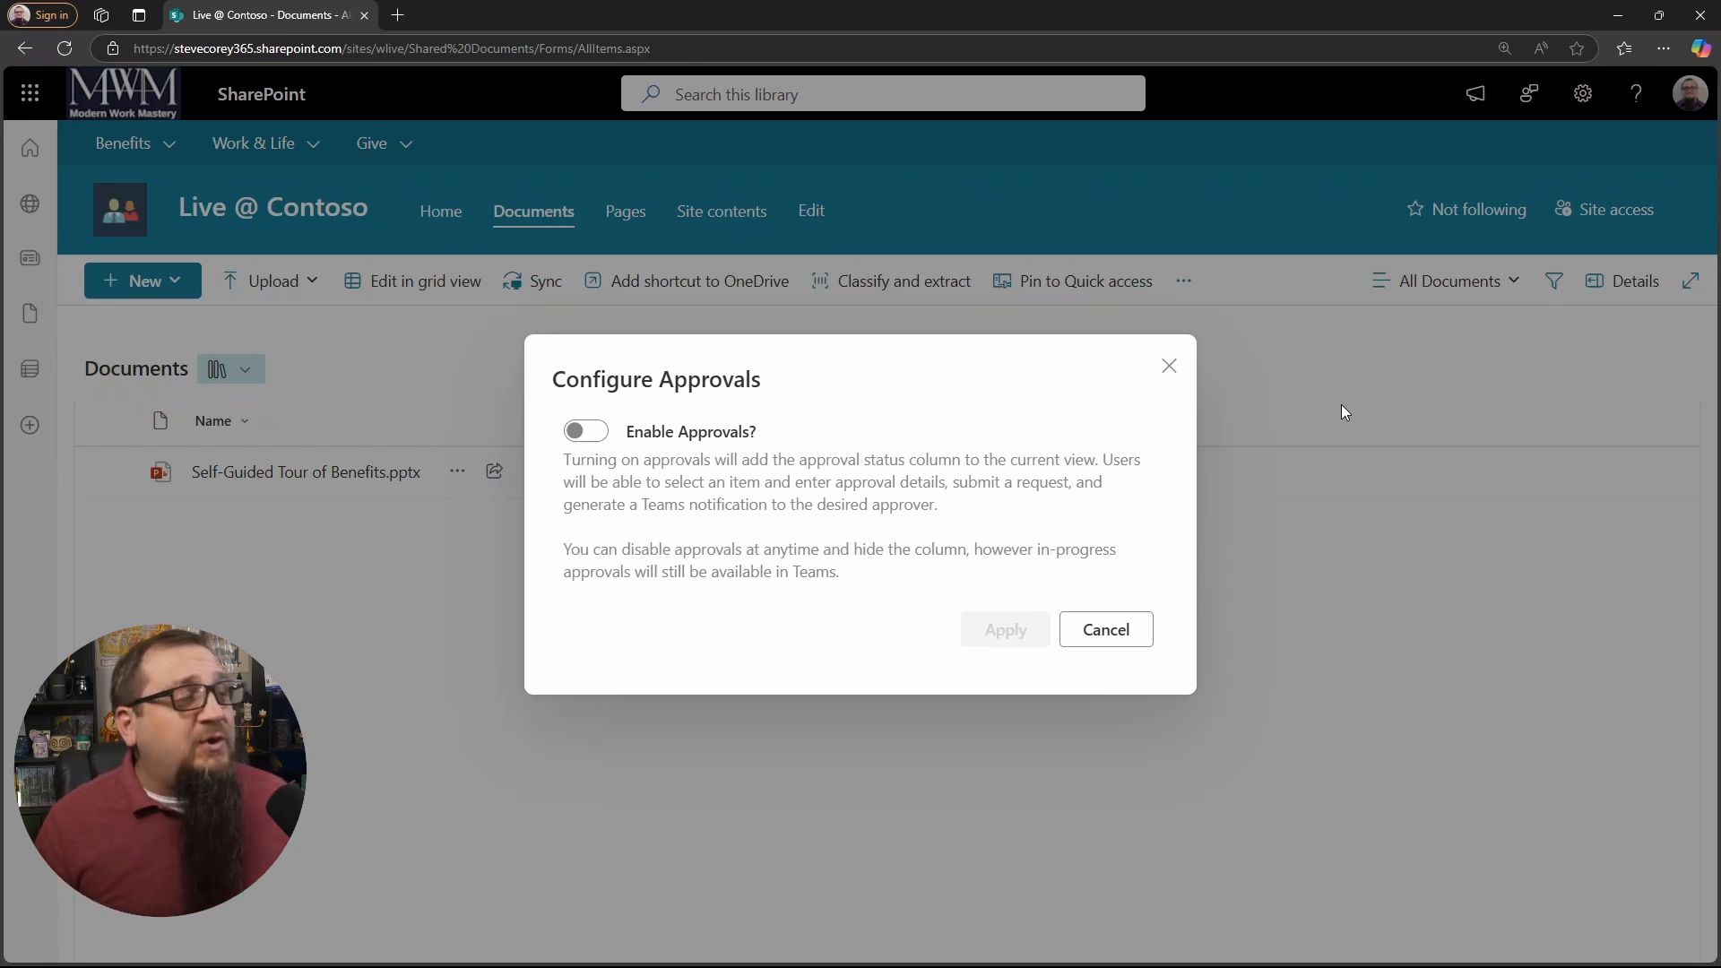
left_click(585, 430)
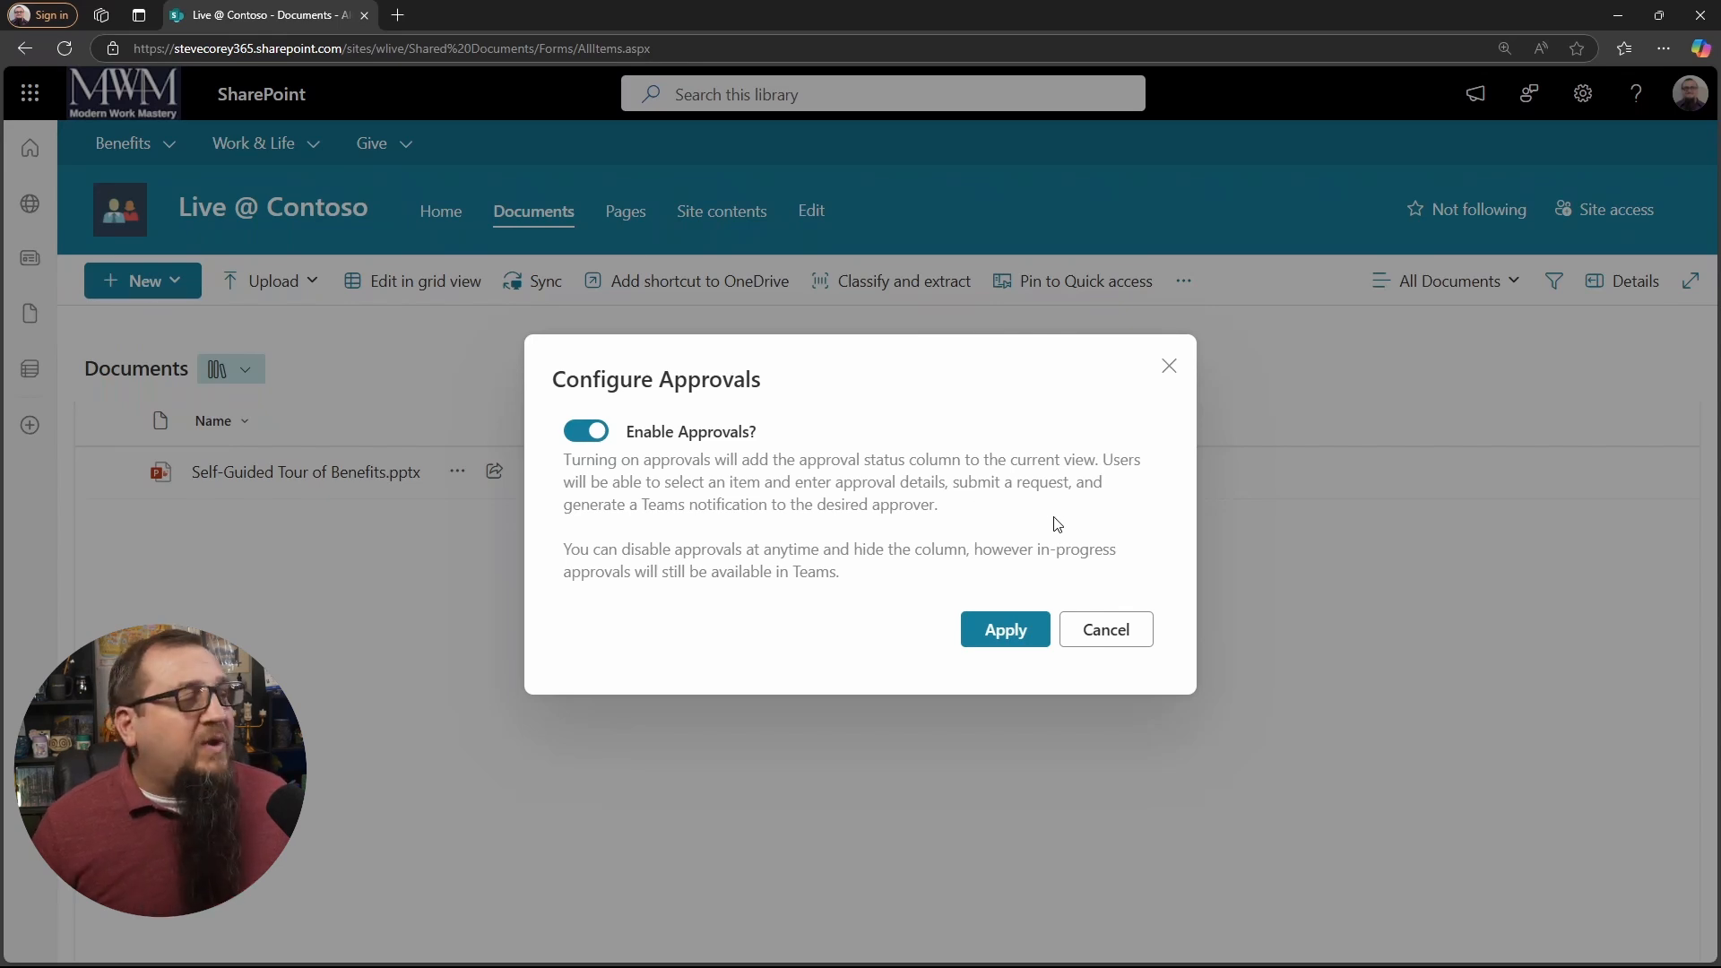
mouse_move(1008, 517)
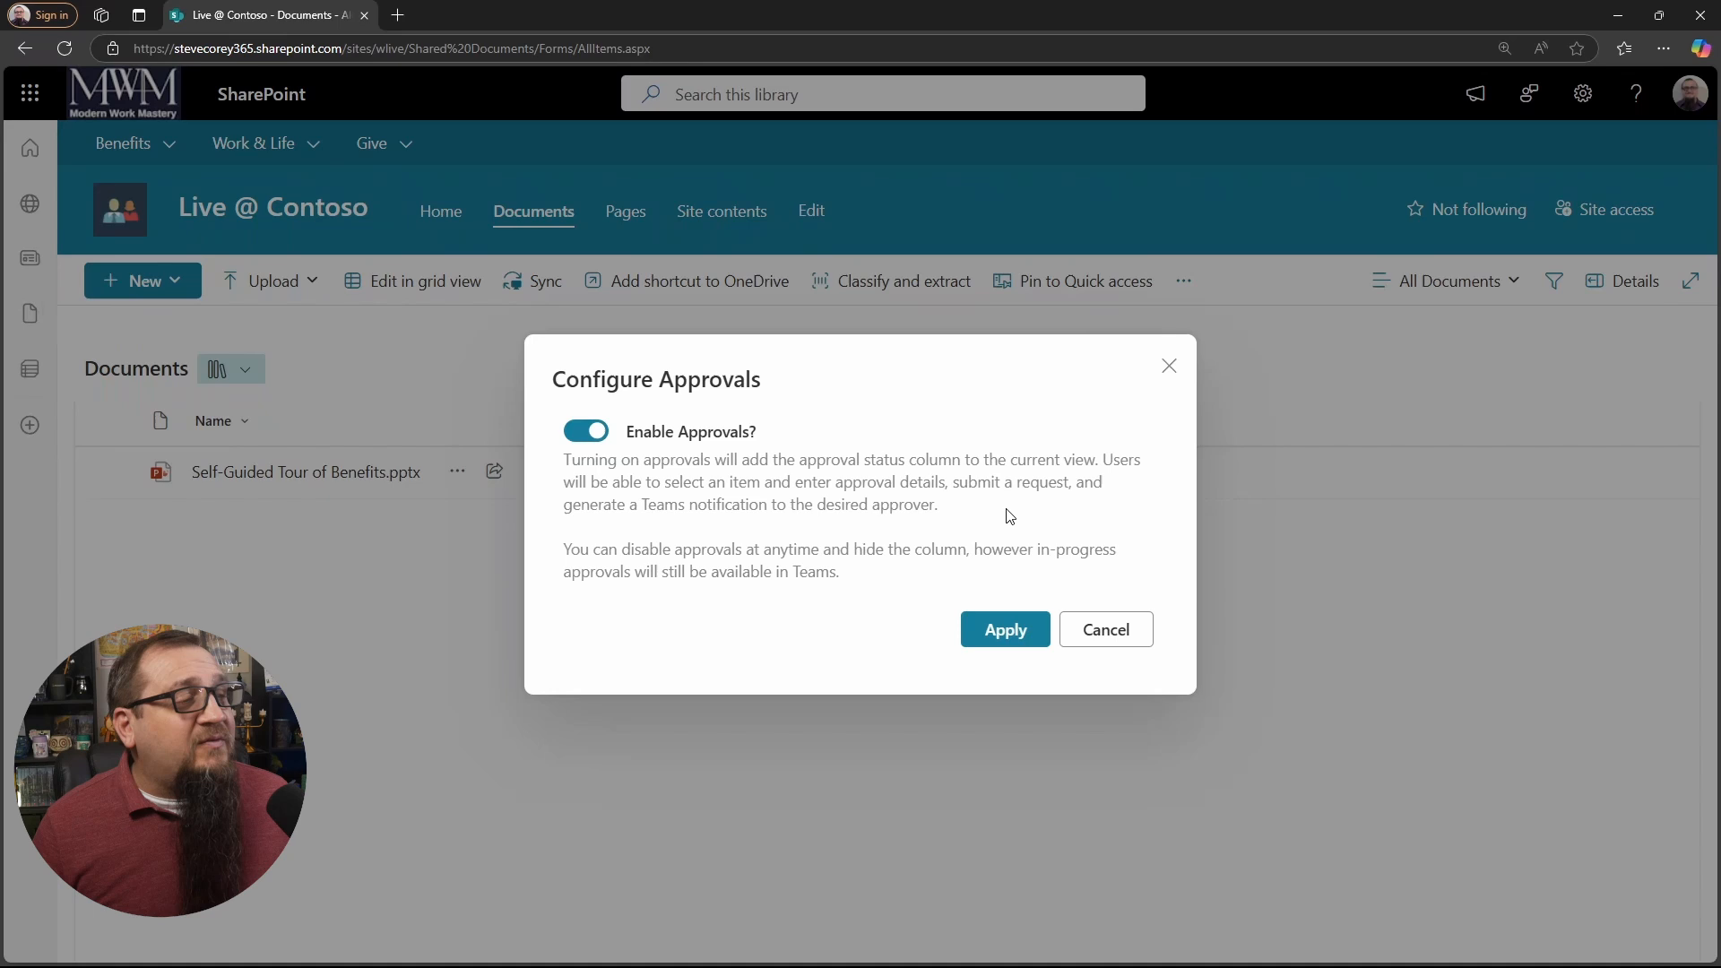
mouse_move(1018, 549)
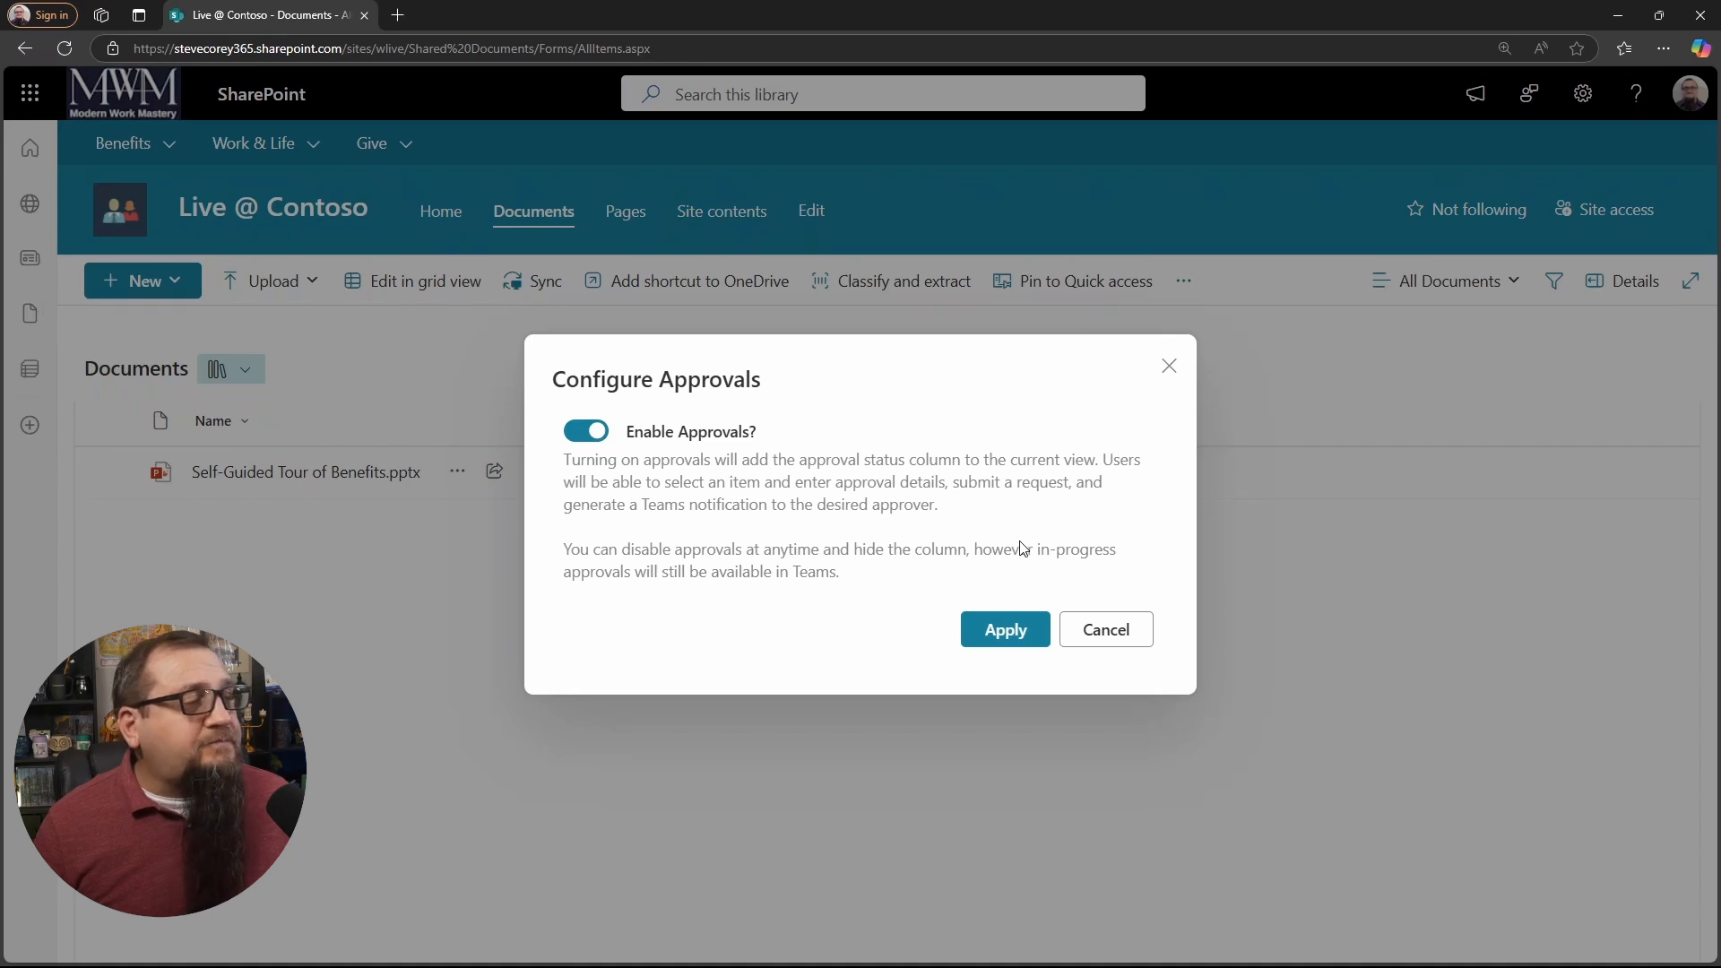
left_click(1003, 629)
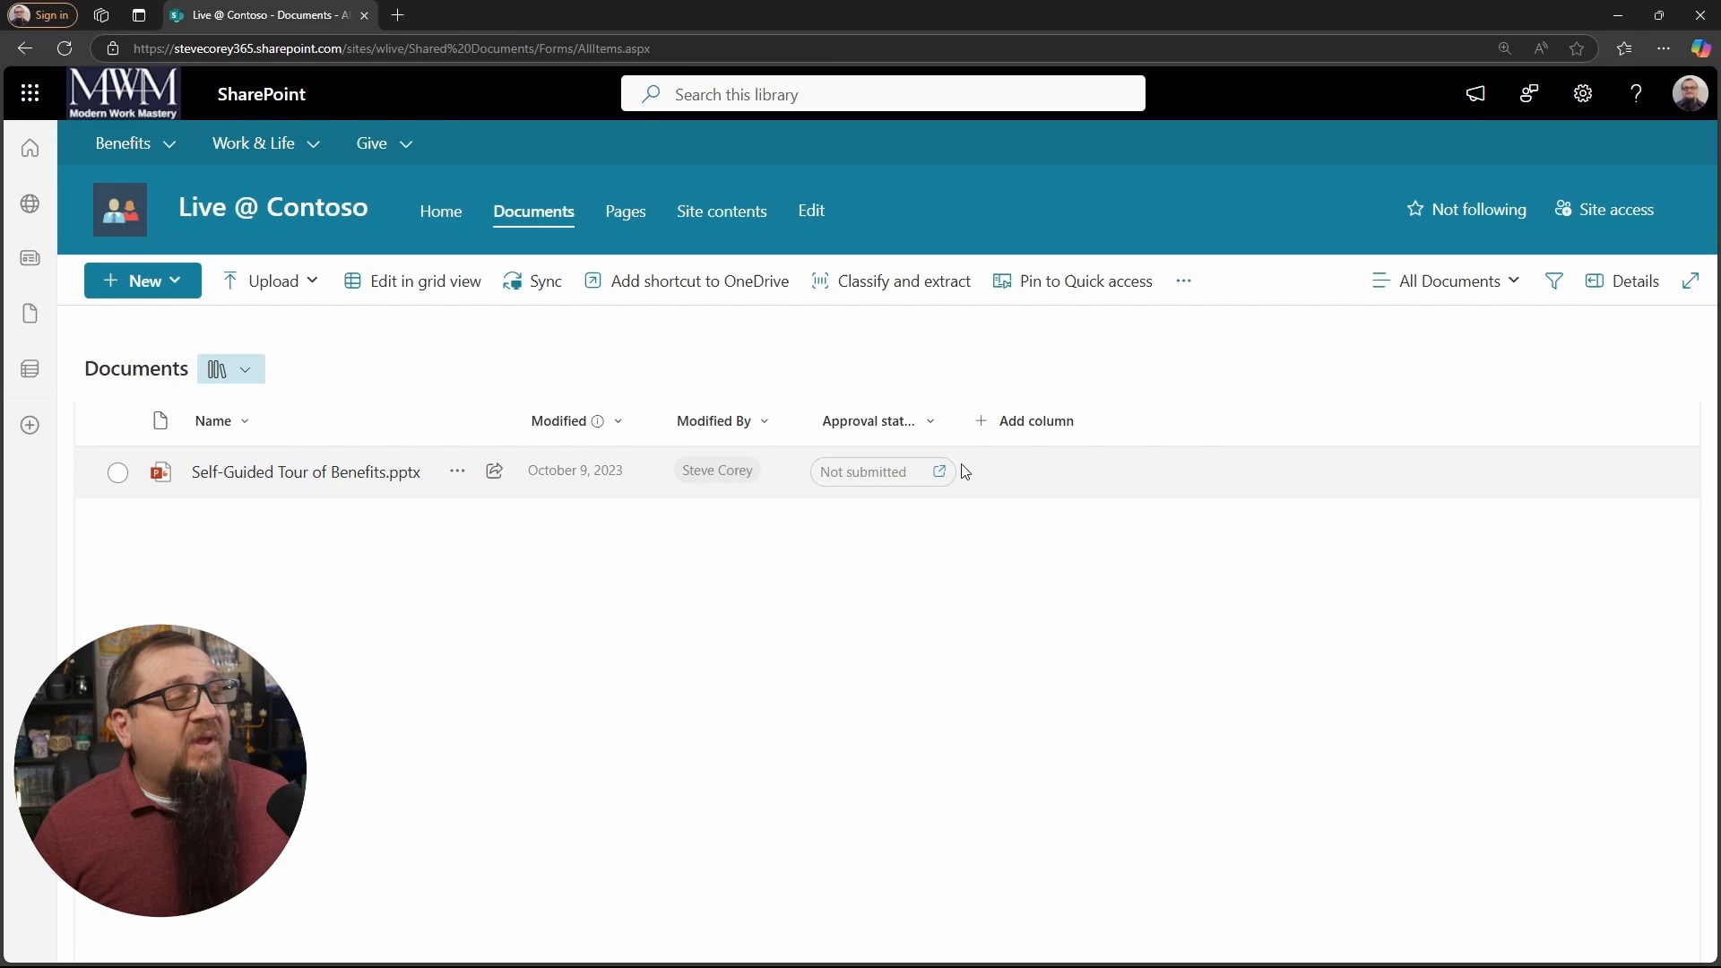
mouse_move(1014, 601)
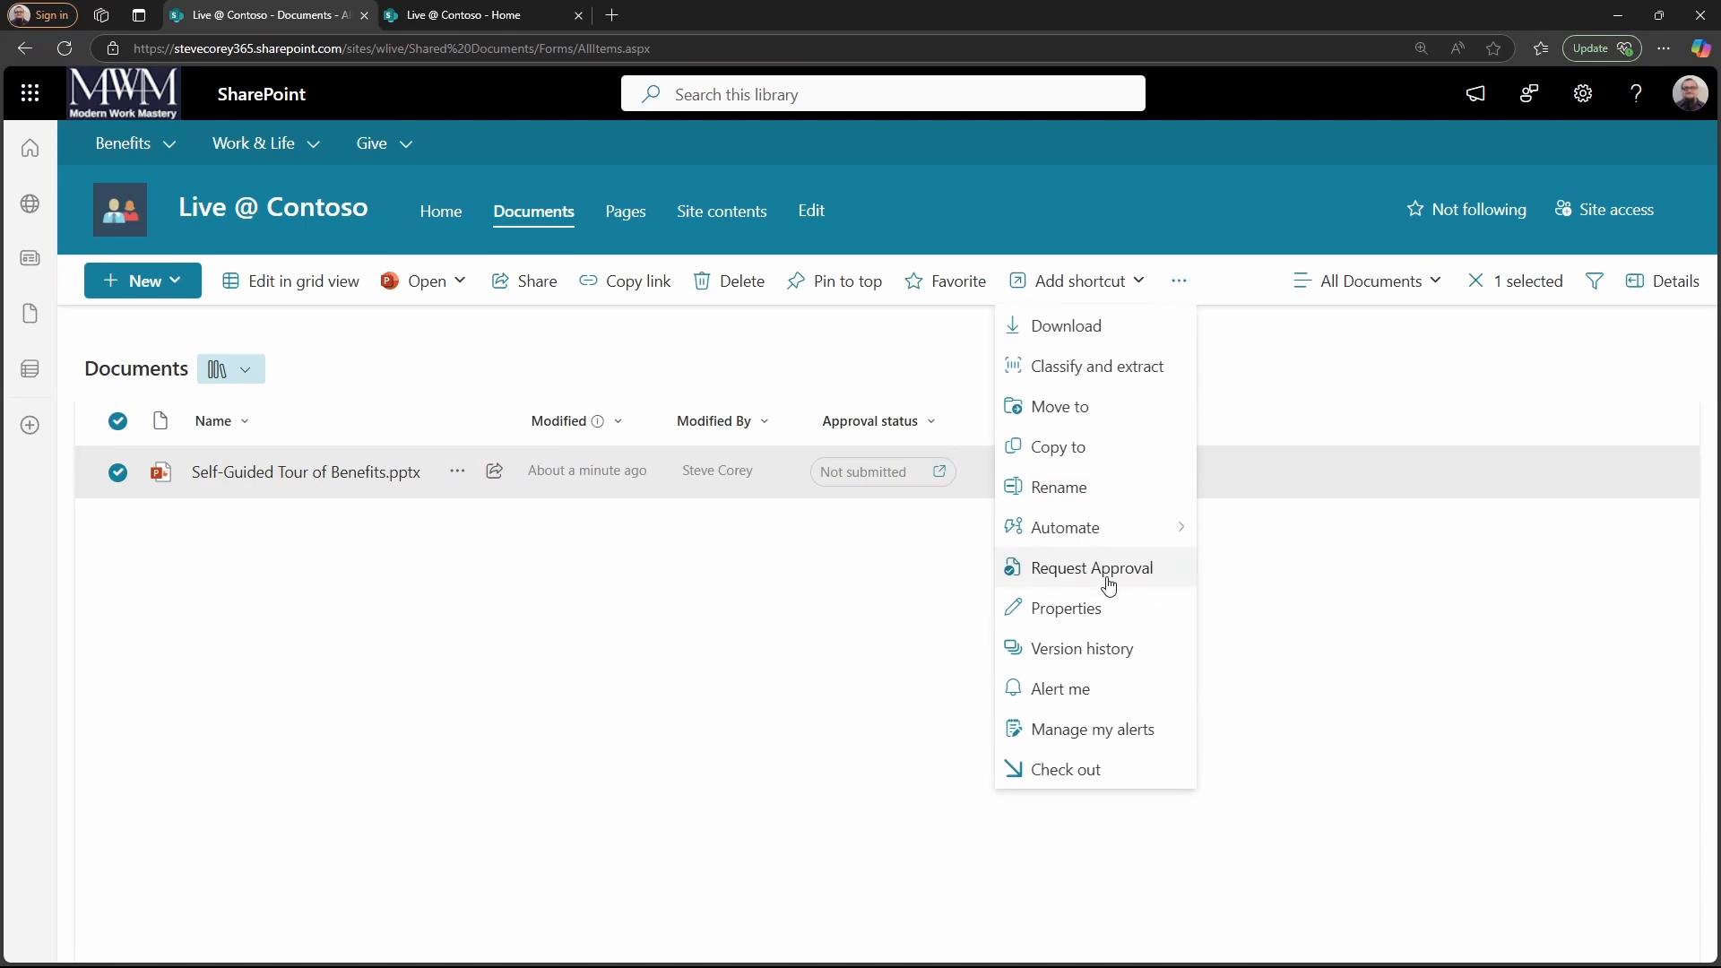
Choose Request Approval for the Self-Guided Tour of Benefits deck.
left_click(1091, 568)
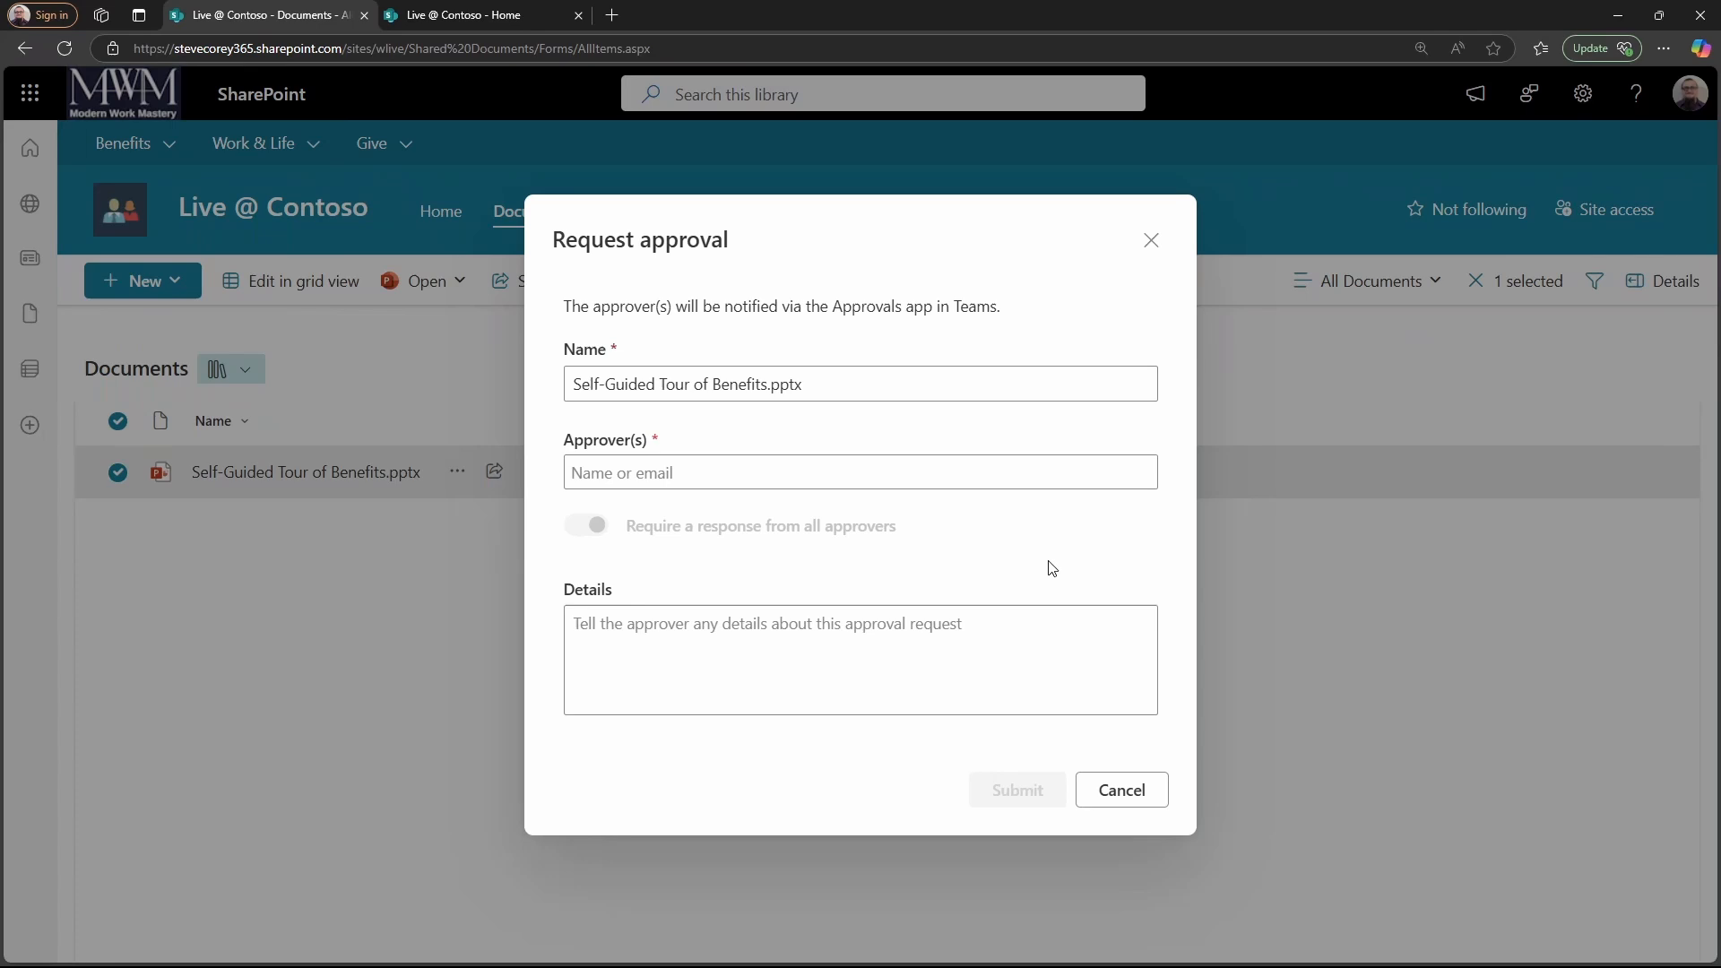
Add Adele Vance as approver, remove the briefly added HR Manager, then focus Details.
type("ade")
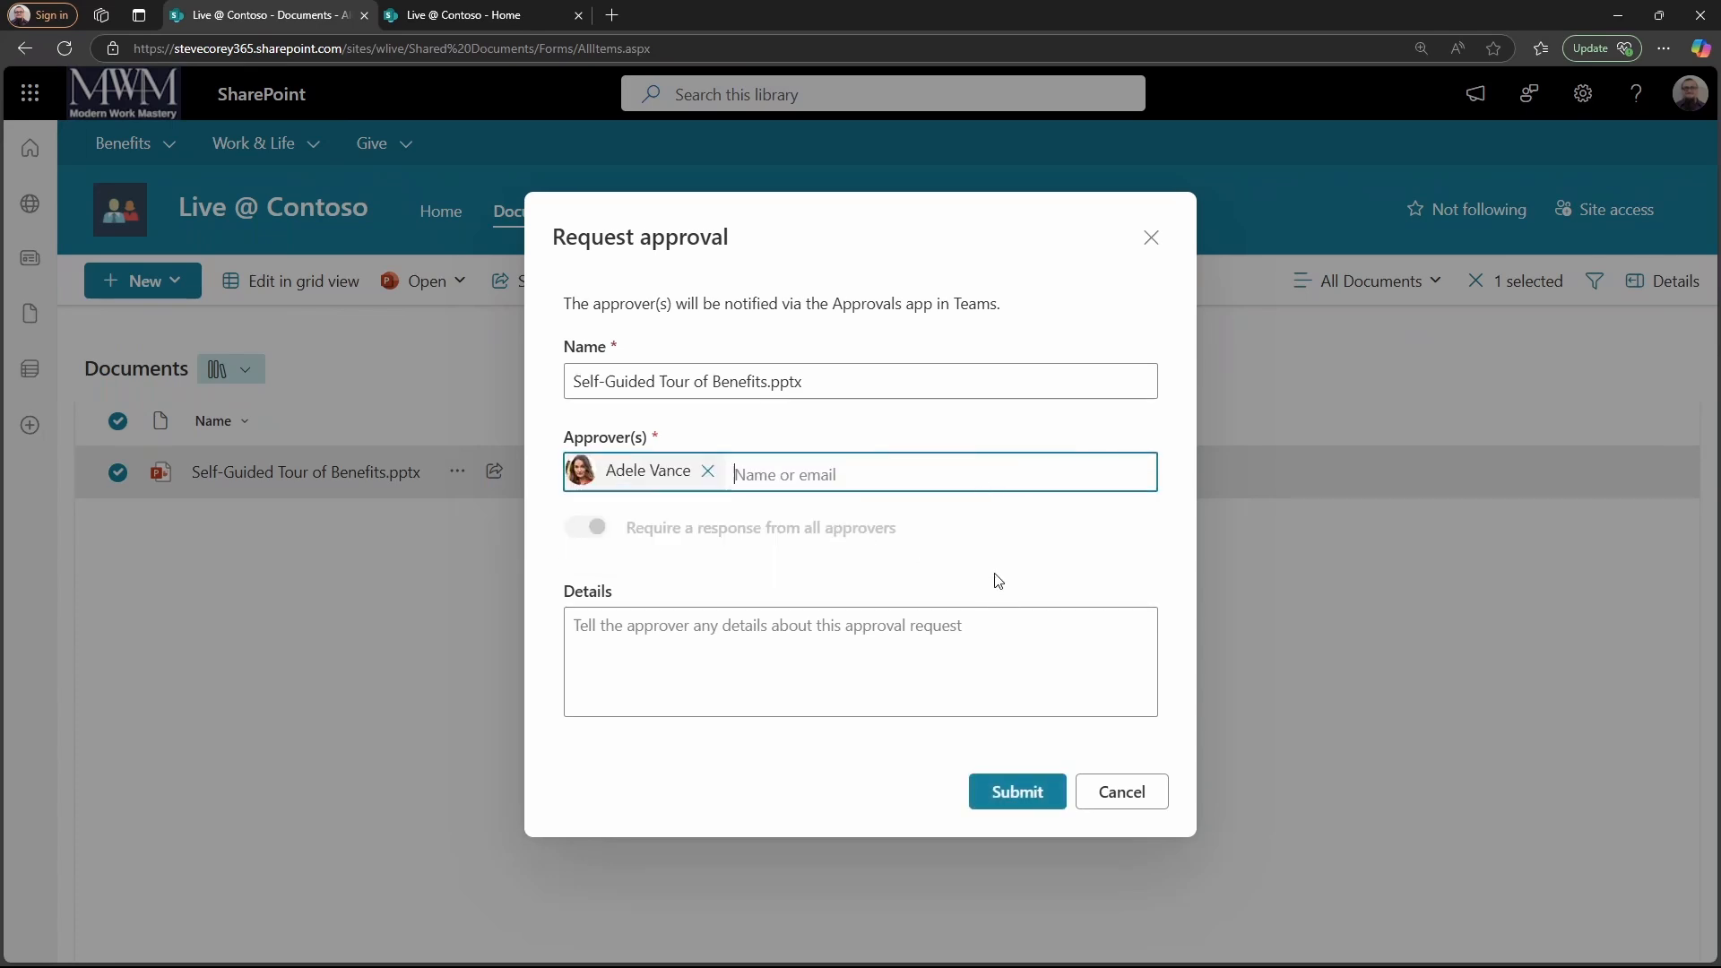
type("die")
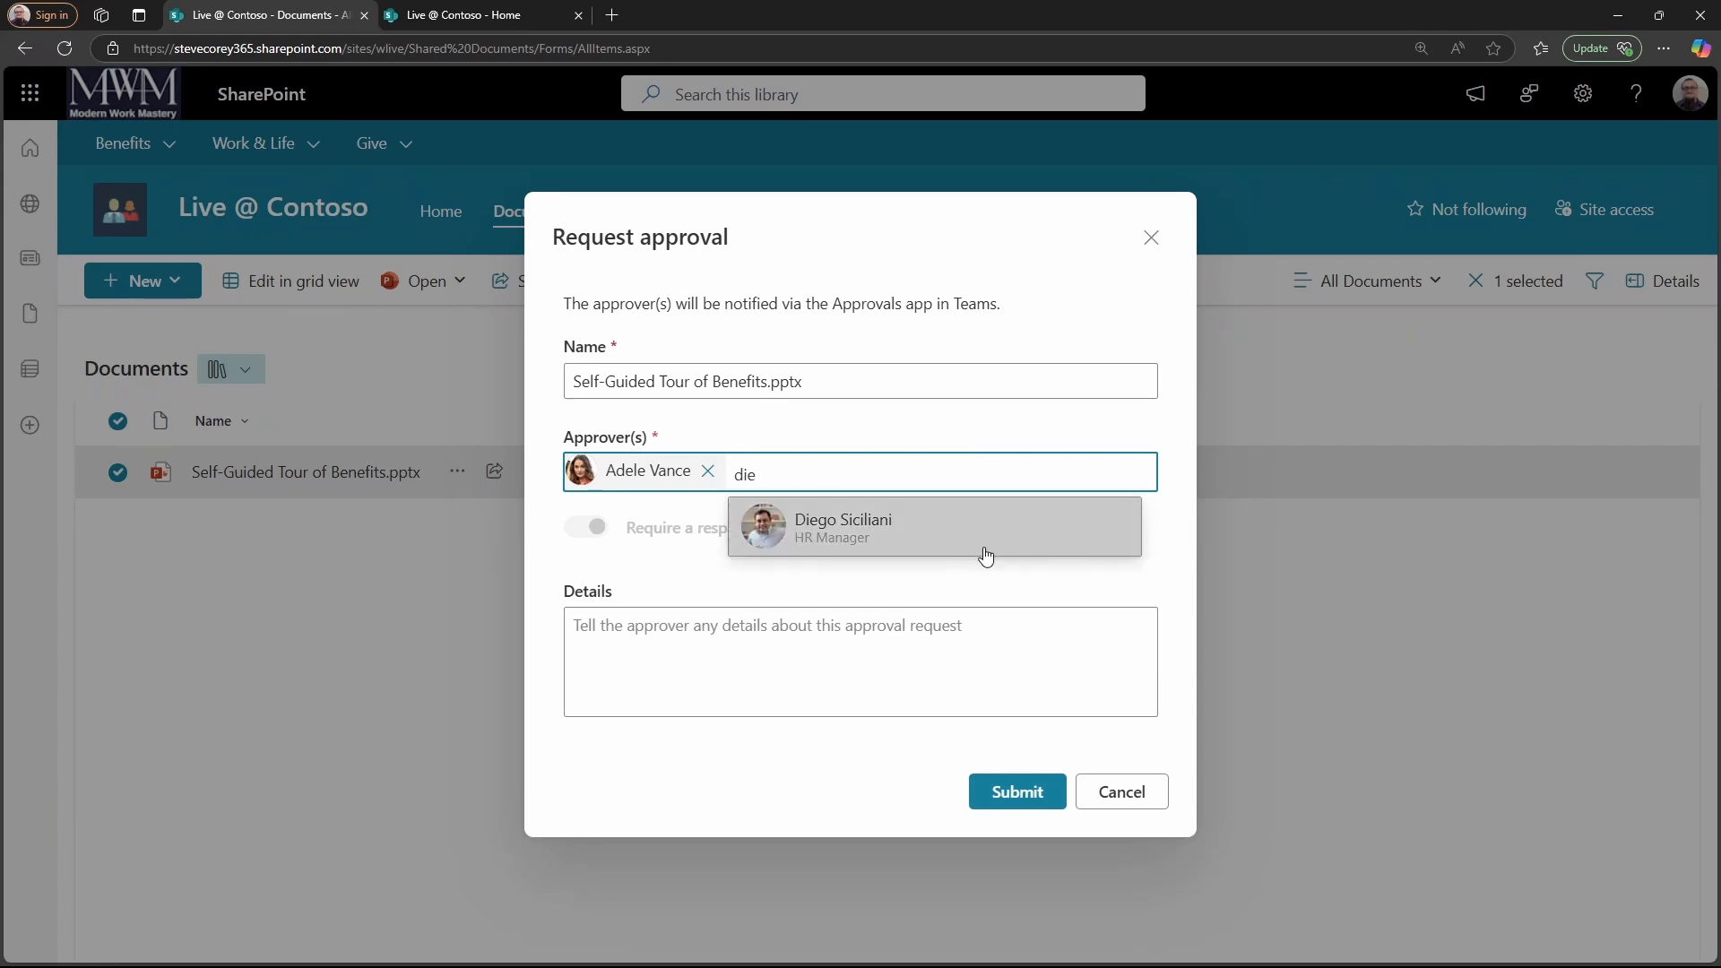
left_click(933, 527)
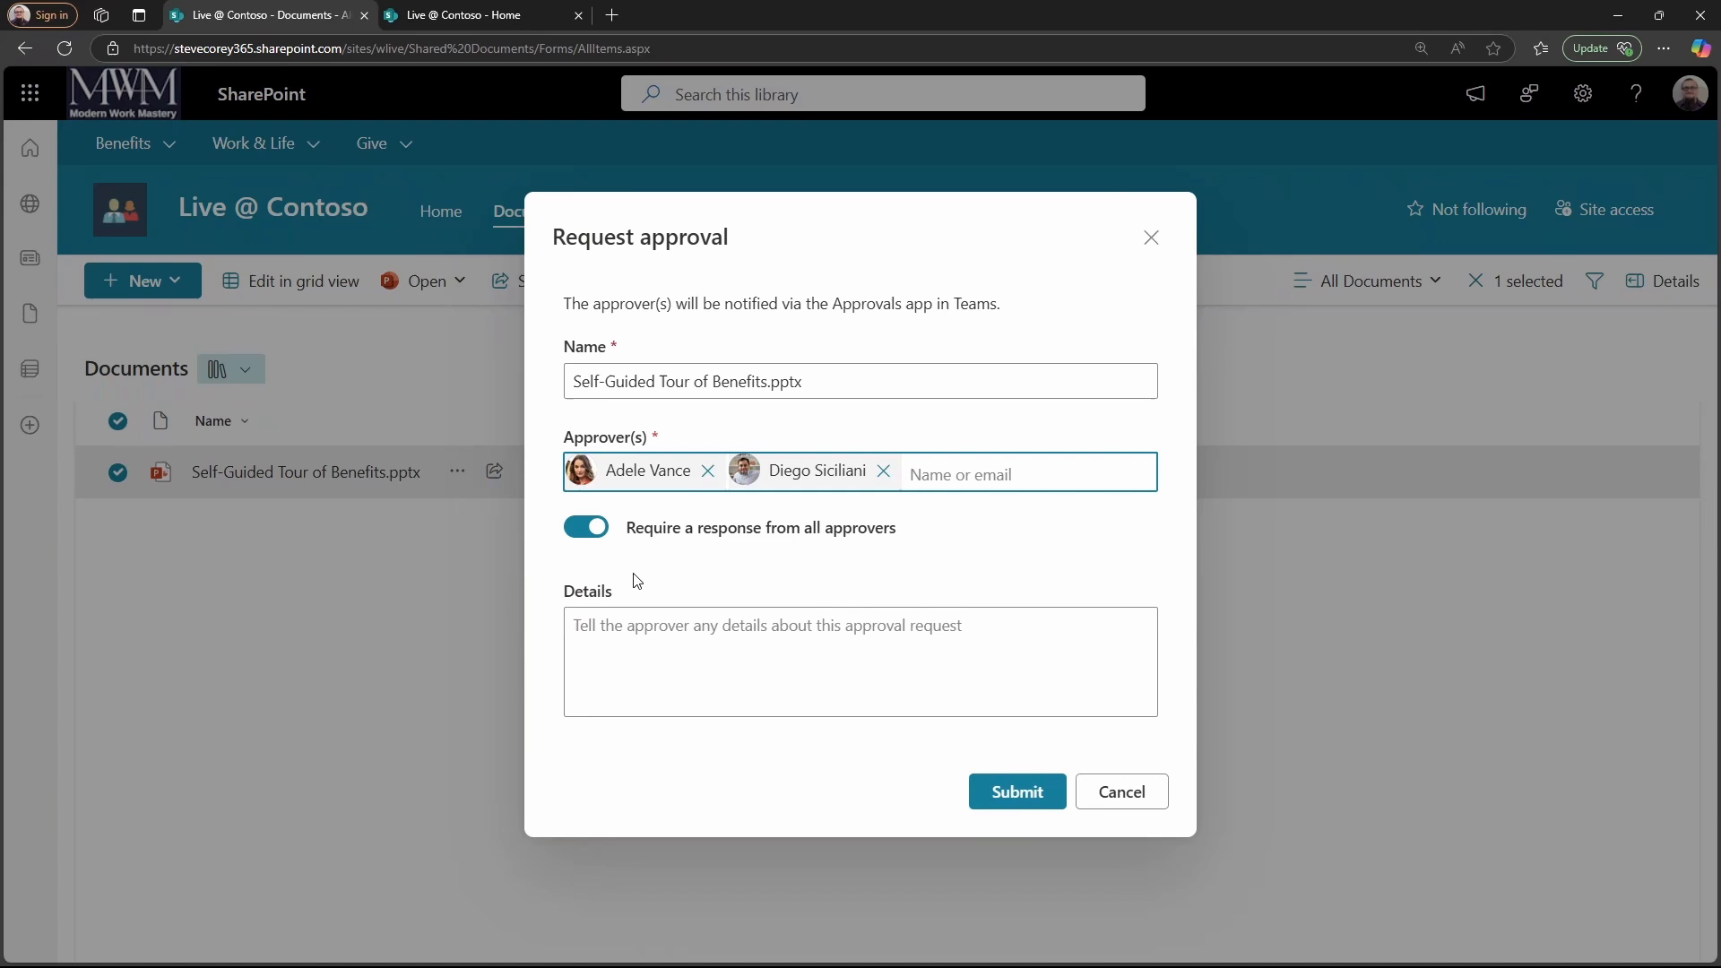
left_click(883, 470)
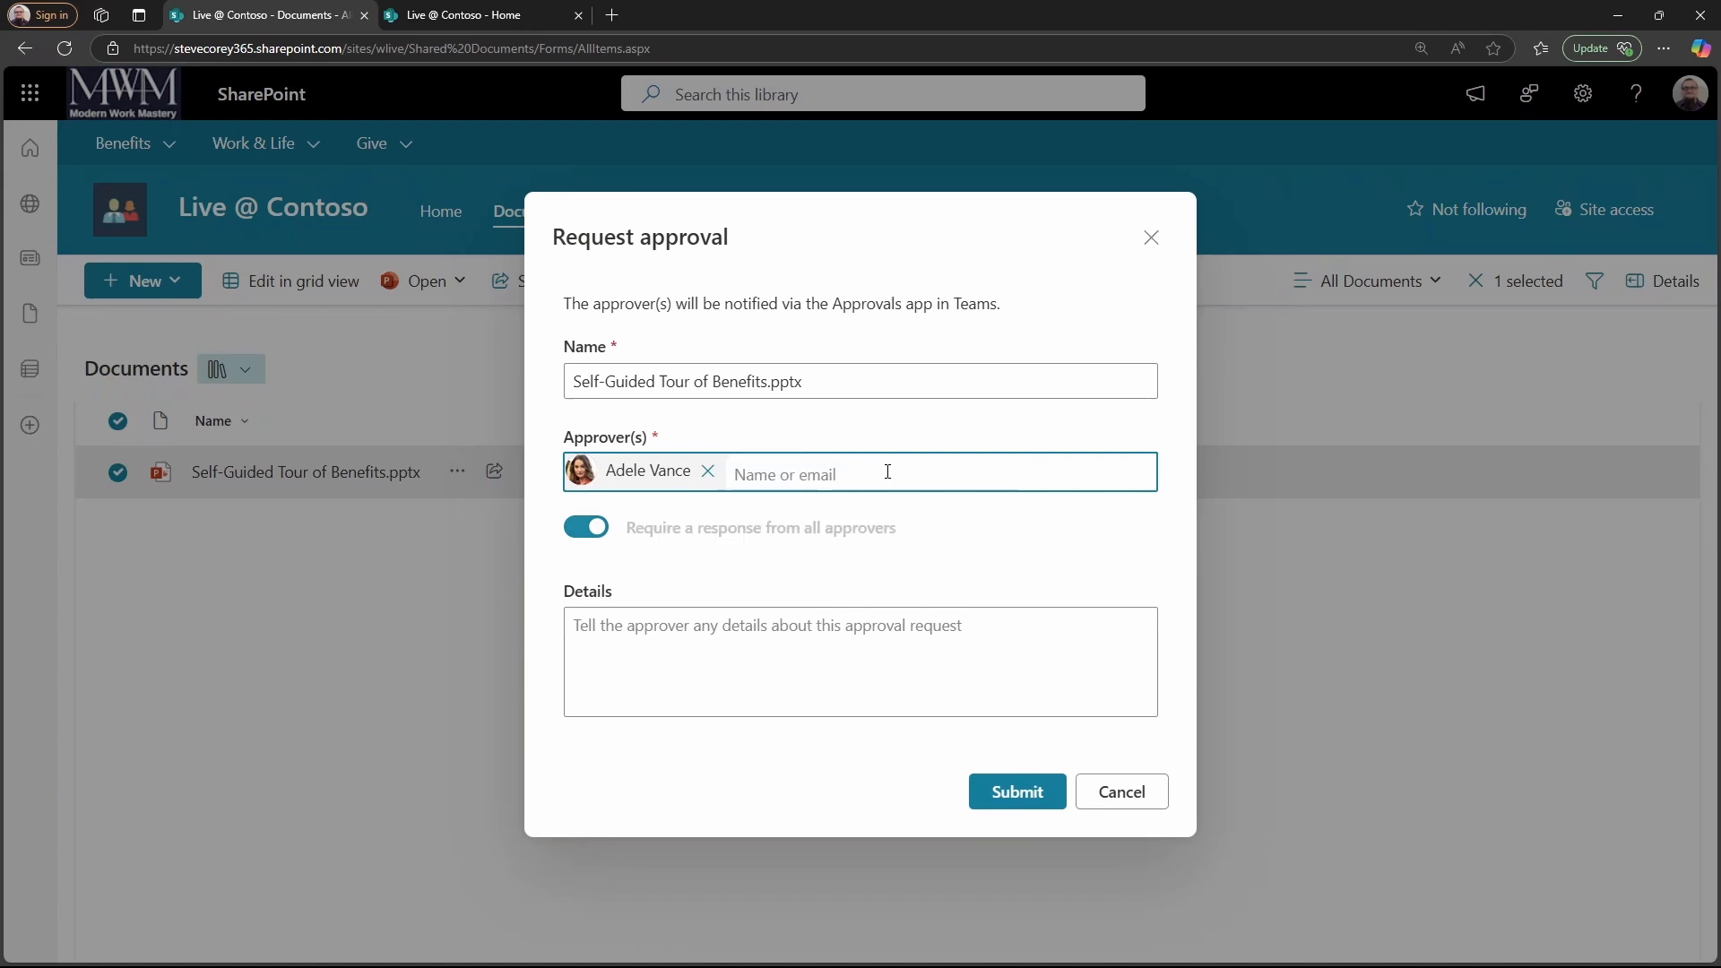
left_click(586, 527)
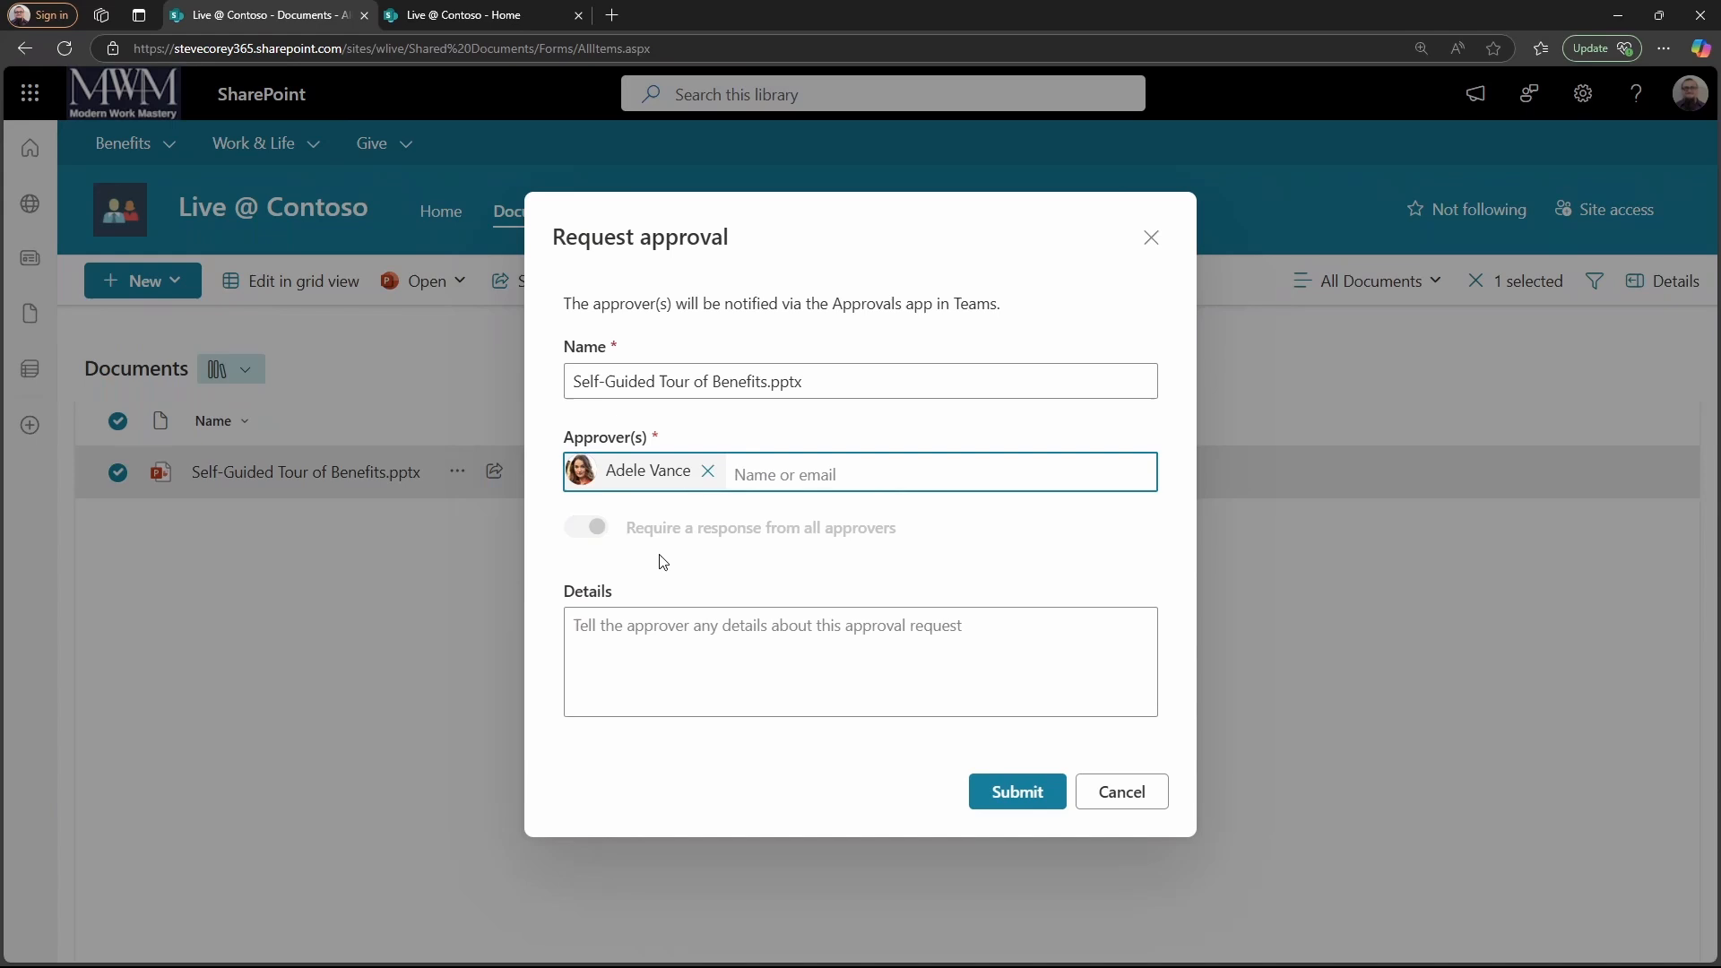
mouse_move(646, 562)
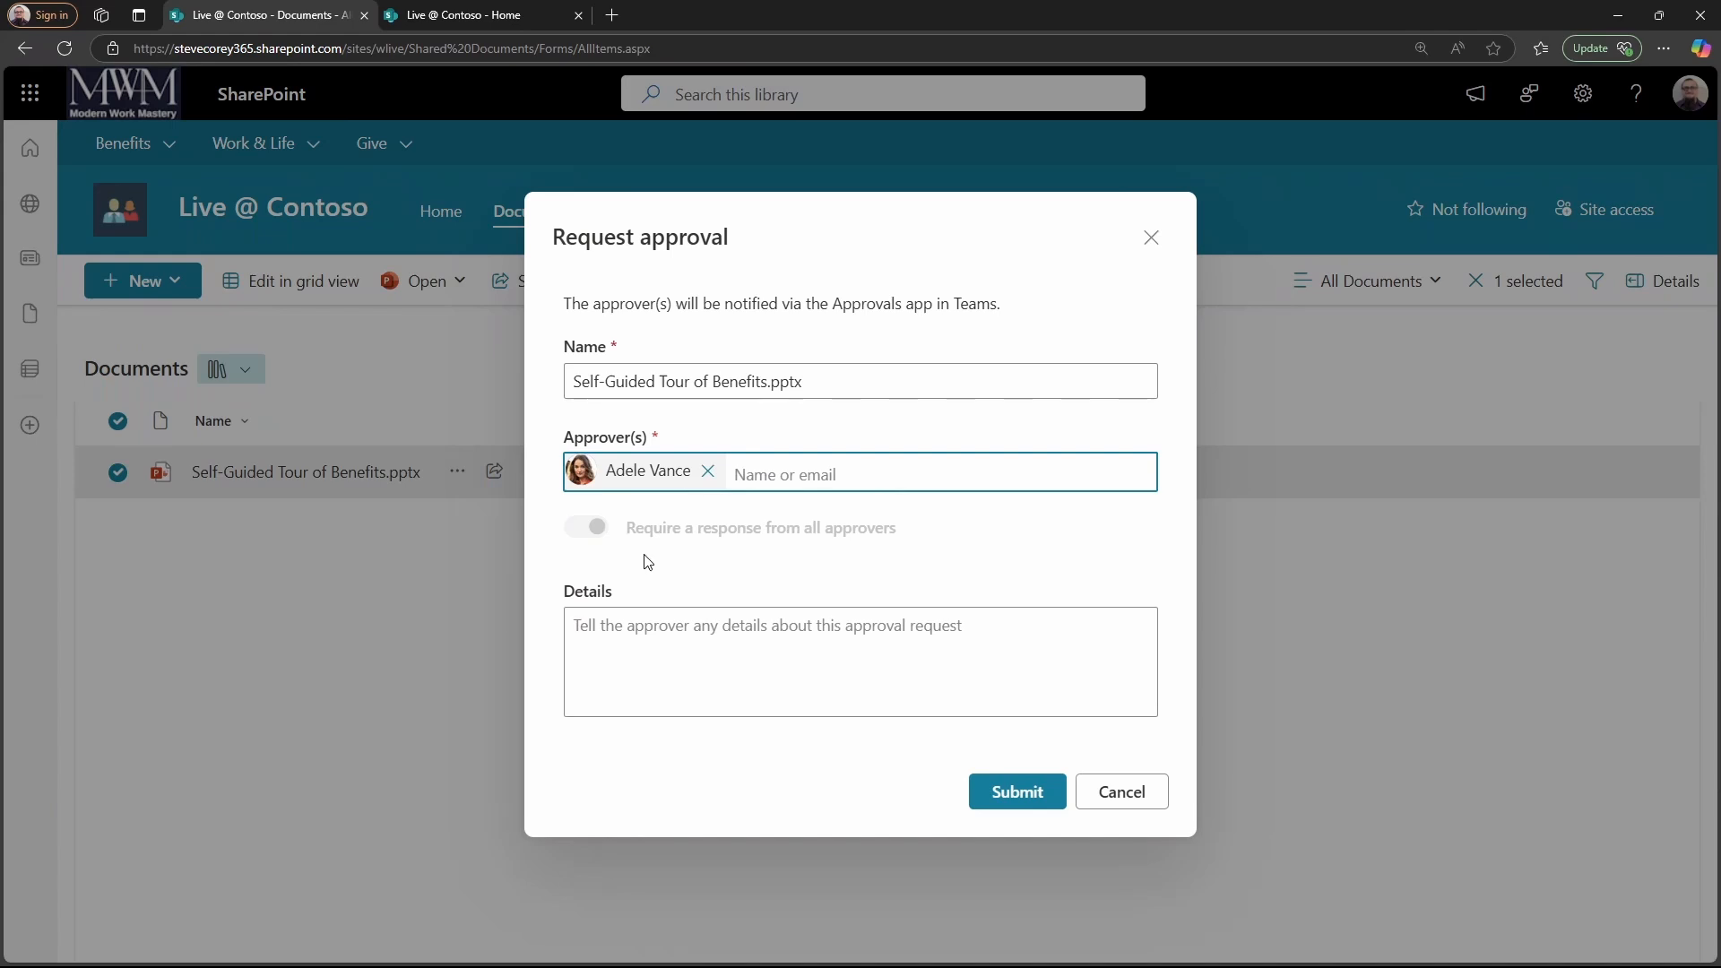
left_click(859, 661)
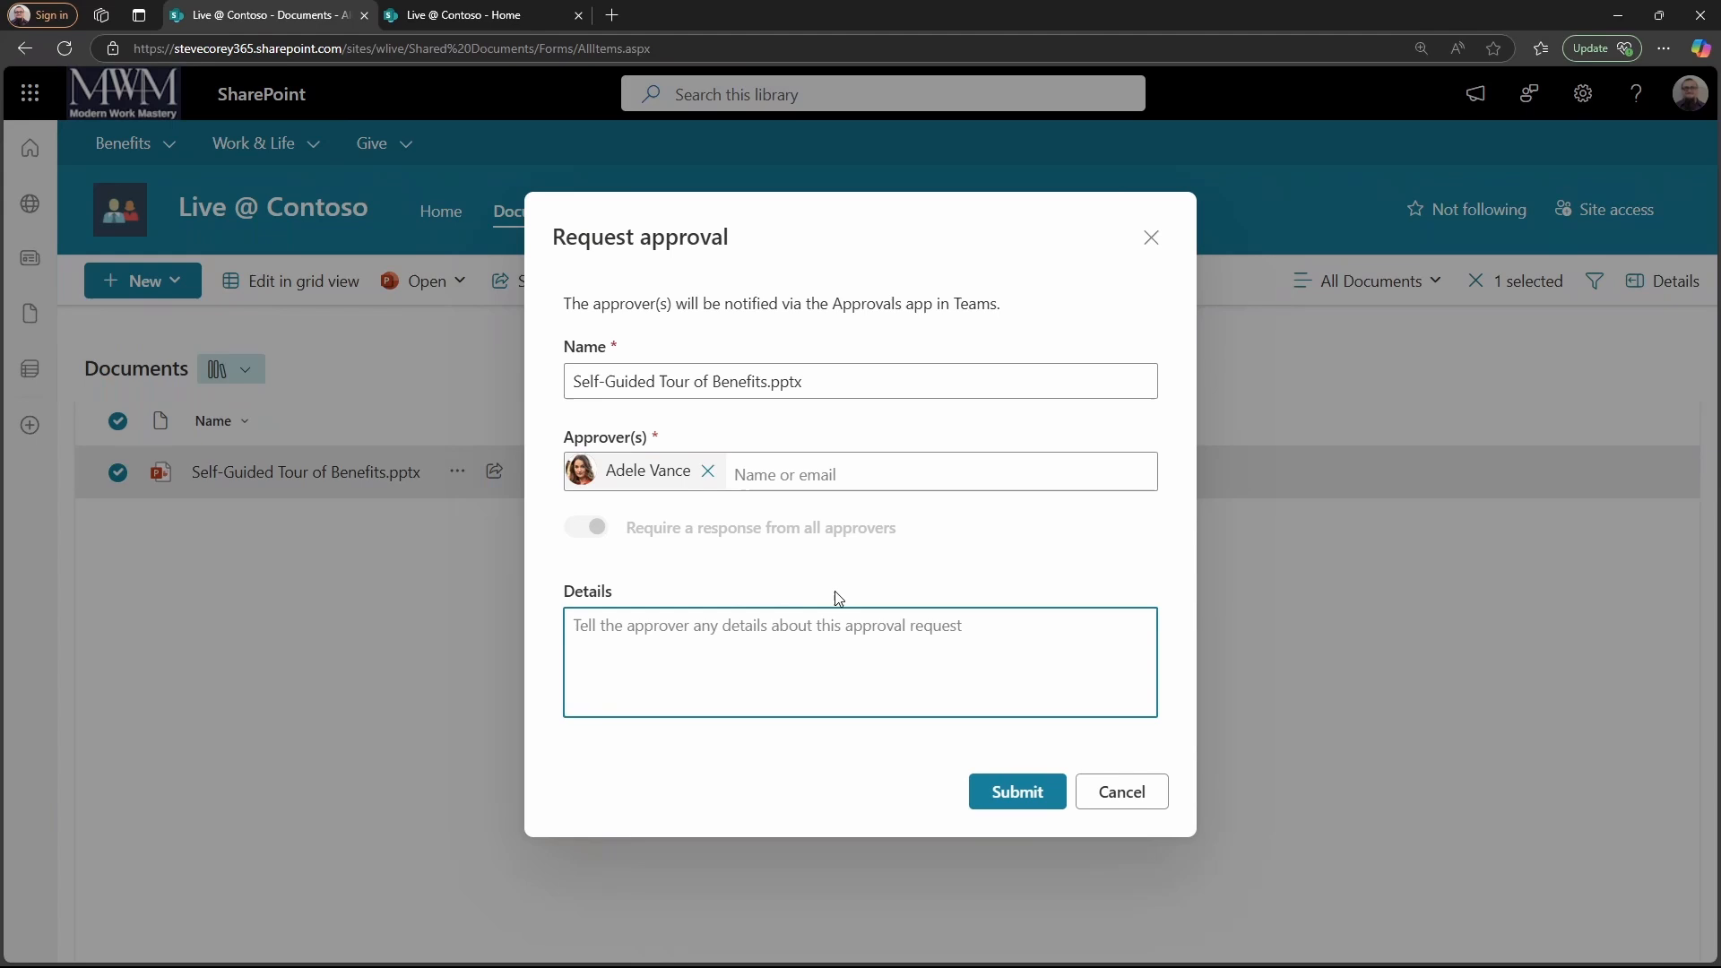
mouse_move(826, 638)
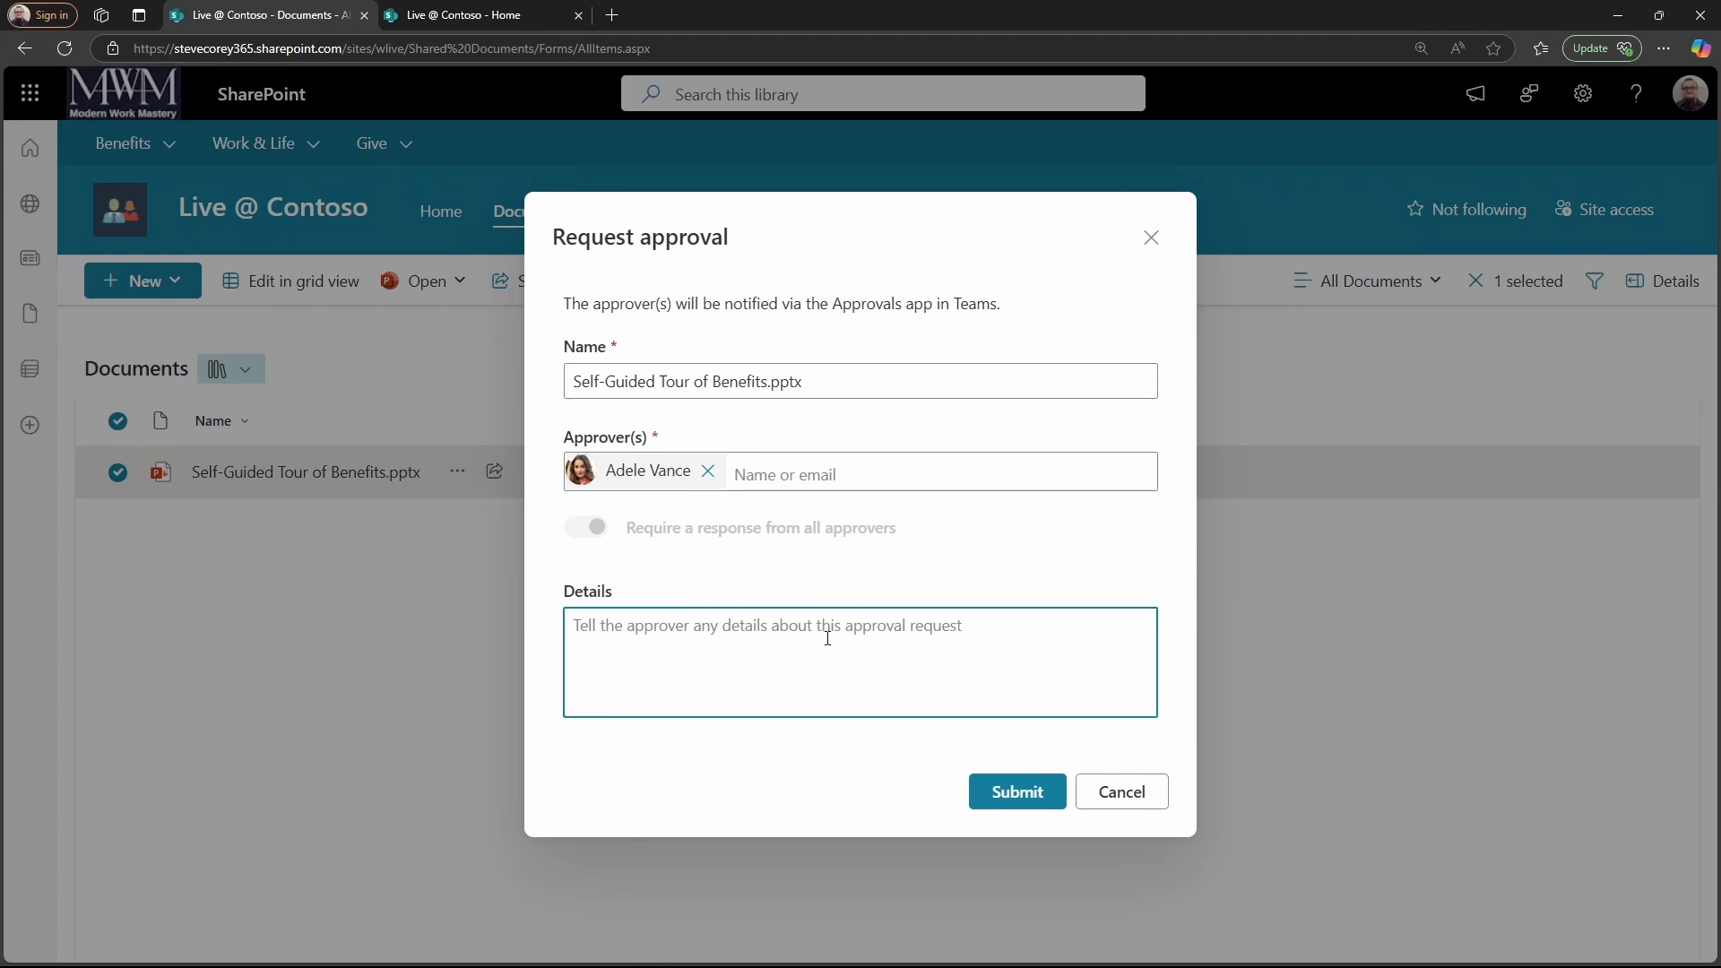
Submit the approval request with a note asking to review this slide deck.
type("Please")
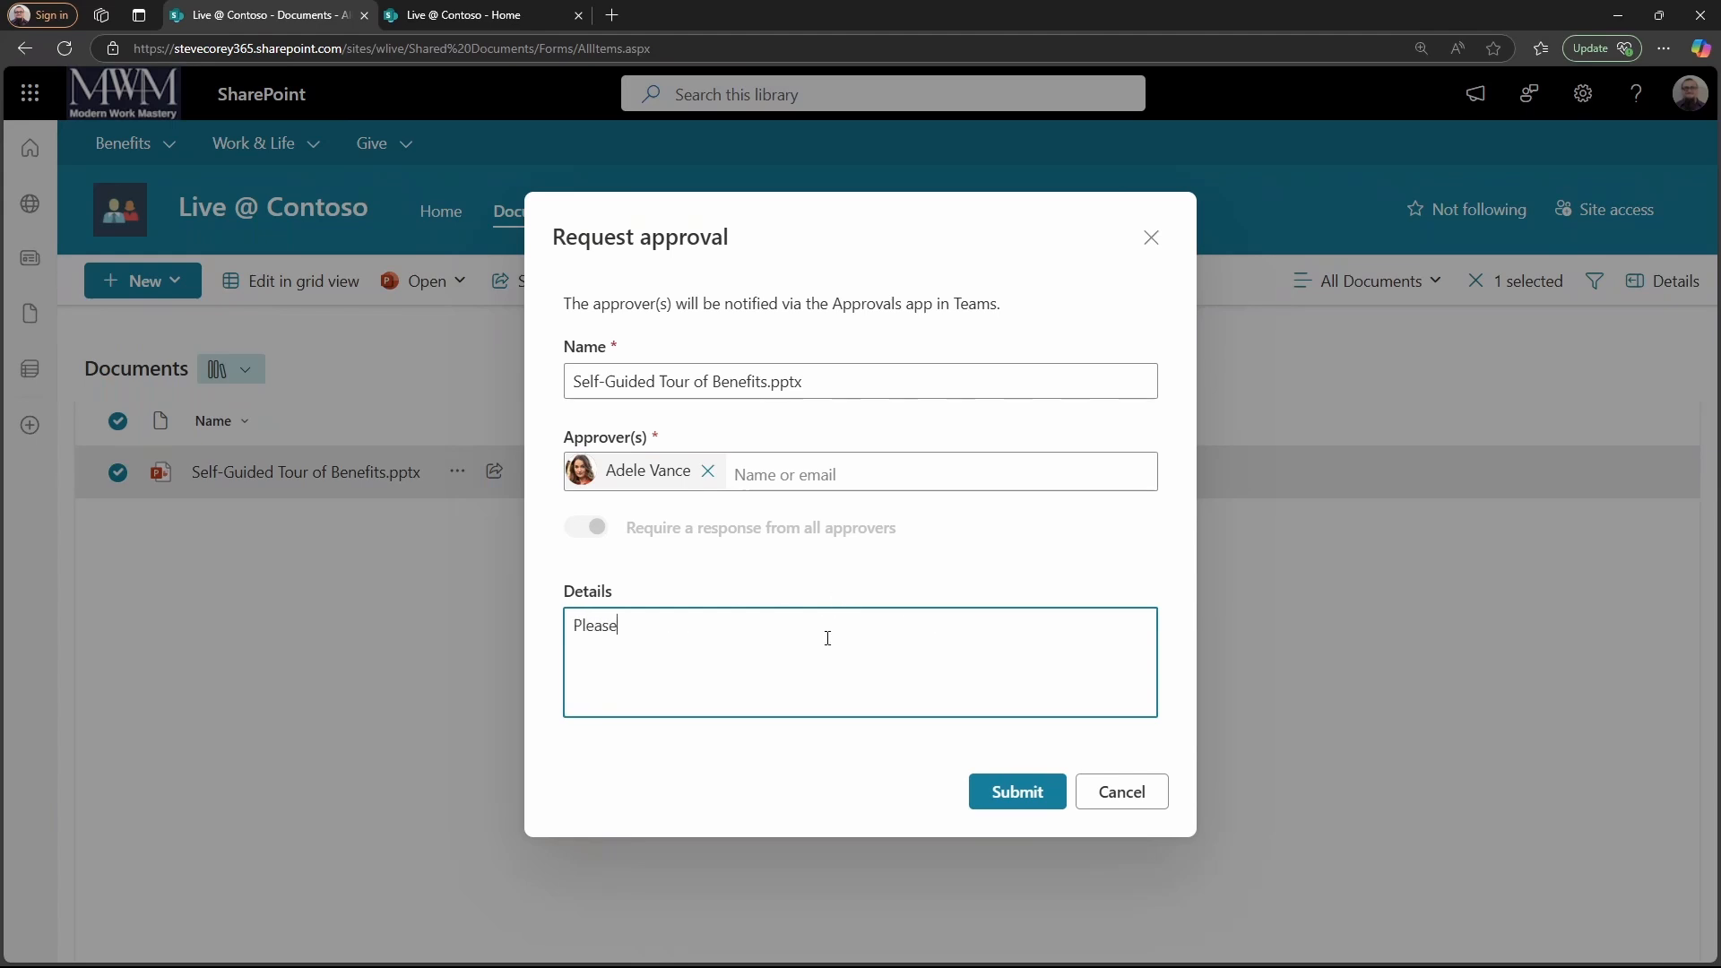
type("review this")
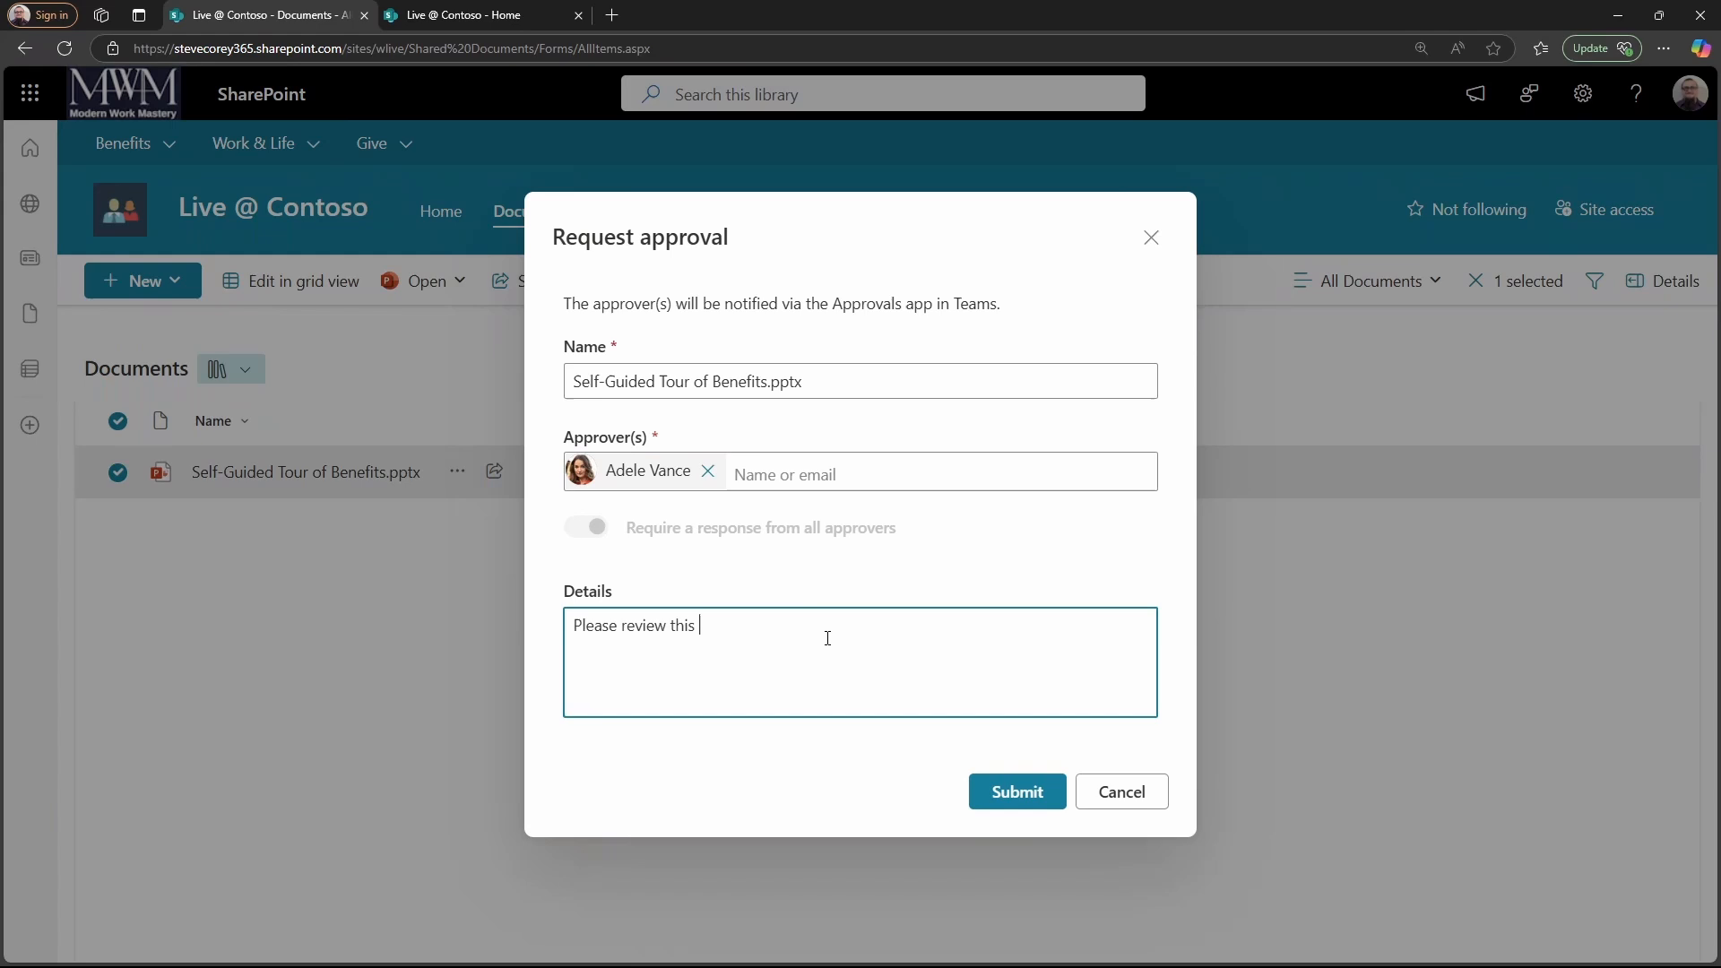
type("slide deck")
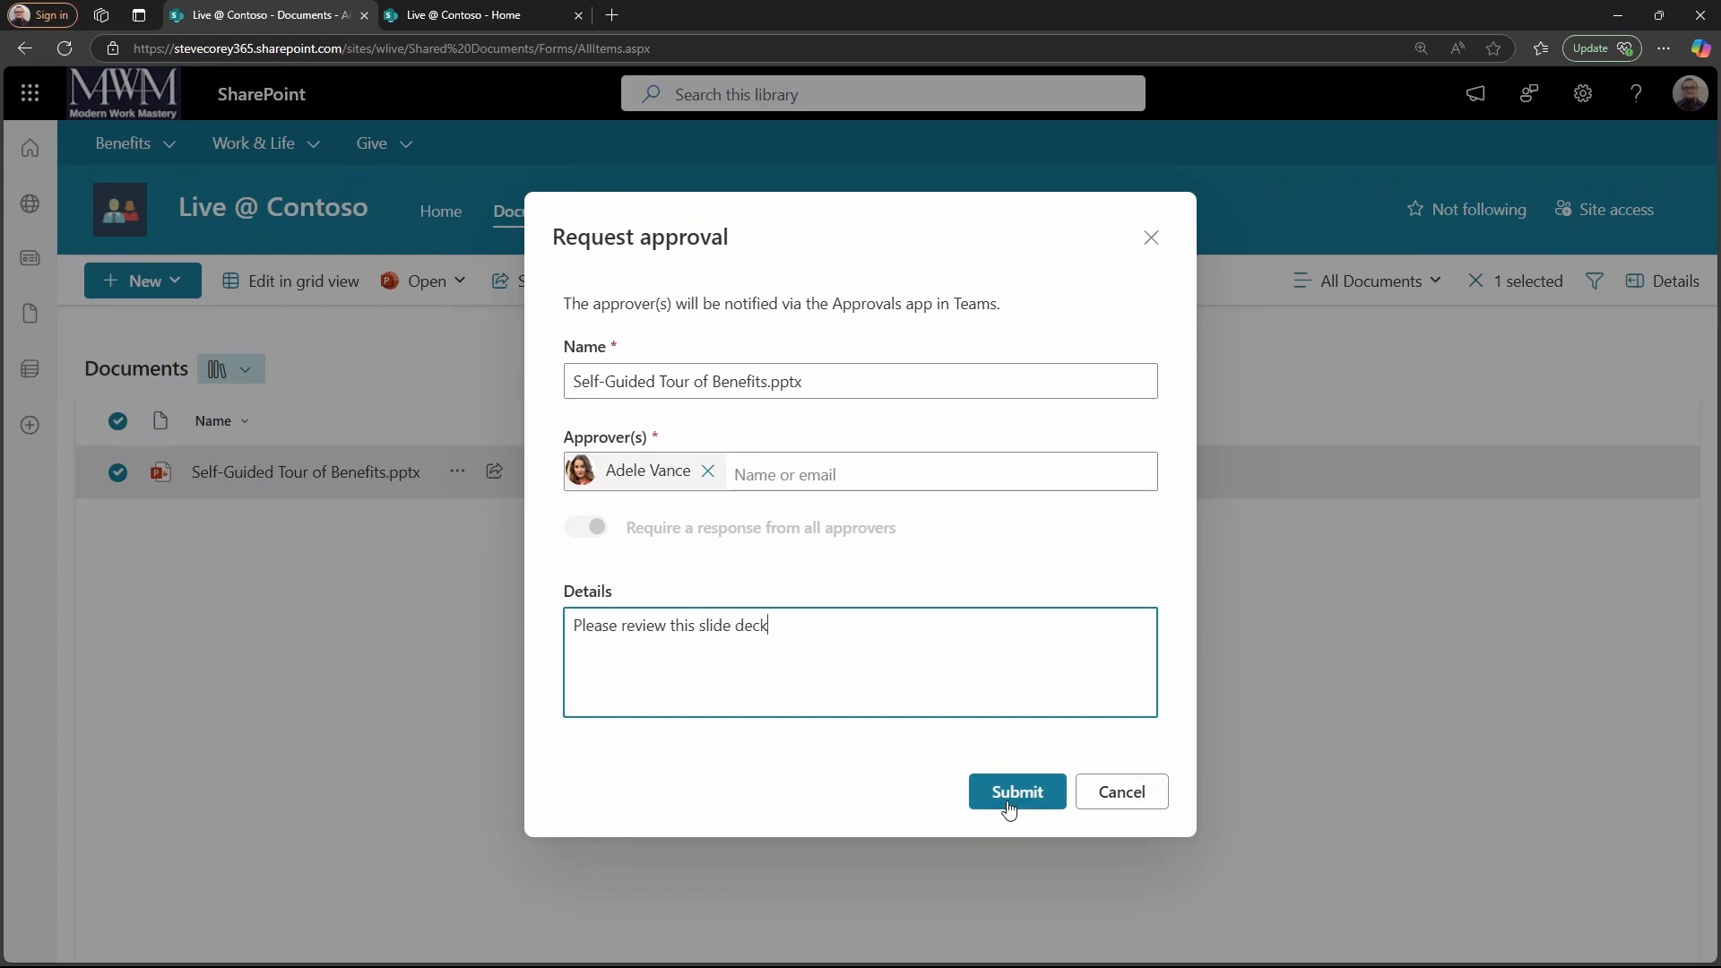
left_click(1015, 792)
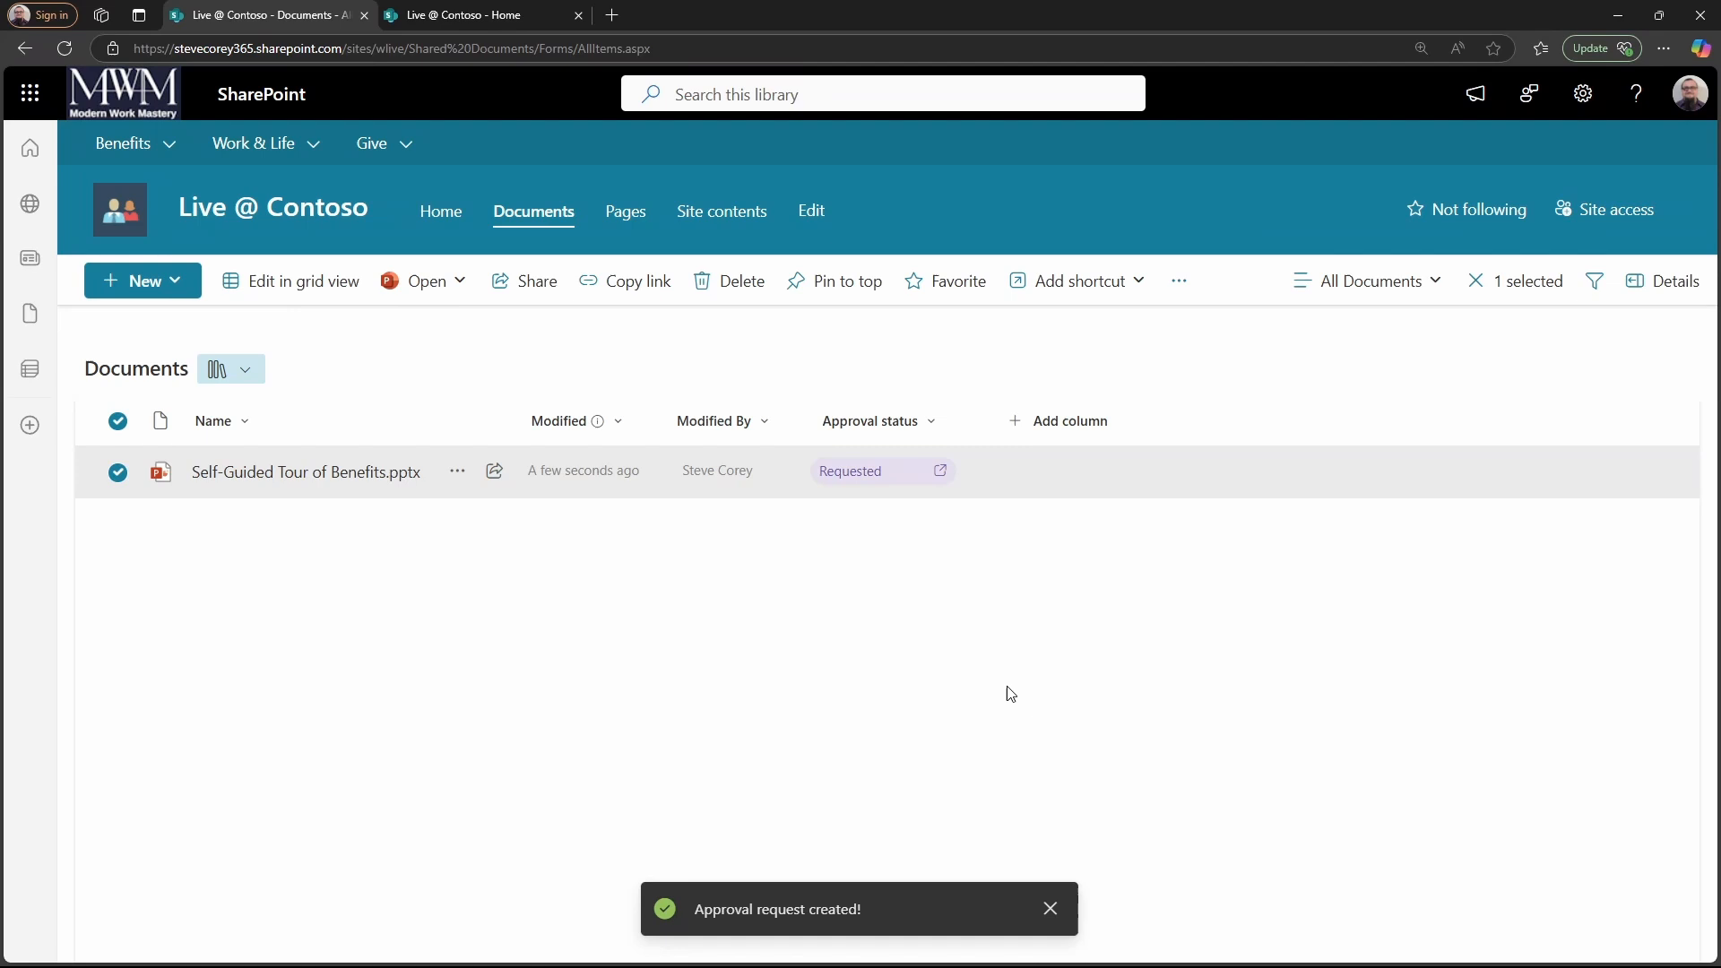
mouse_move(982, 676)
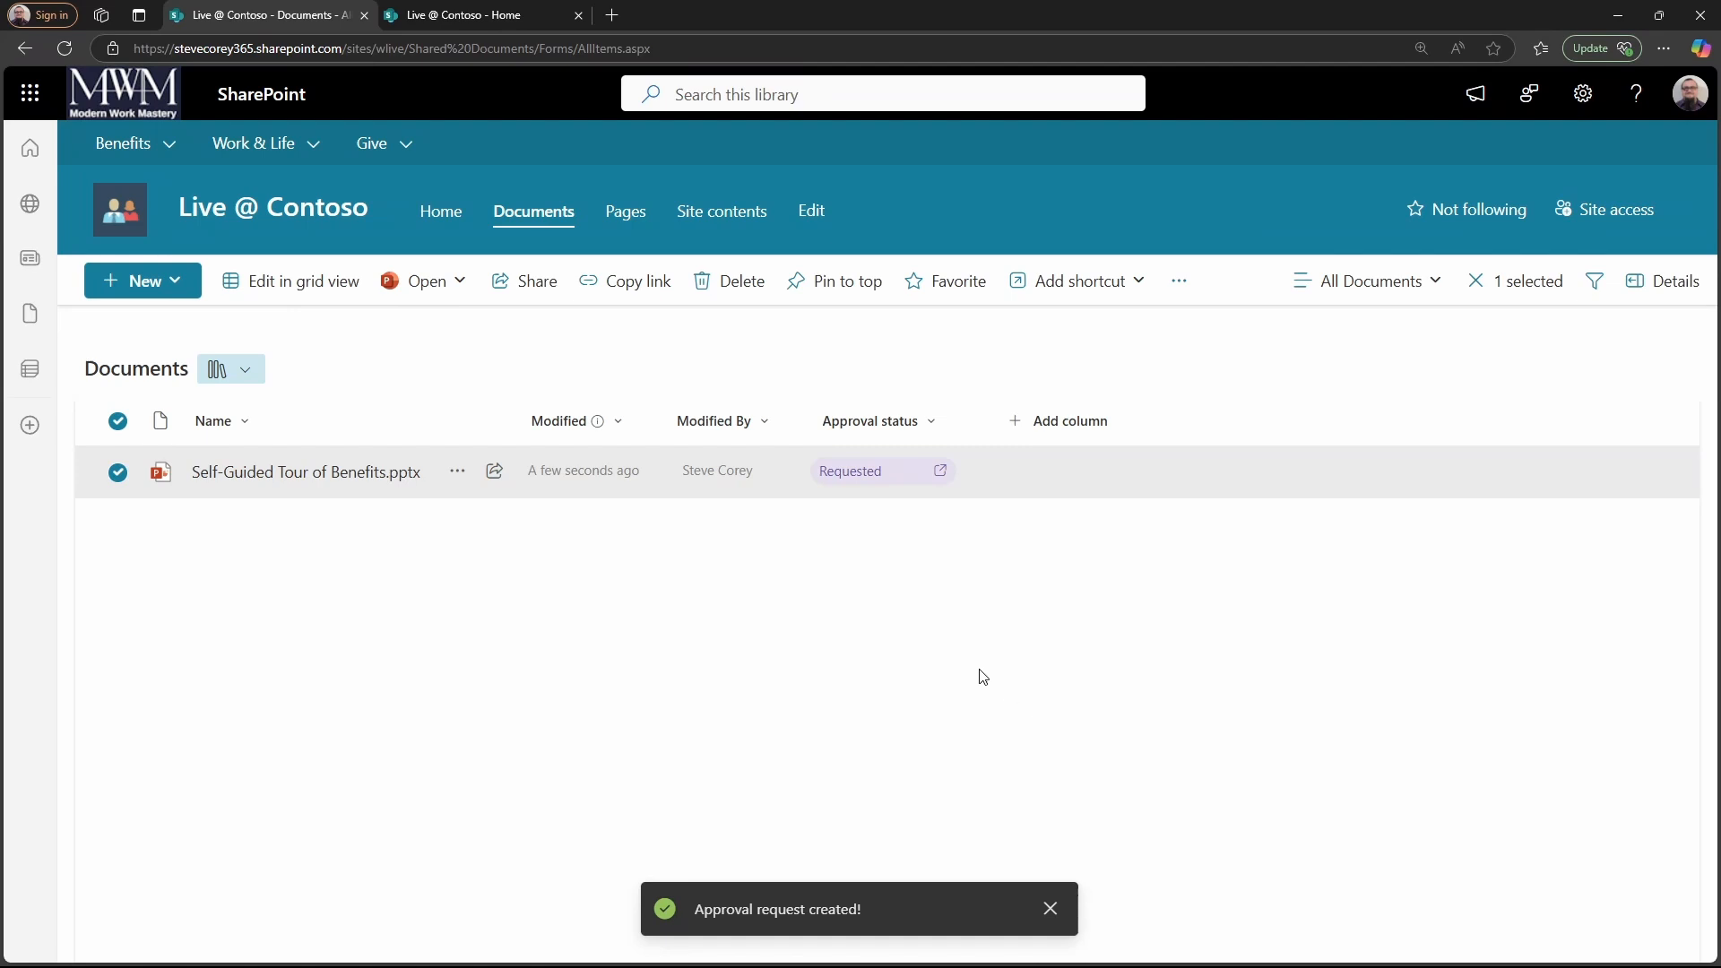
In the approver's Teams session, search apps for 'ap' and open Approvals.
left_click(1048, 909)
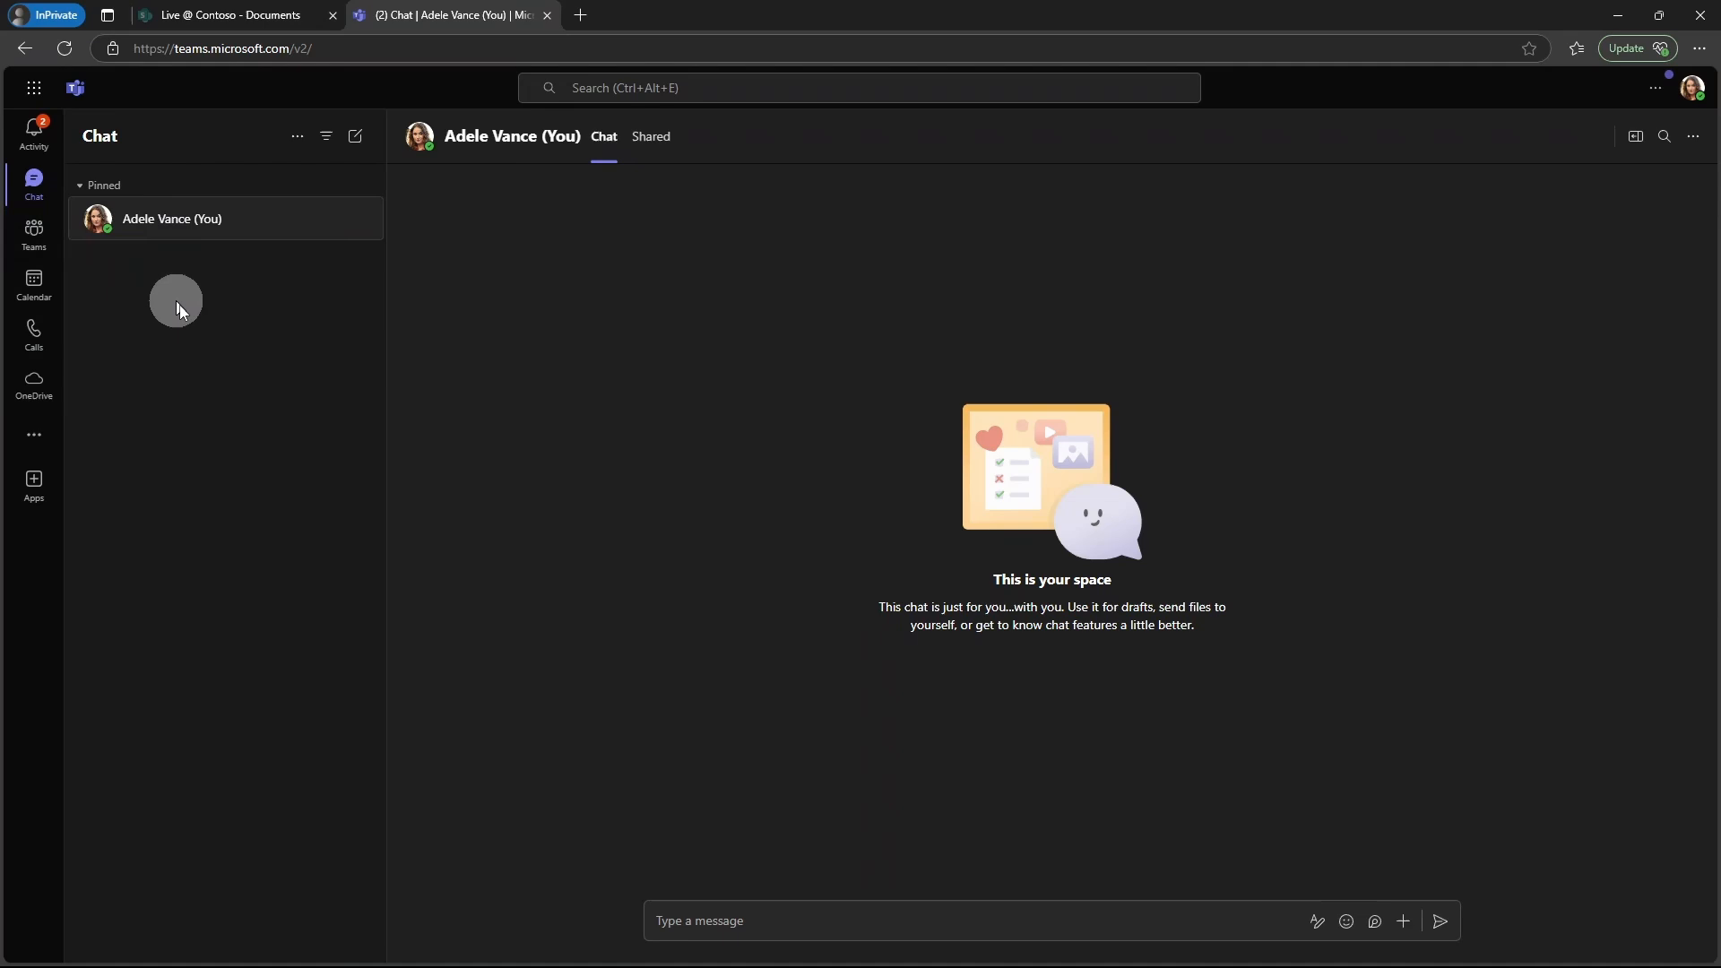
mouse_move(238, 386)
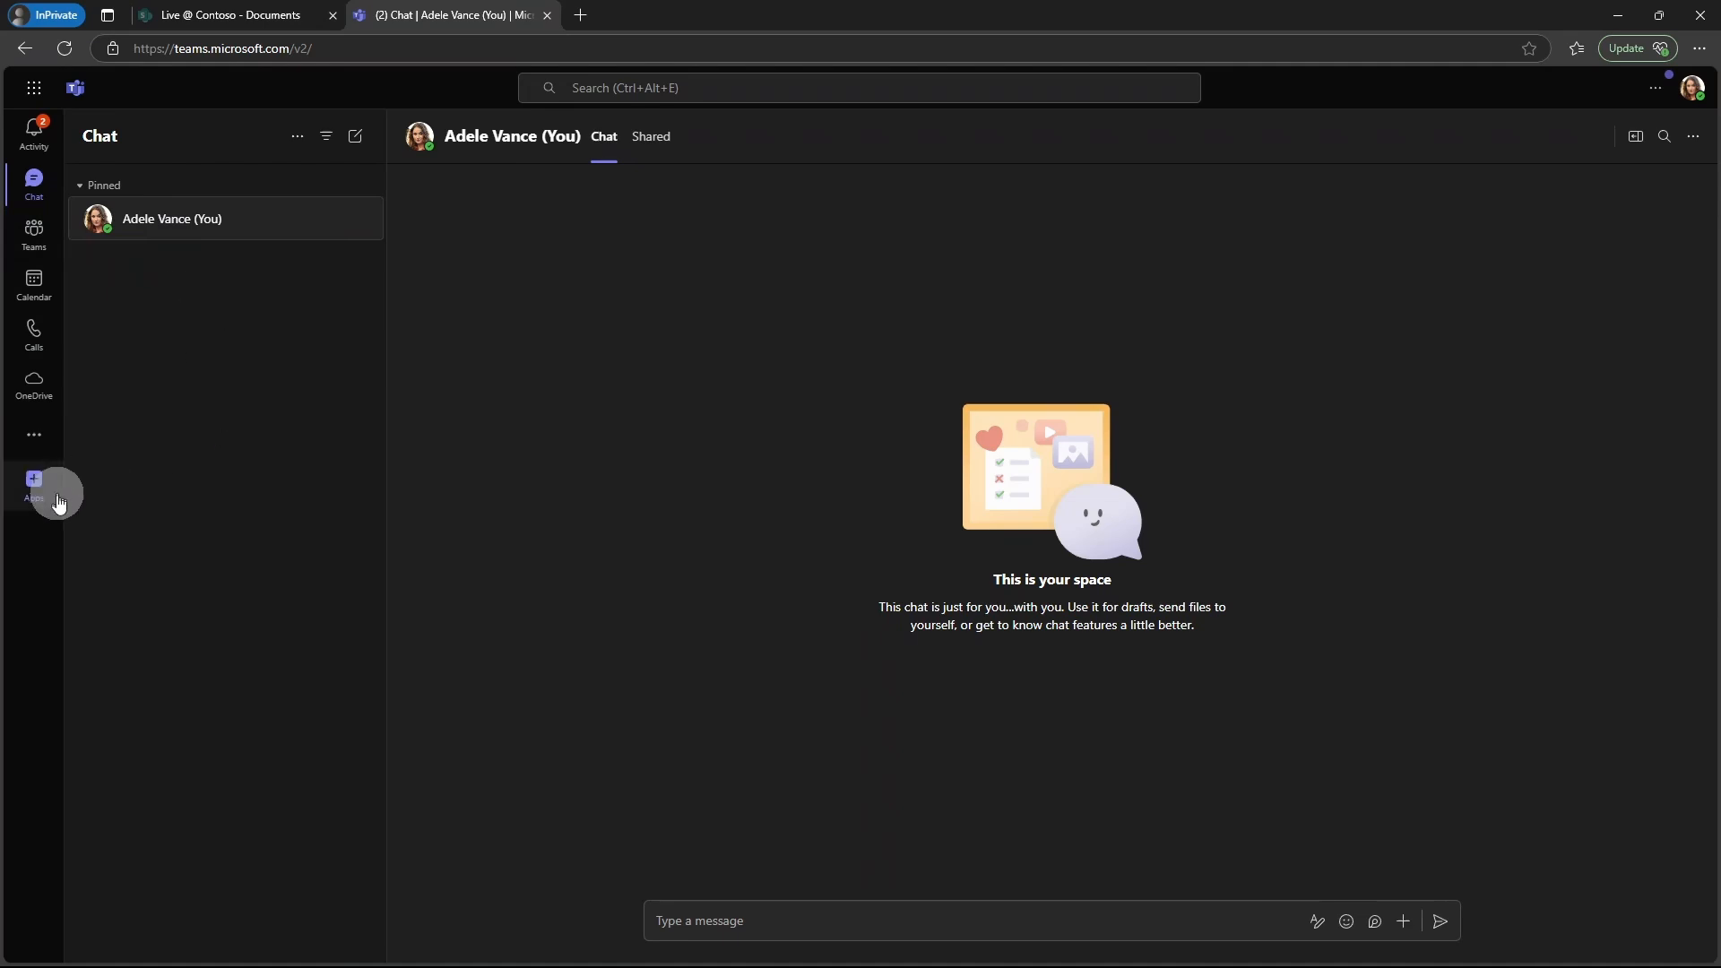
left_click(33, 484)
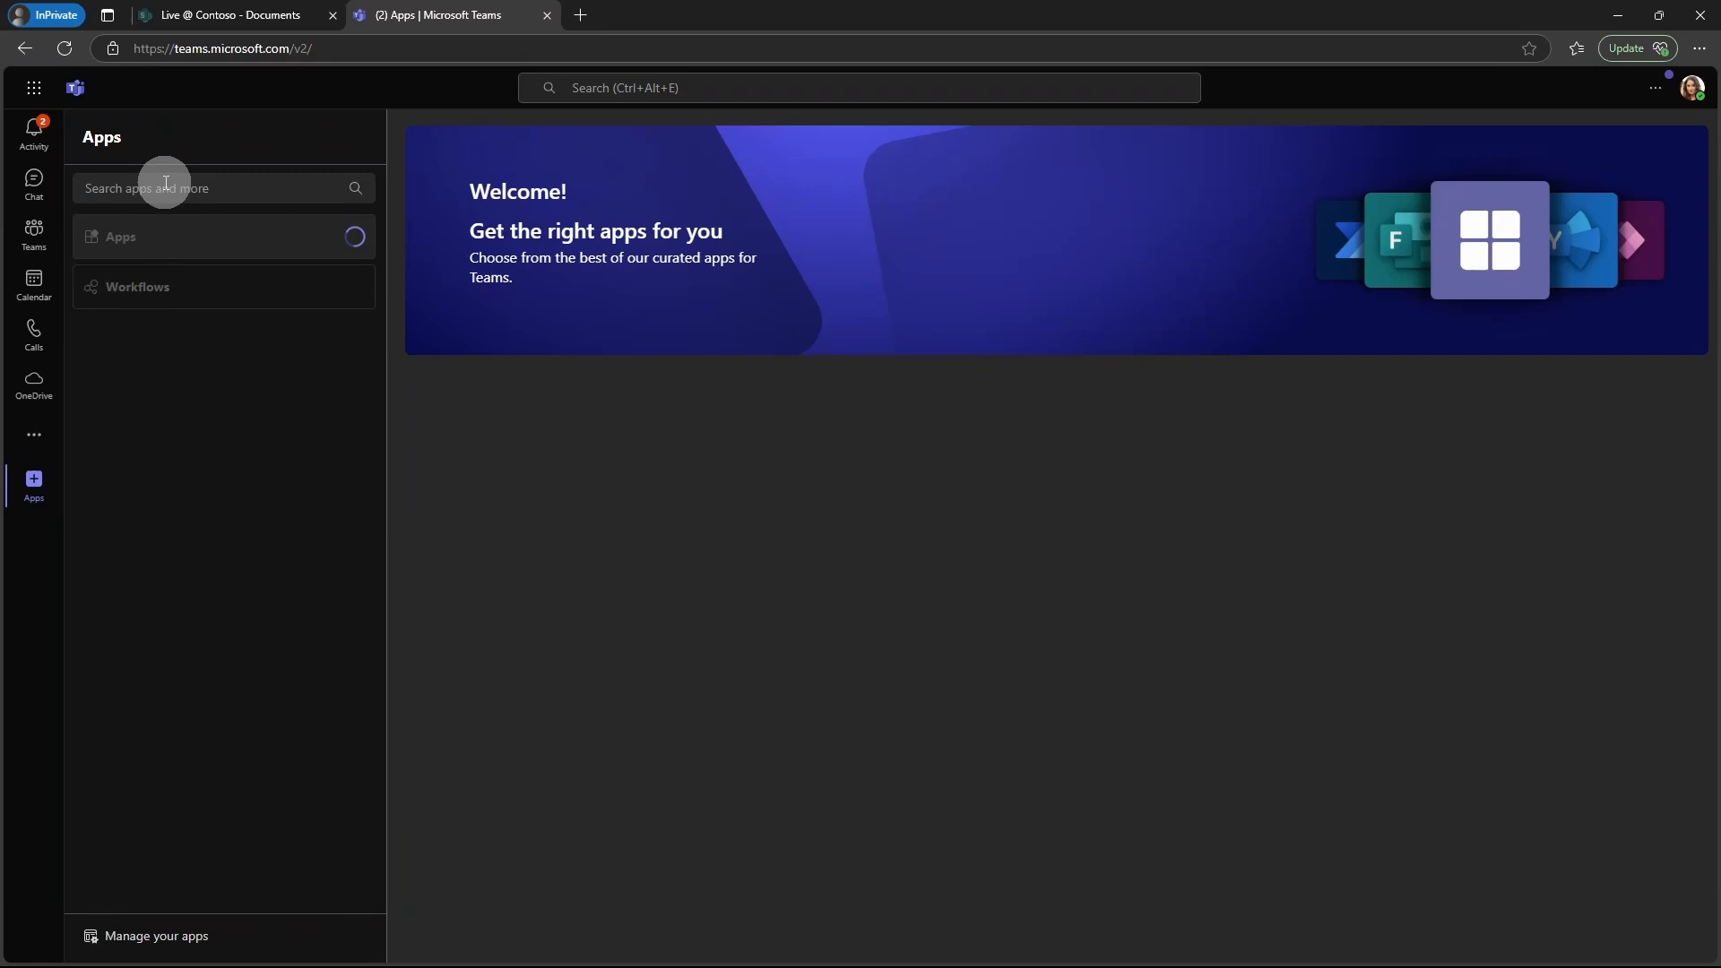
type("approvals")
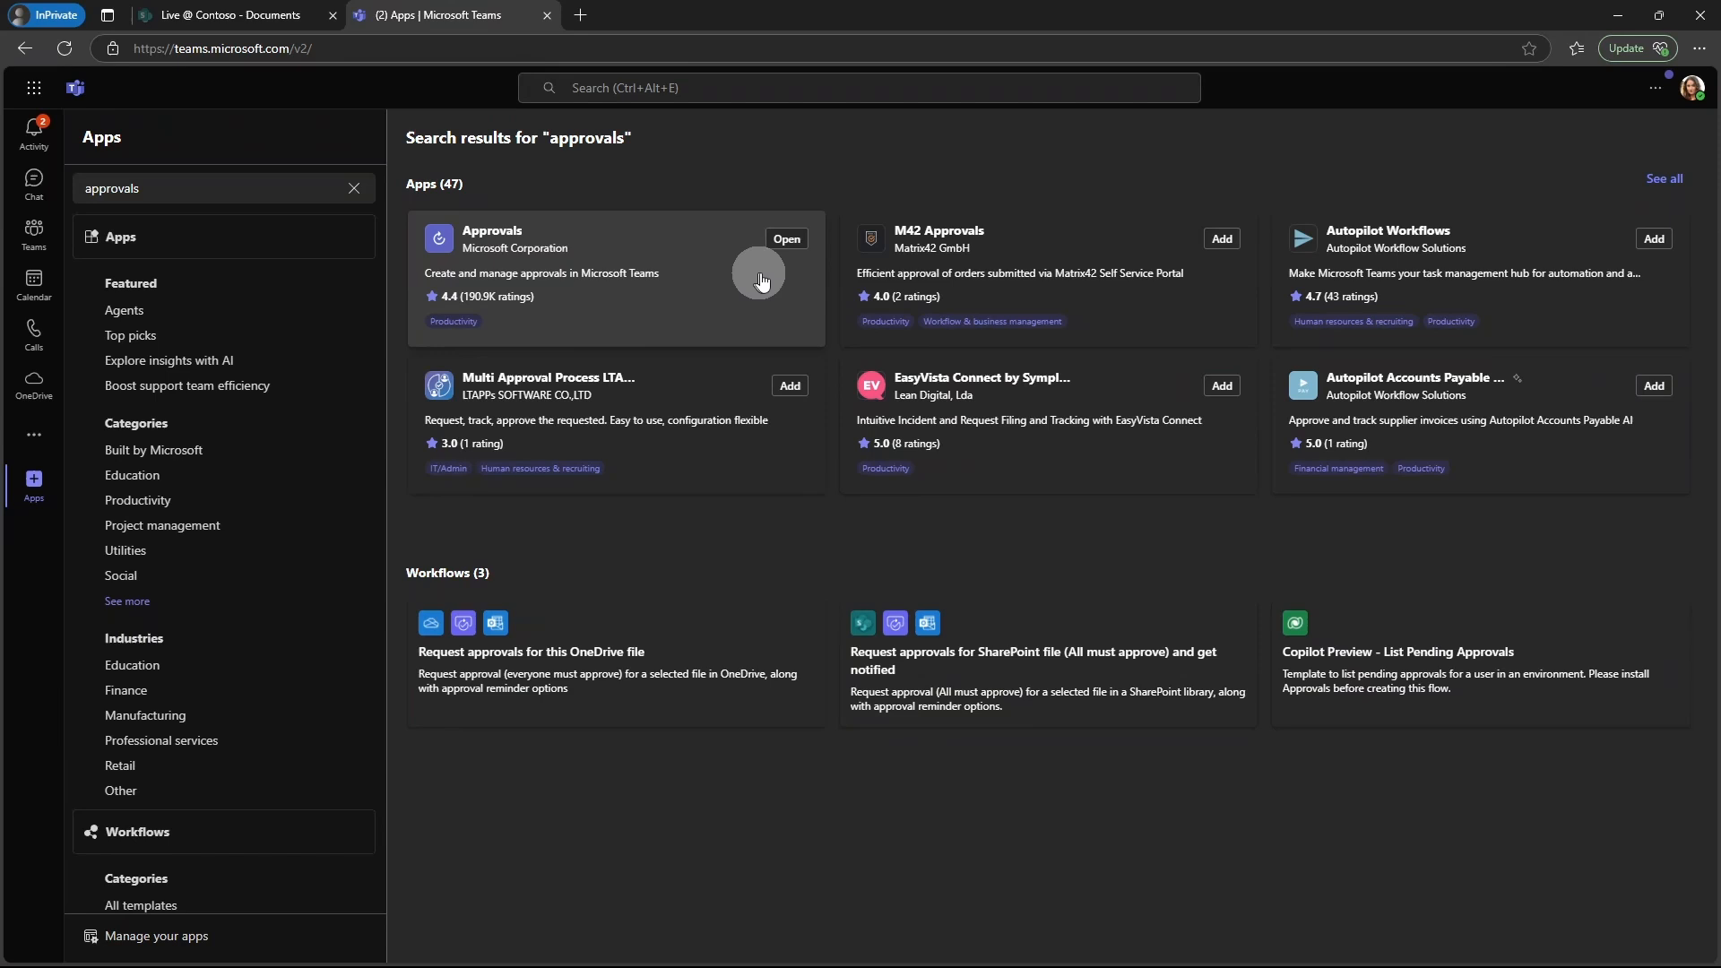
mouse_move(1021, 278)
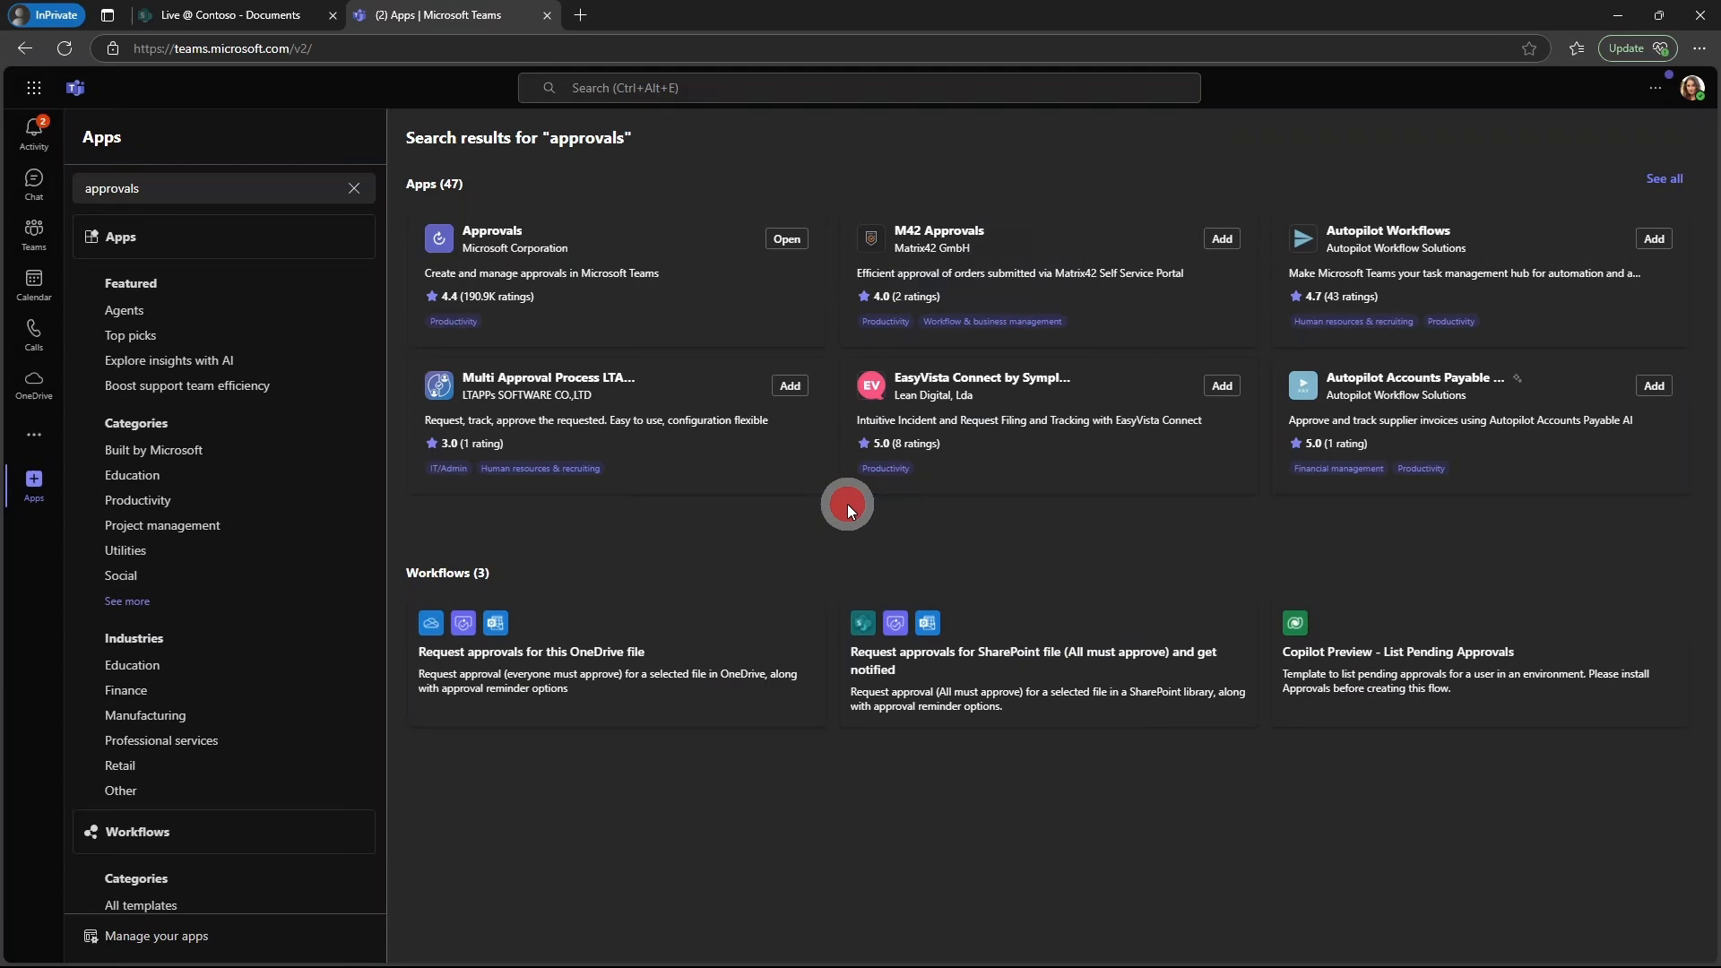
left_click(787, 243)
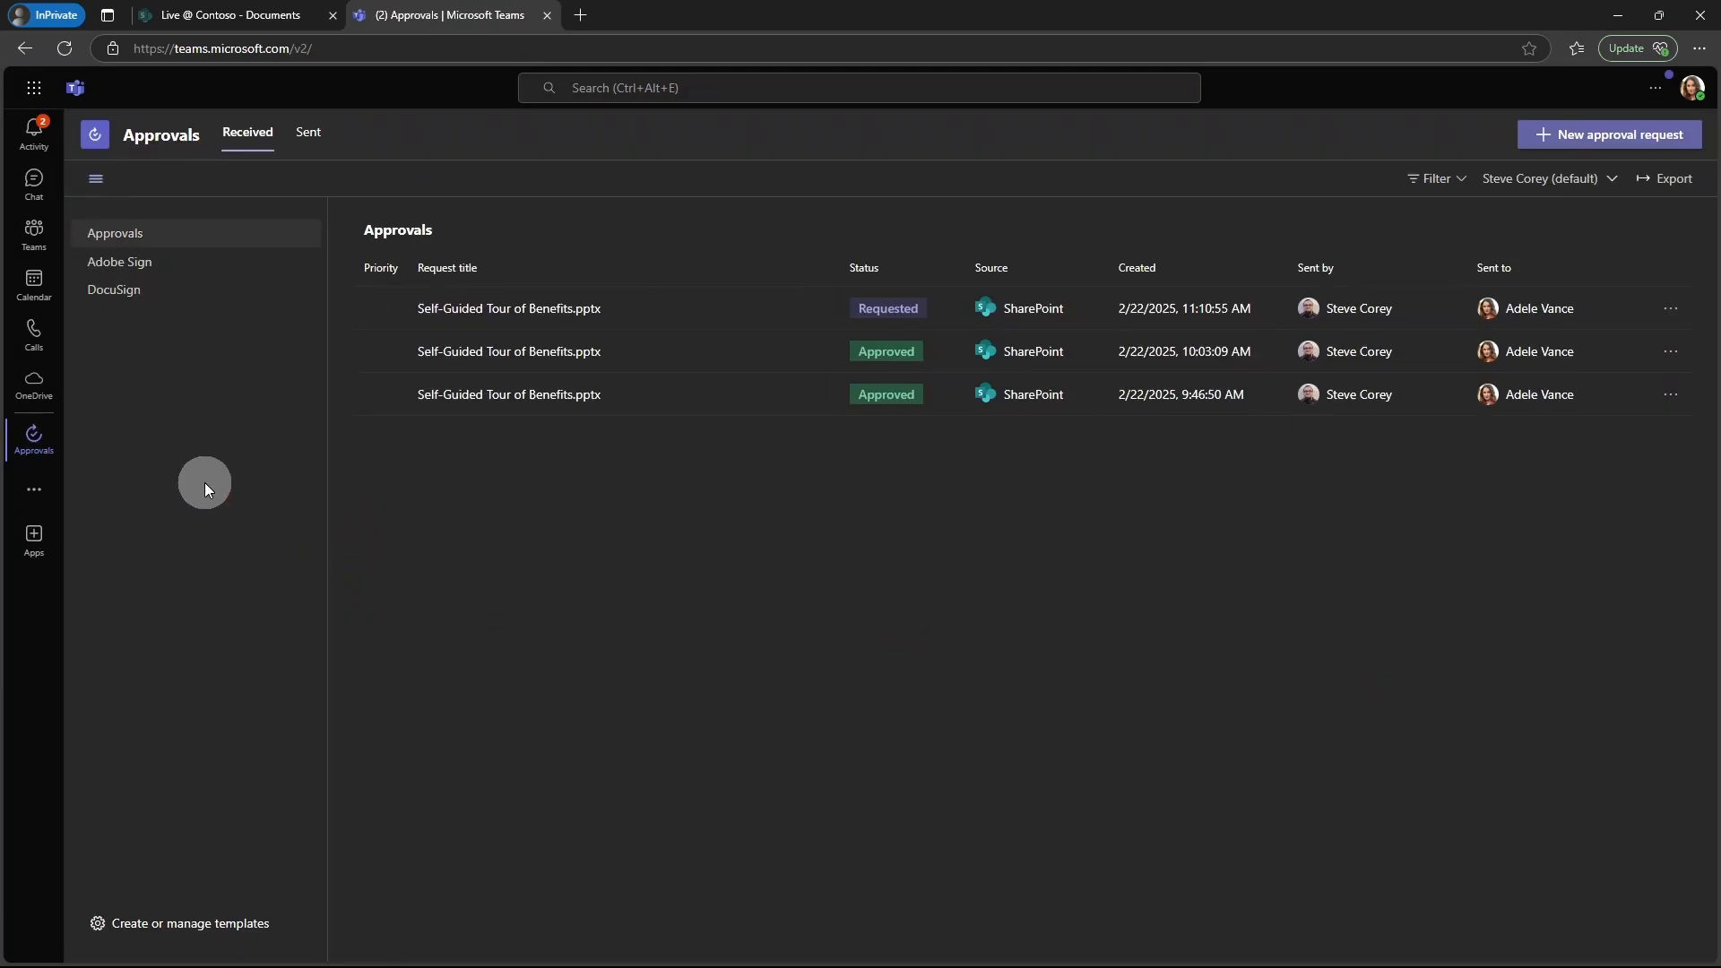
Pin Approvals to the Teams rail and open the pending benefits deck request.
right_click(33, 439)
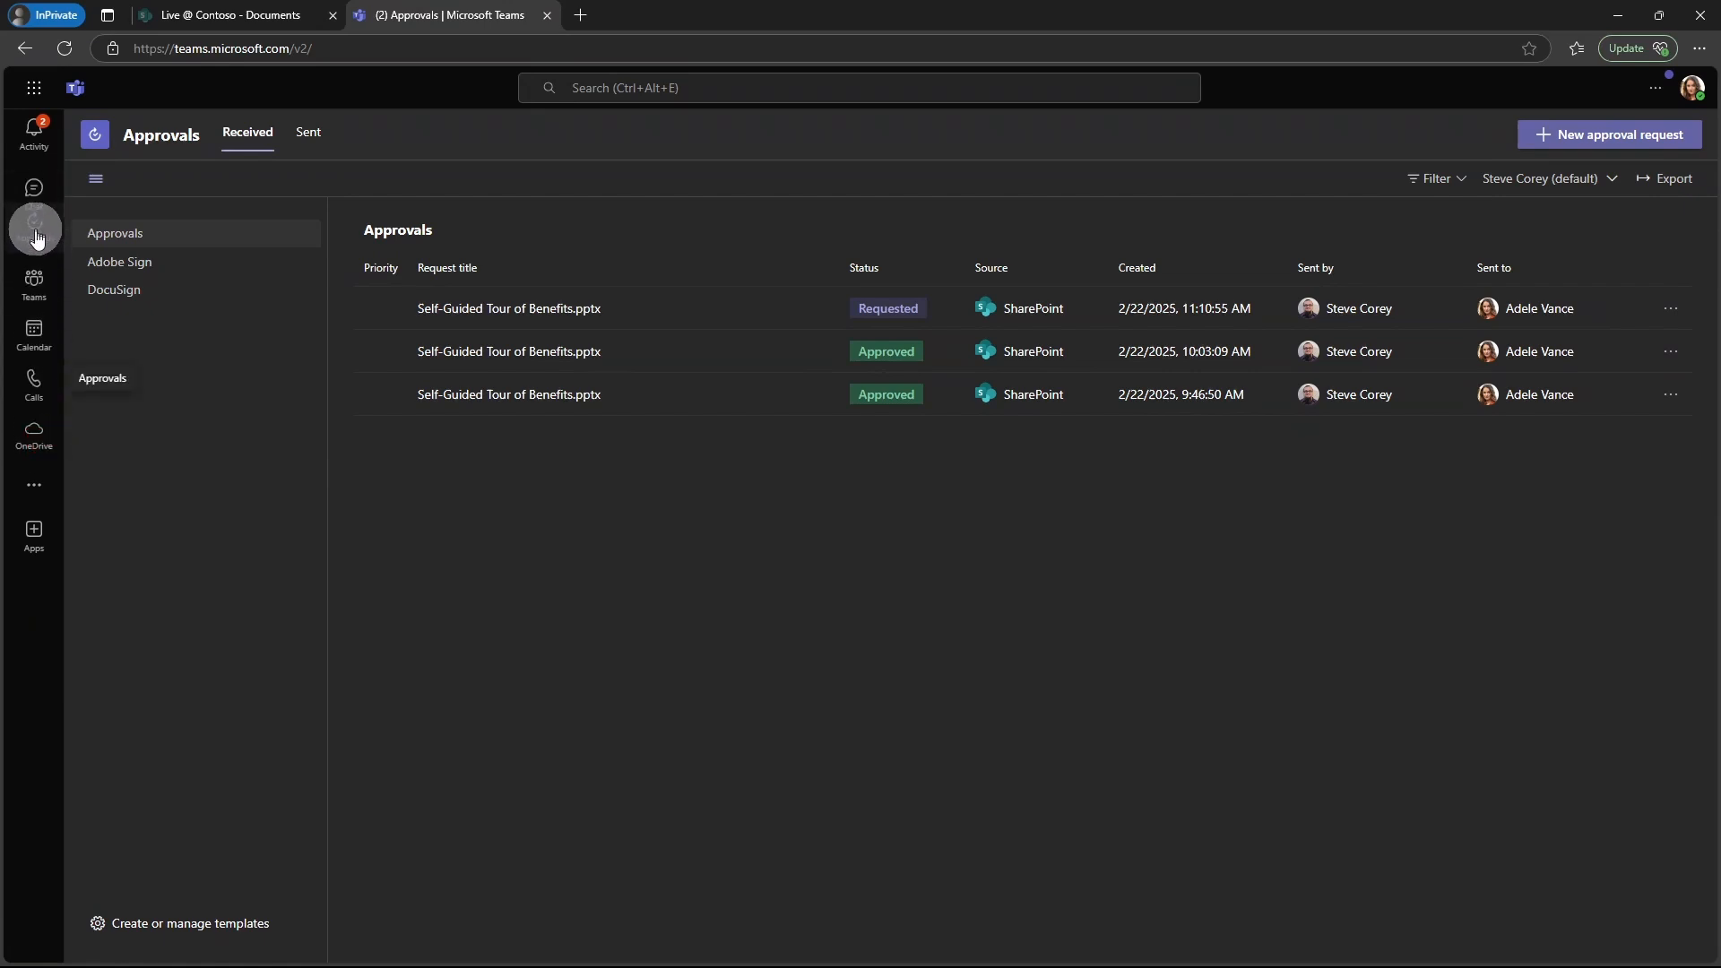
left_click(34, 225)
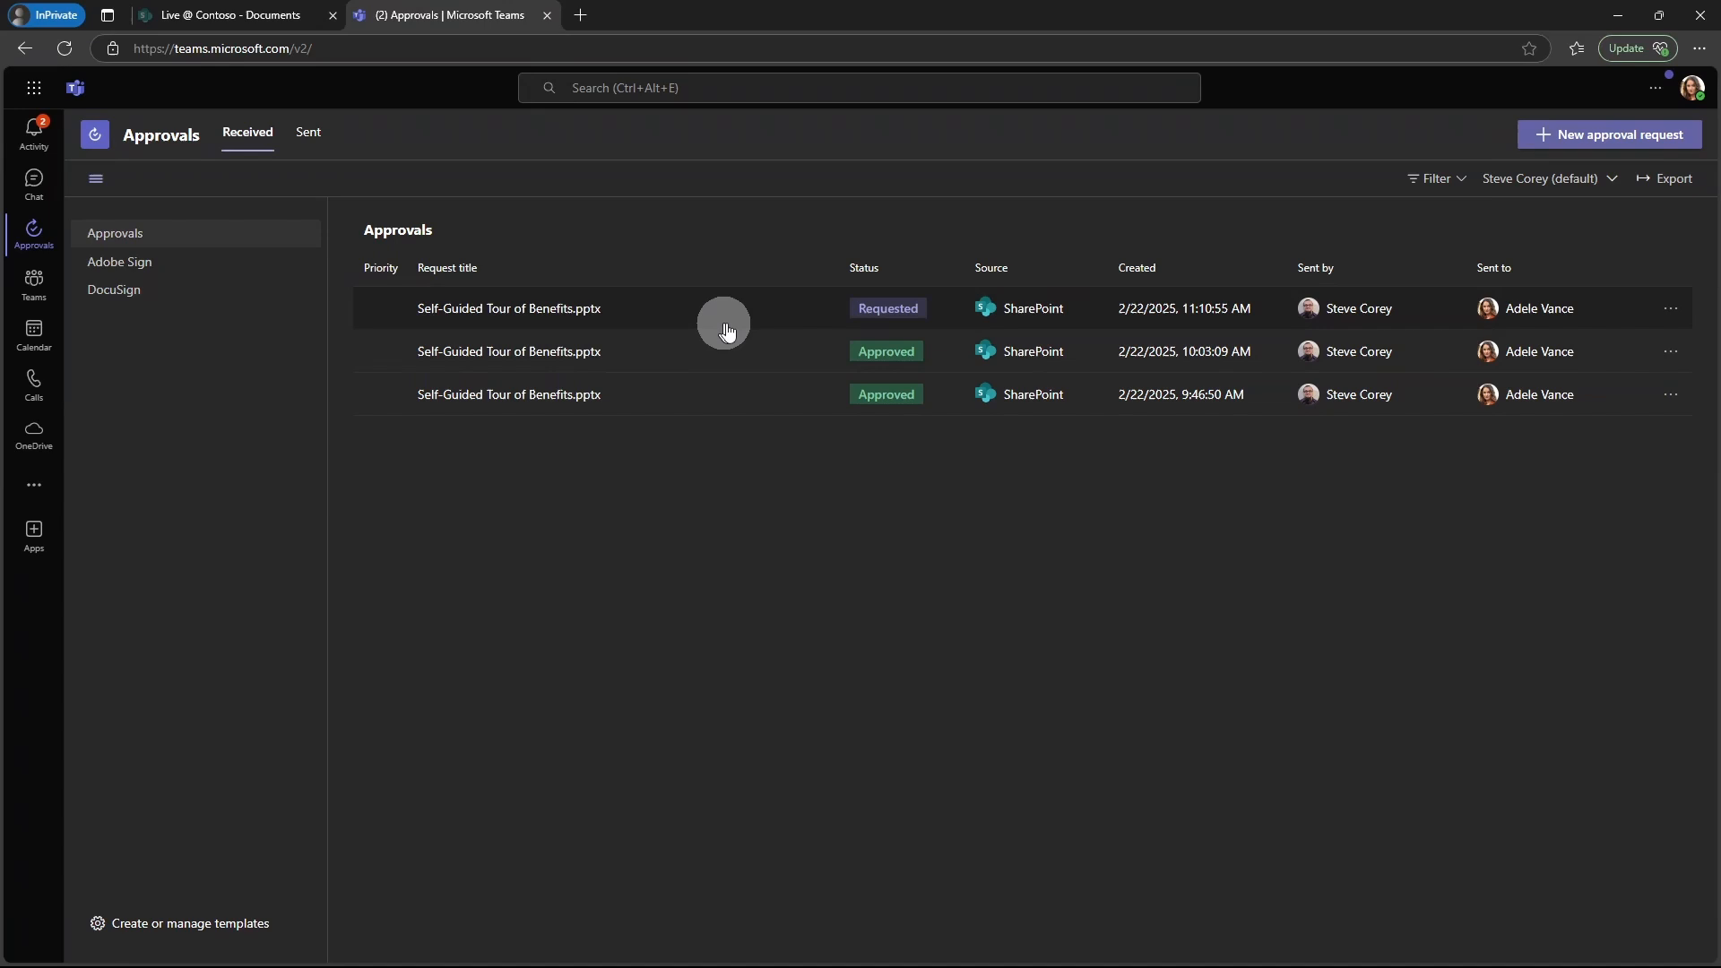
mouse_move(668, 323)
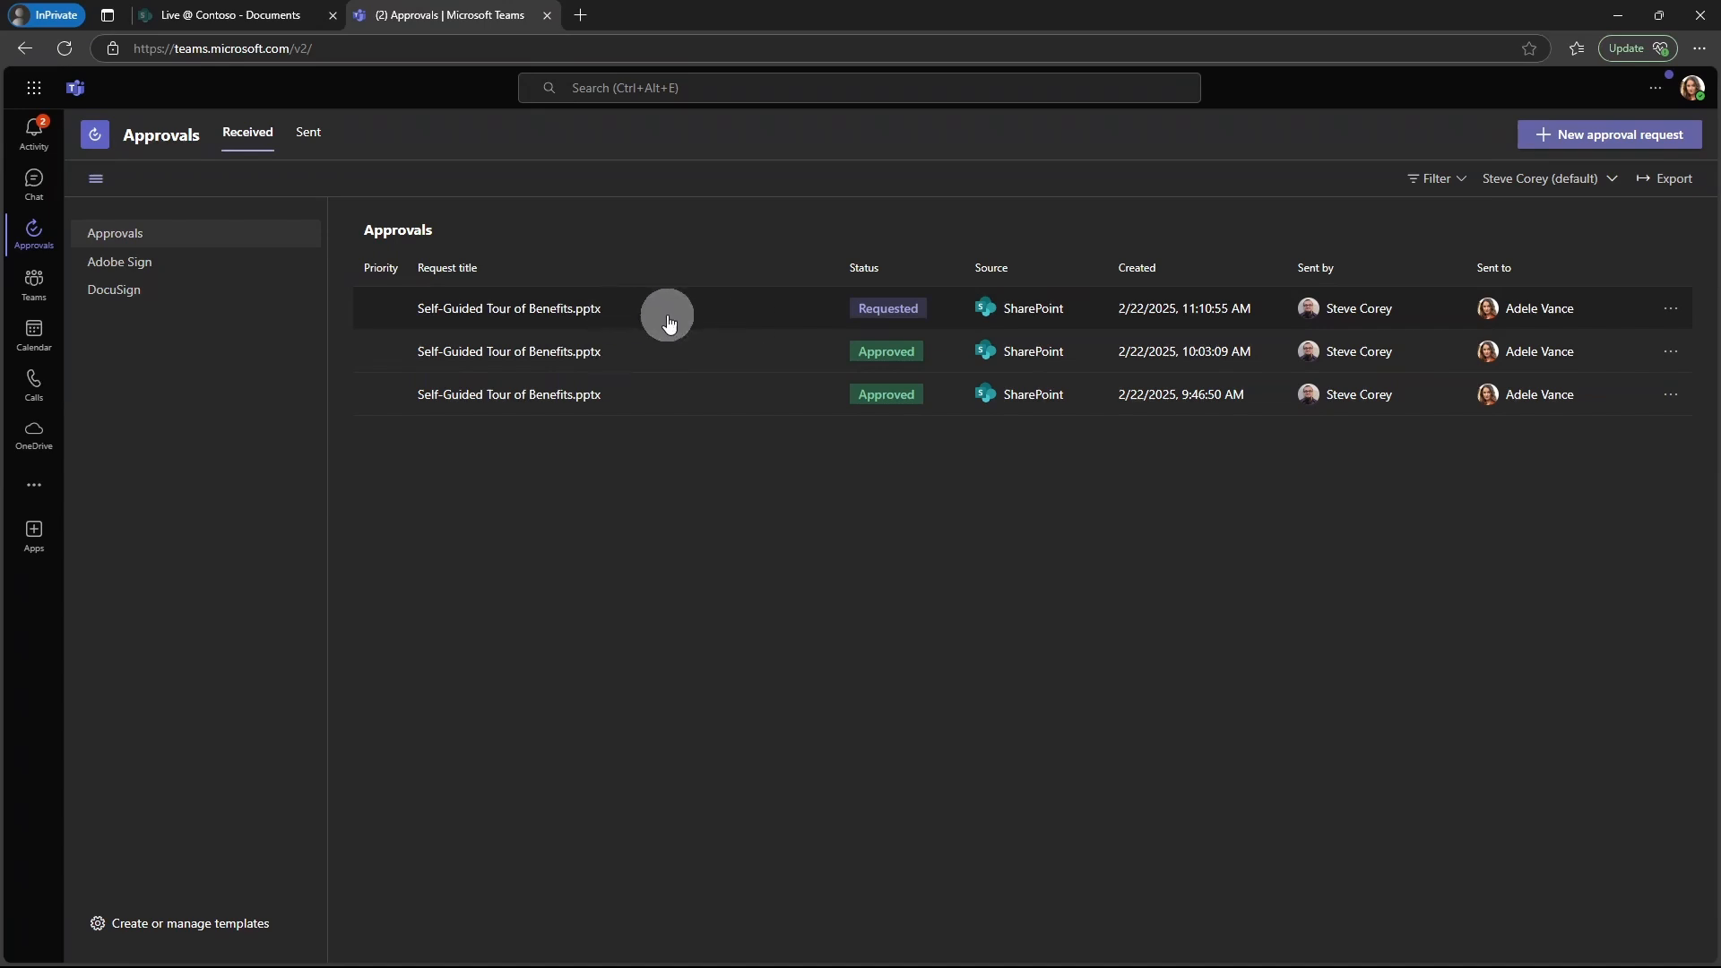
mouse_move(914, 334)
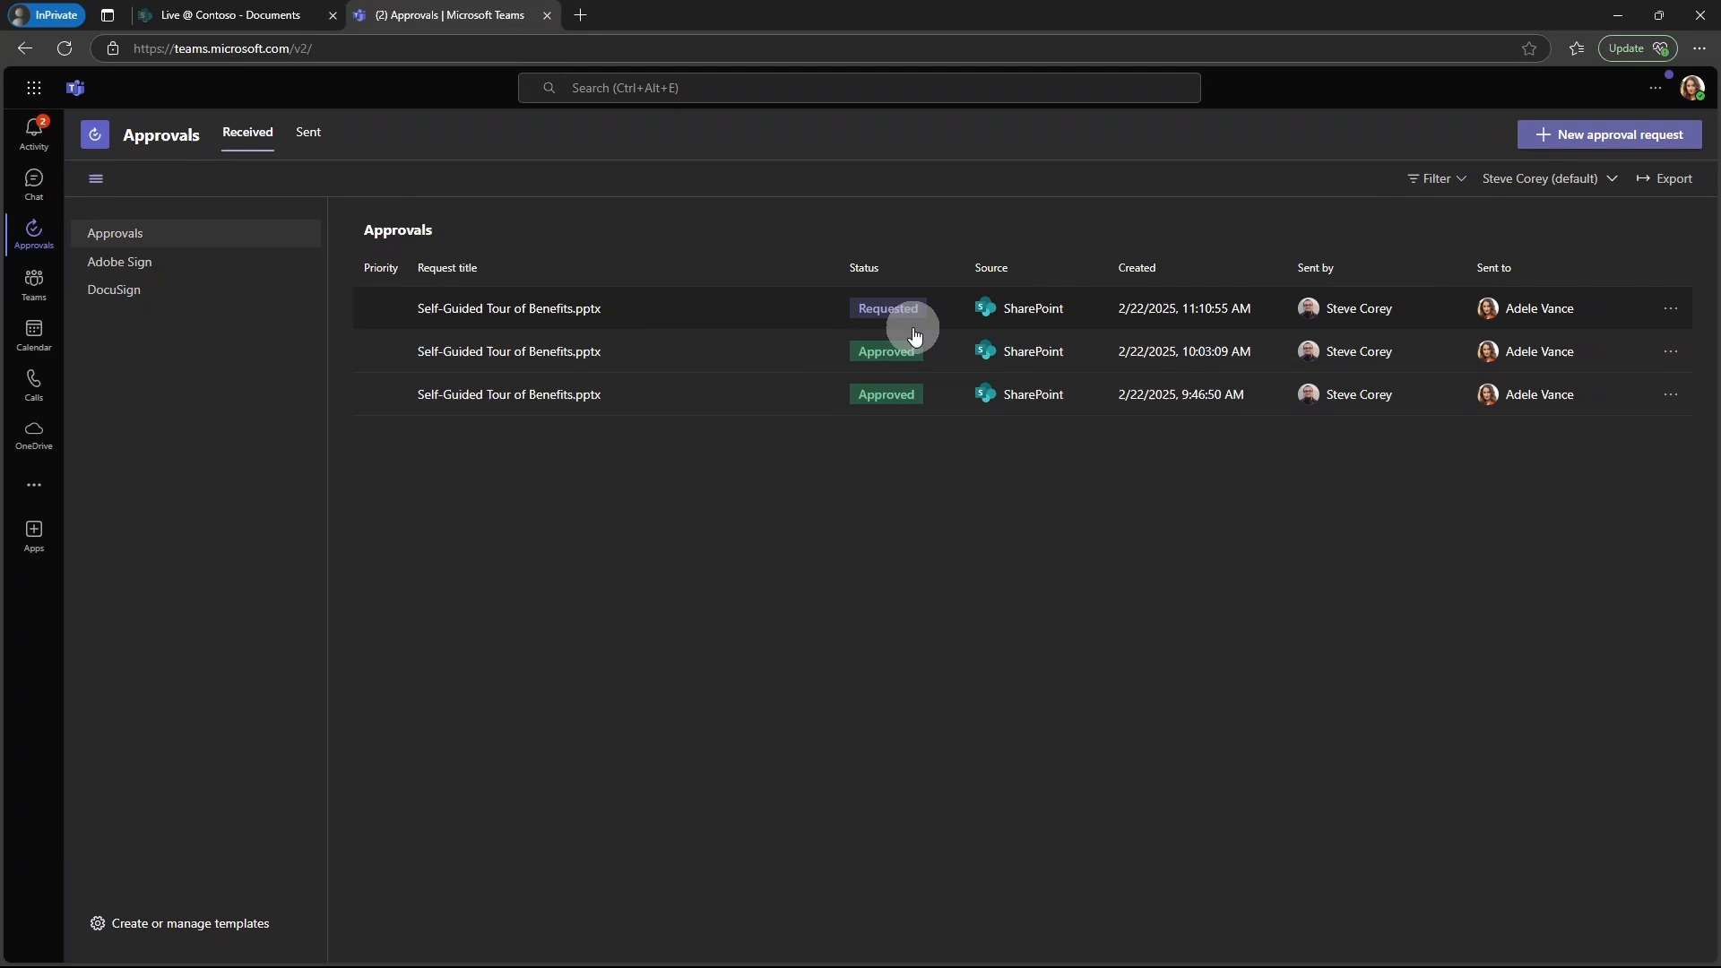
mouse_move(993, 313)
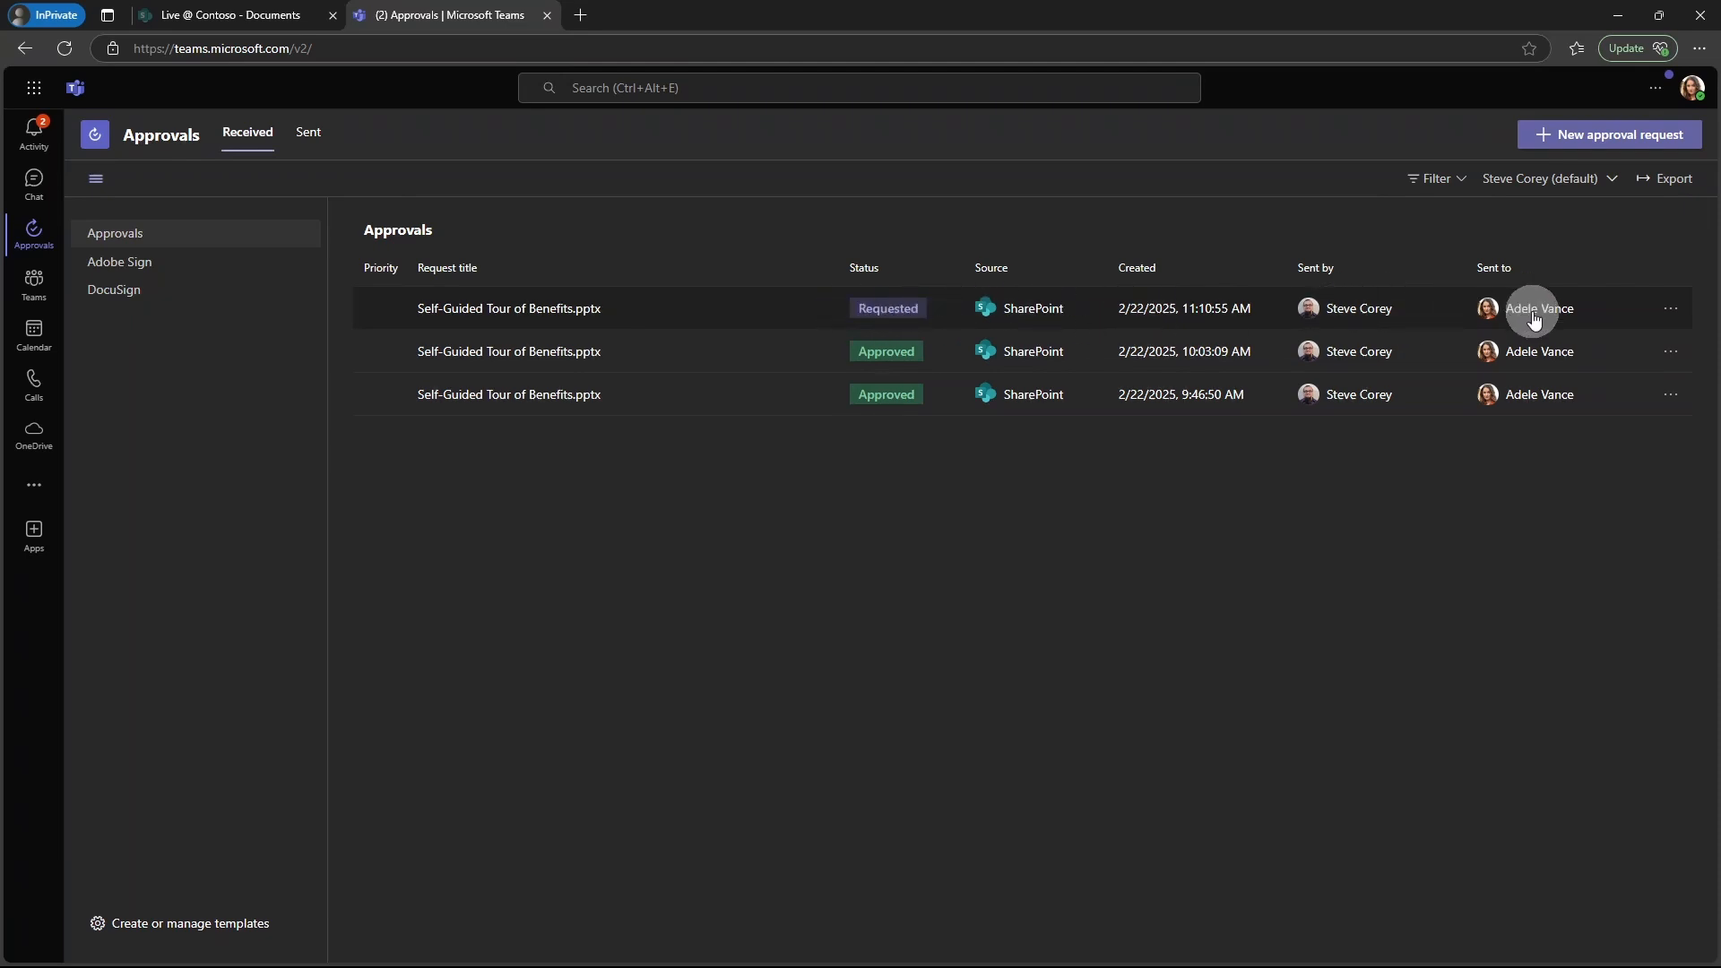
mouse_move(1538, 308)
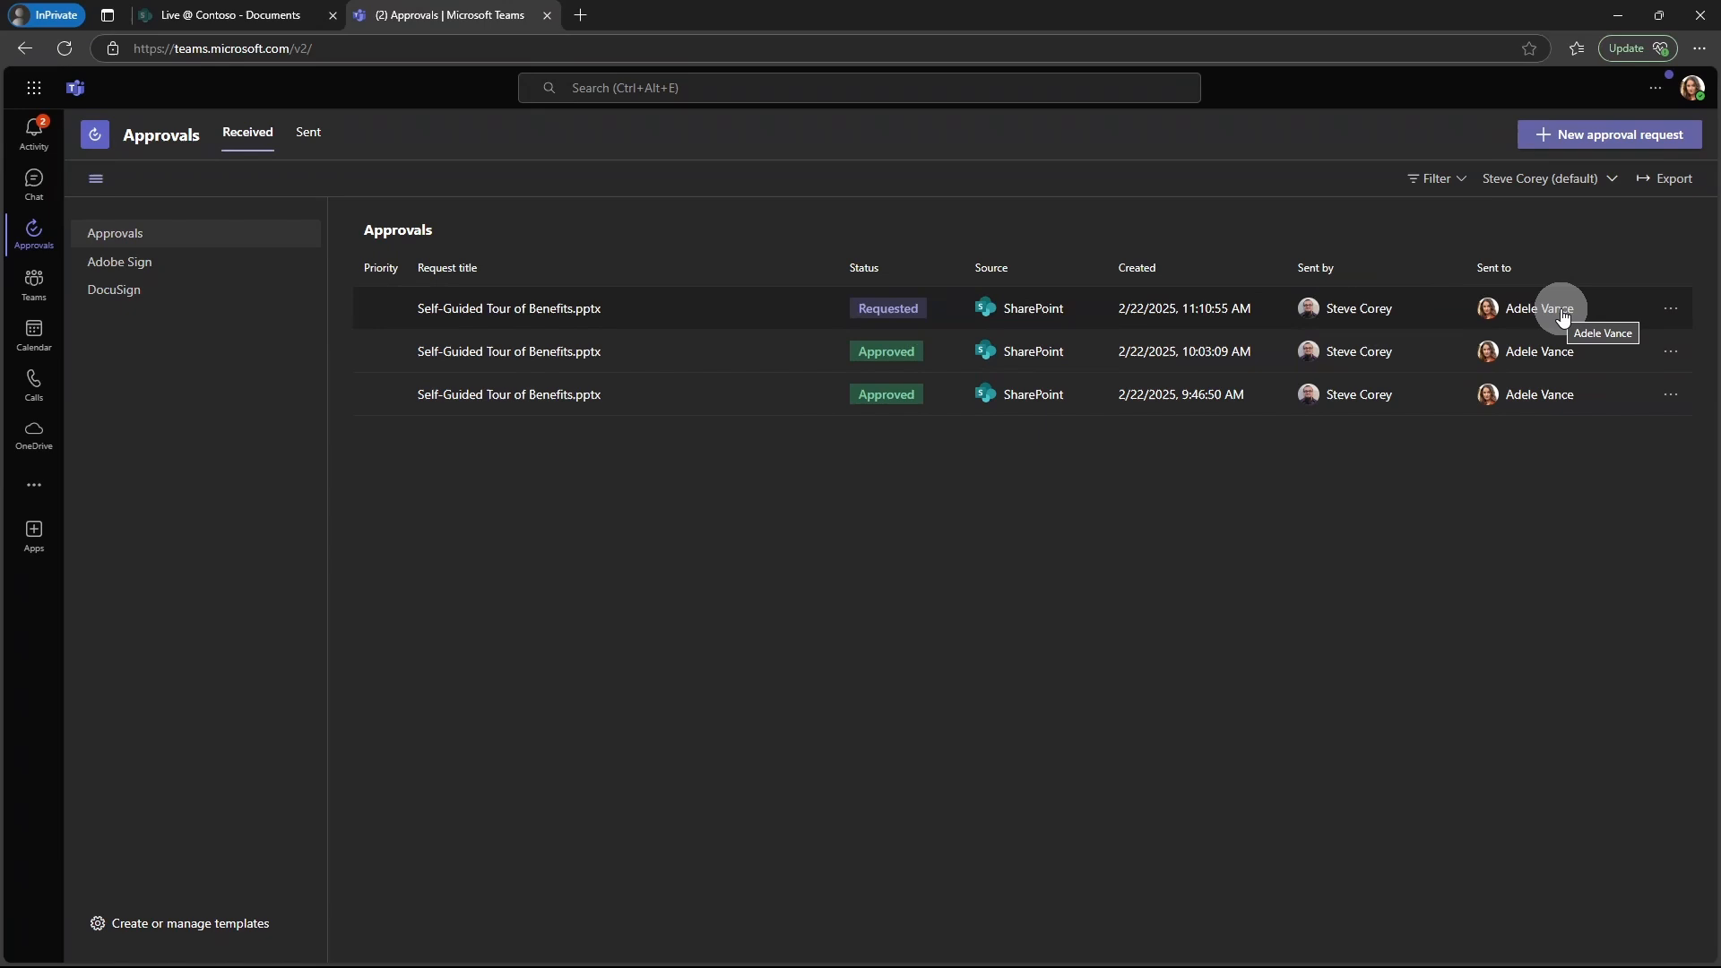
mouse_move(665, 317)
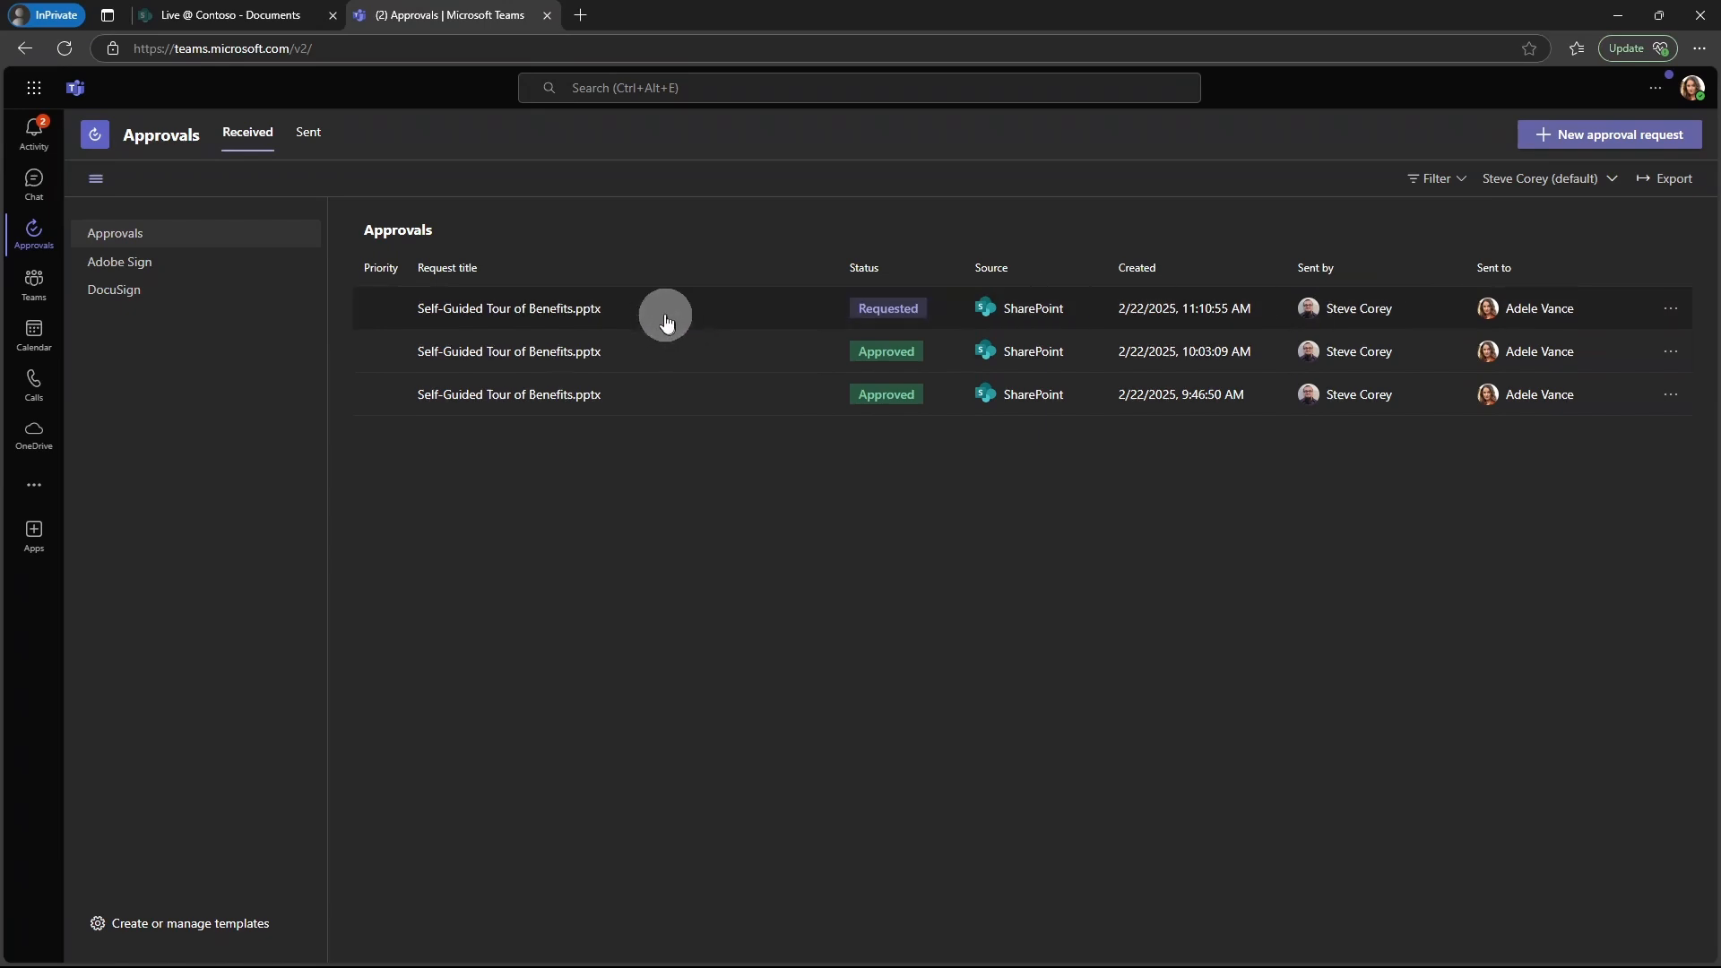
left_click(508, 308)
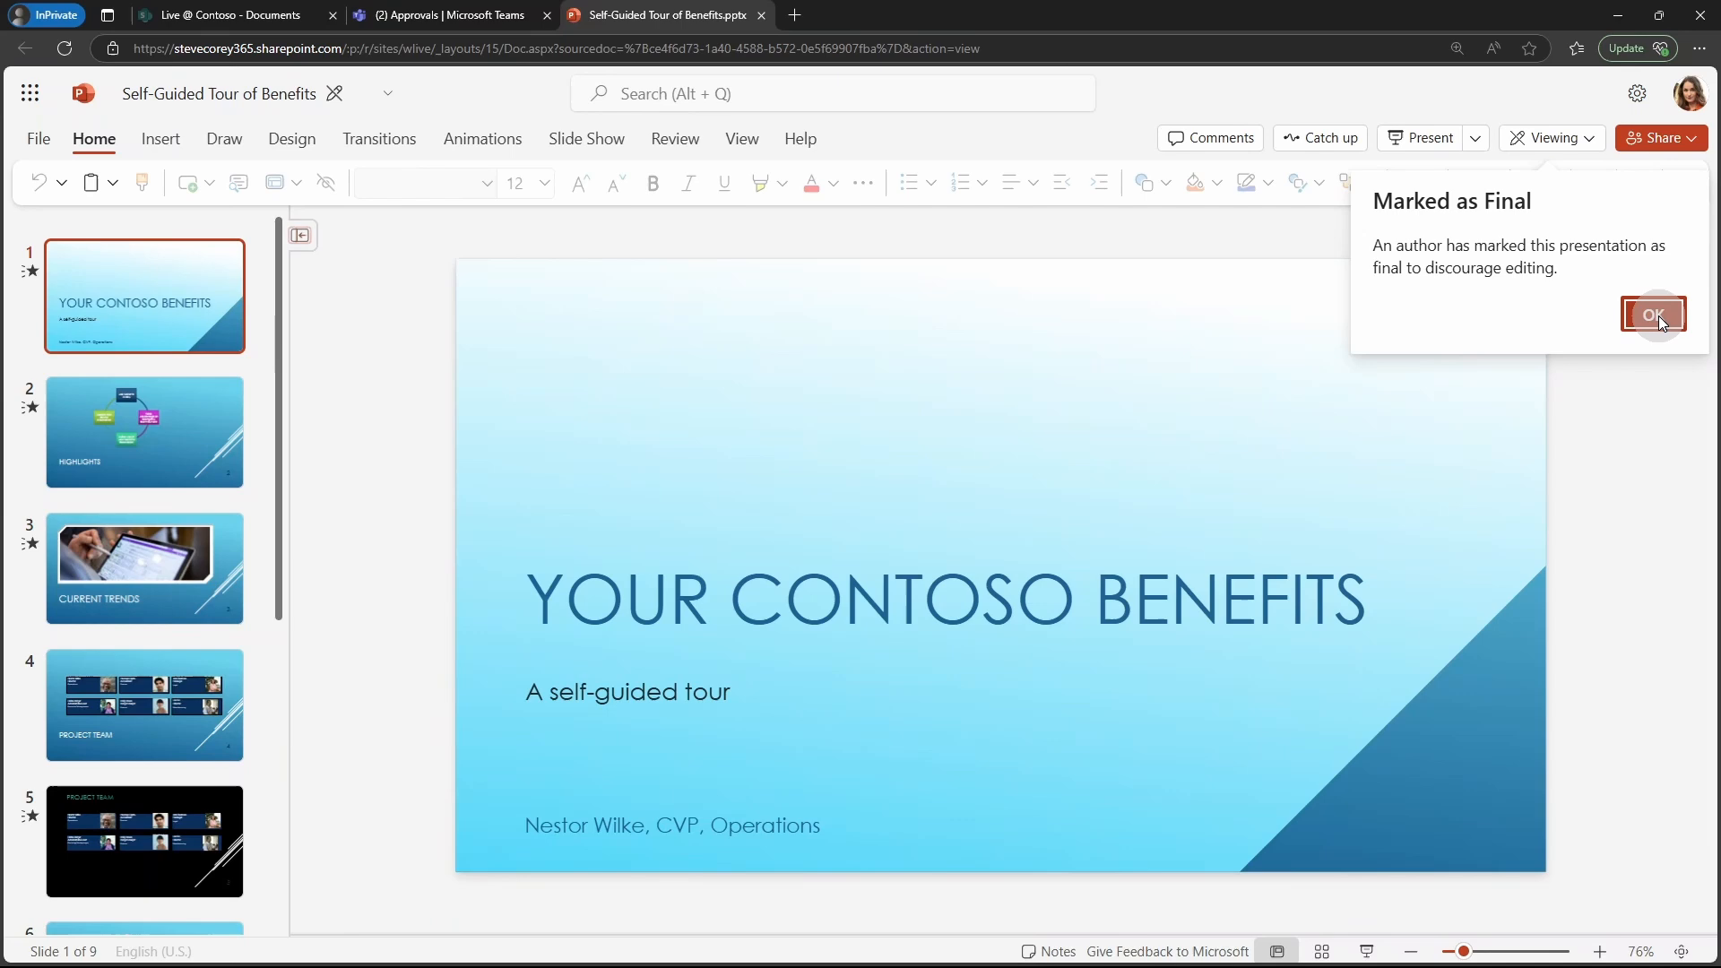
Dismiss the Marked as Final notice on the benefits deck.
left_click(1656, 314)
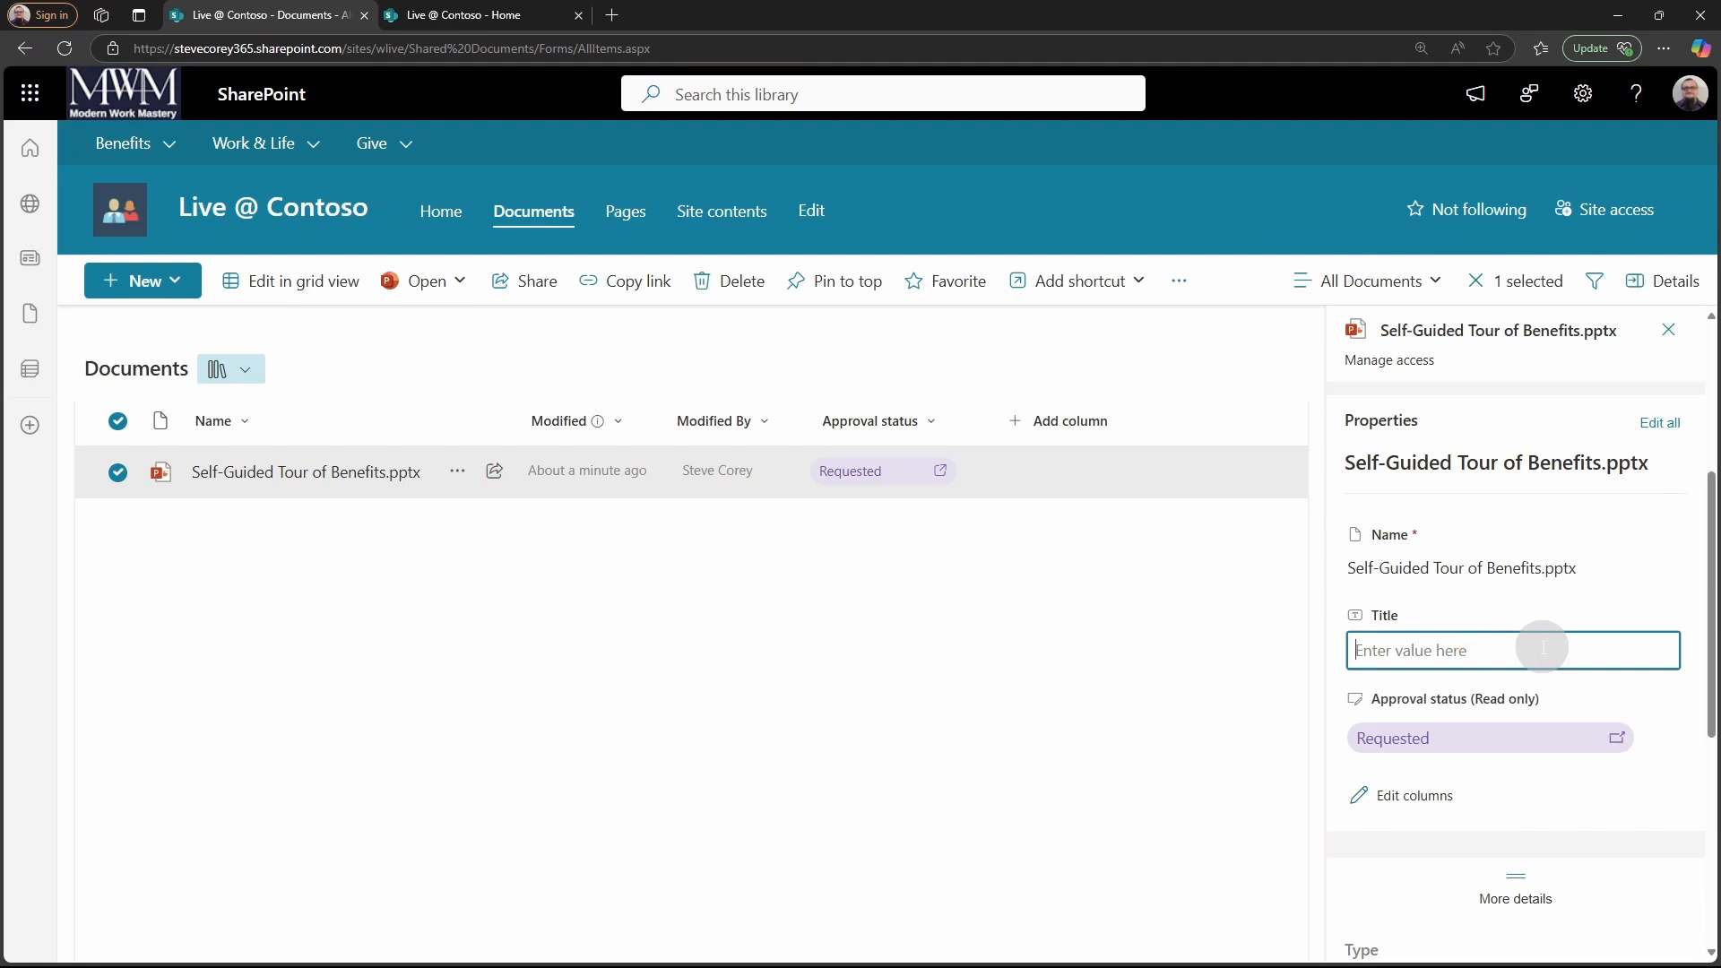
Show the benefits deck's properties with Approval status Requested in SharePoint.
left_click(1512, 649)
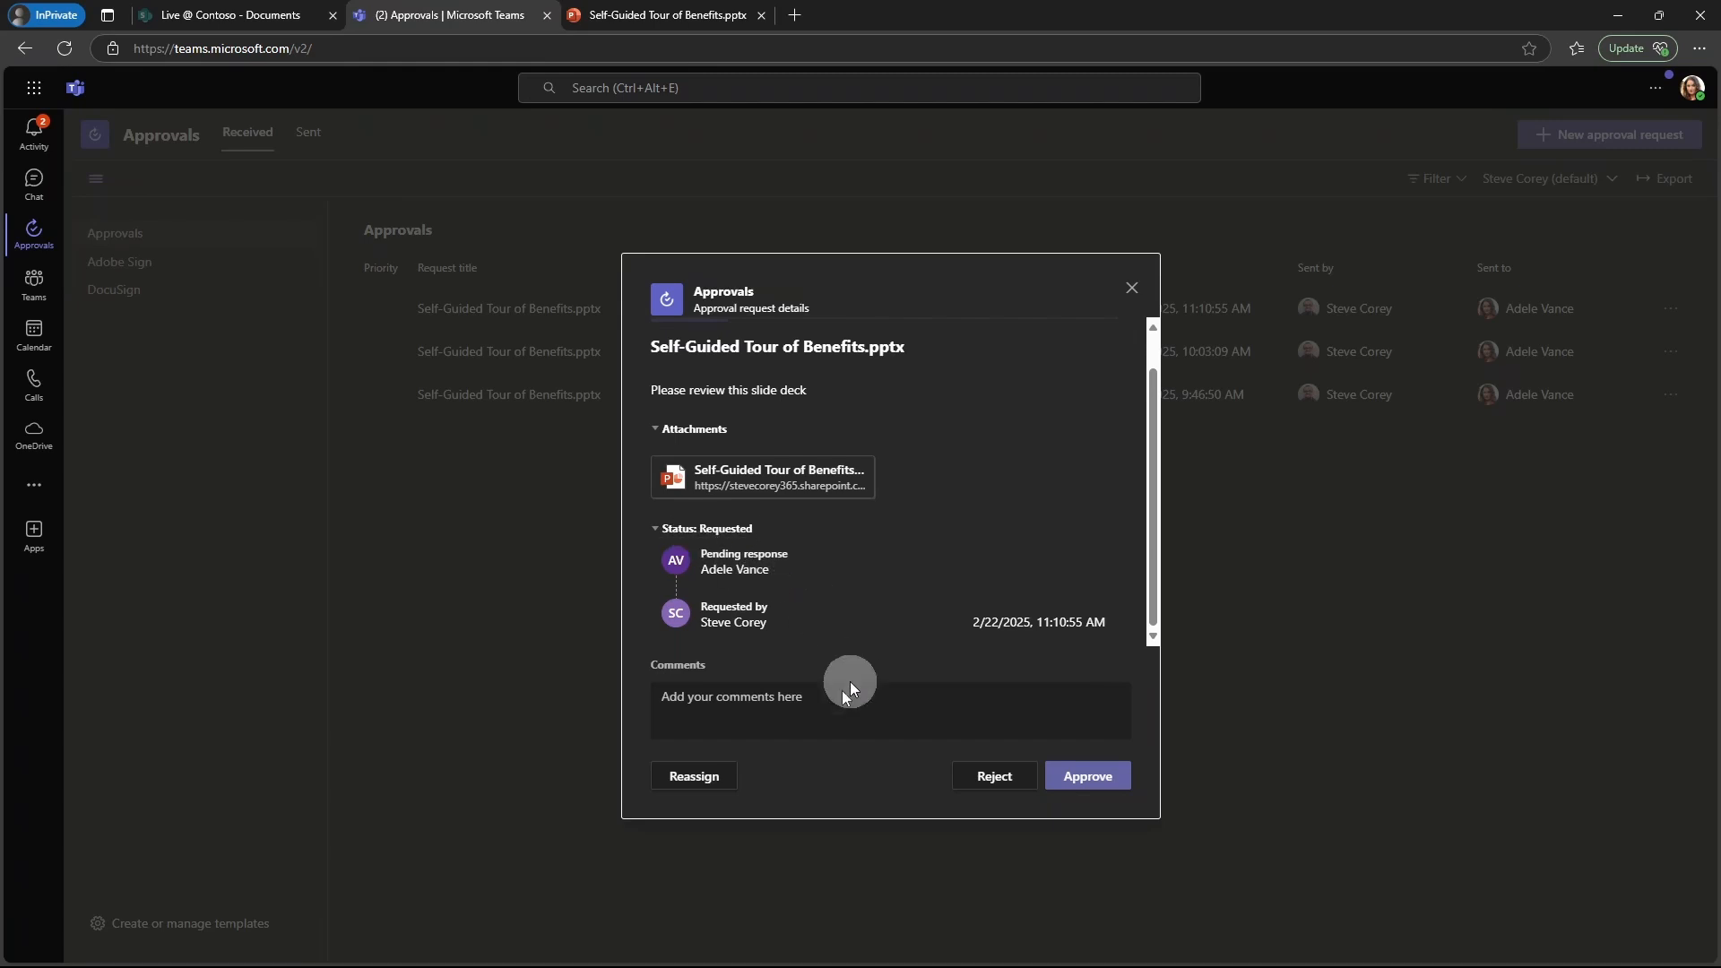
Approve the benefits deck request in Teams with the comment 'Looks fine'.
type("Looks fine")
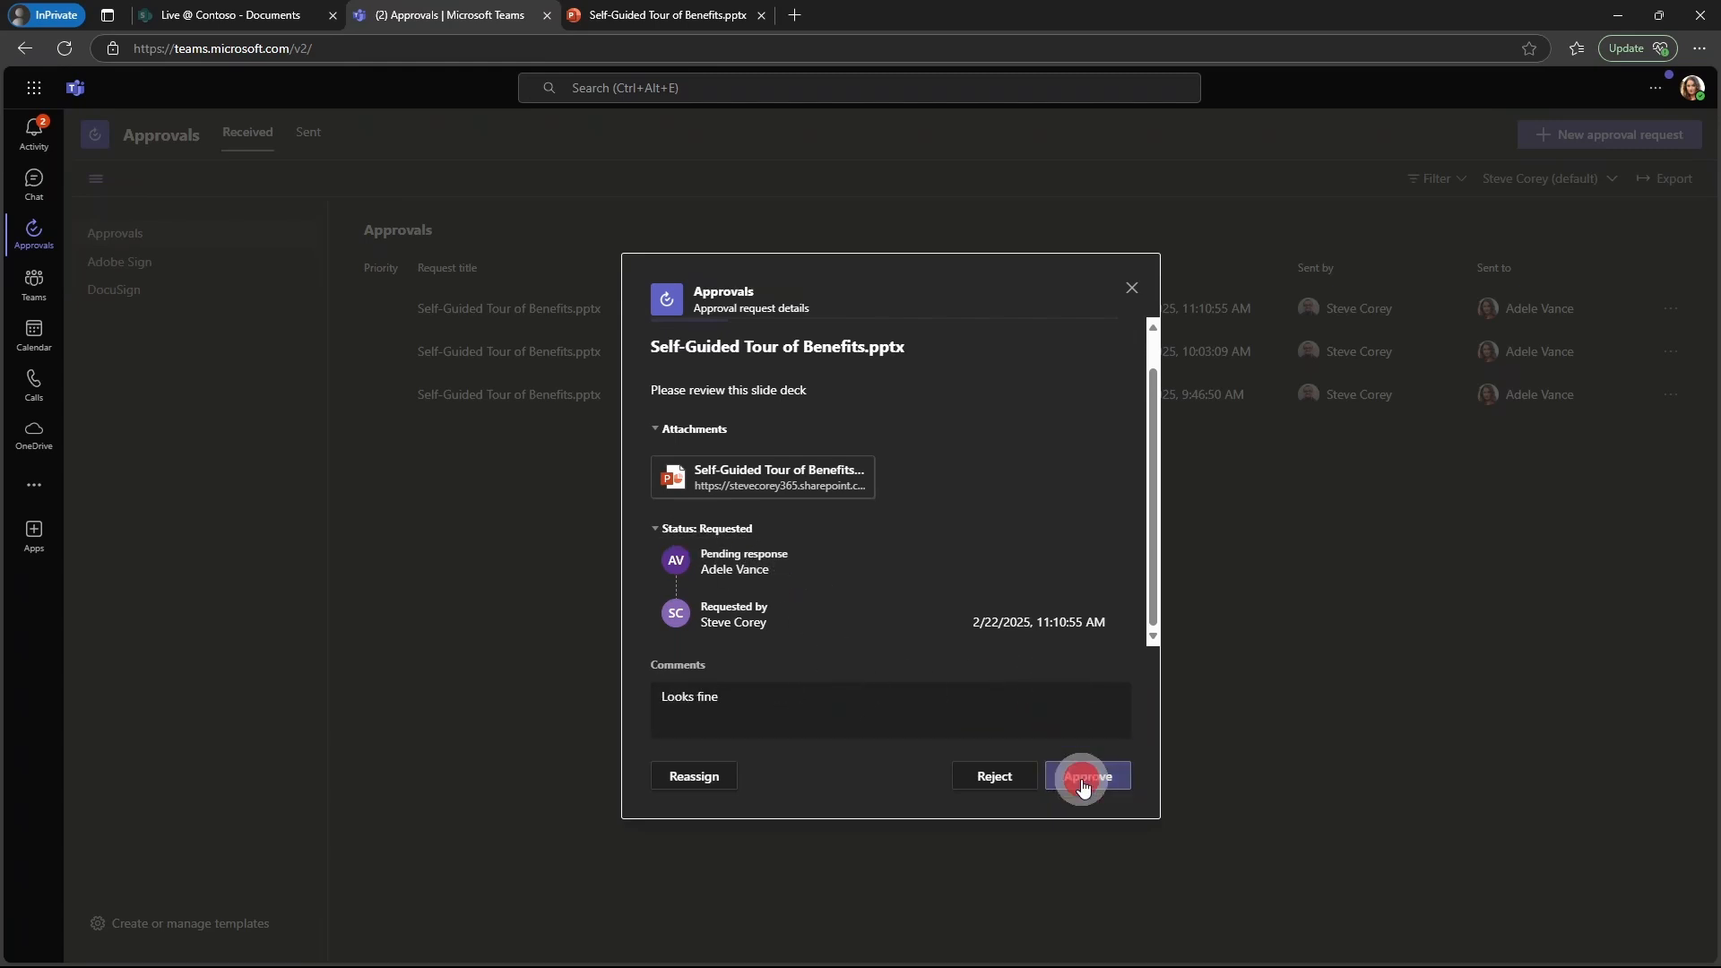
left_click(1086, 776)
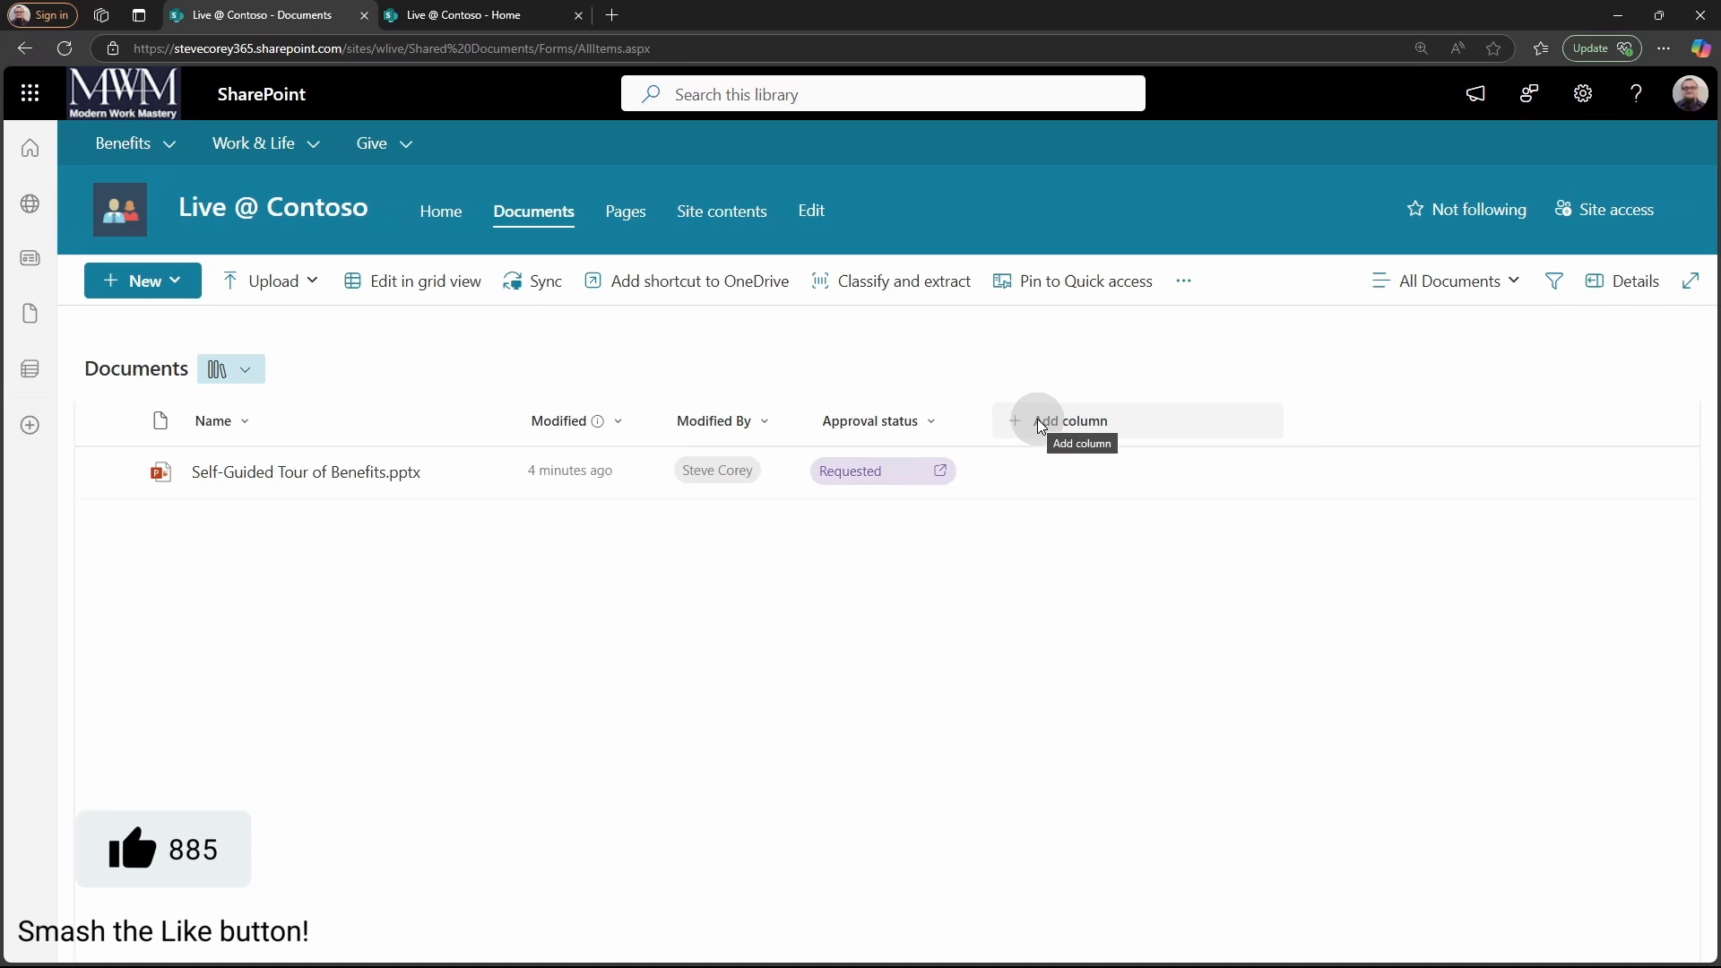
Add the Approvers, Responses and Approval Creator columns to the Documents library view.
left_click(1036, 421)
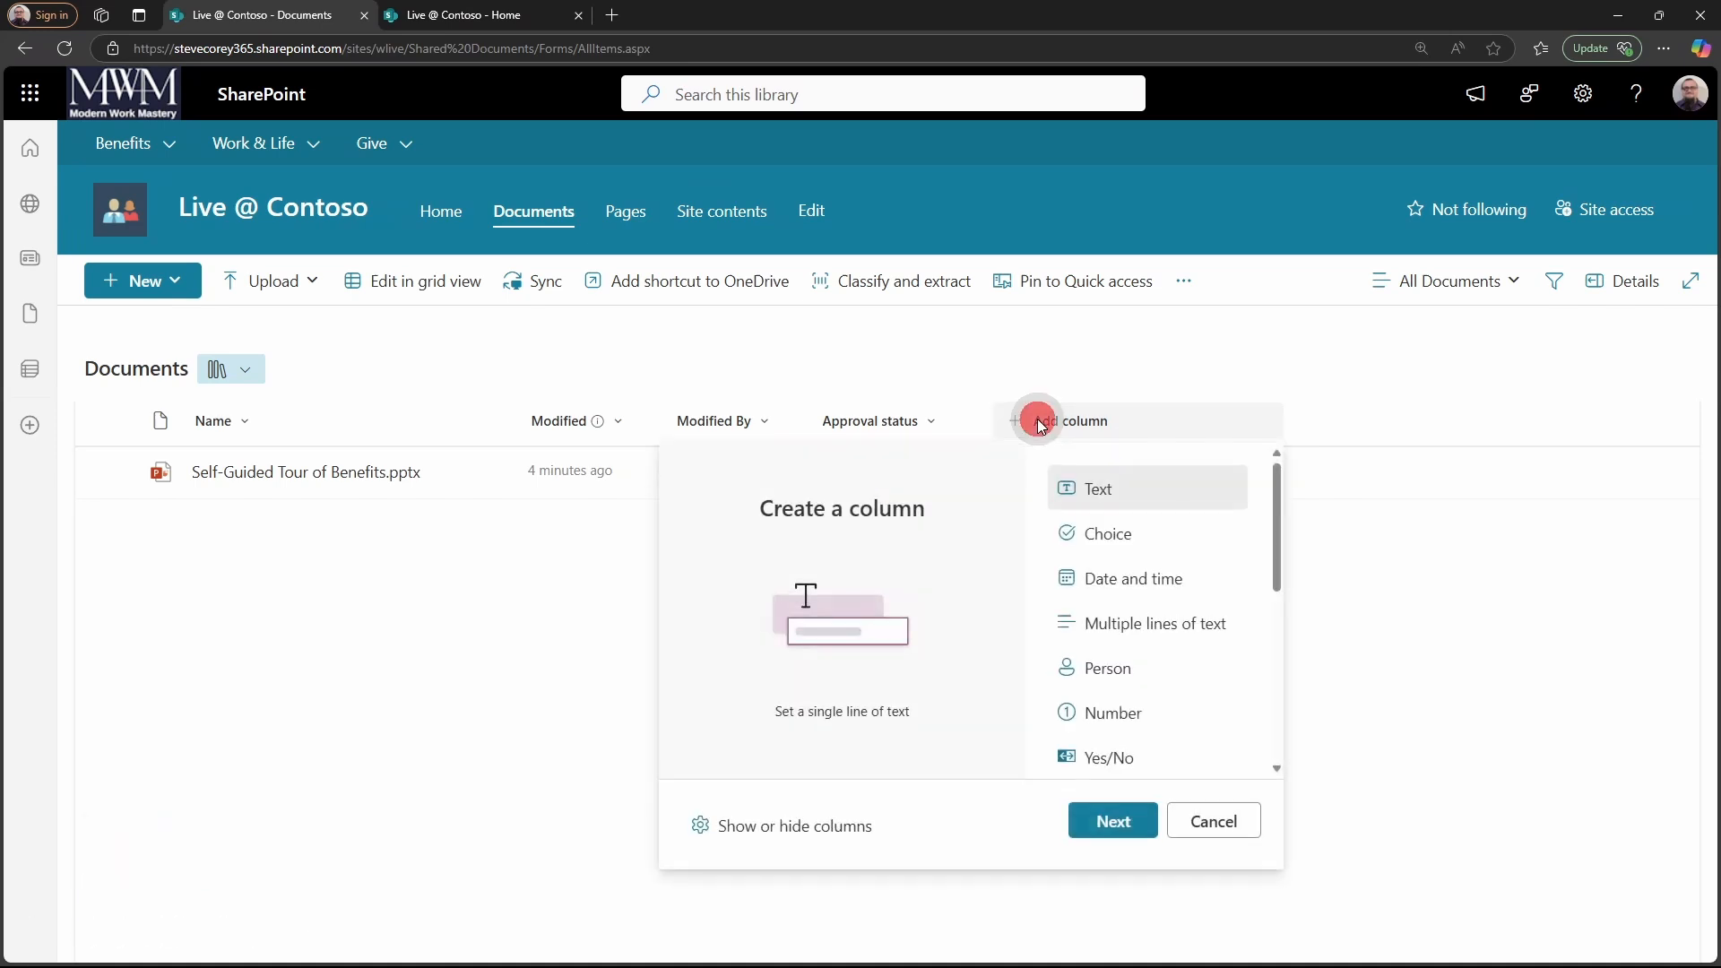
left_click(1213, 820)
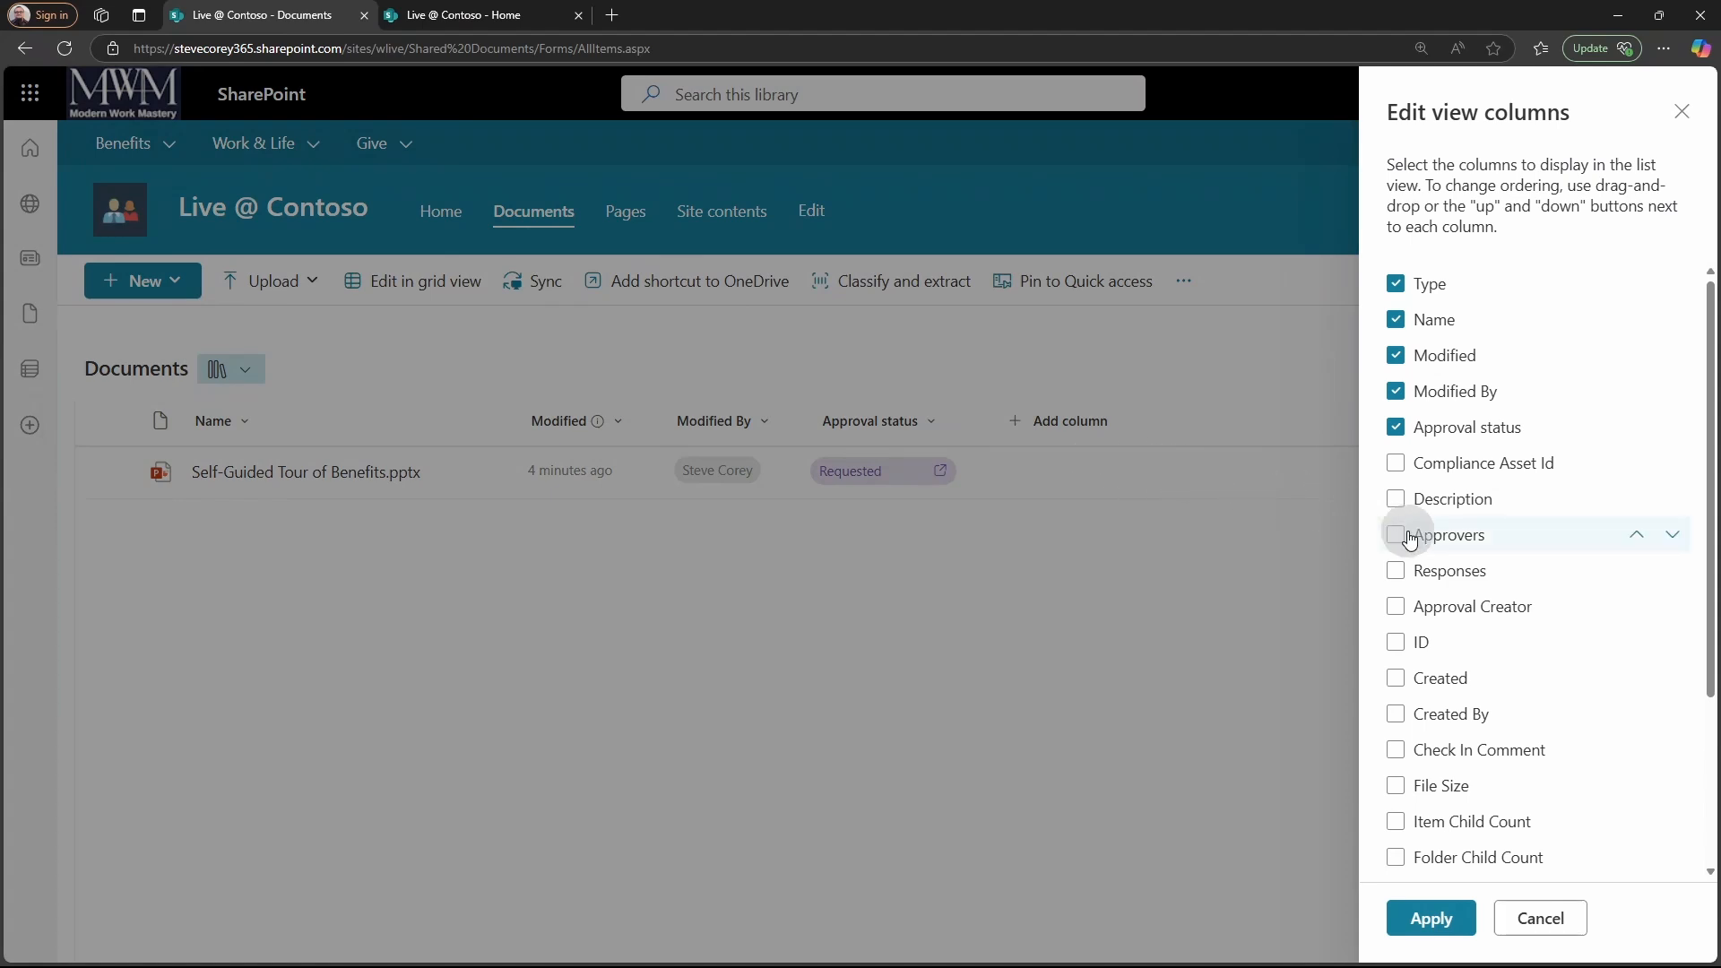
left_click(1397, 535)
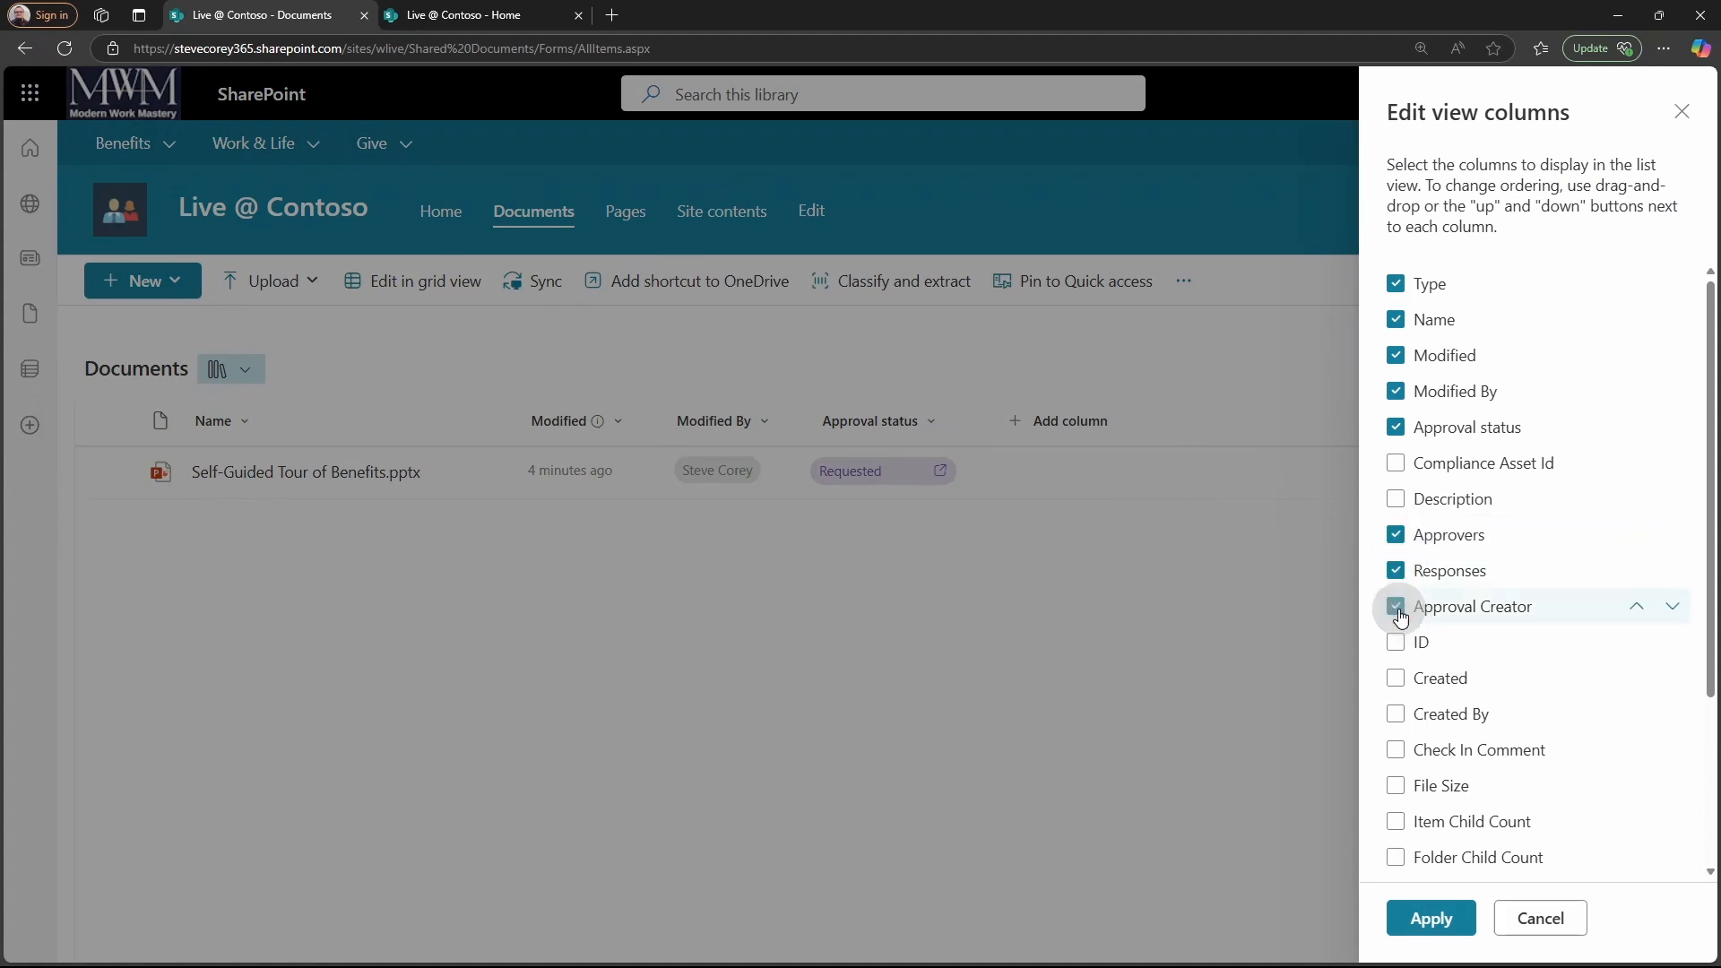
left_click(1431, 918)
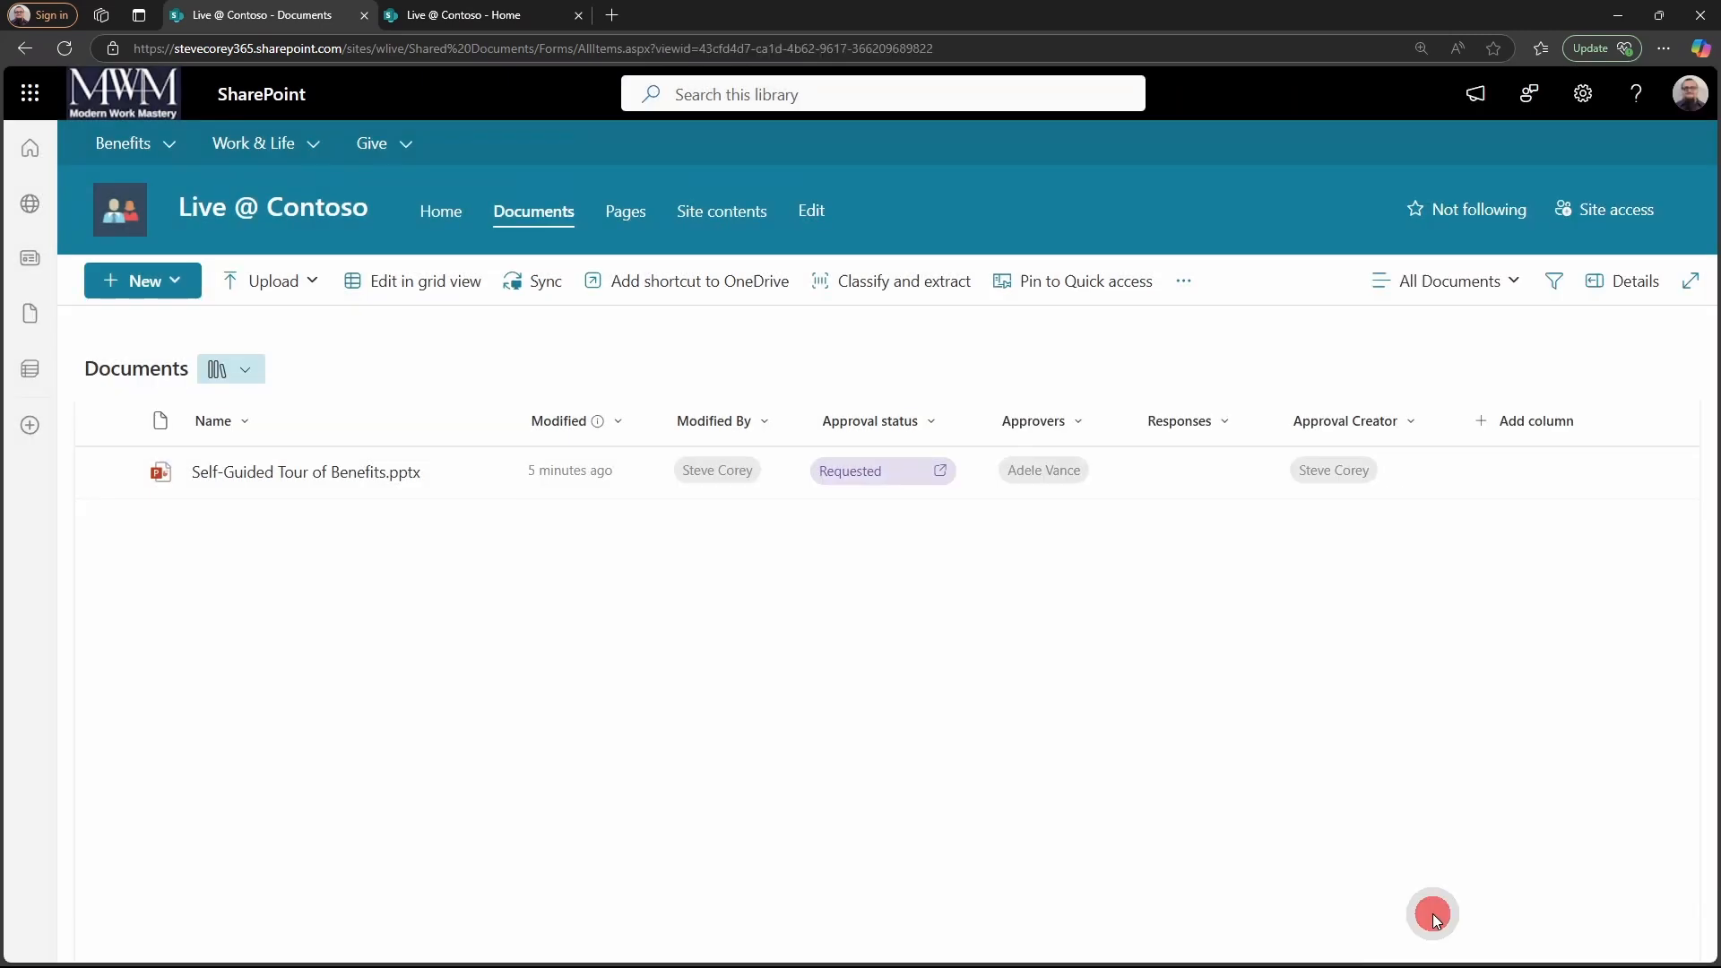
mouse_move(1100, 611)
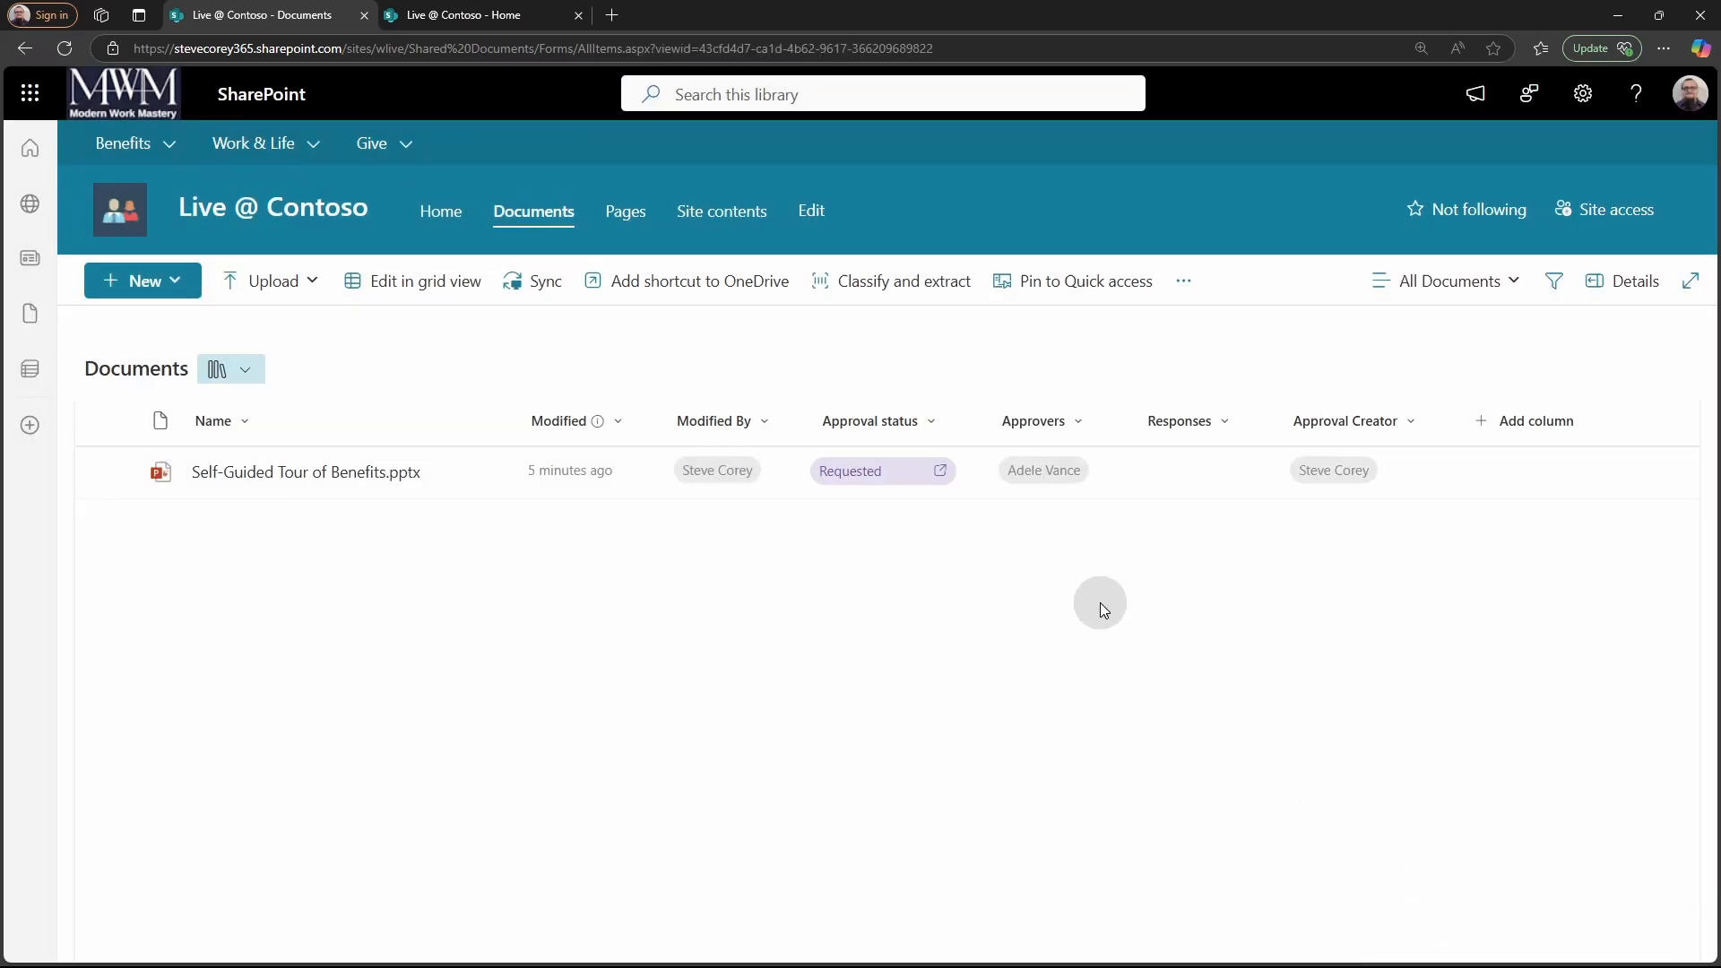
mouse_move(1084, 596)
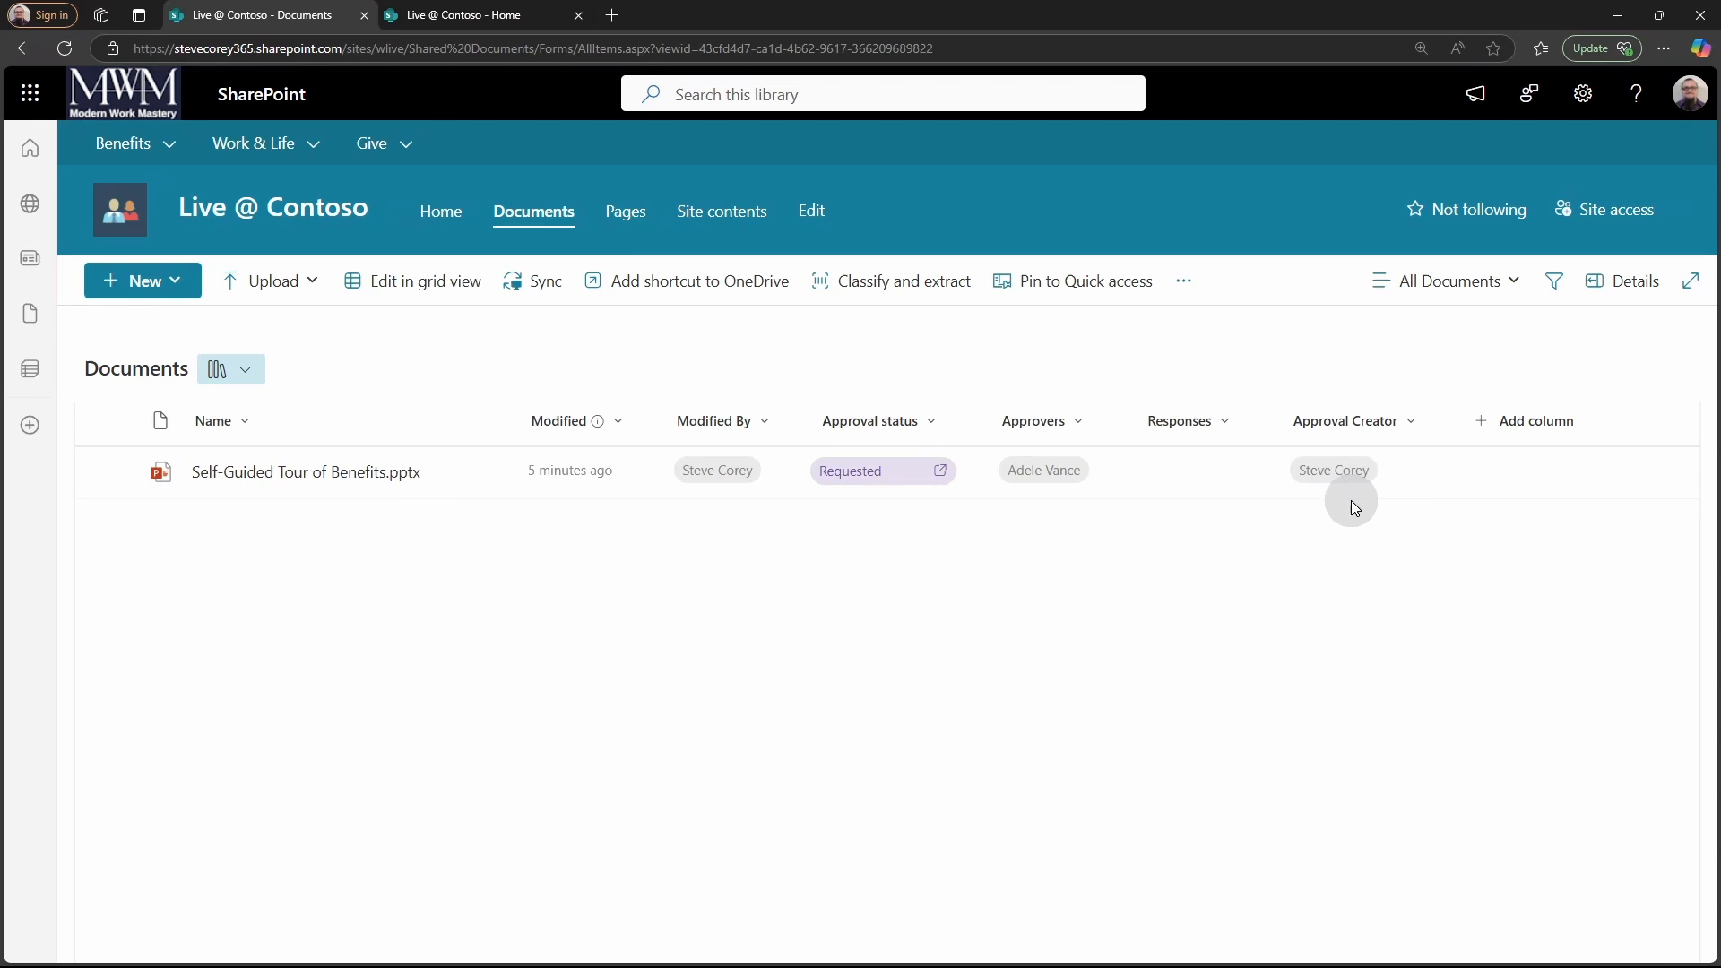
mouse_move(1410, 484)
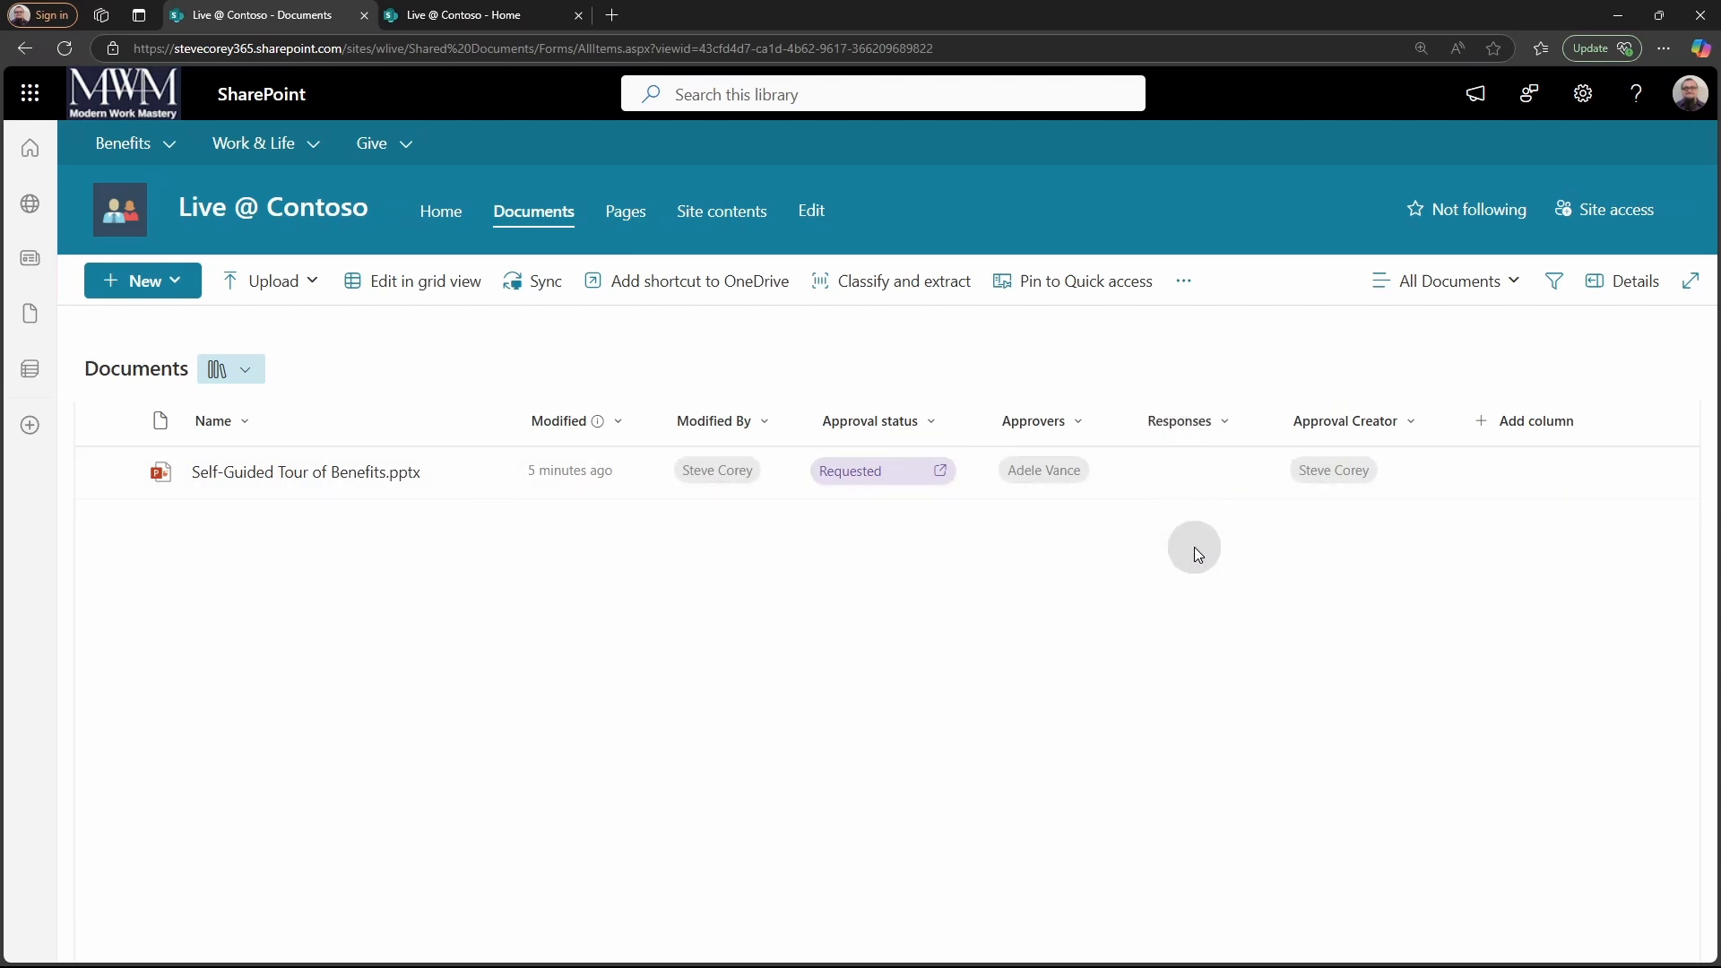
Reload the library and open the benefits deck's details, now Approved by Adele Vance.
left_click(64, 48)
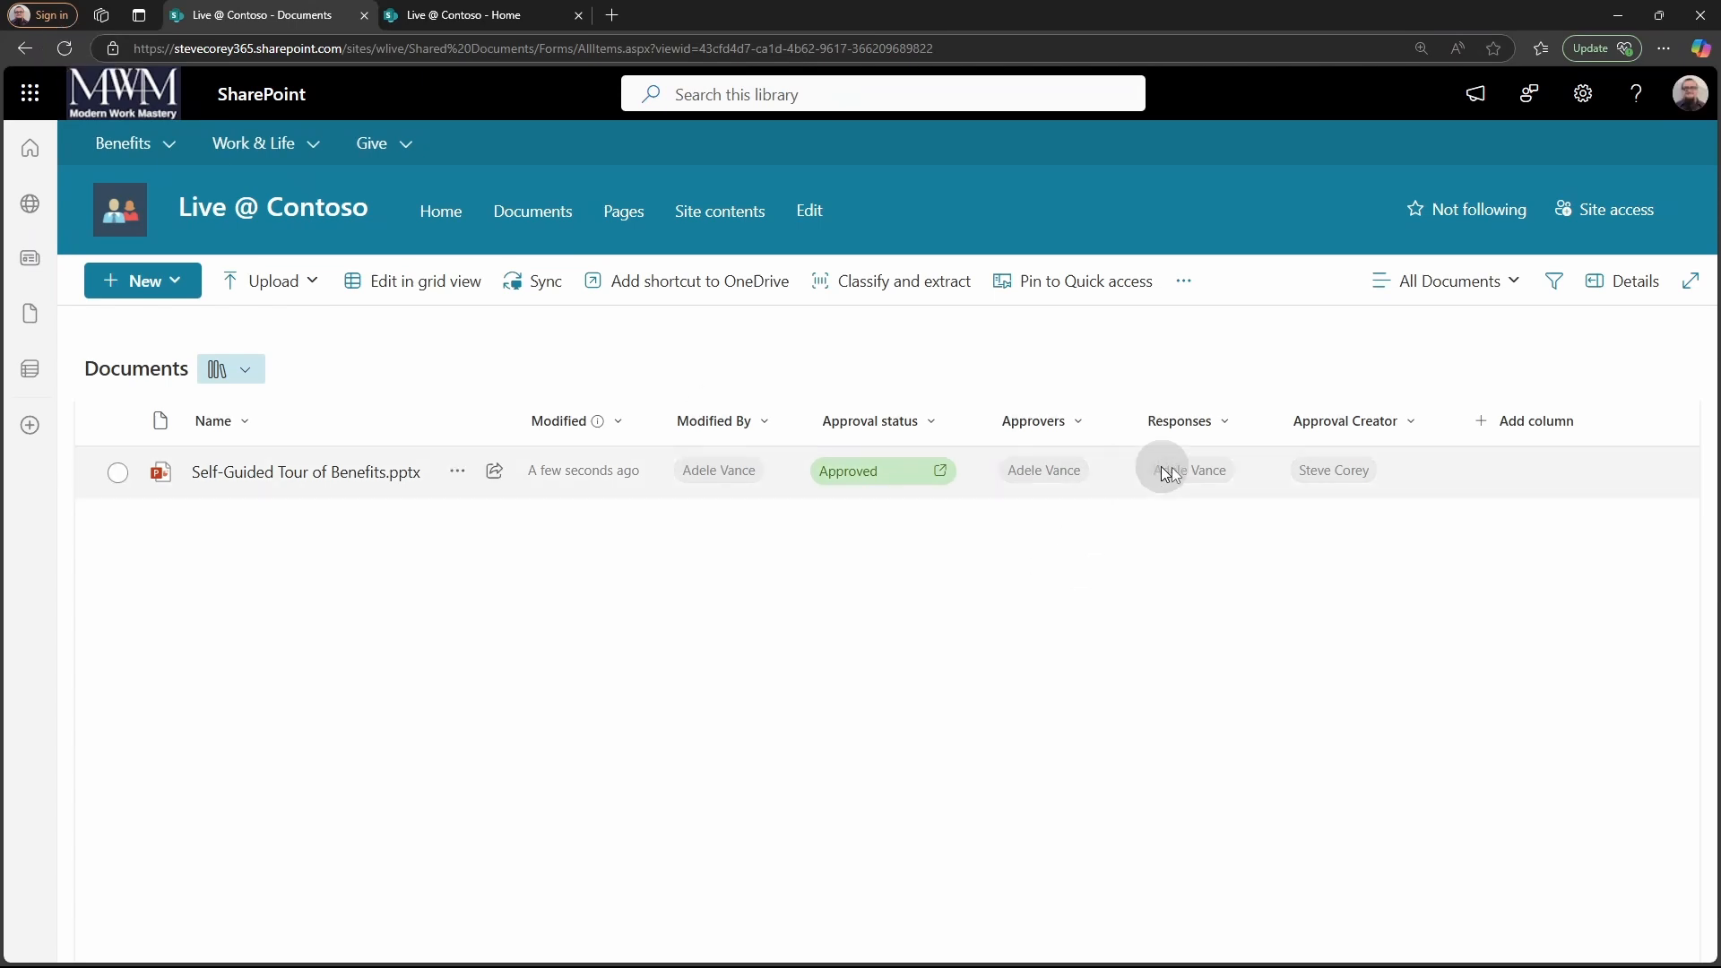
left_click(1183, 469)
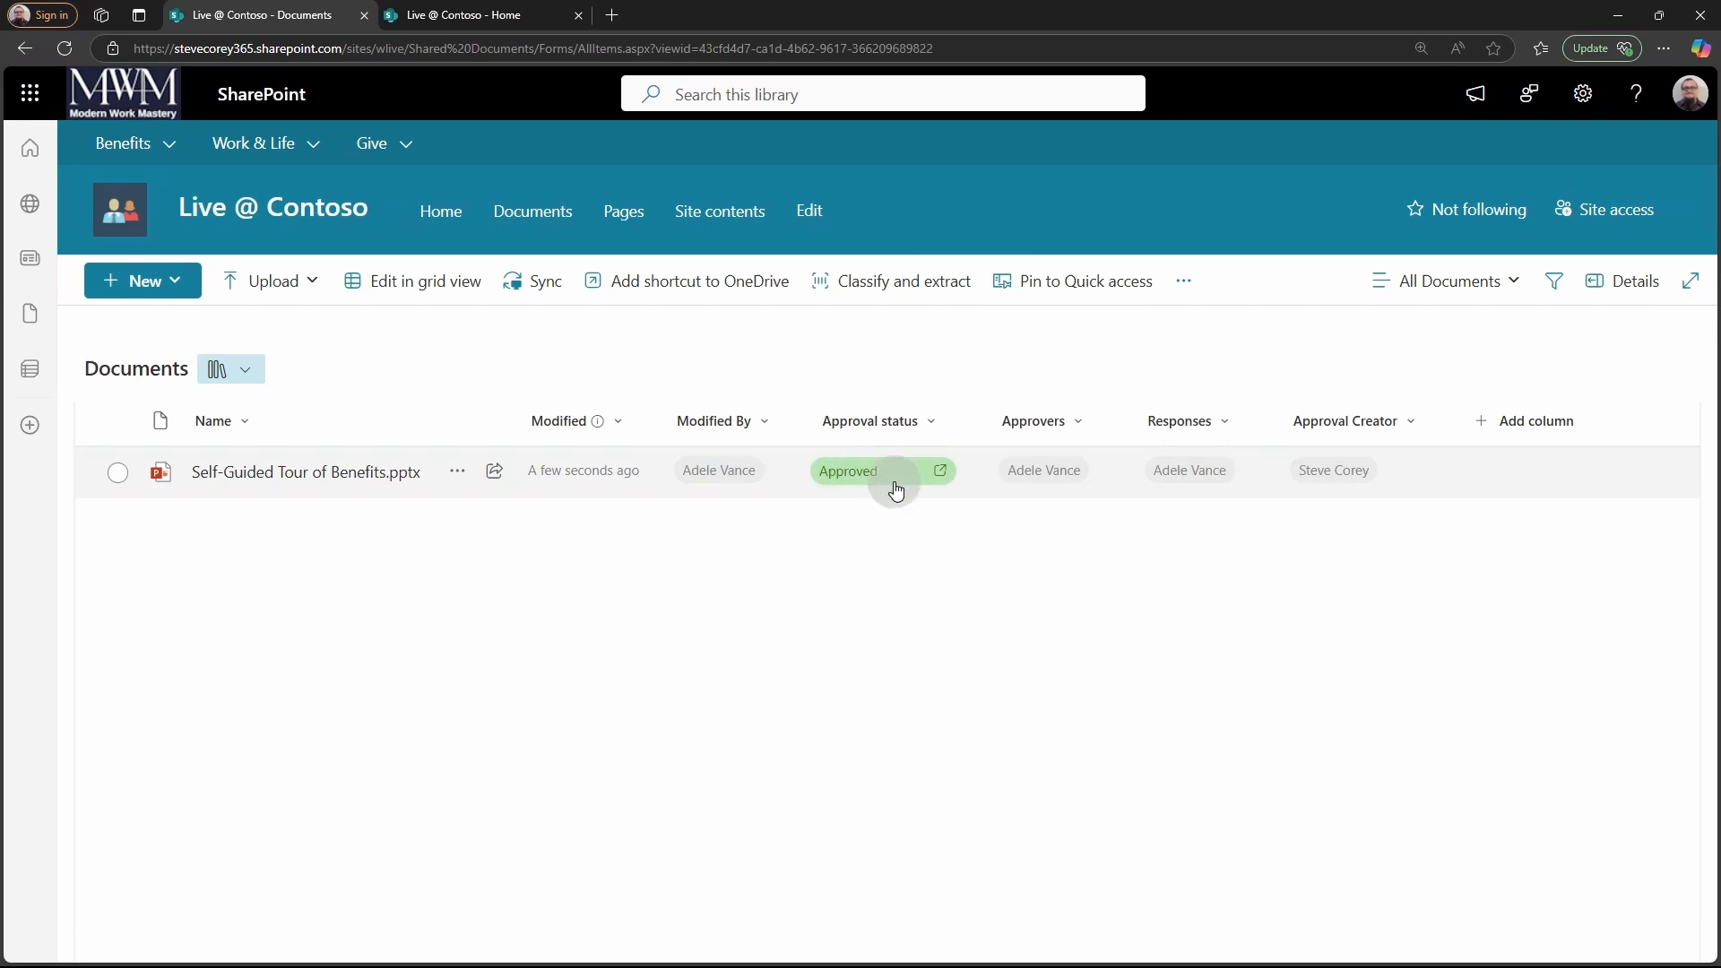
mouse_move(1501, 495)
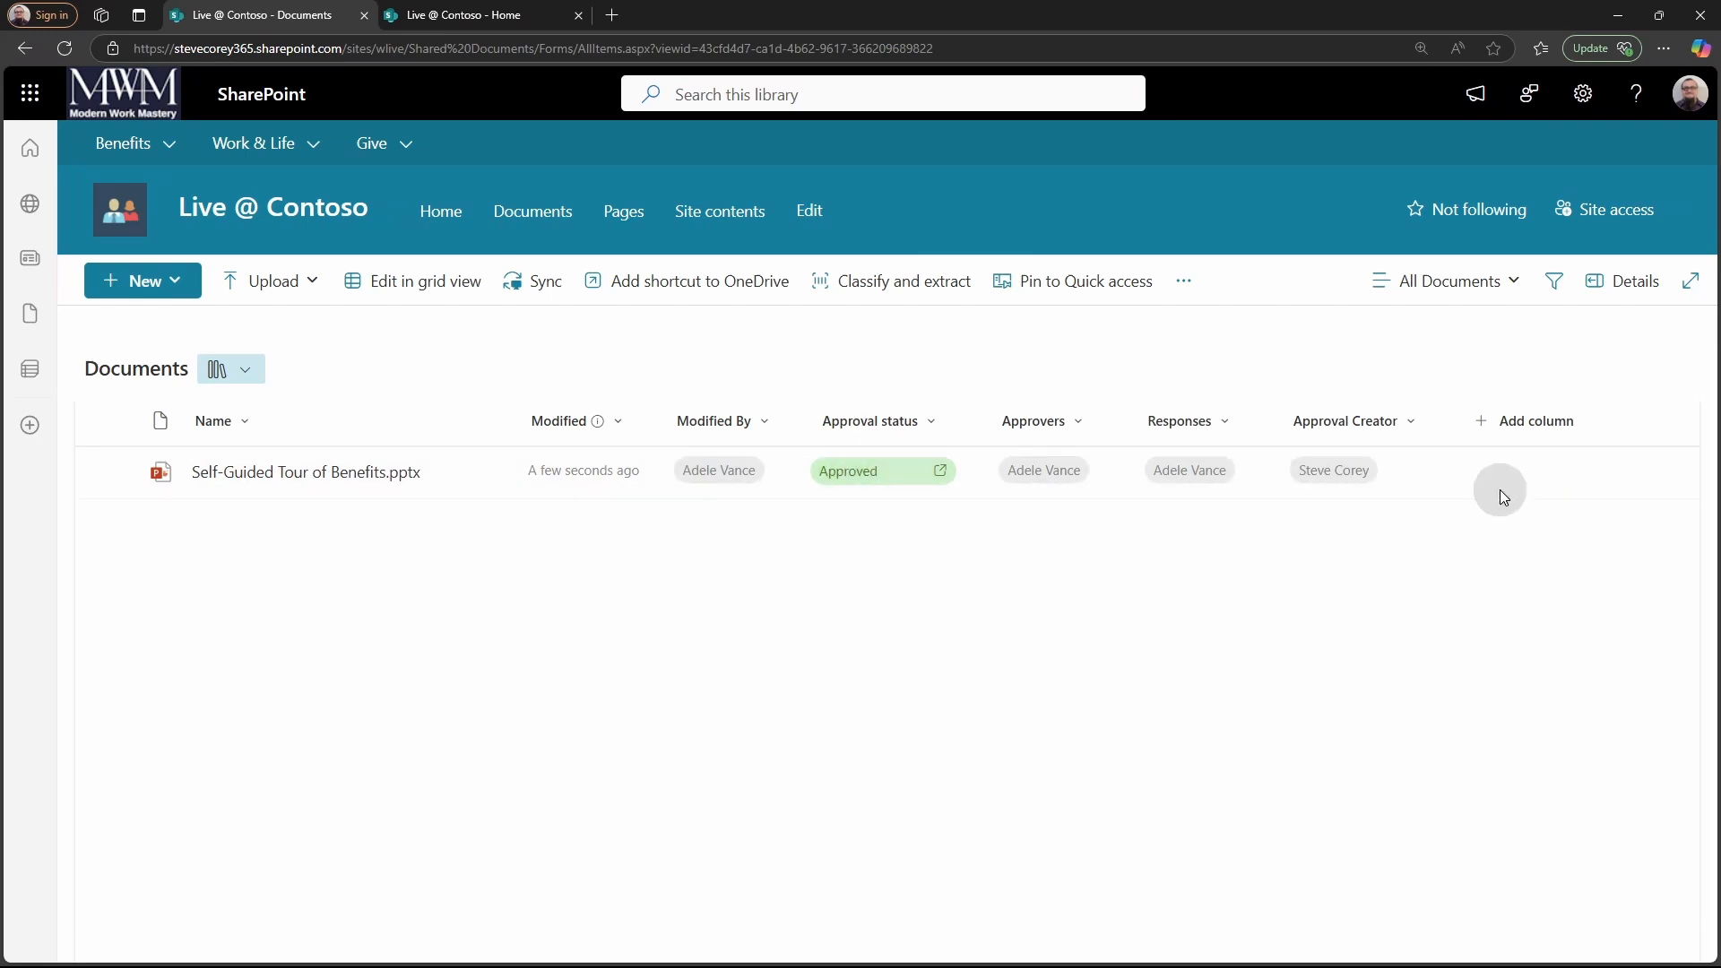
left_click(118, 471)
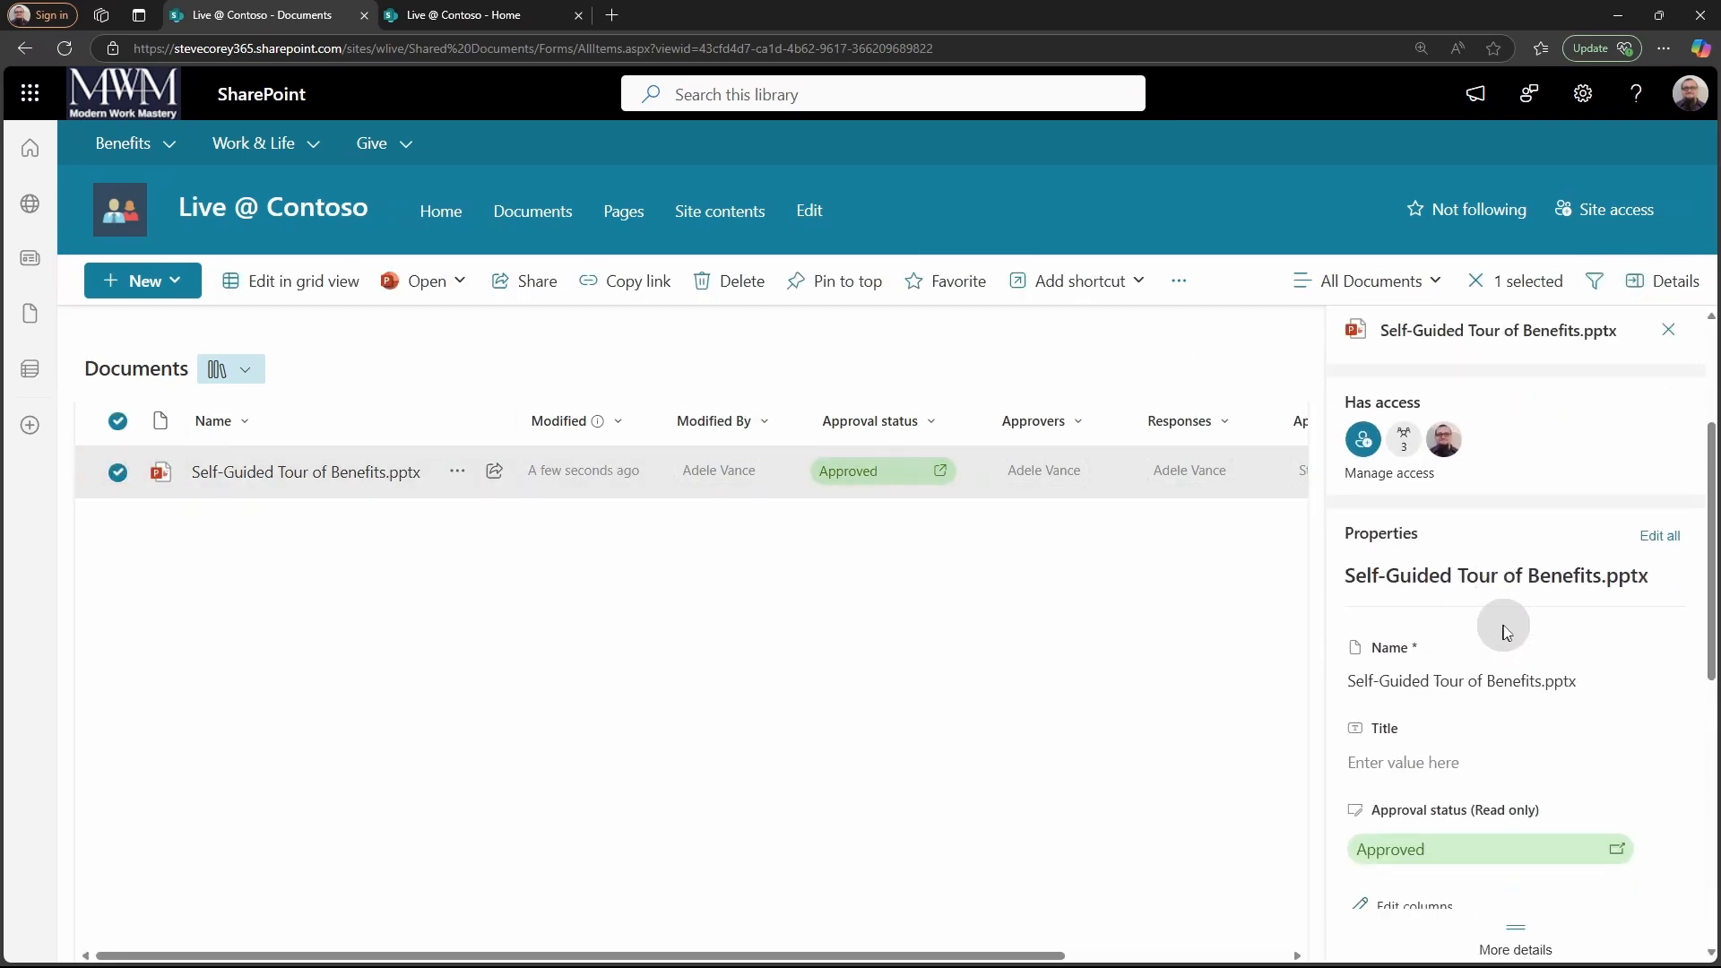
Save the Title 'Benefits' on the deck, resetting its approval status to Not submitted.
type("Benefits")
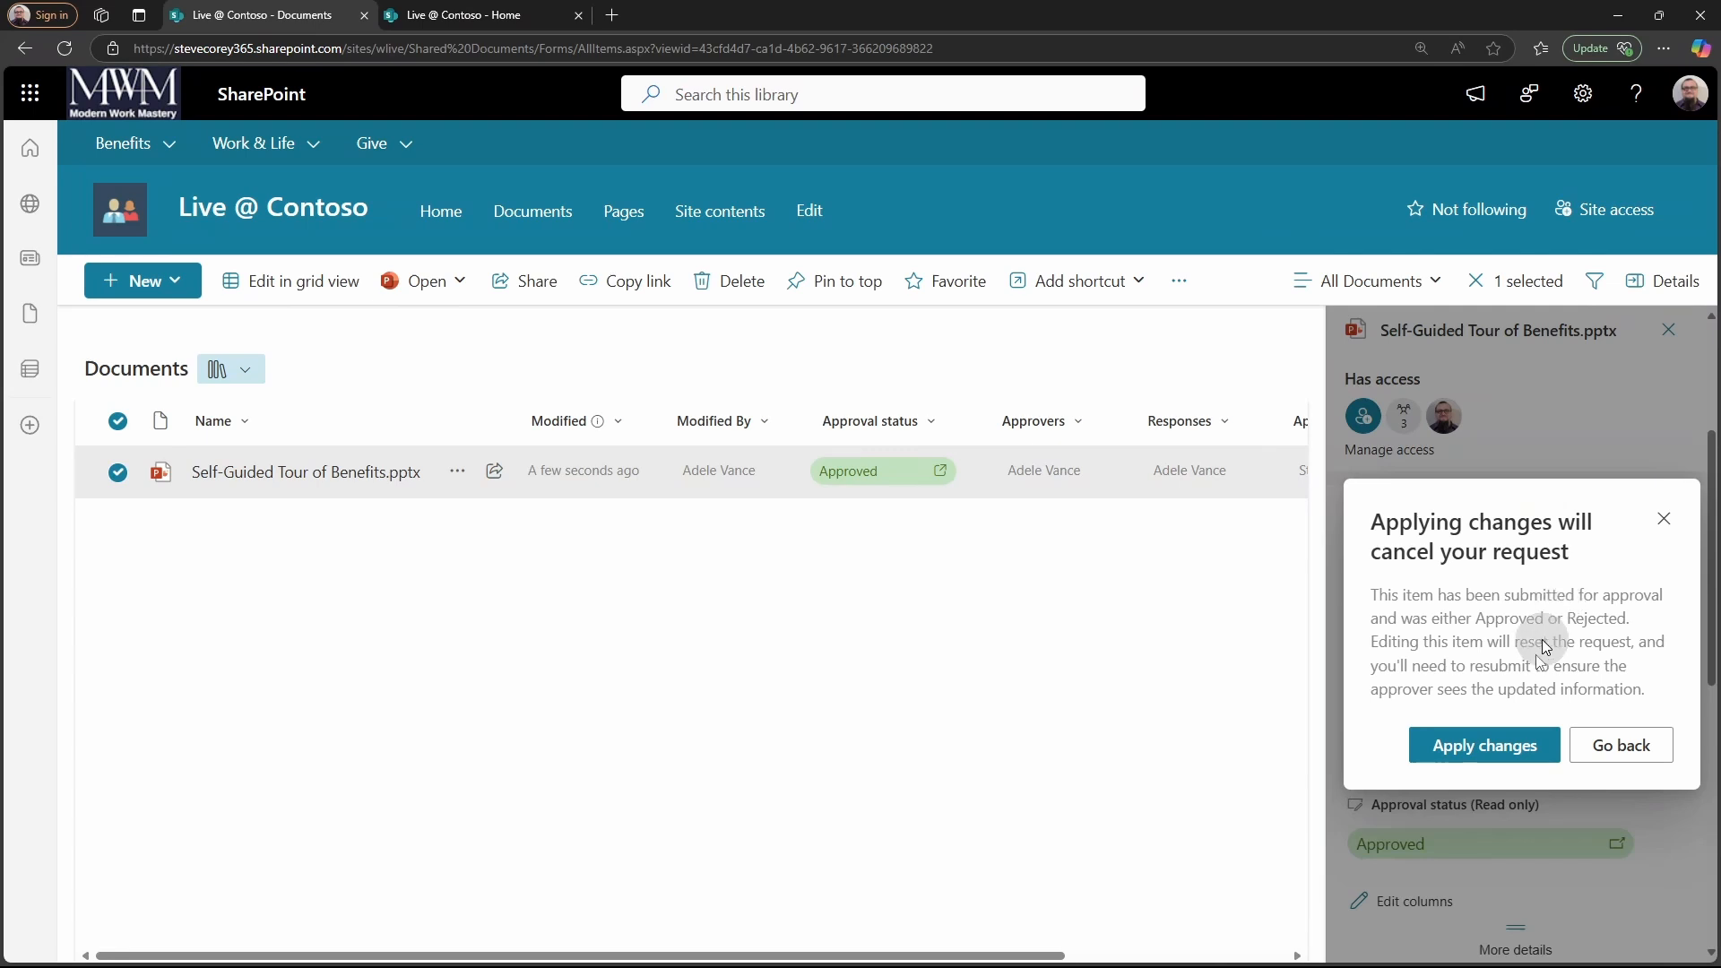
left_click(1483, 745)
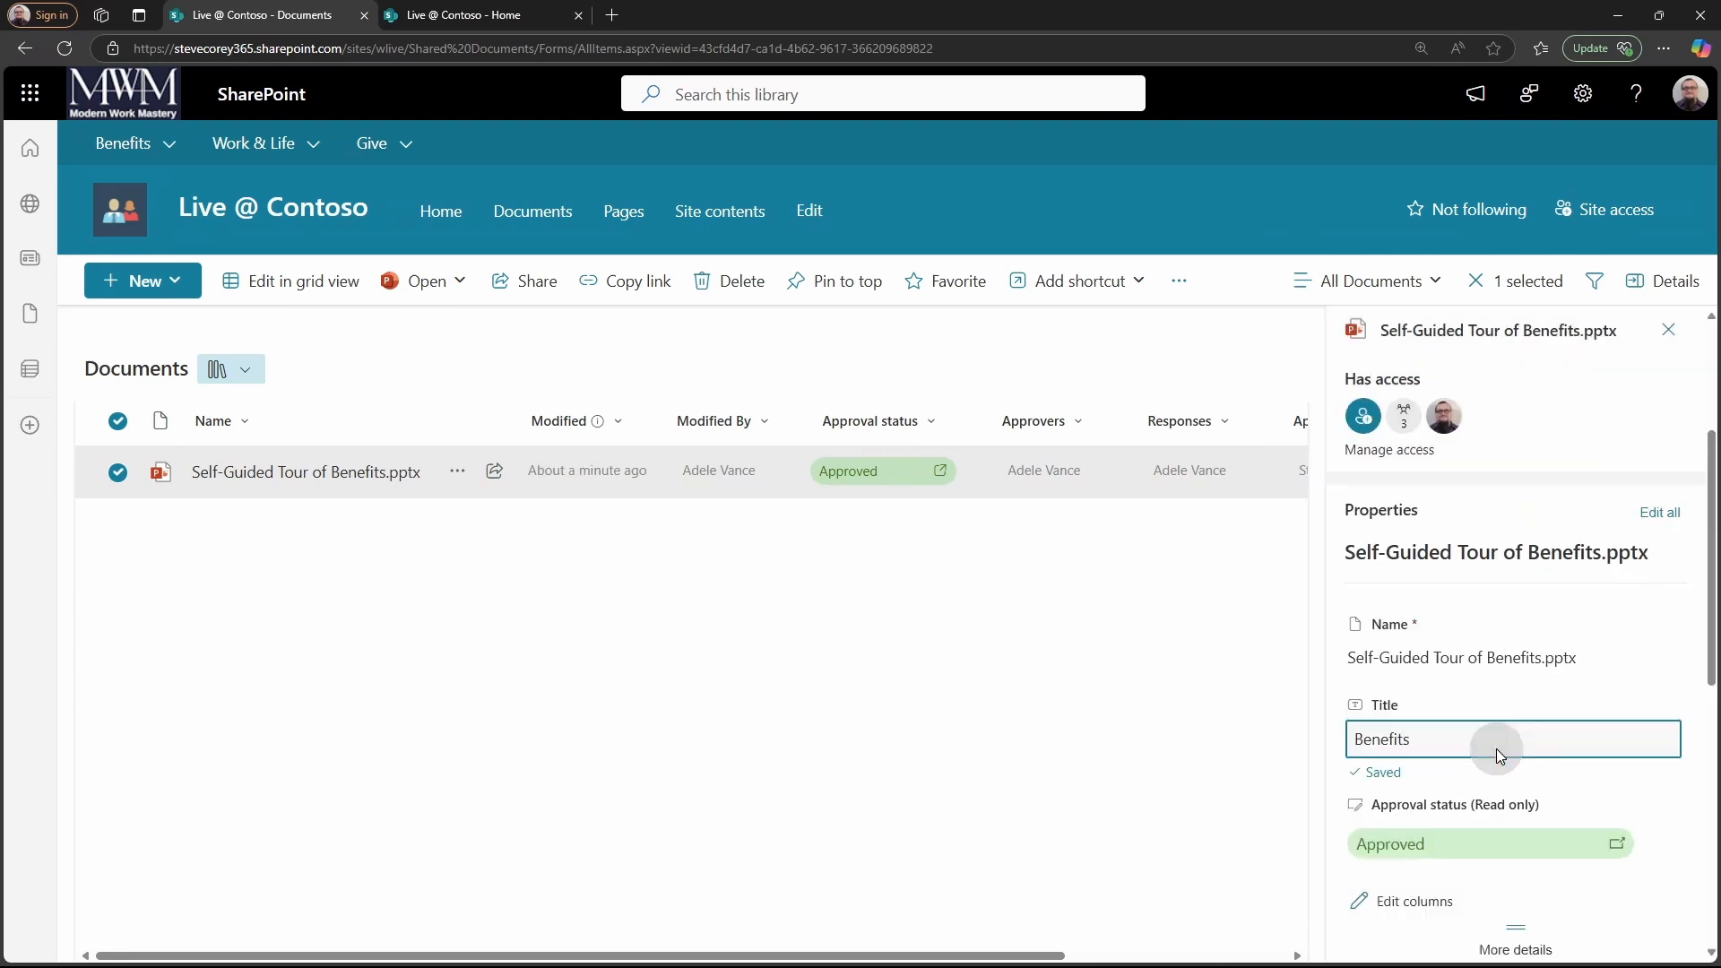
left_click(1667, 329)
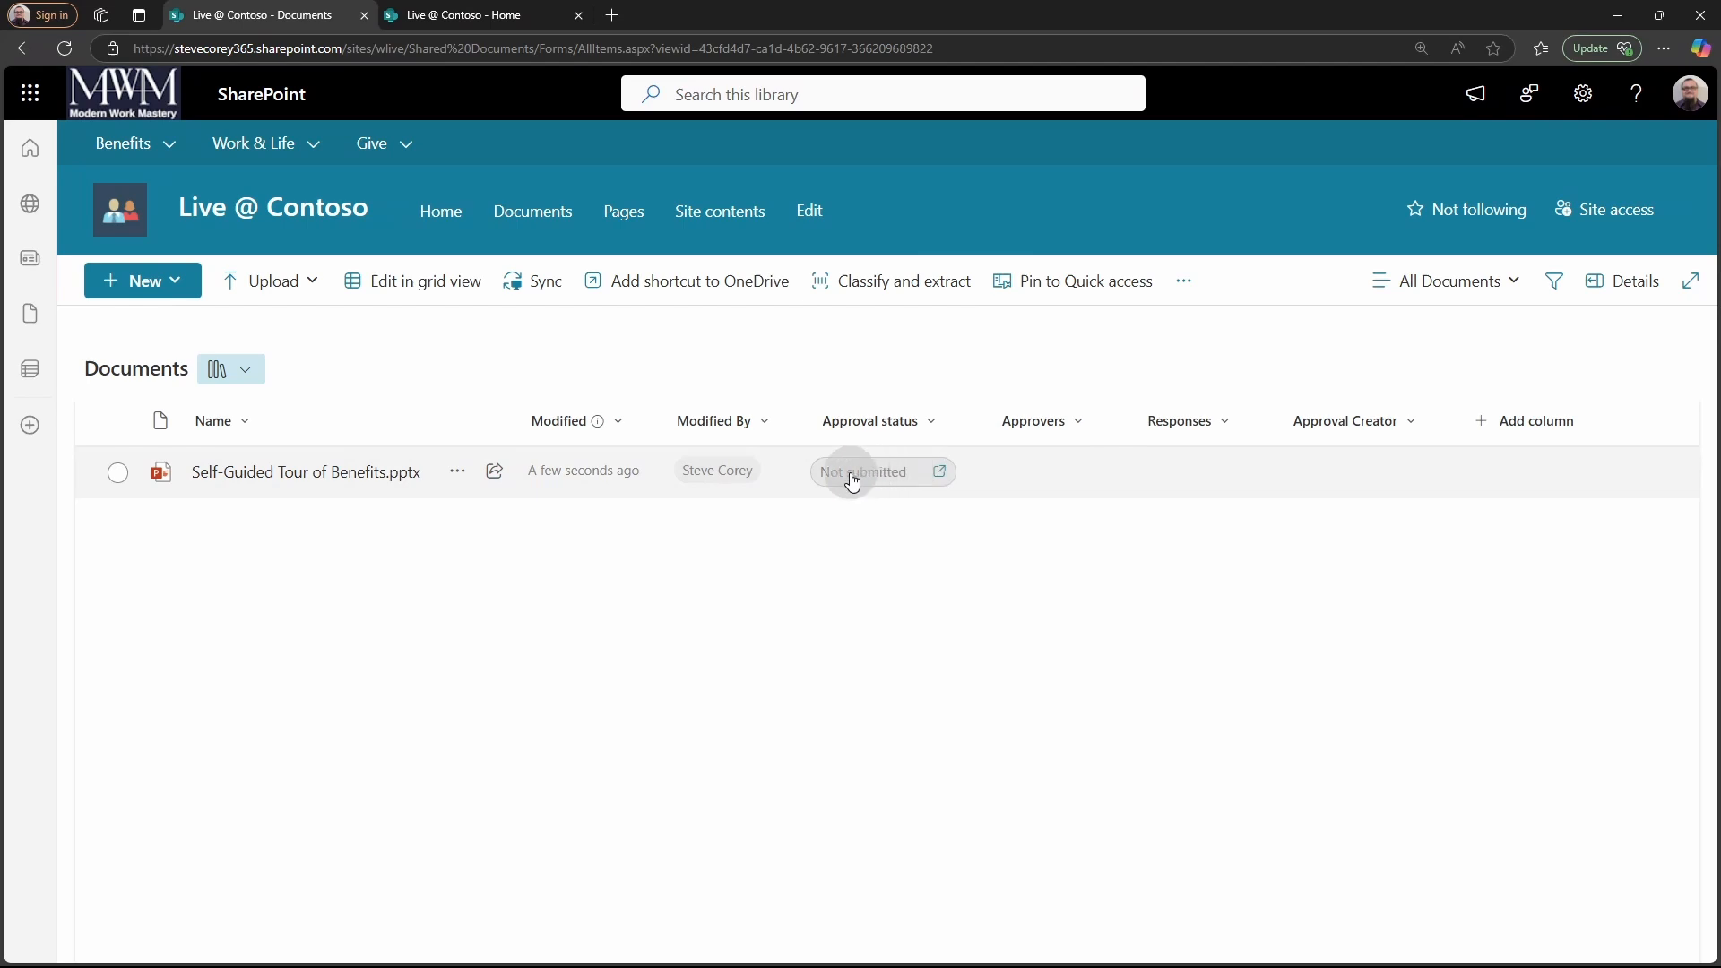
mouse_move(1602, 481)
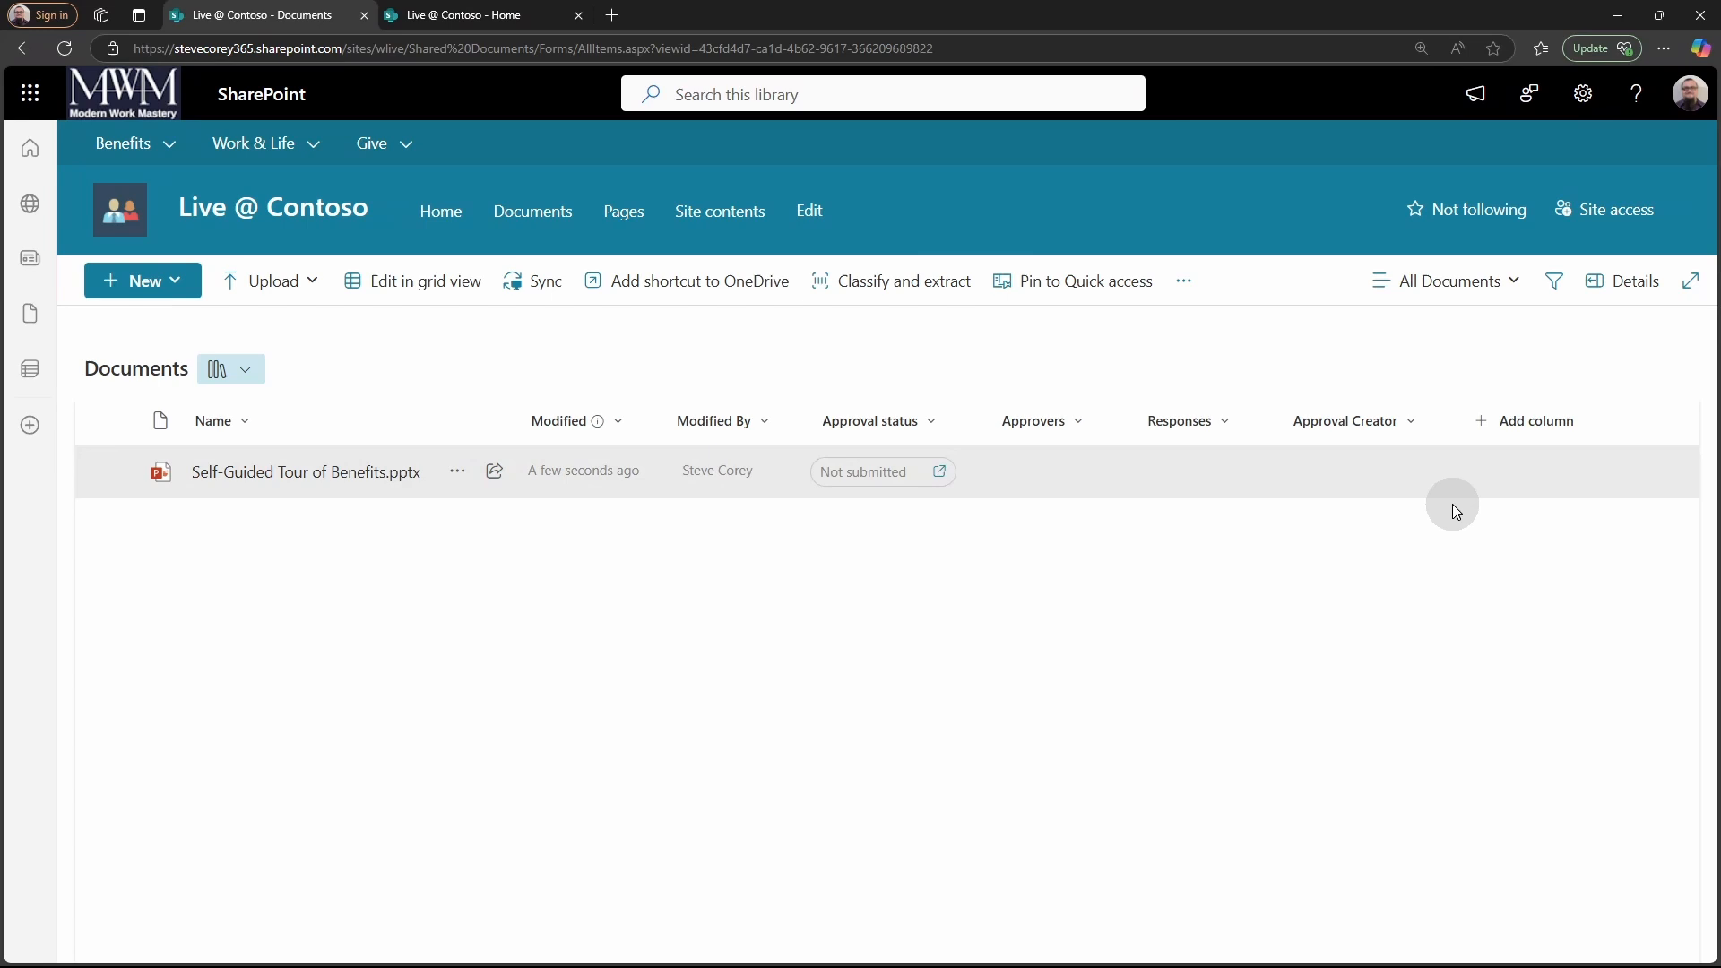
mouse_move(1301, 475)
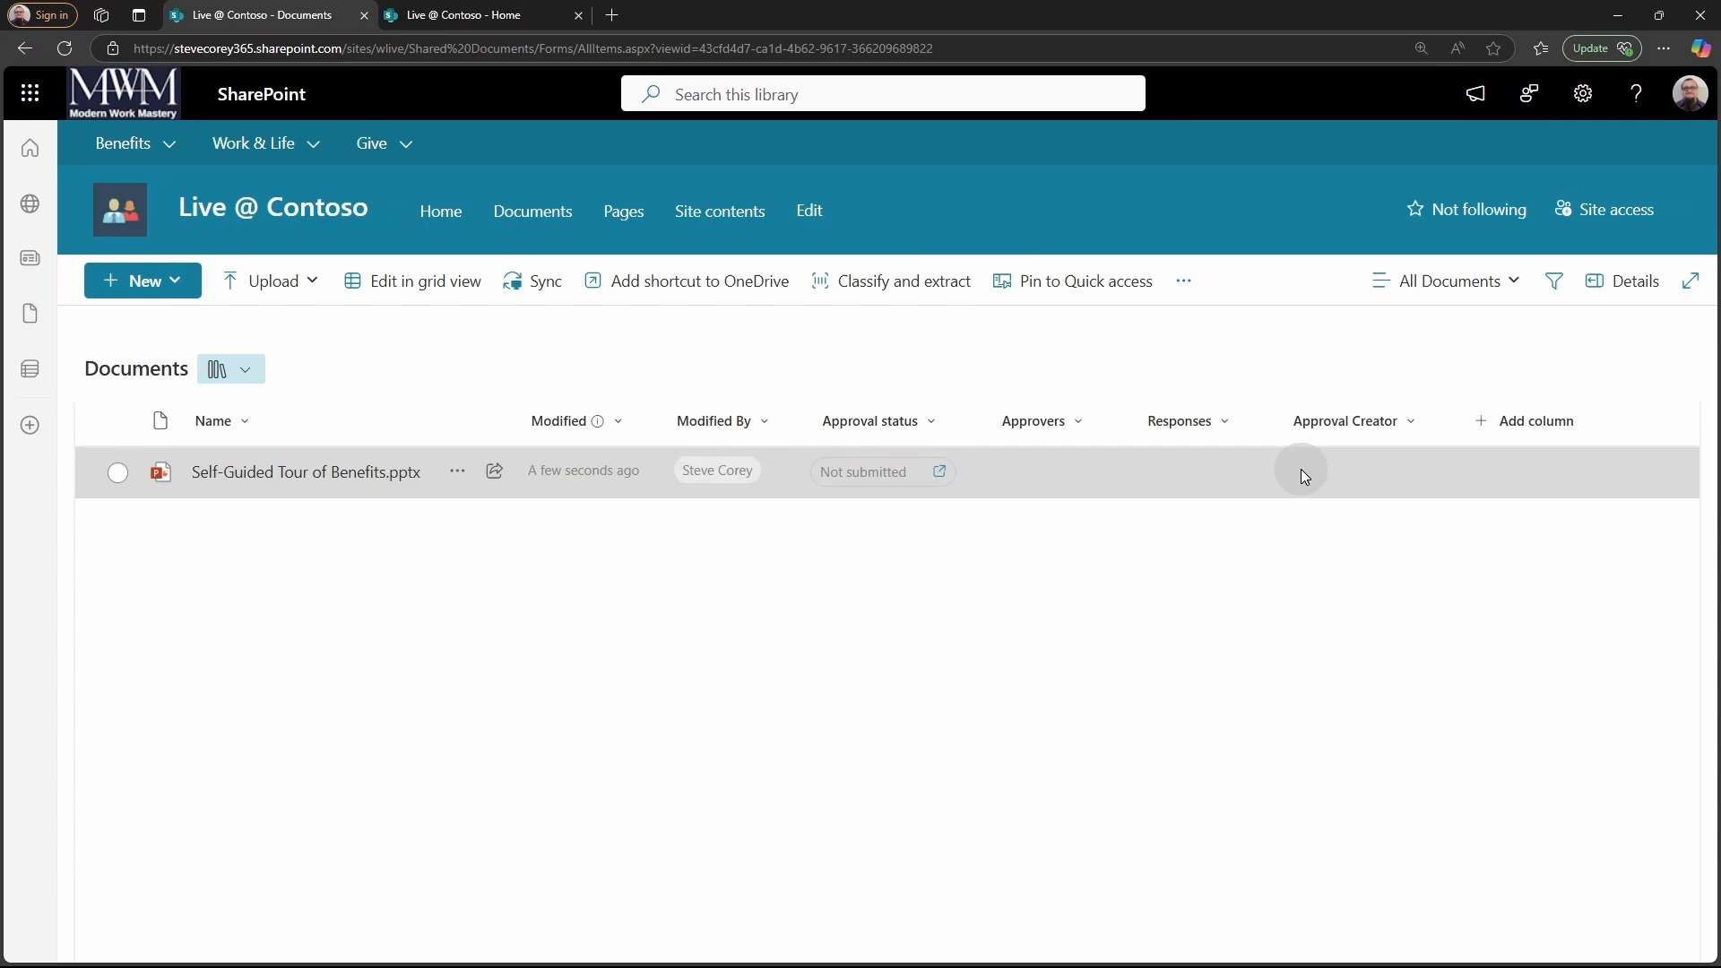
mouse_move(1111, 503)
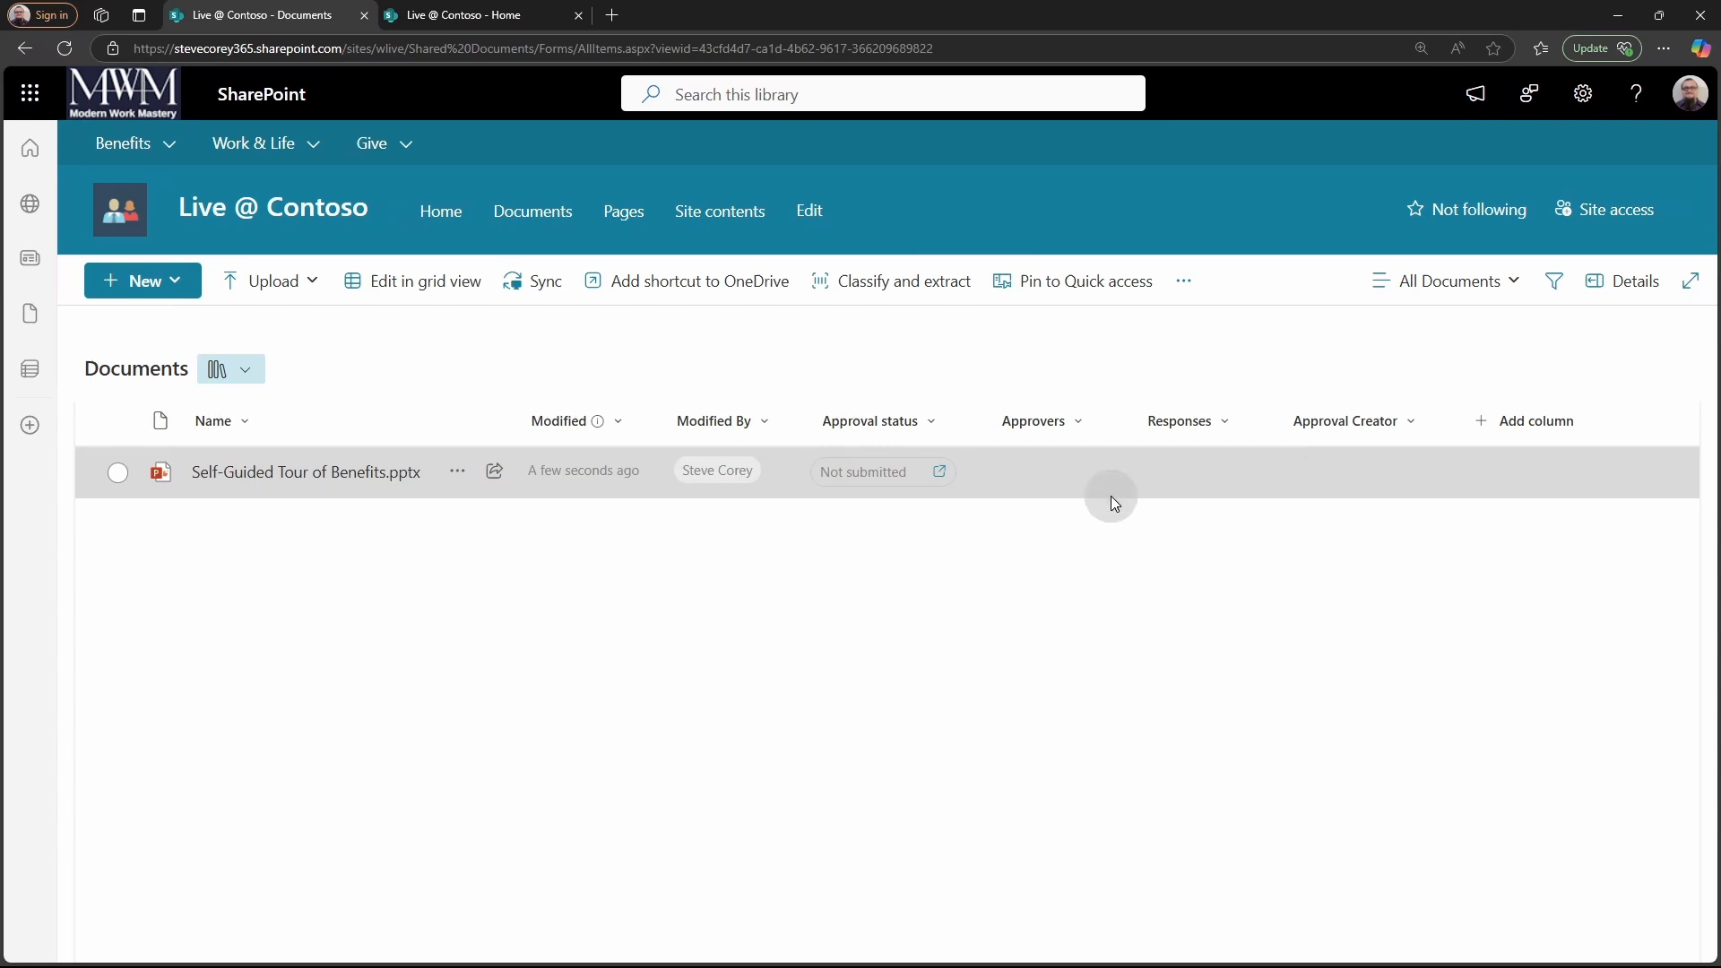
mouse_move(925, 486)
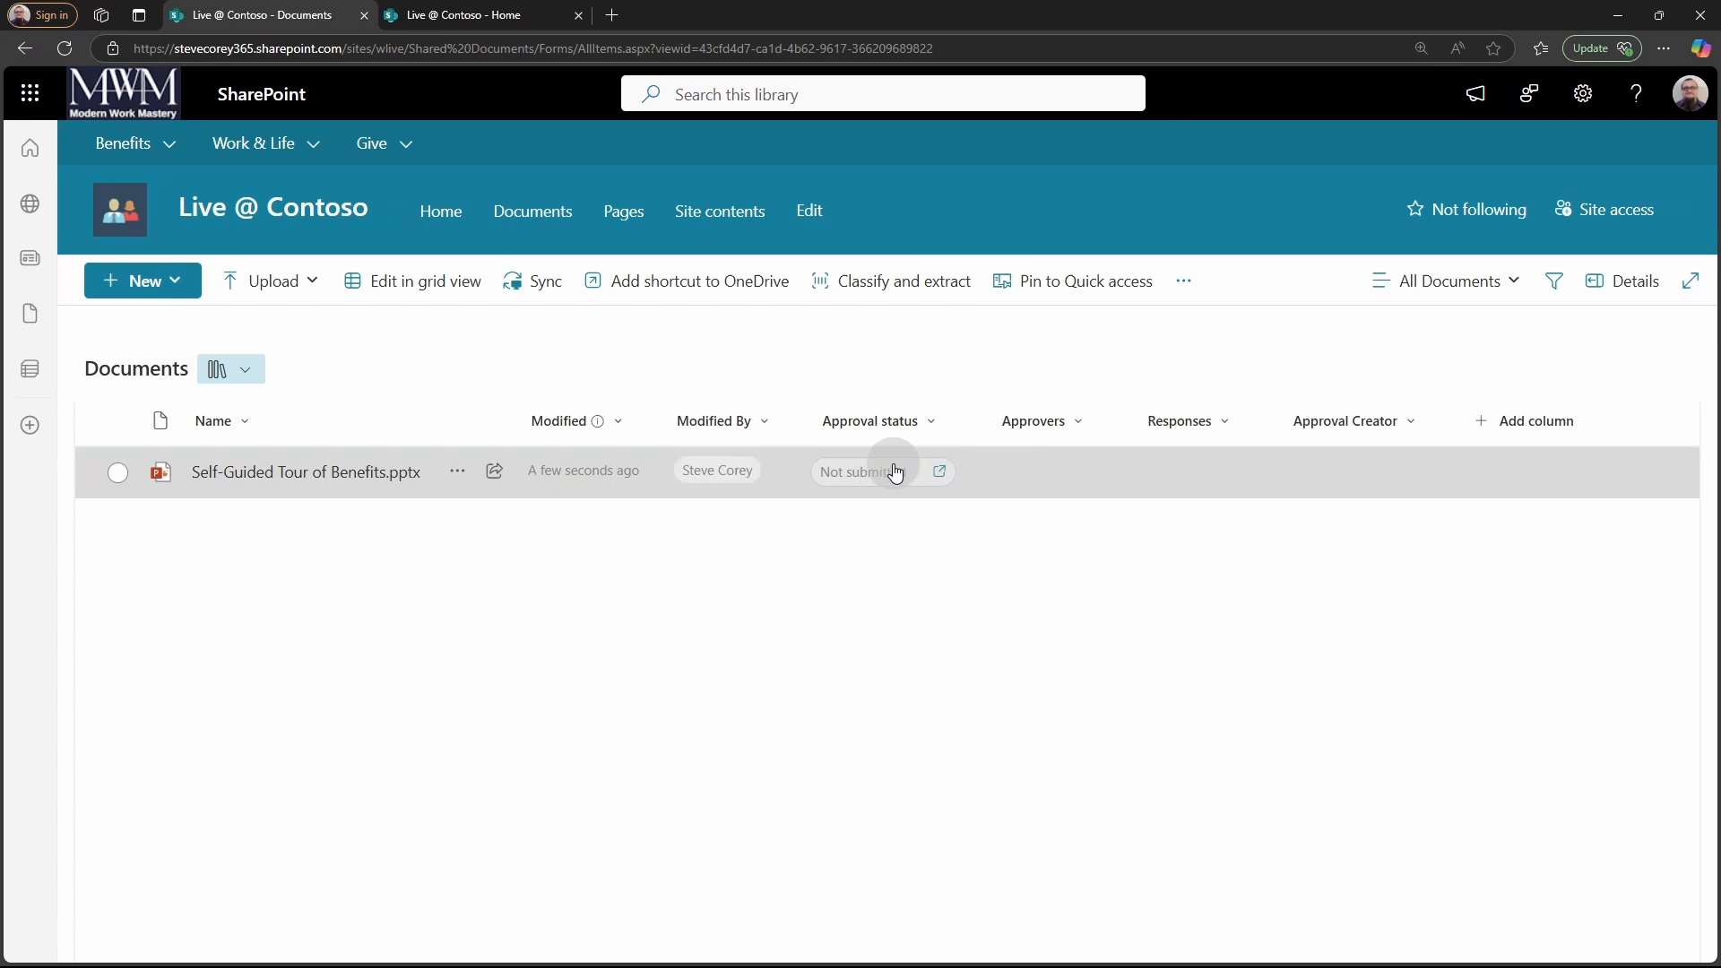
mouse_move(895, 480)
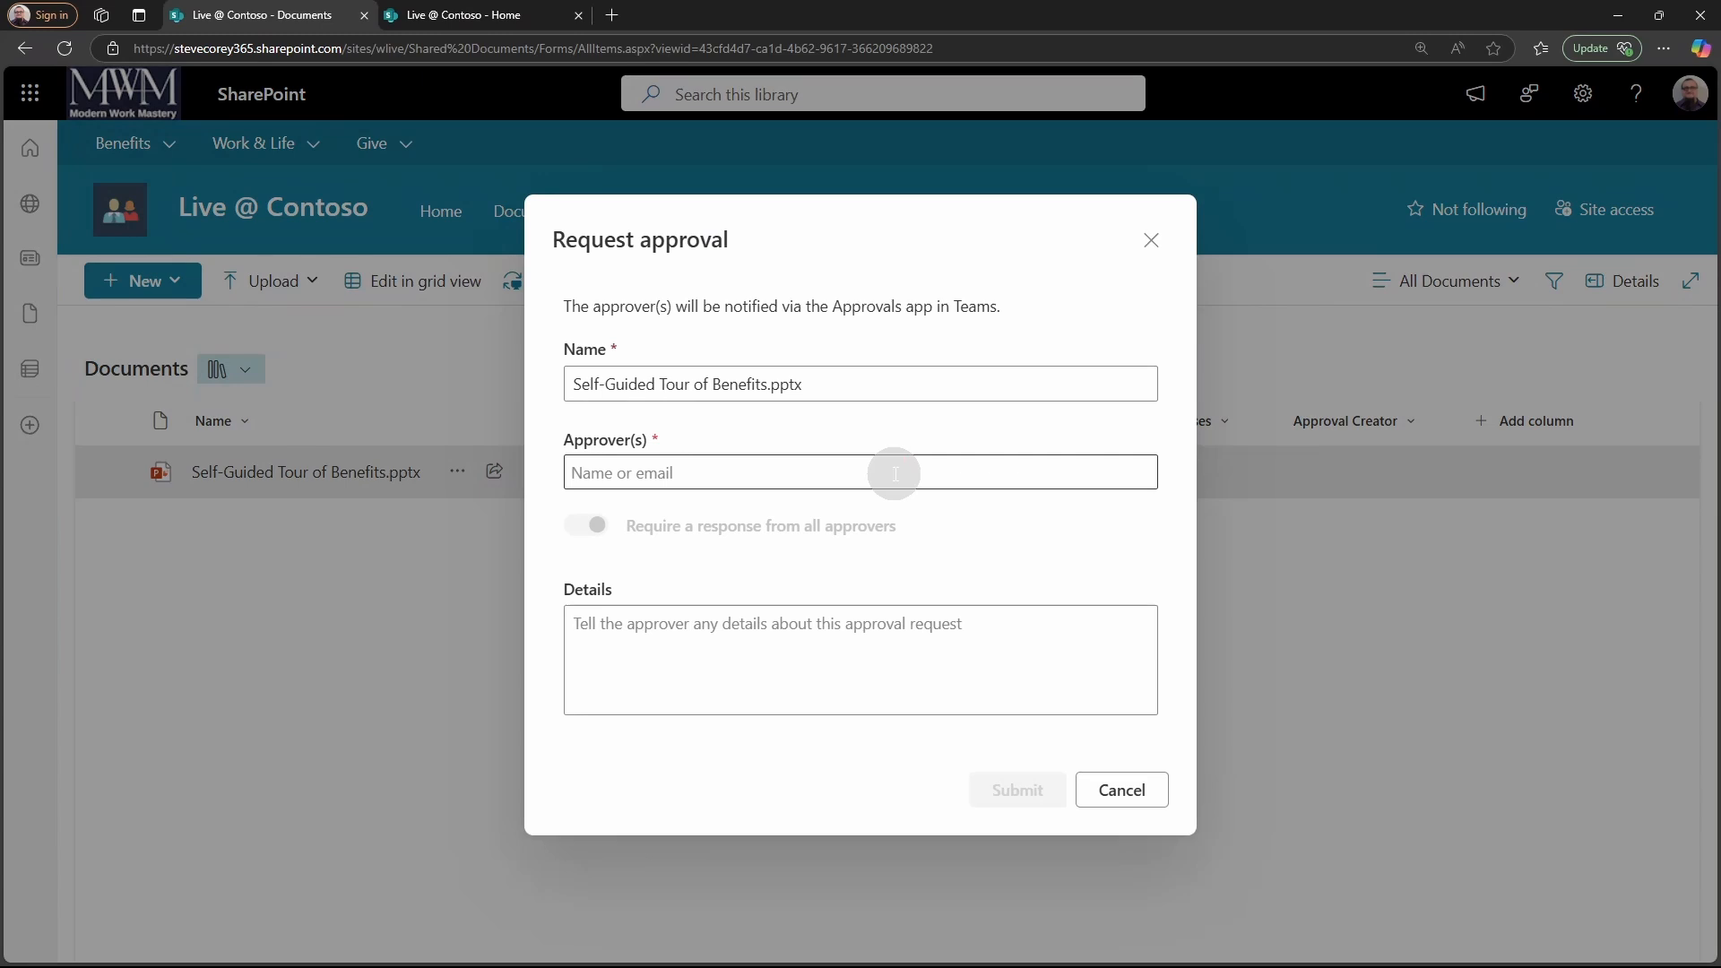
Request approval of the benefits deck from Adele Vance and view the request details.
type("ade")
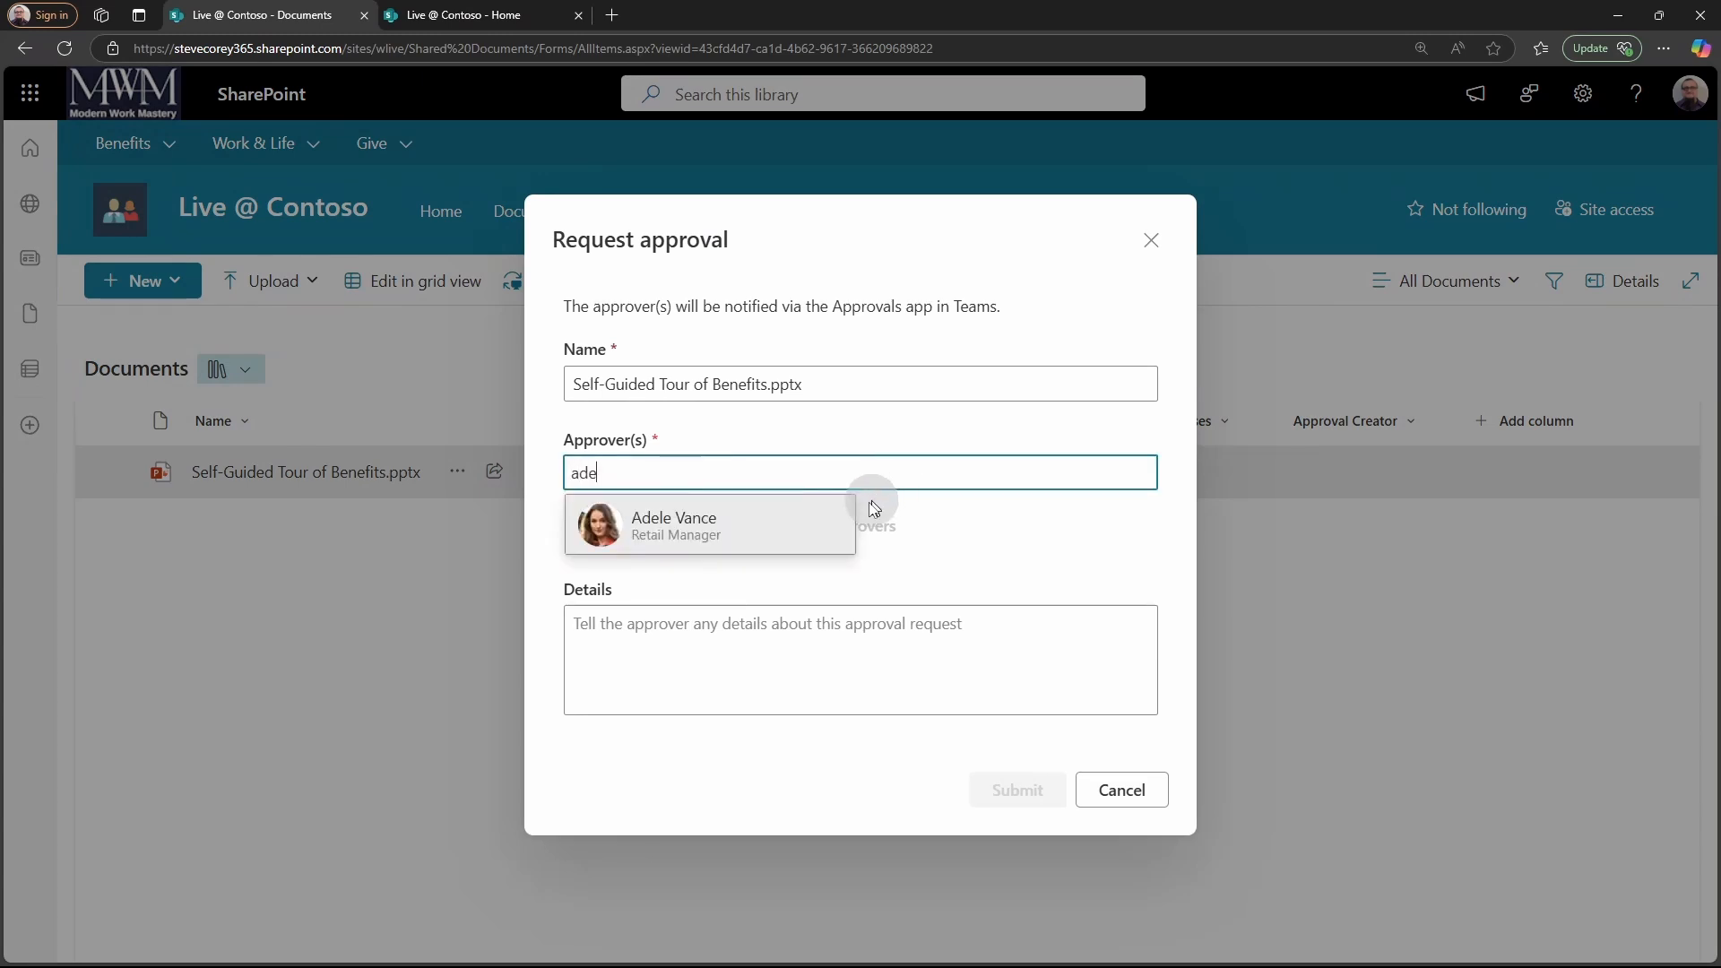
left_click(1120, 789)
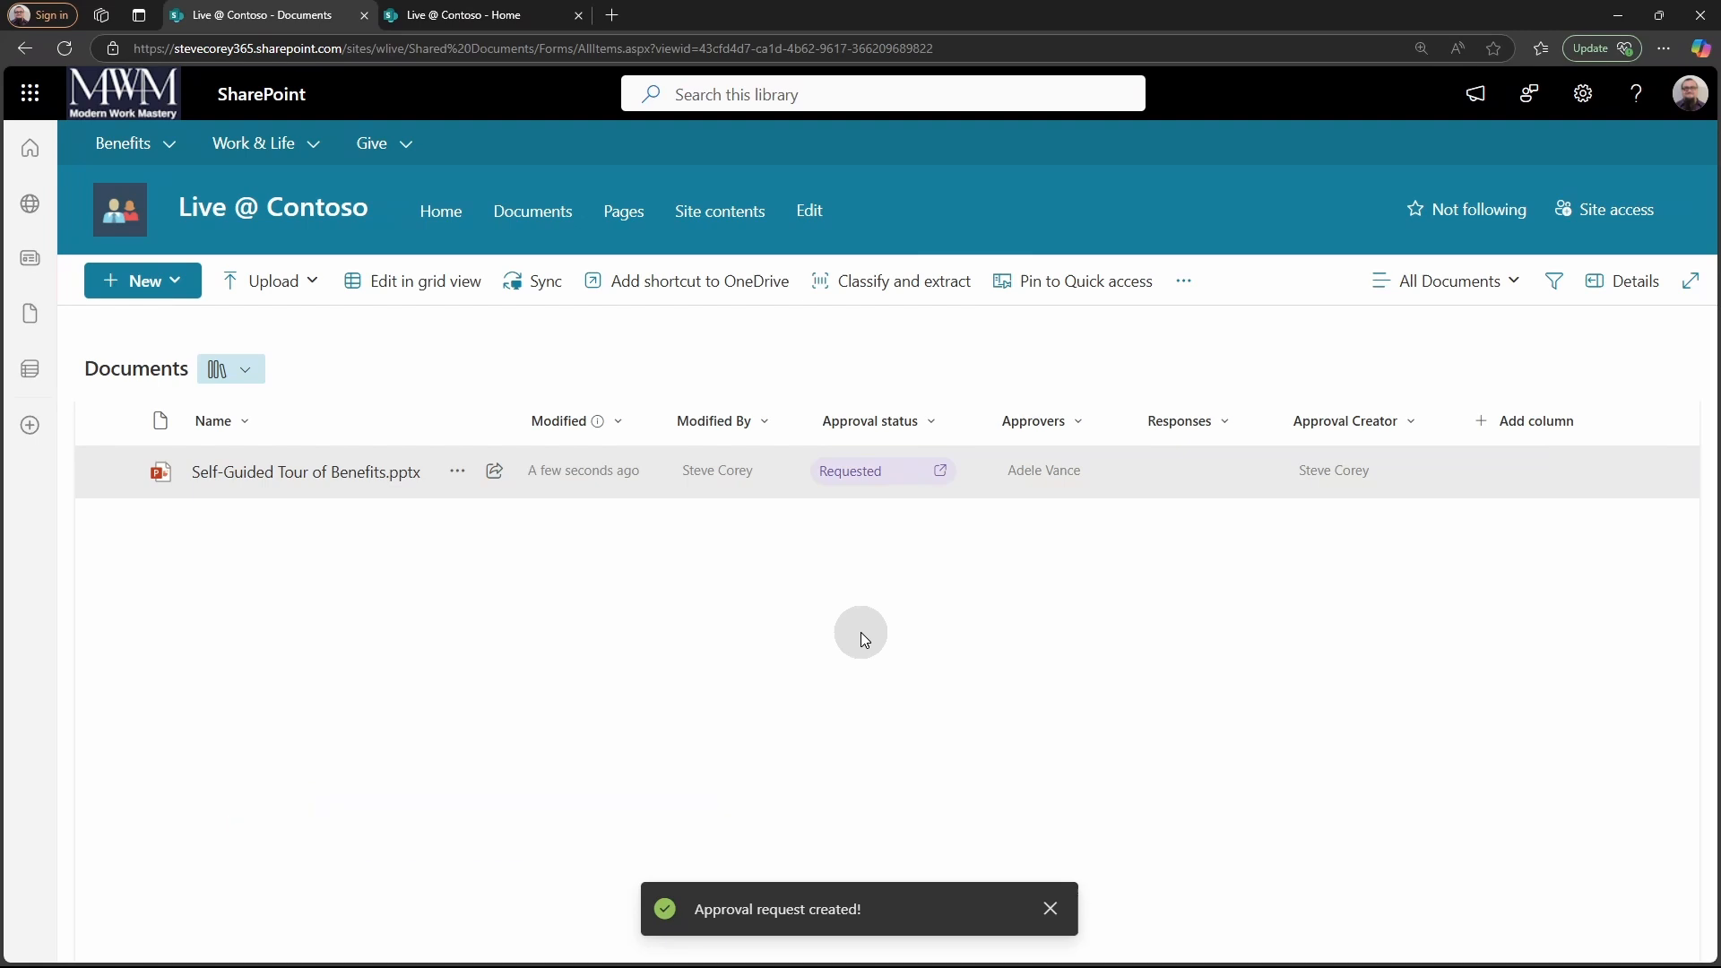
left_click(849, 470)
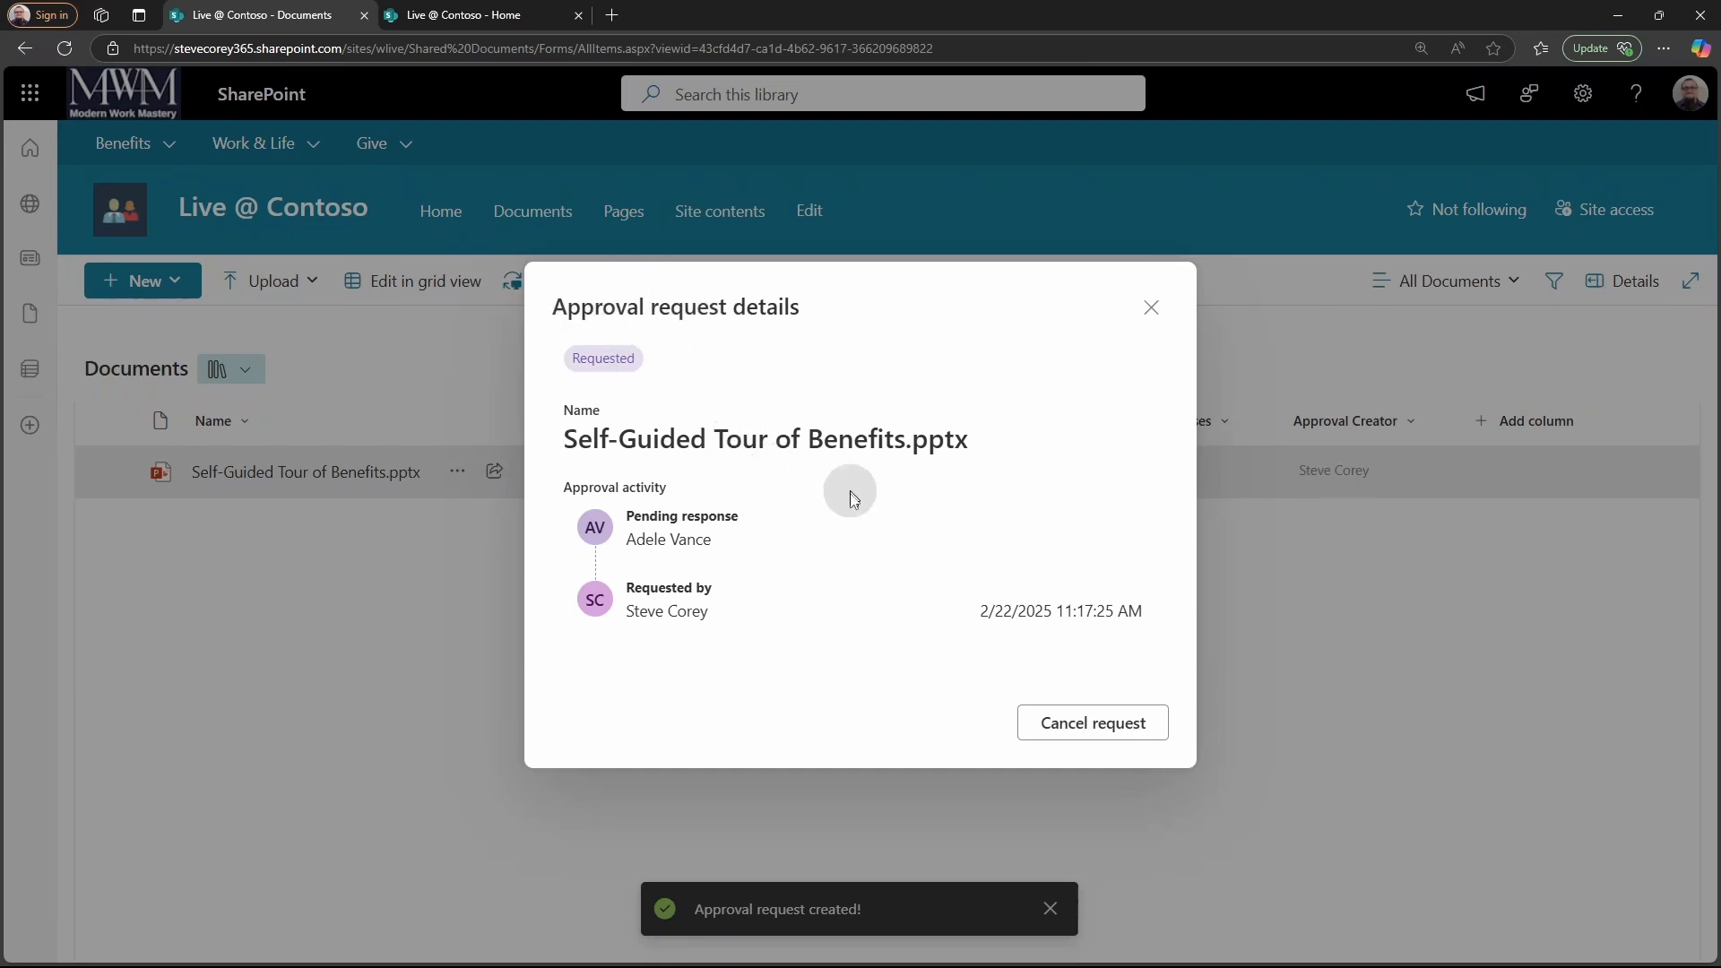
mouse_move(662, 598)
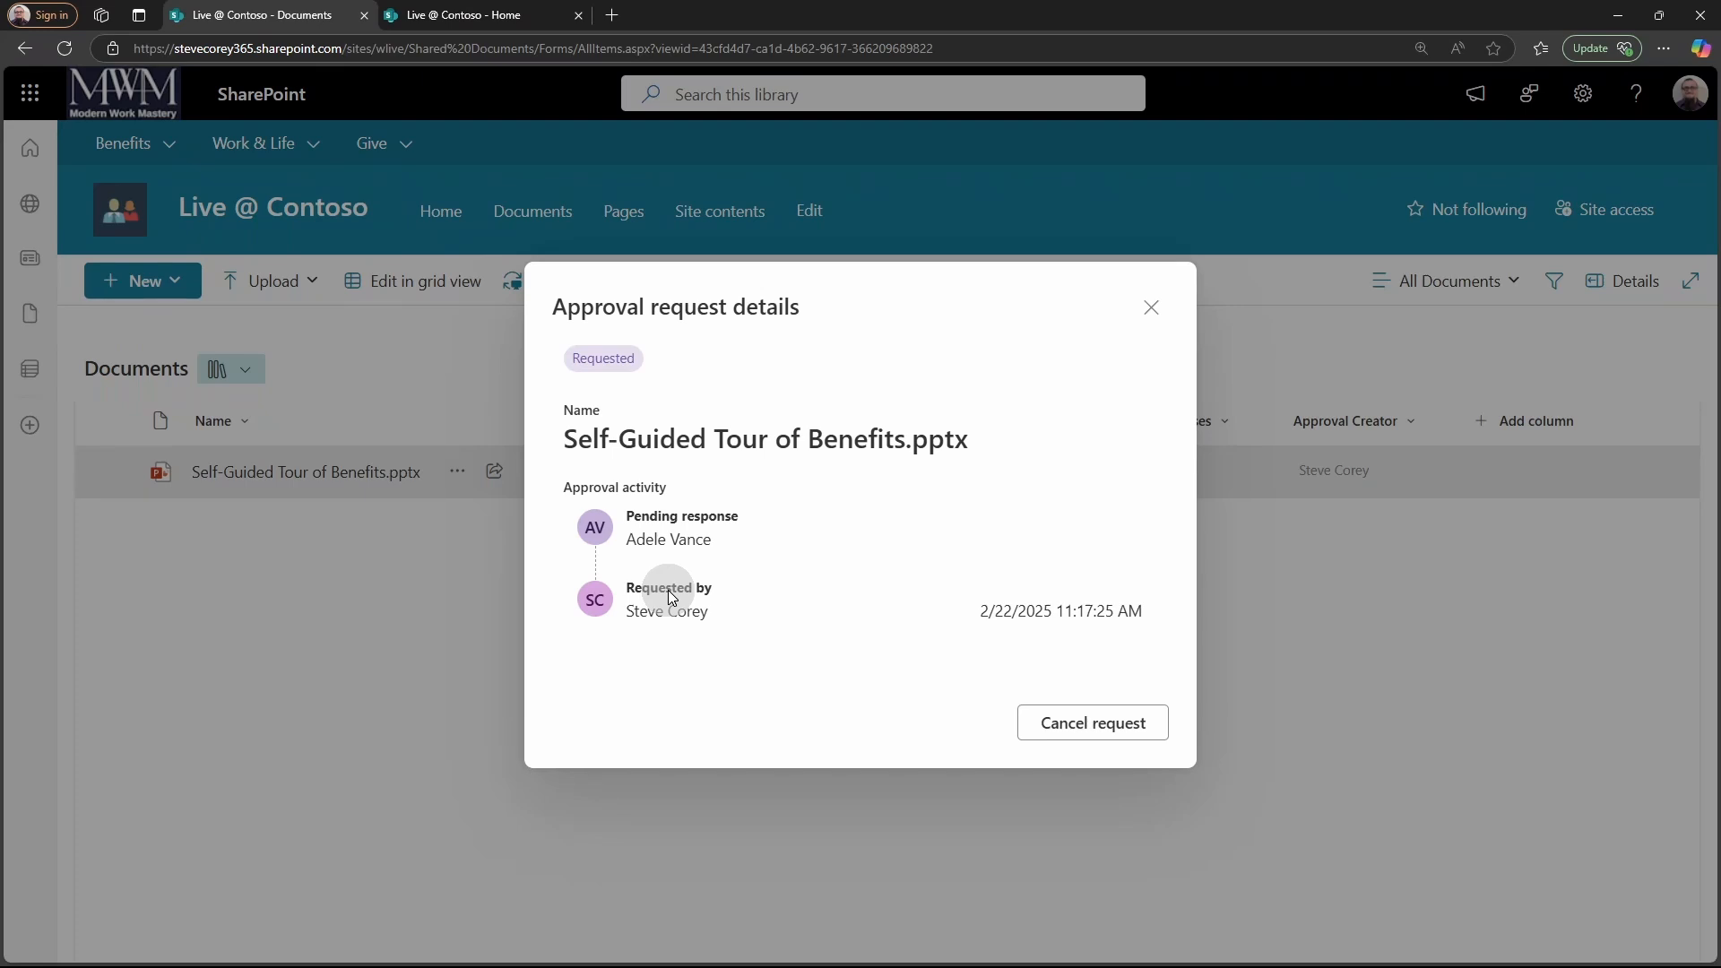
mouse_move(1091, 700)
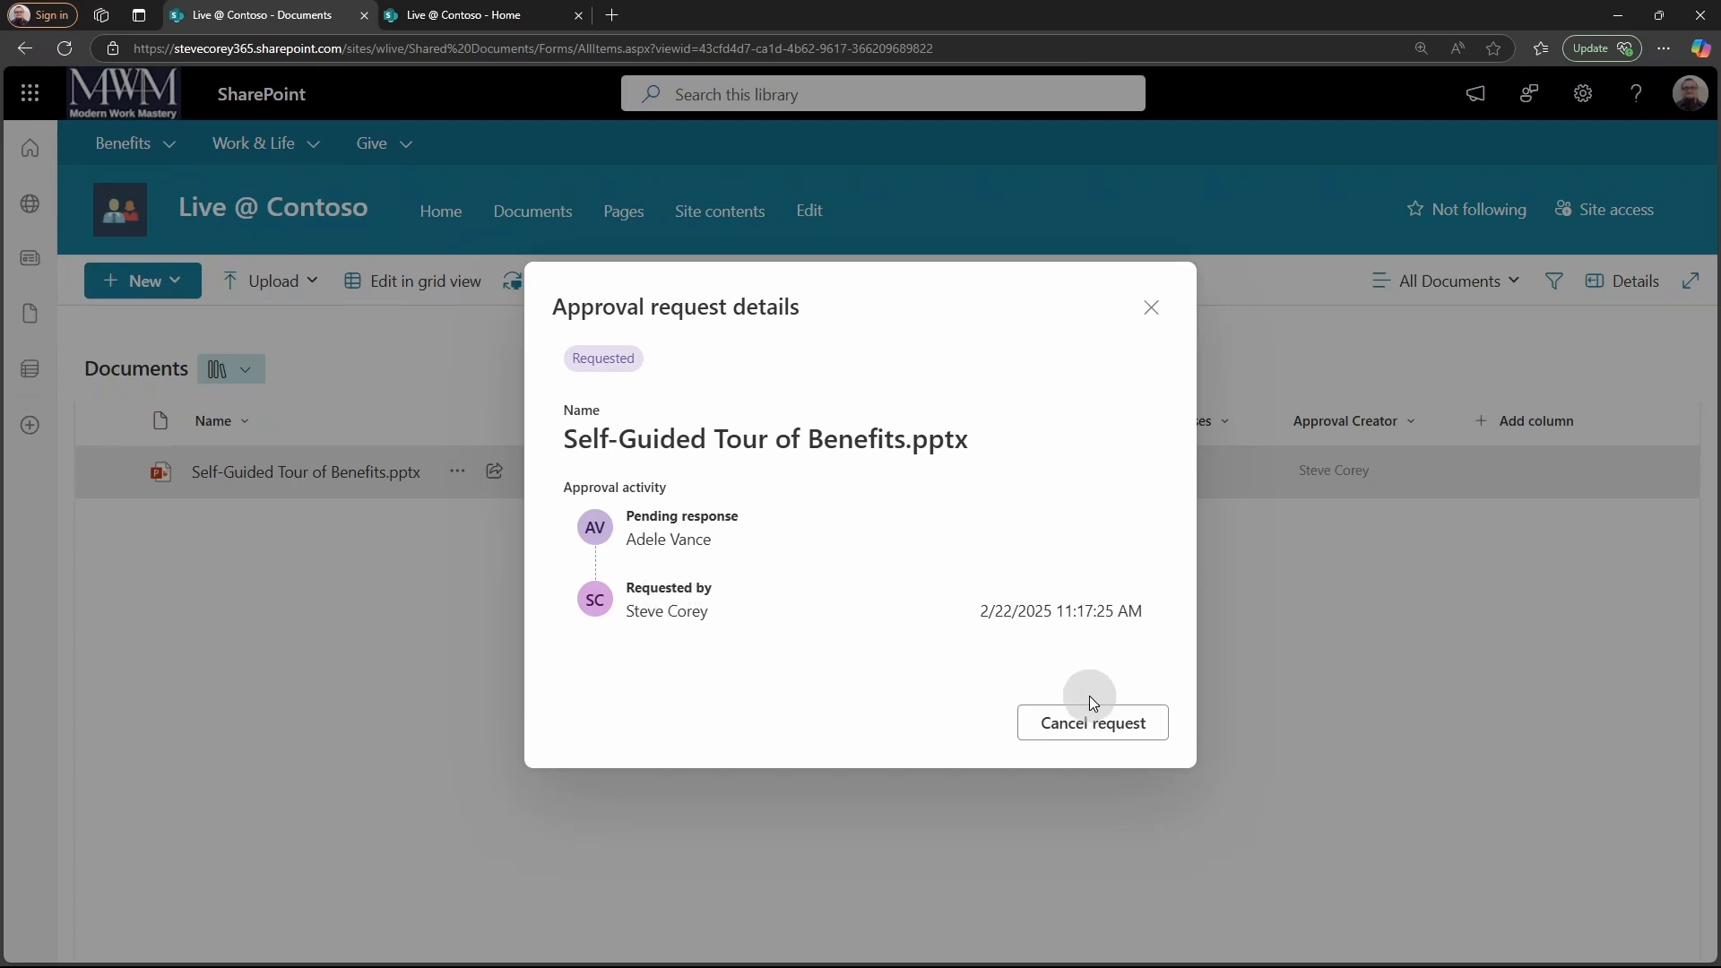
Cancel the deck's pending approval request.
left_click(1091, 722)
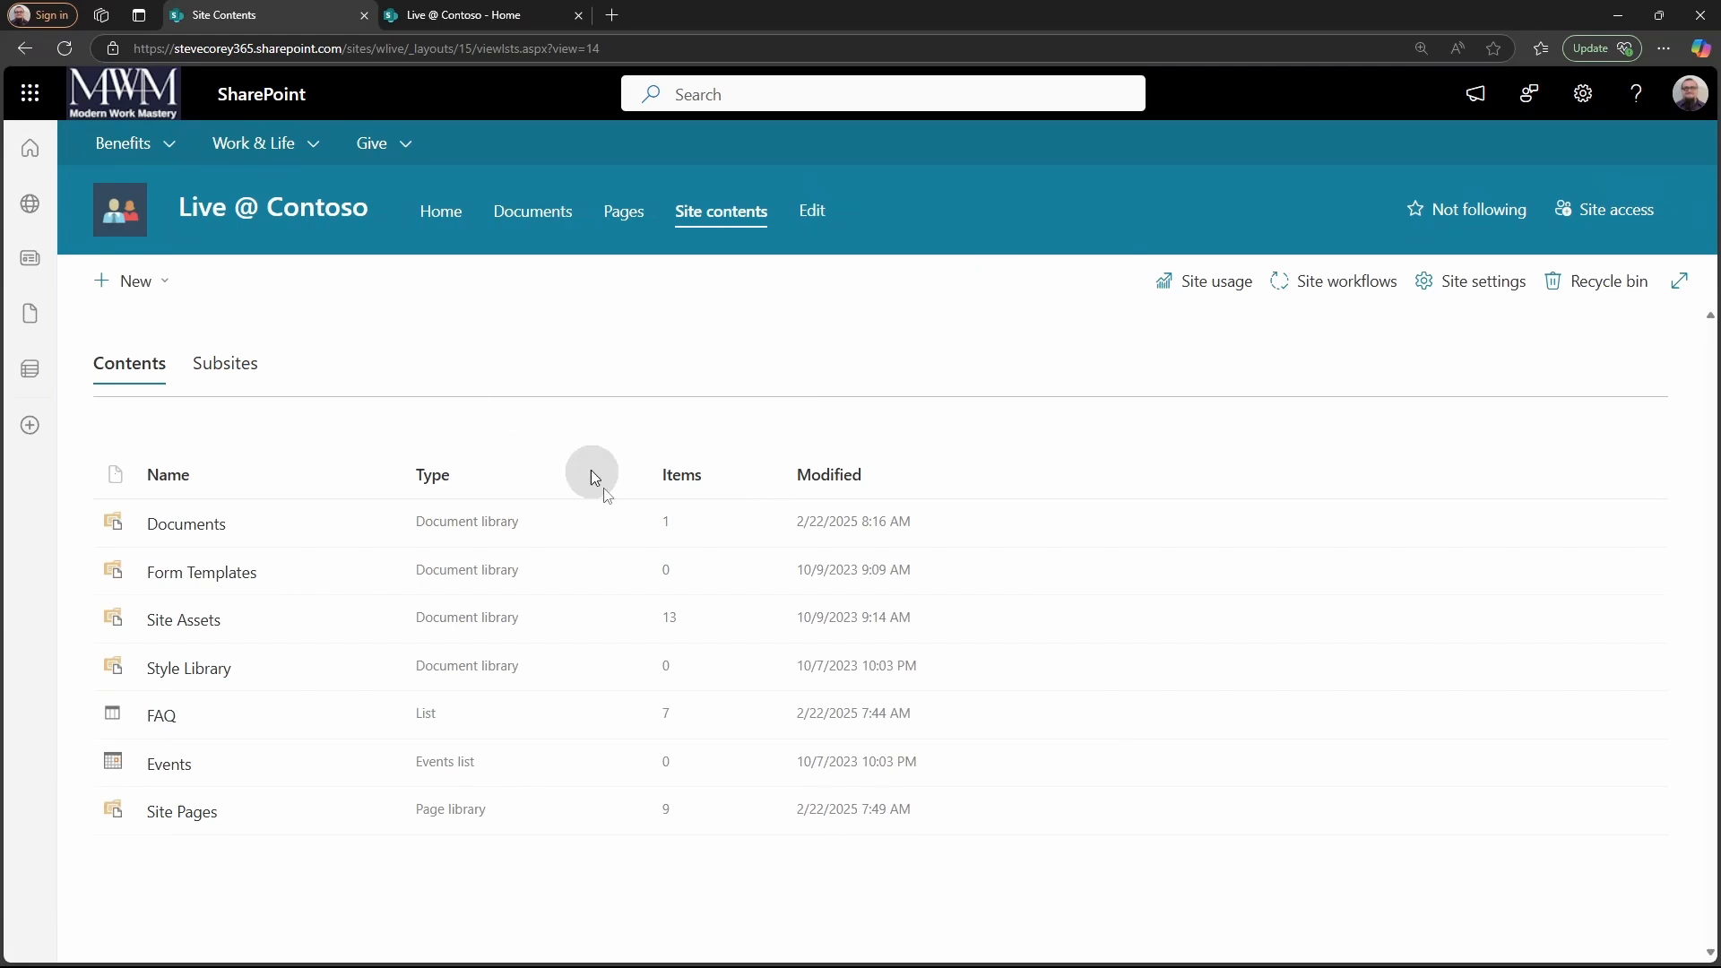
Start a new list and preview the Content scheduler with approvals template.
left_click(129, 280)
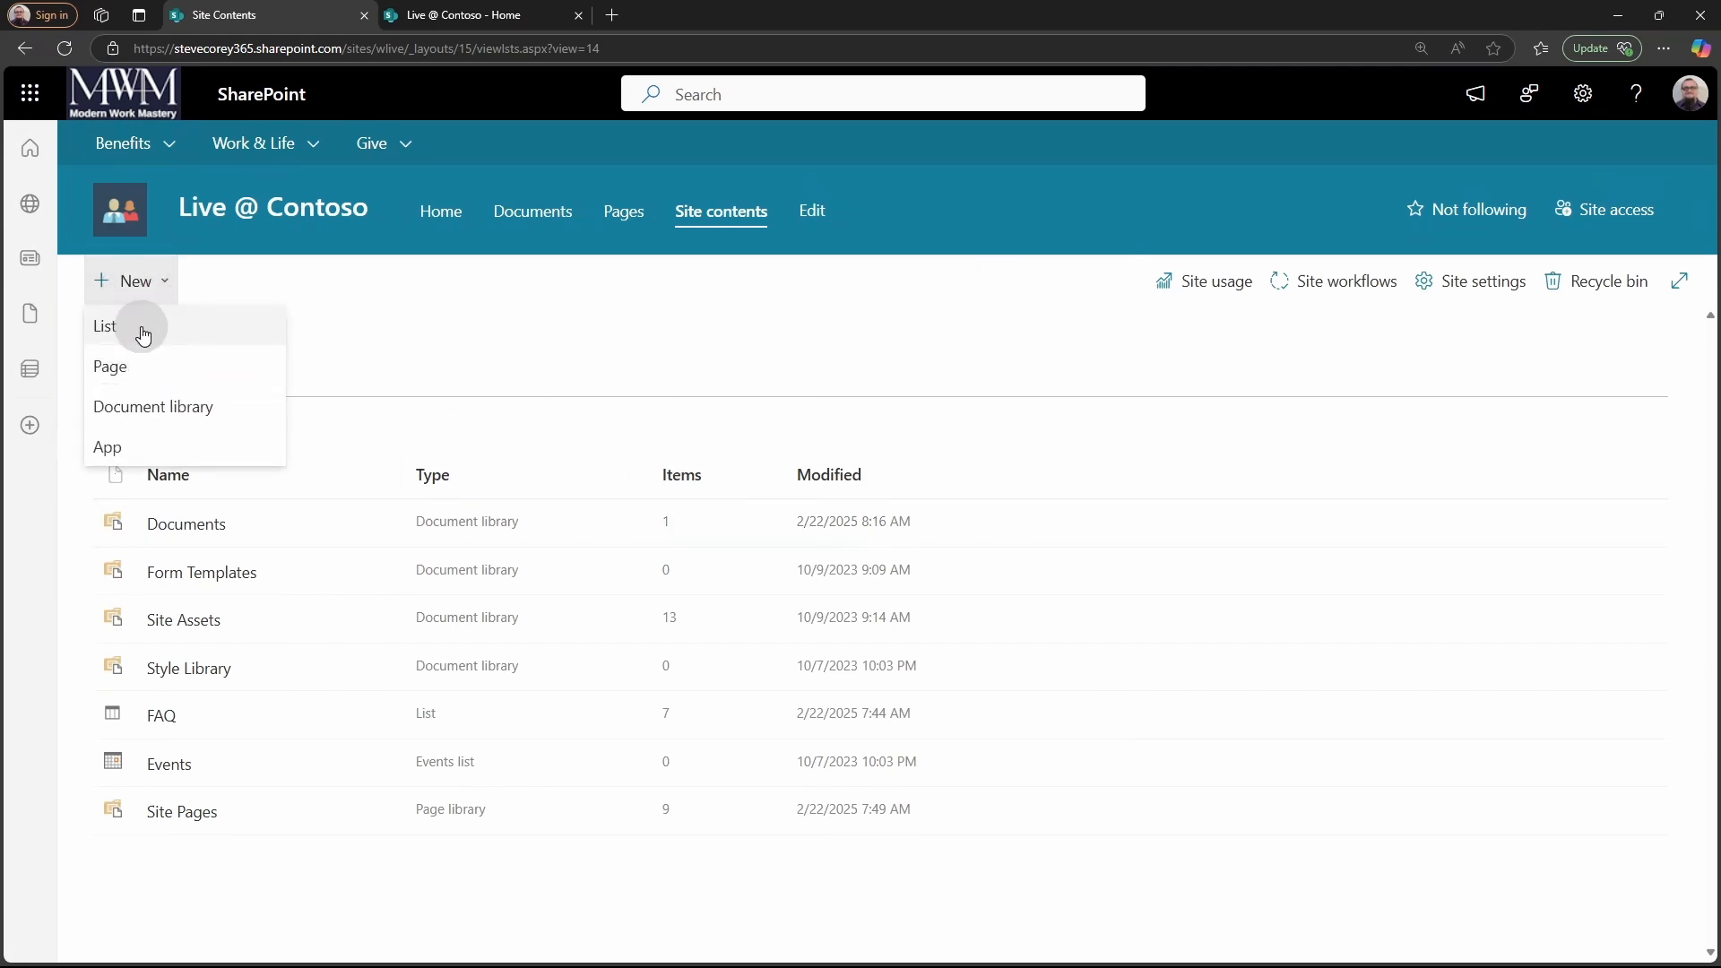
left_click(104, 327)
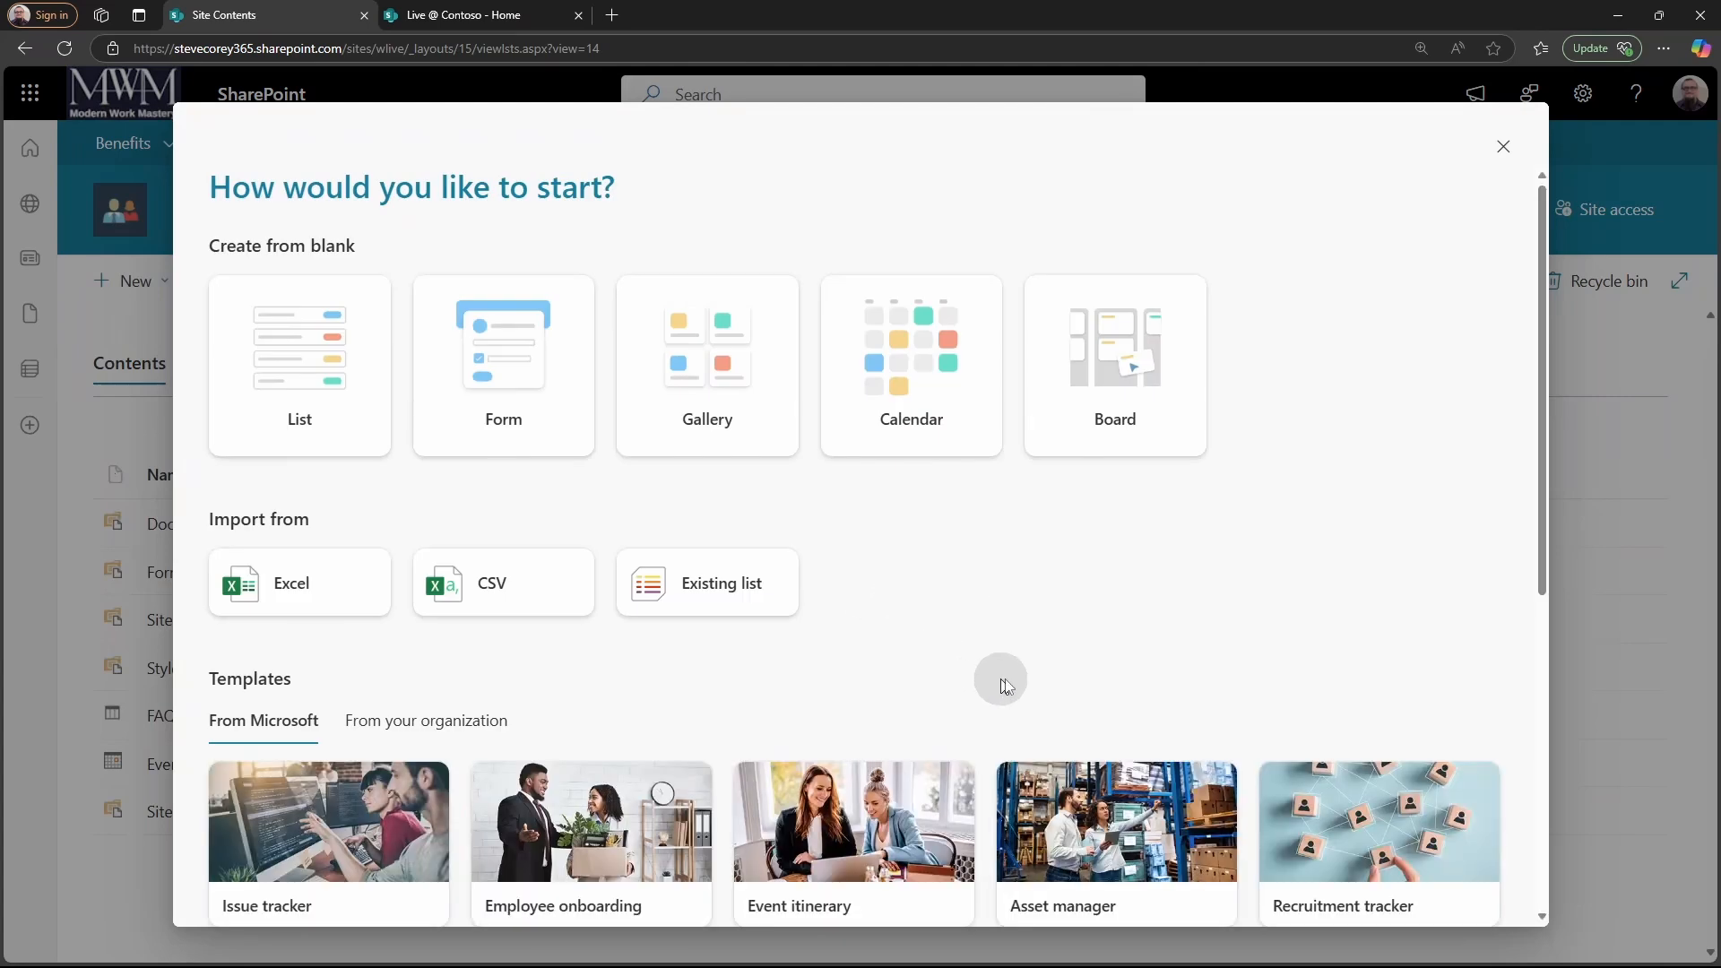
scroll("down", 3)
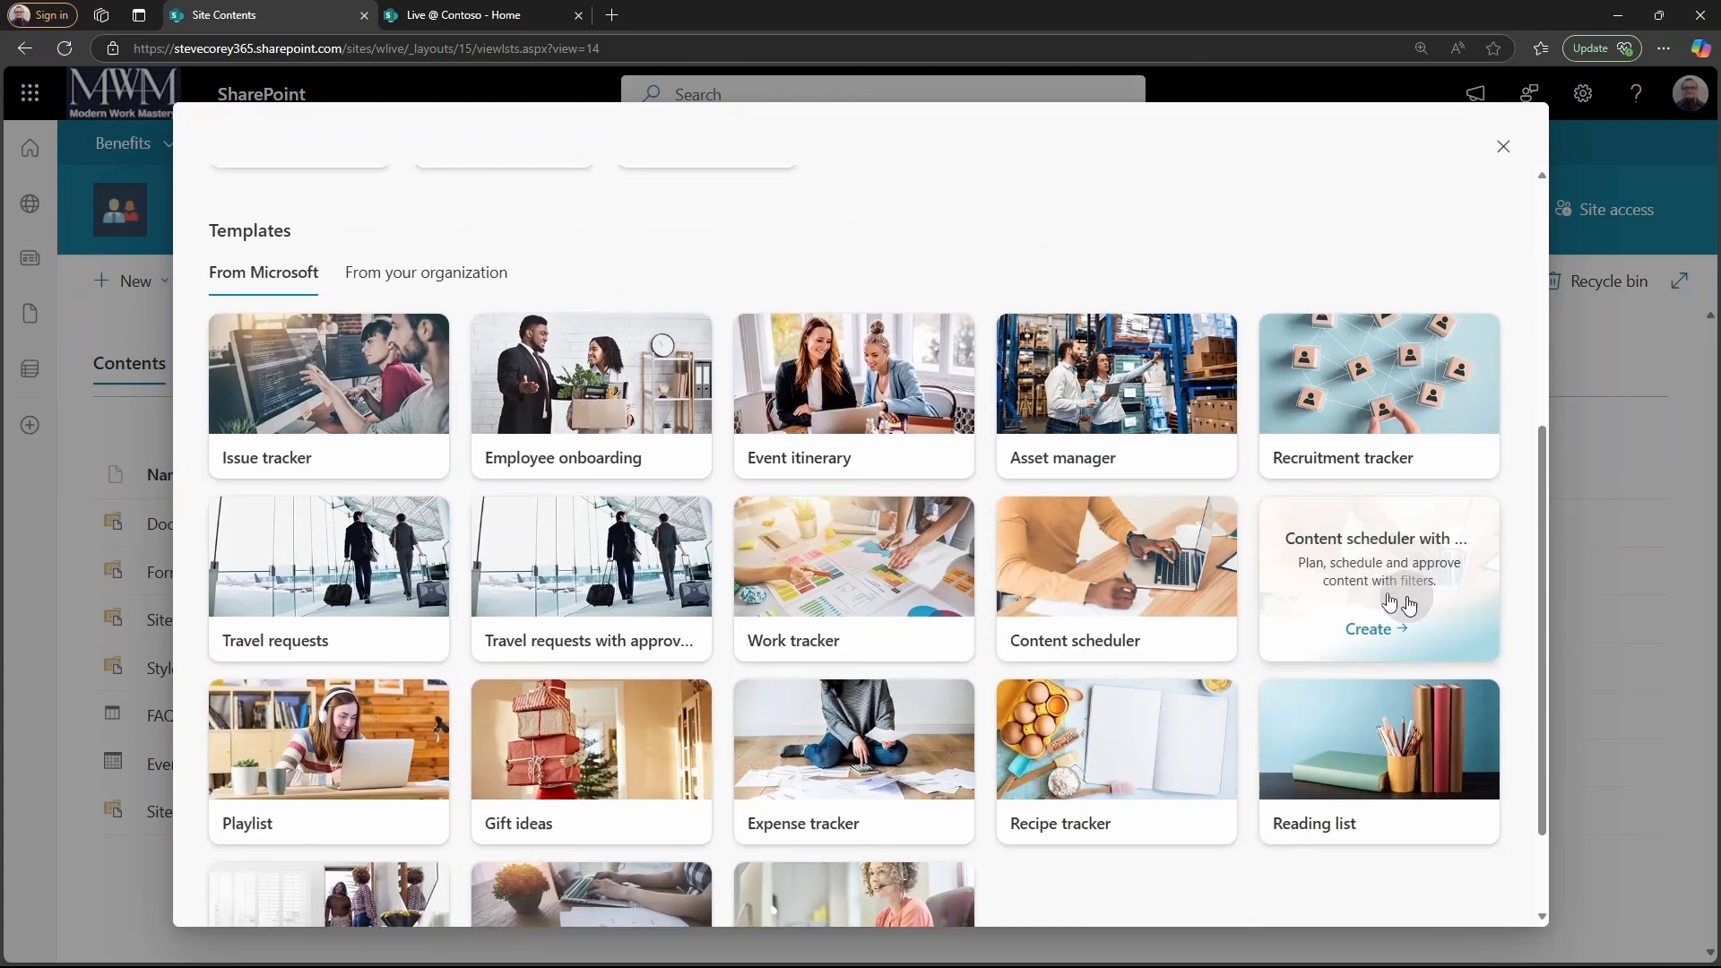
mouse_move(1366, 584)
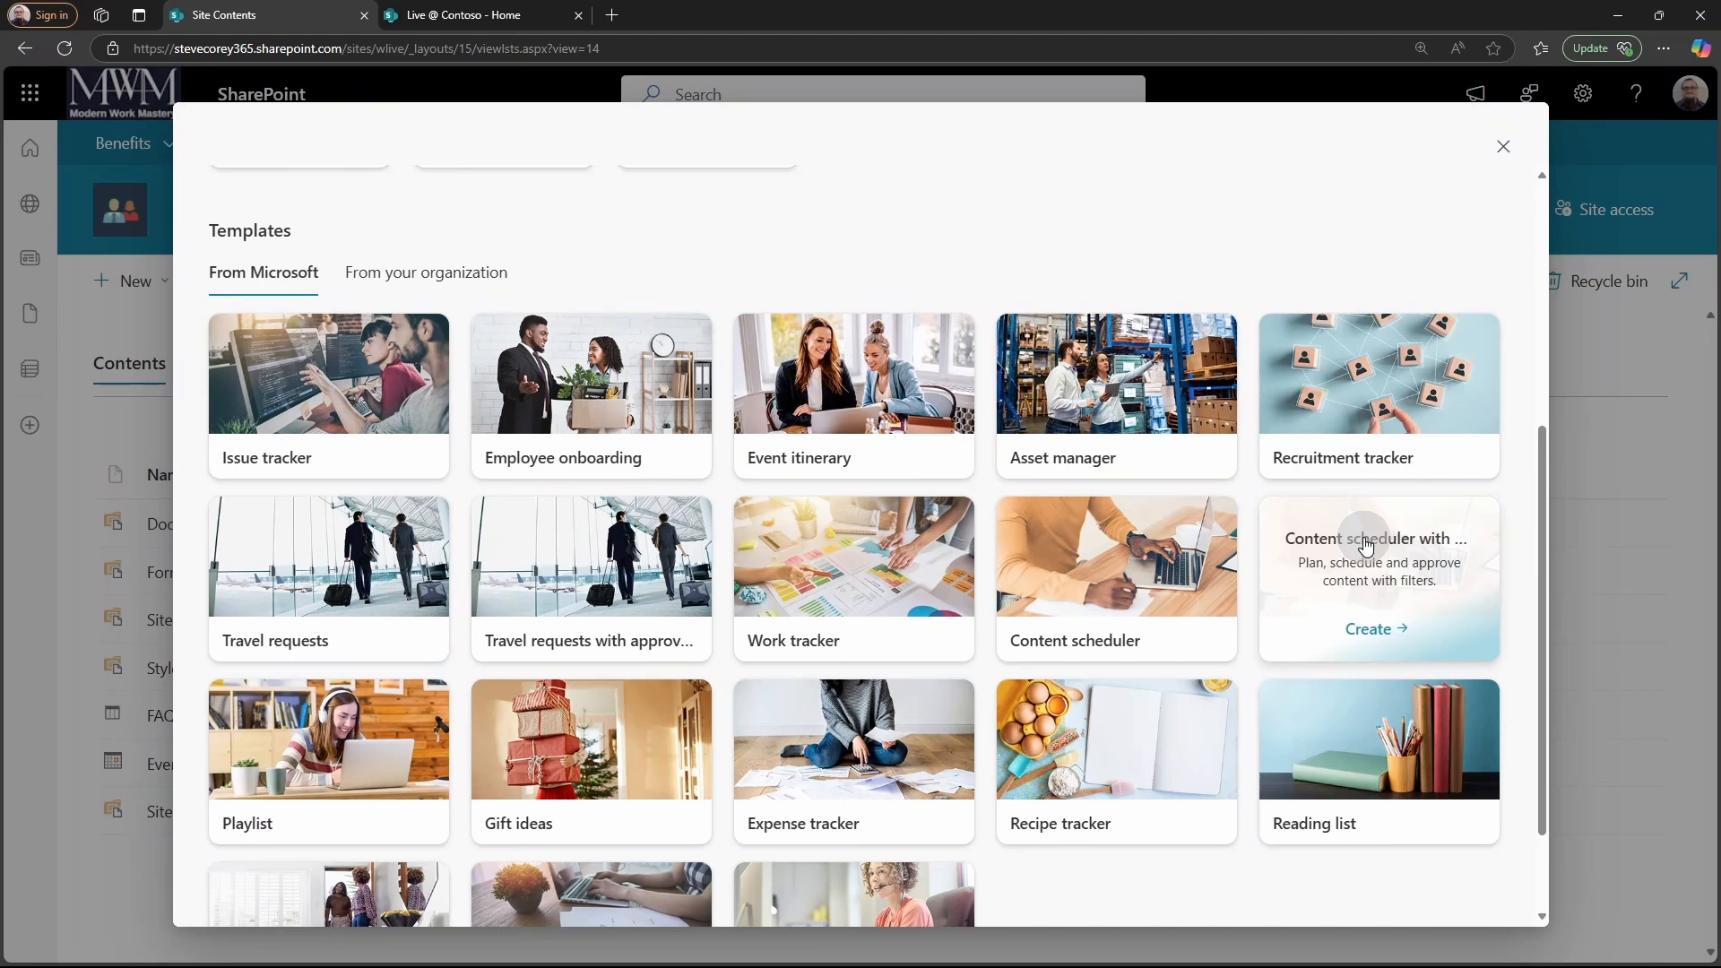
left_click(1377, 576)
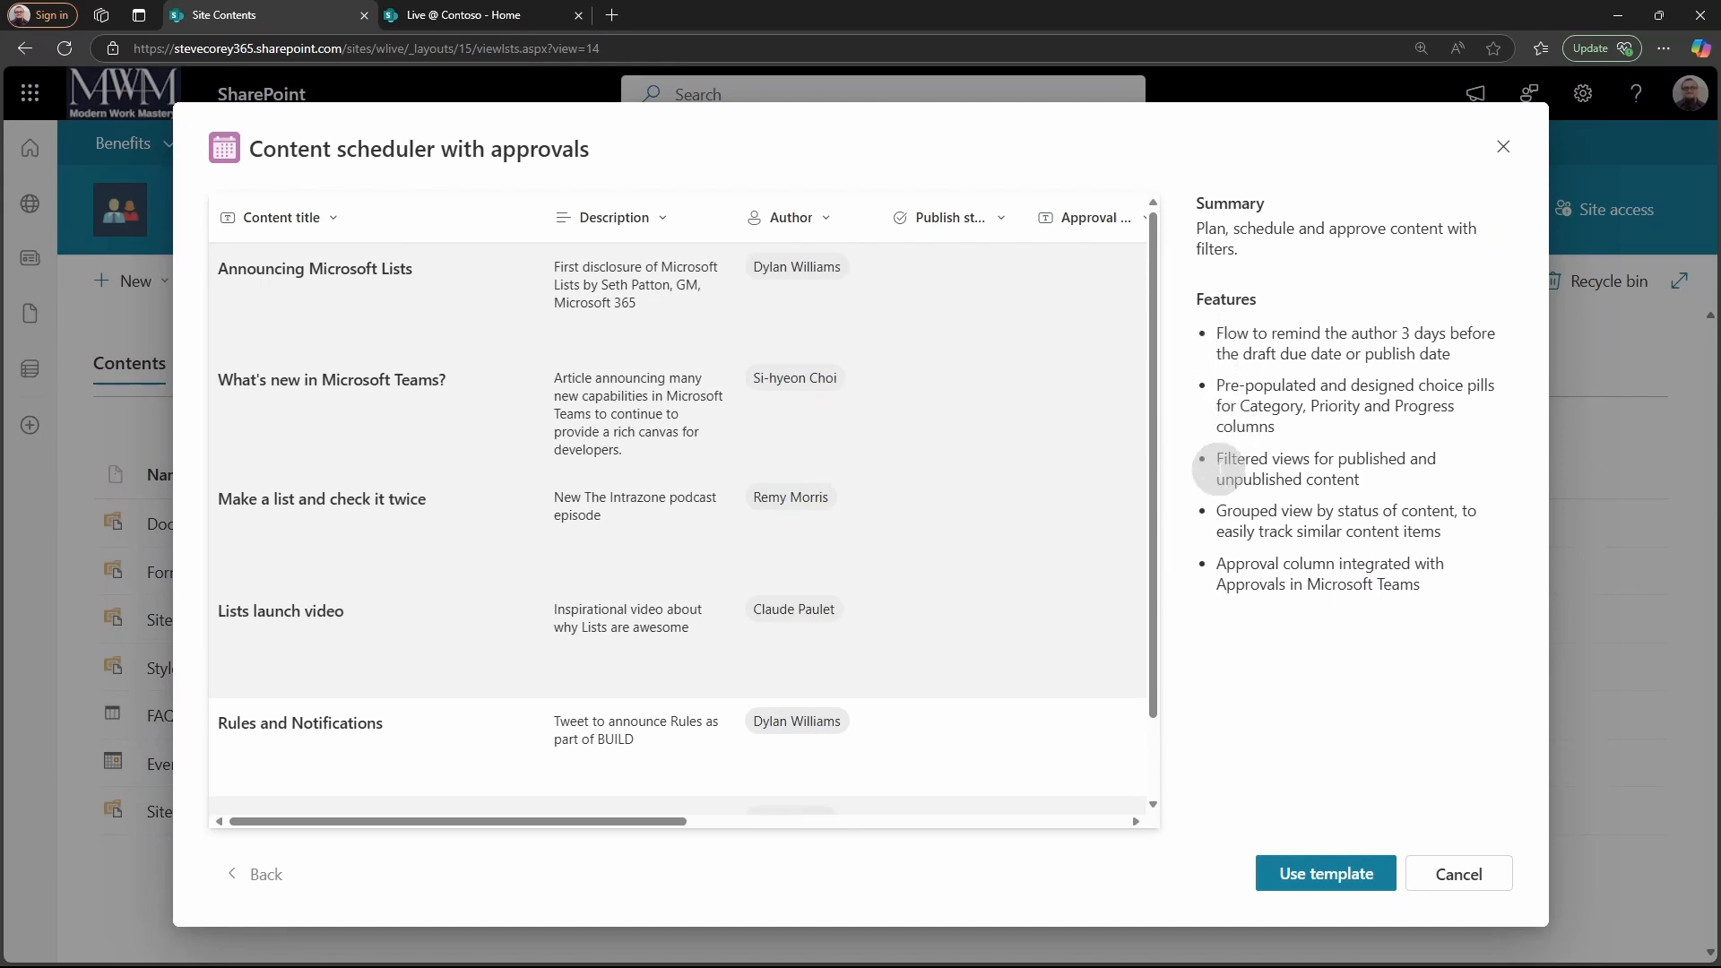
mouse_move(1213, 563)
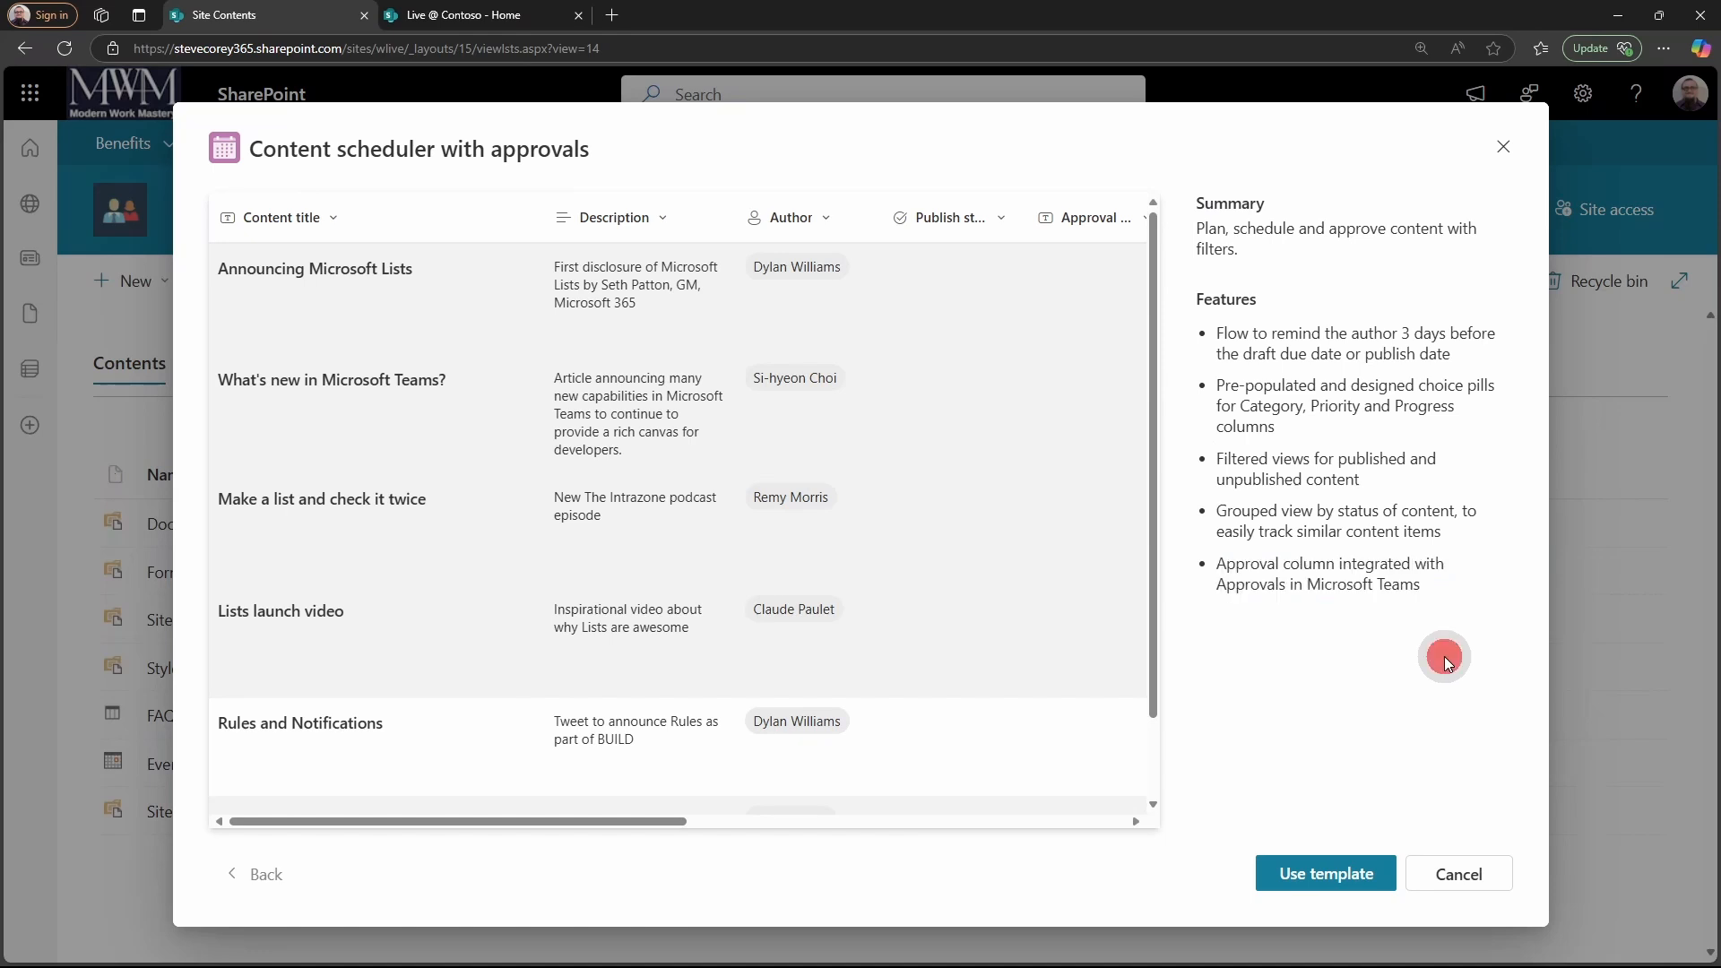
Create a list from the Content scheduler with approvals template, hidden from site navigation.
left_click(1324, 874)
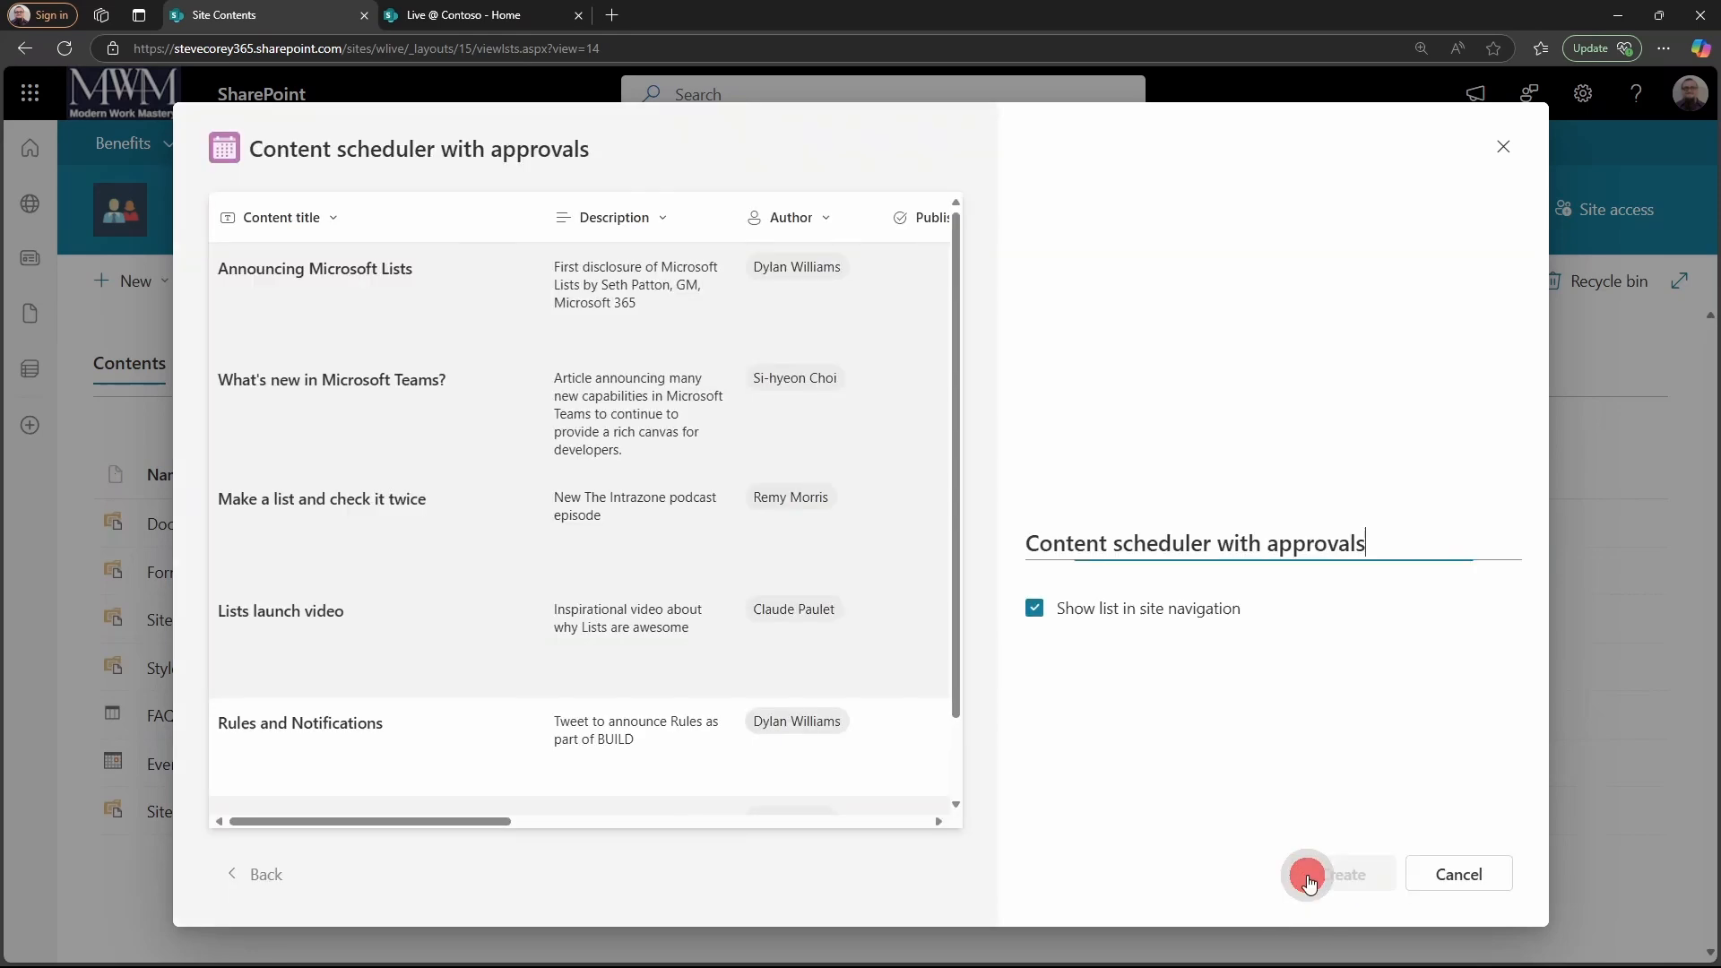
left_click(1033, 608)
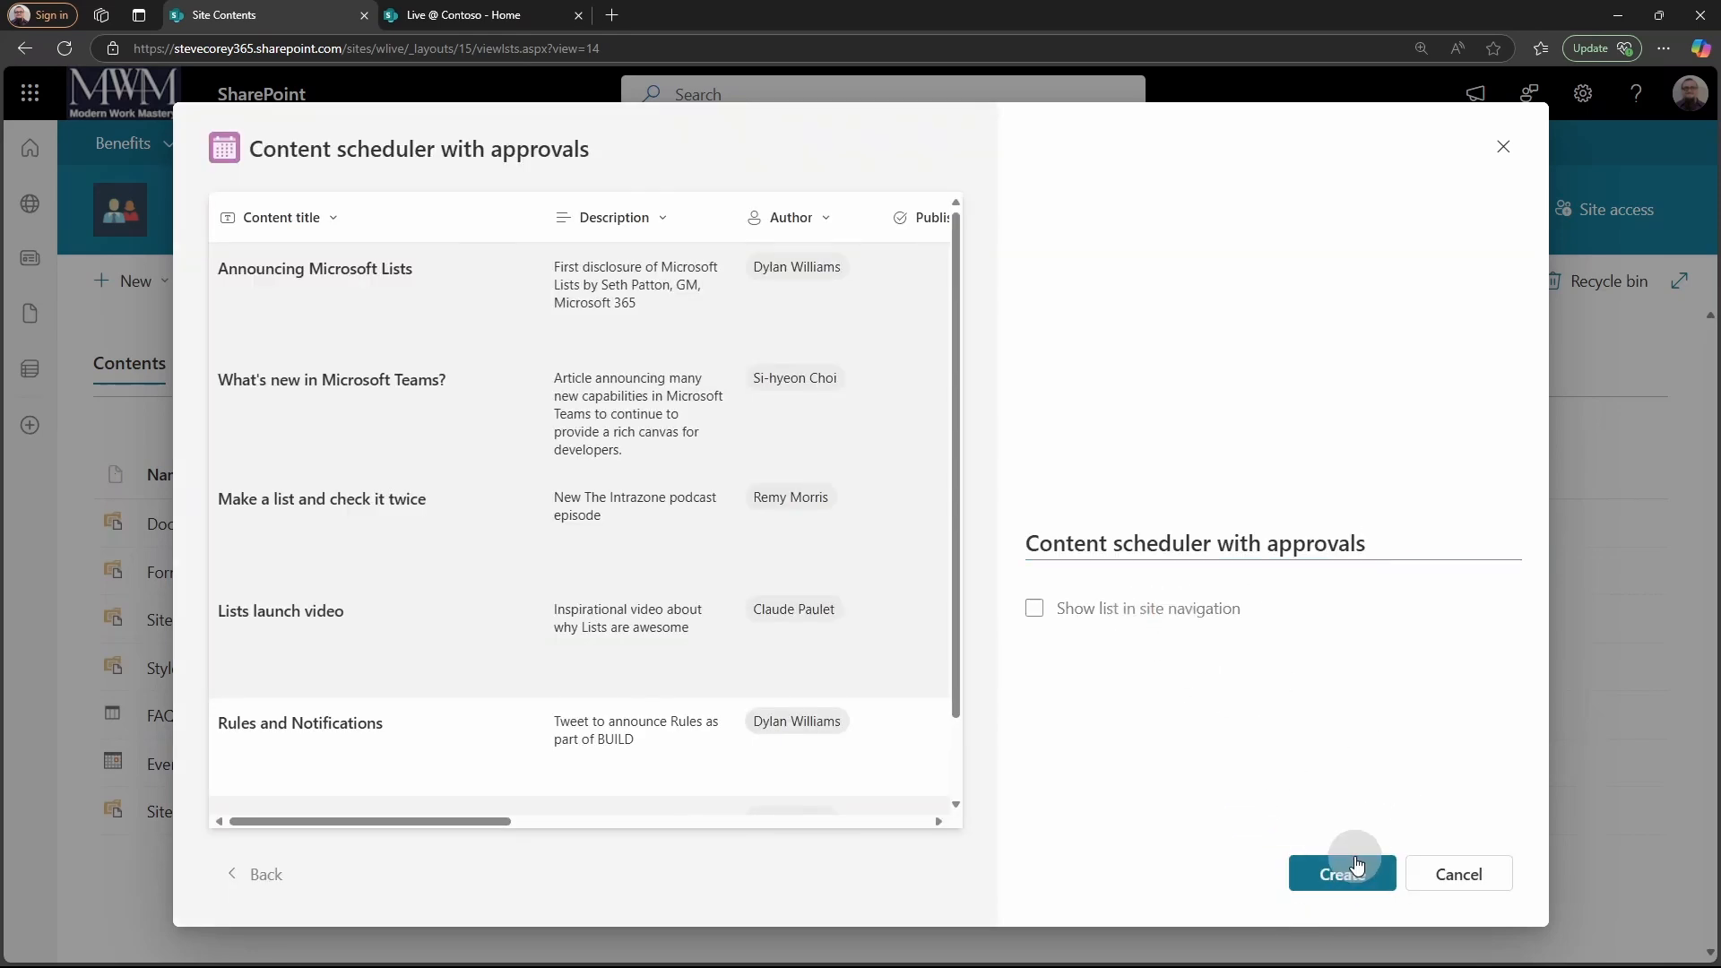
left_click(1341, 874)
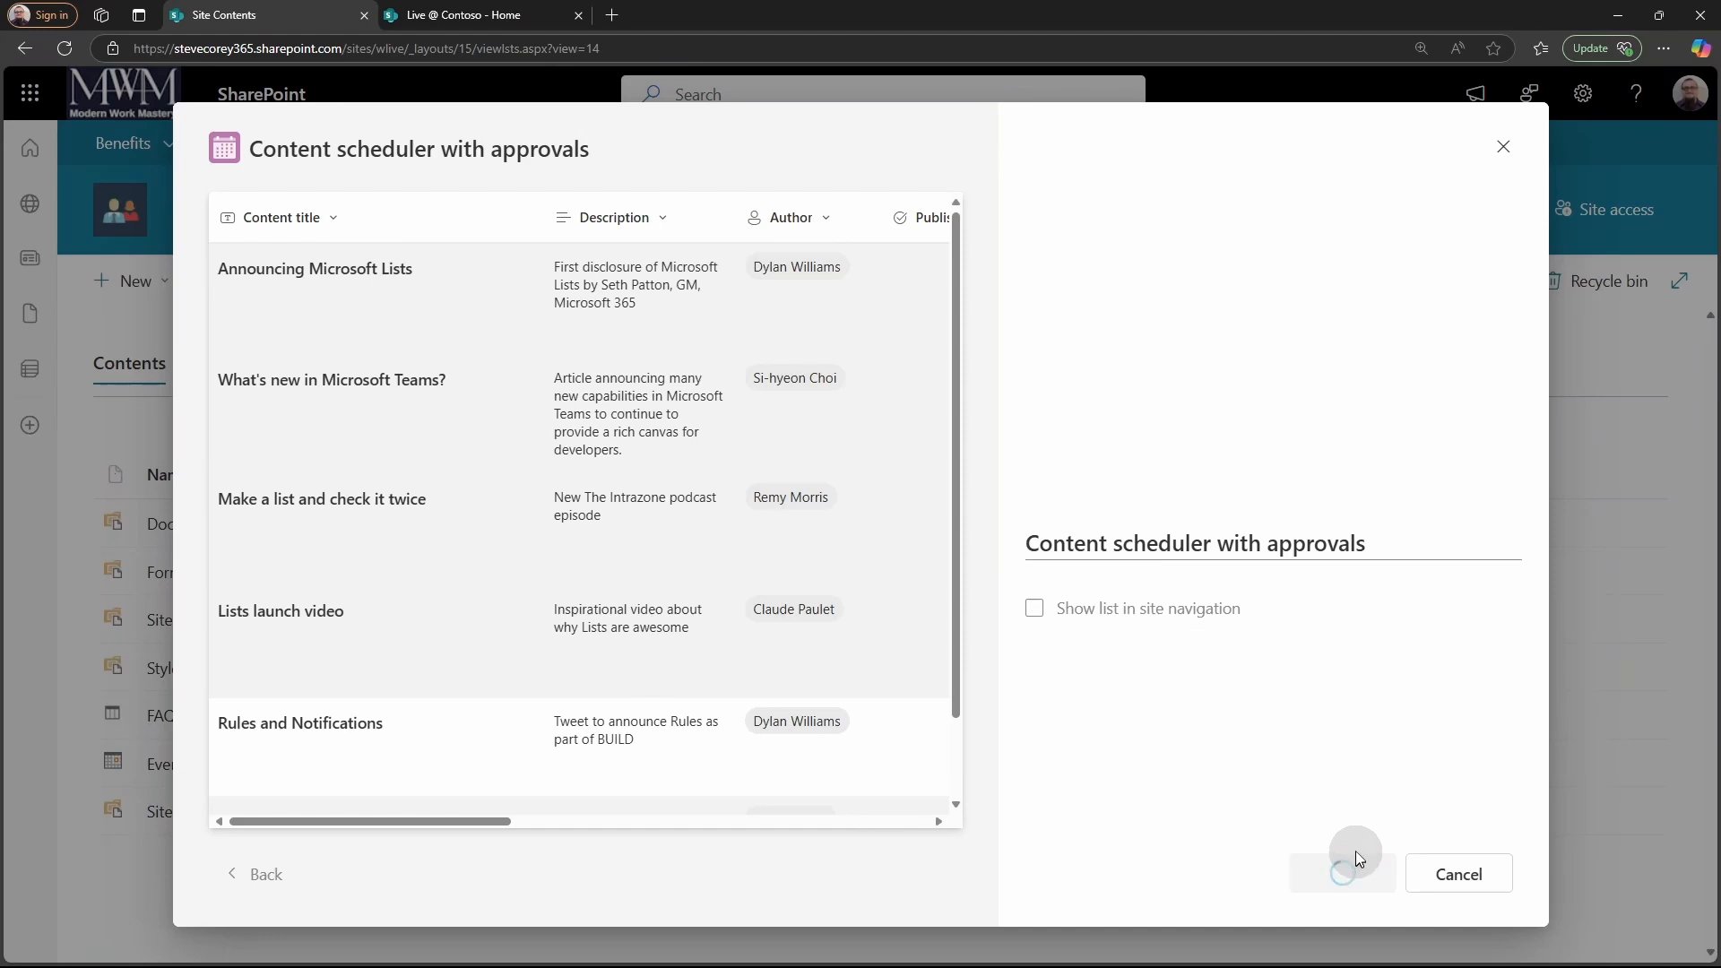
left_click(1341, 874)
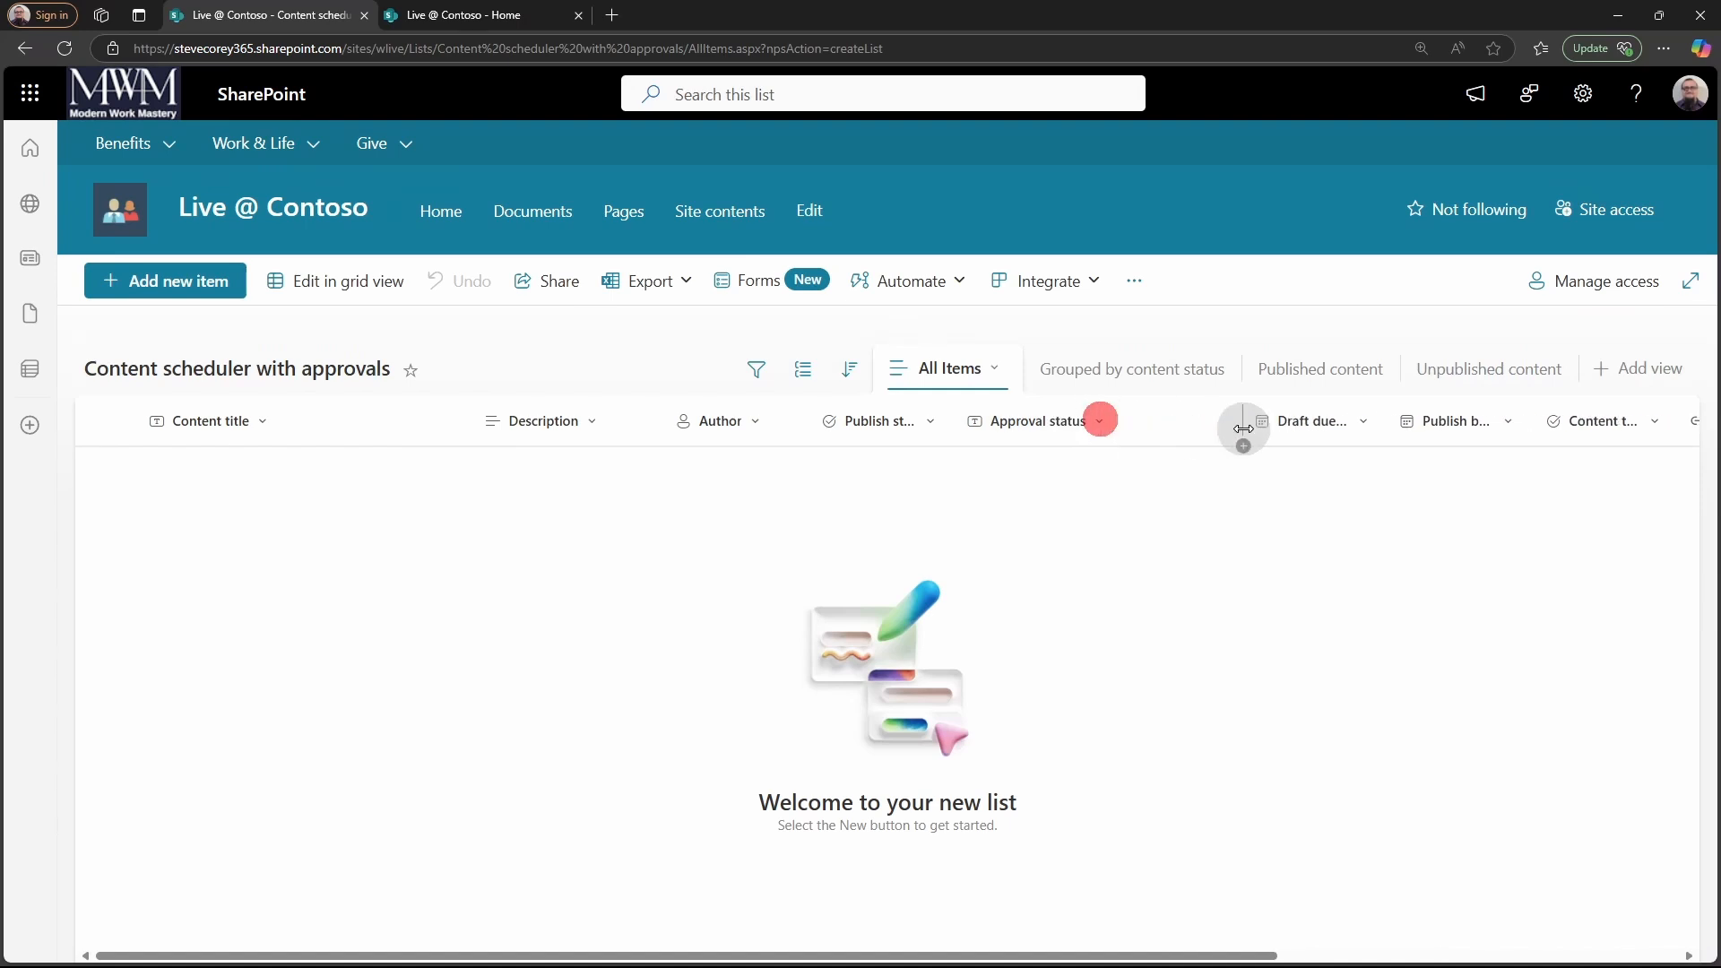
mouse_move(909, 280)
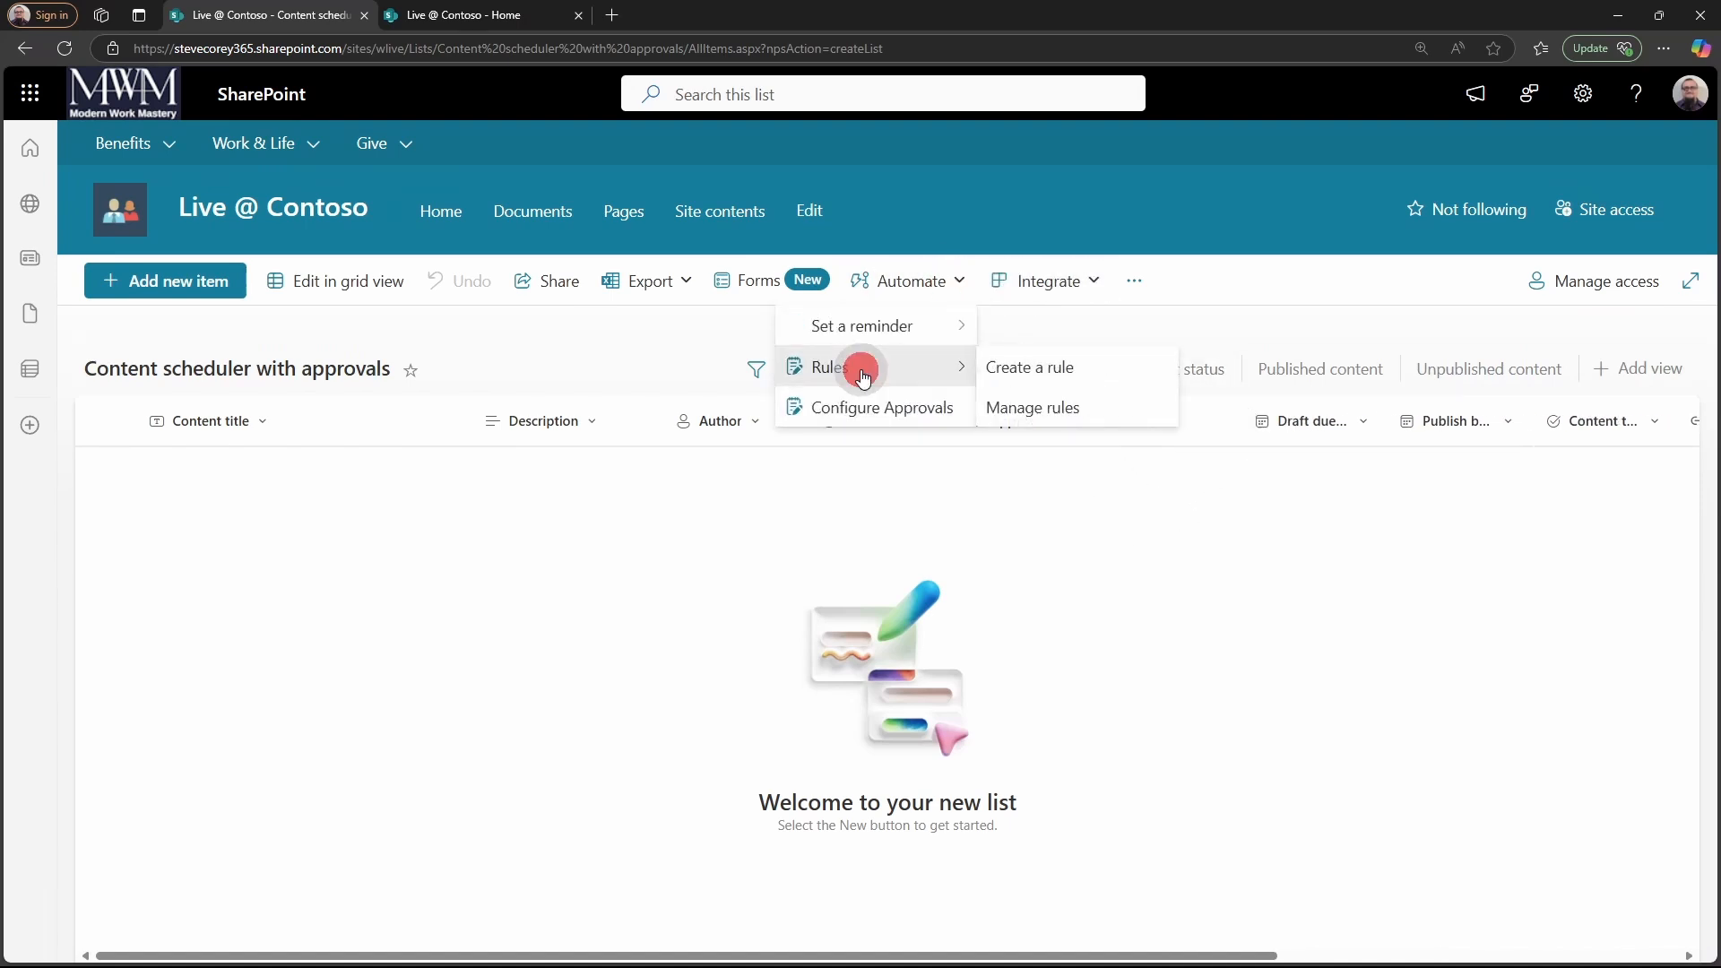
left_click(882, 407)
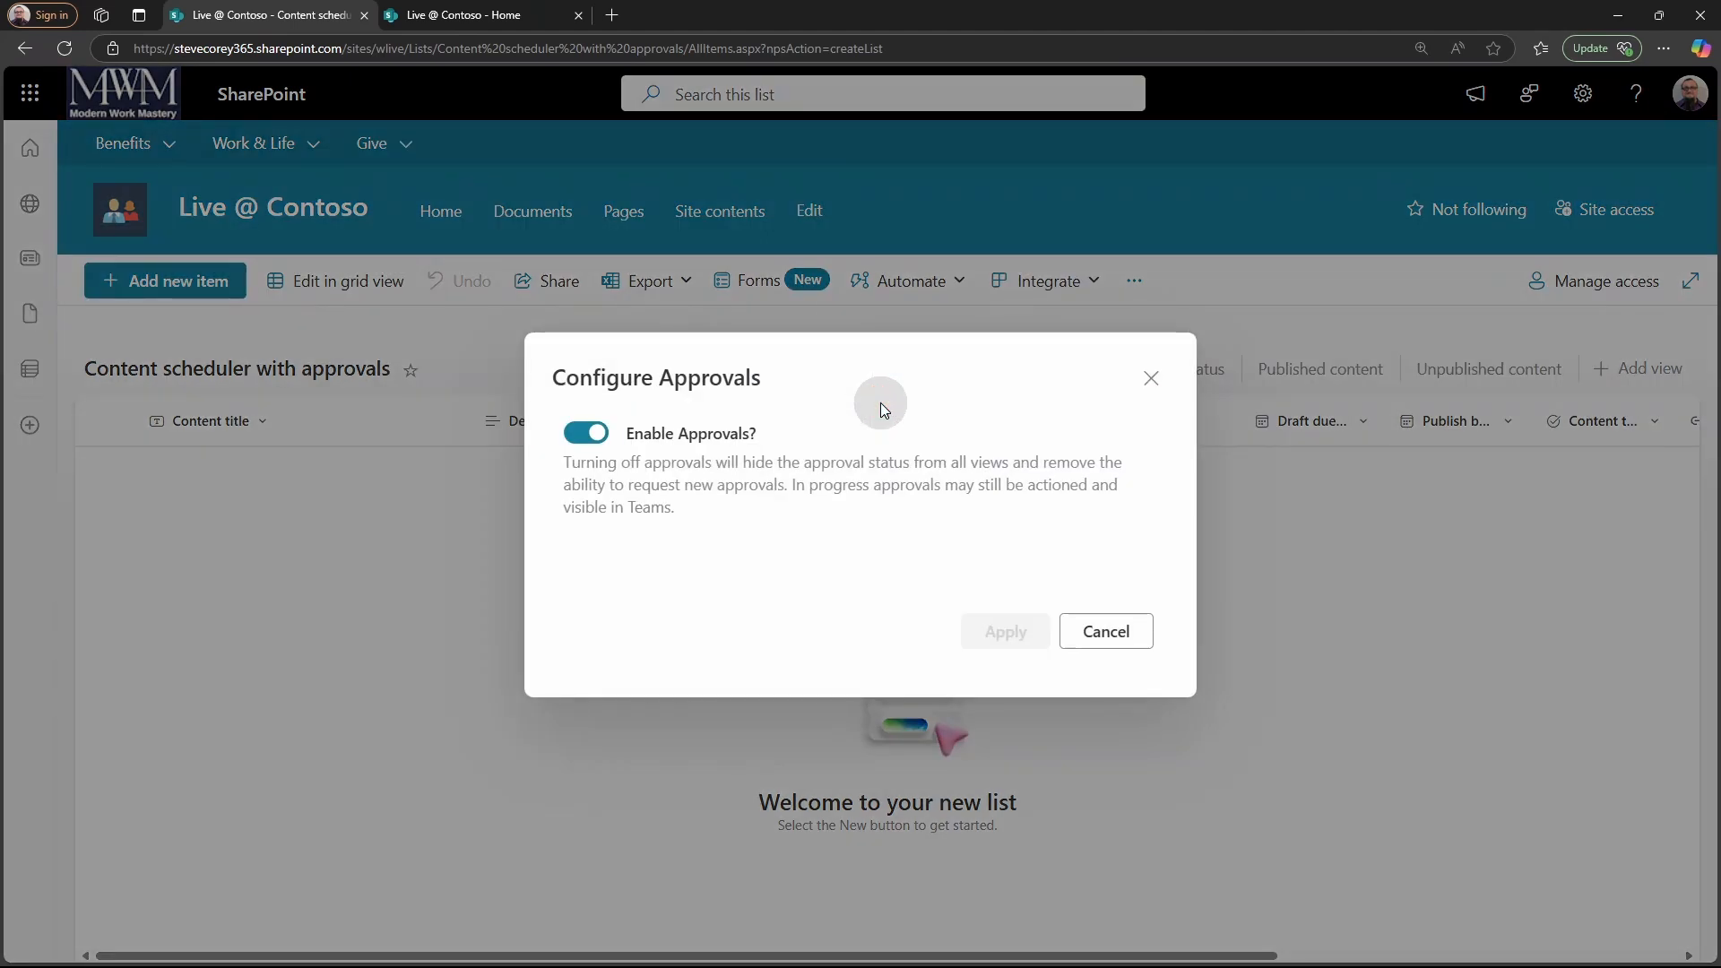
mouse_move(875, 469)
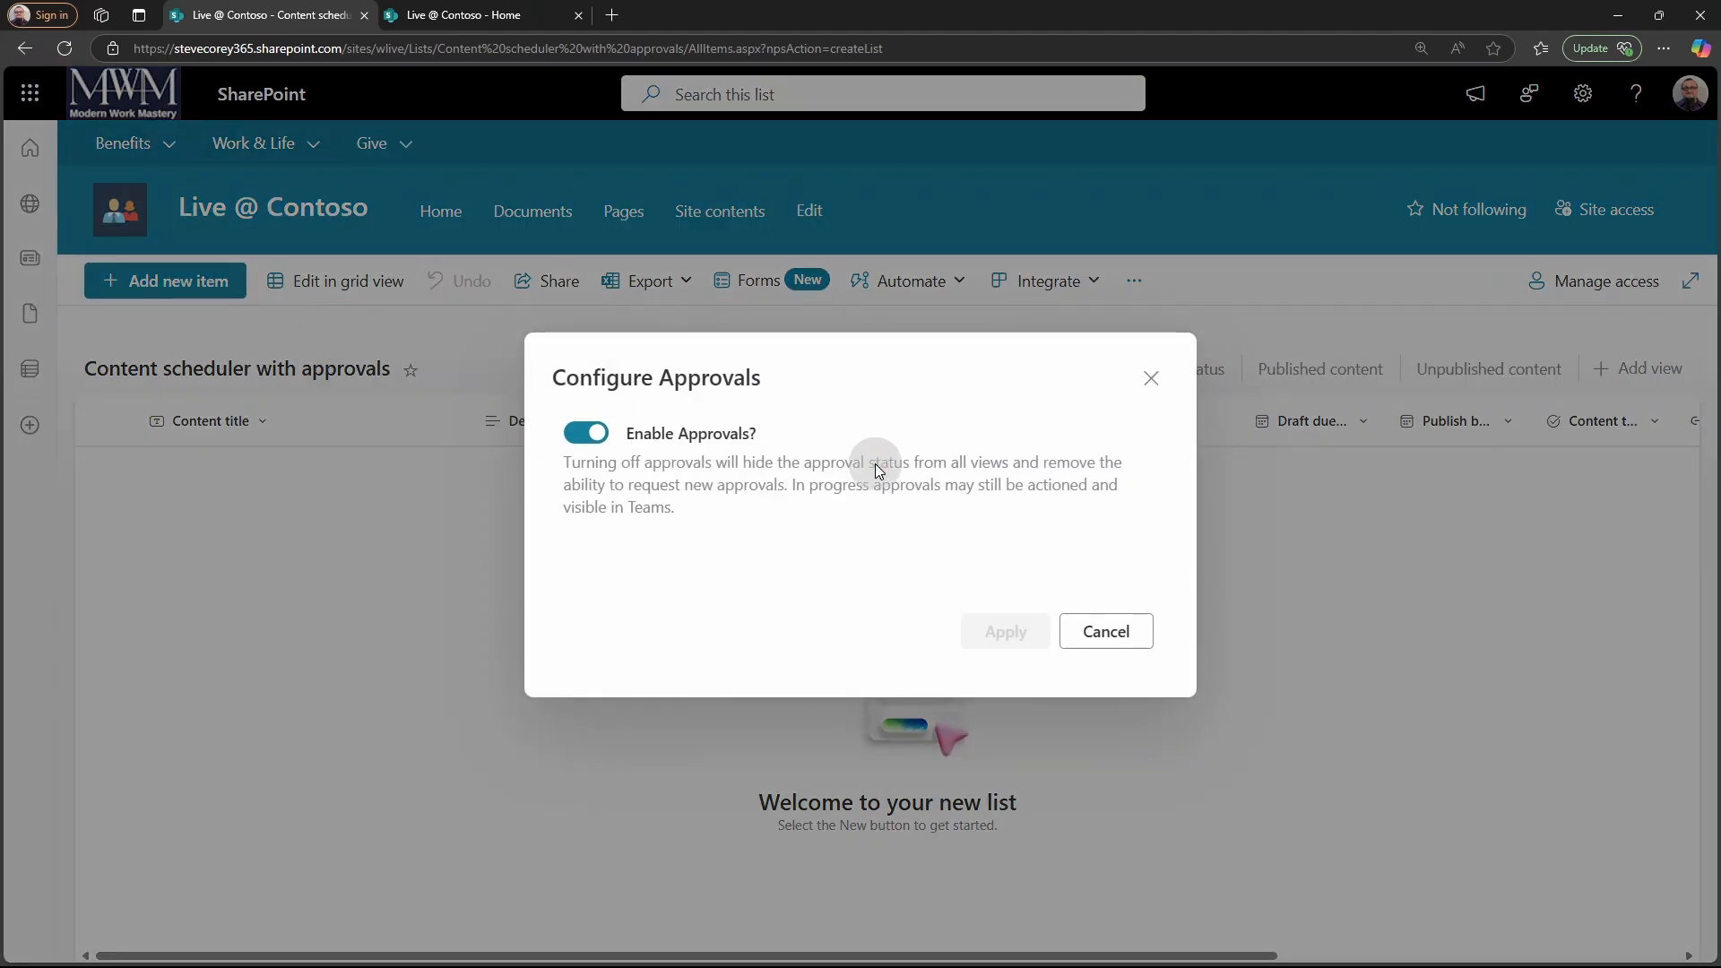
left_click(1104, 631)
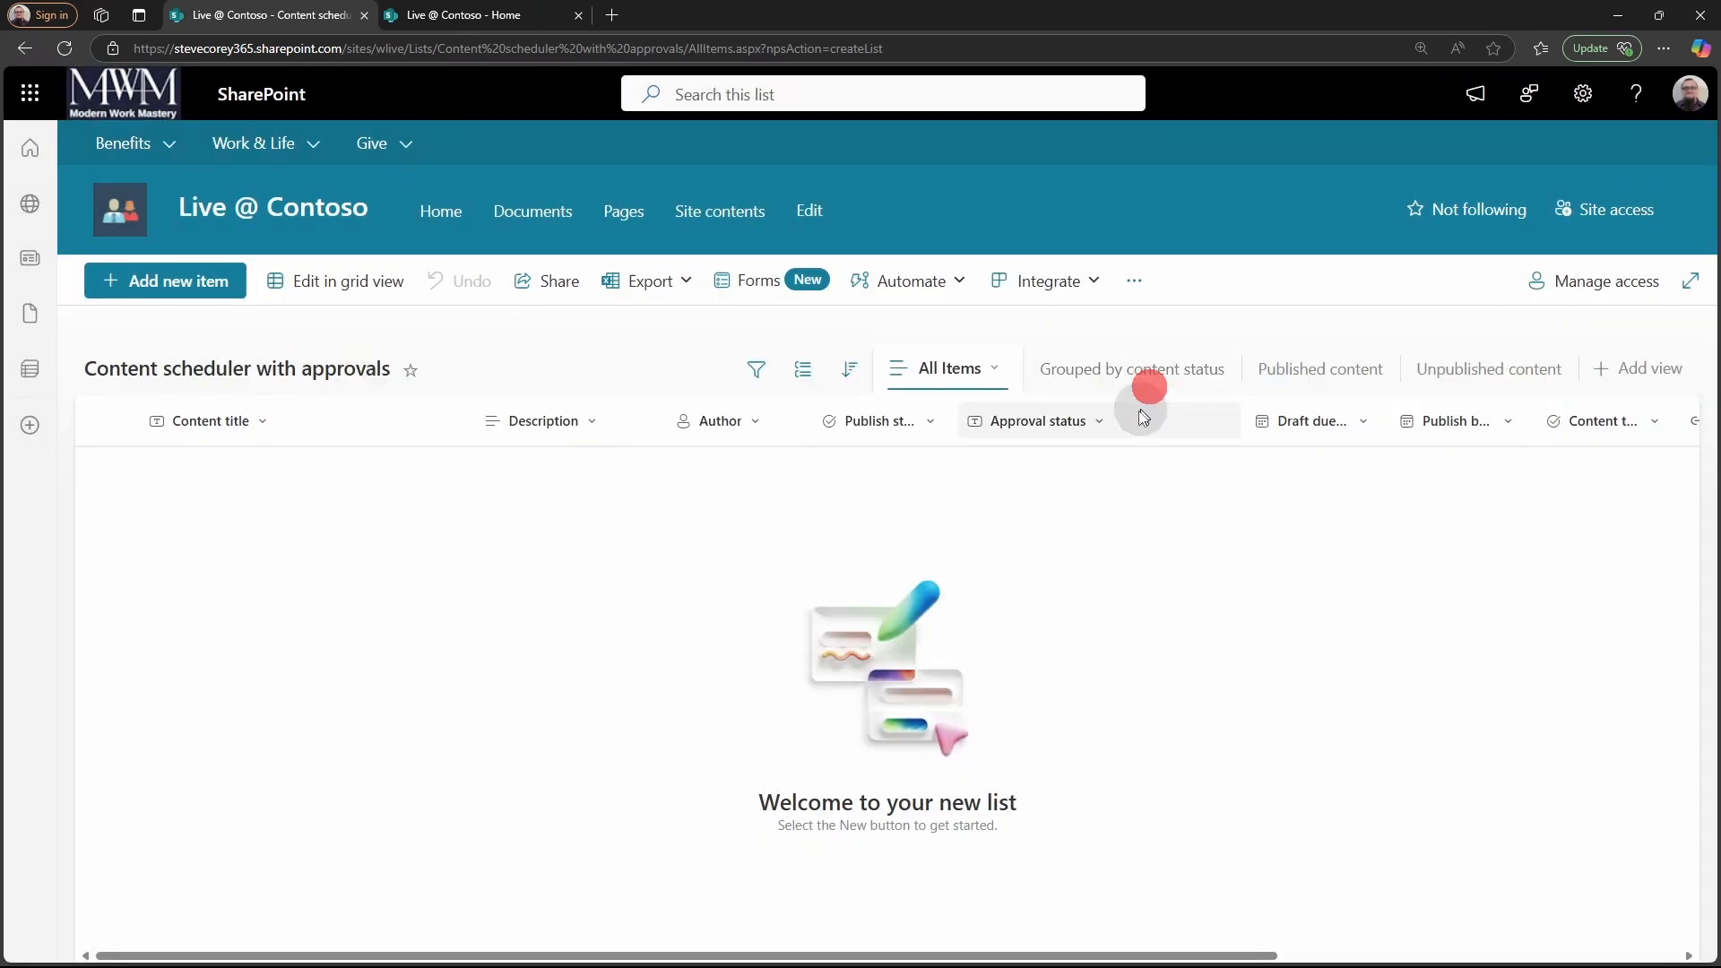
mouse_move(1051, 480)
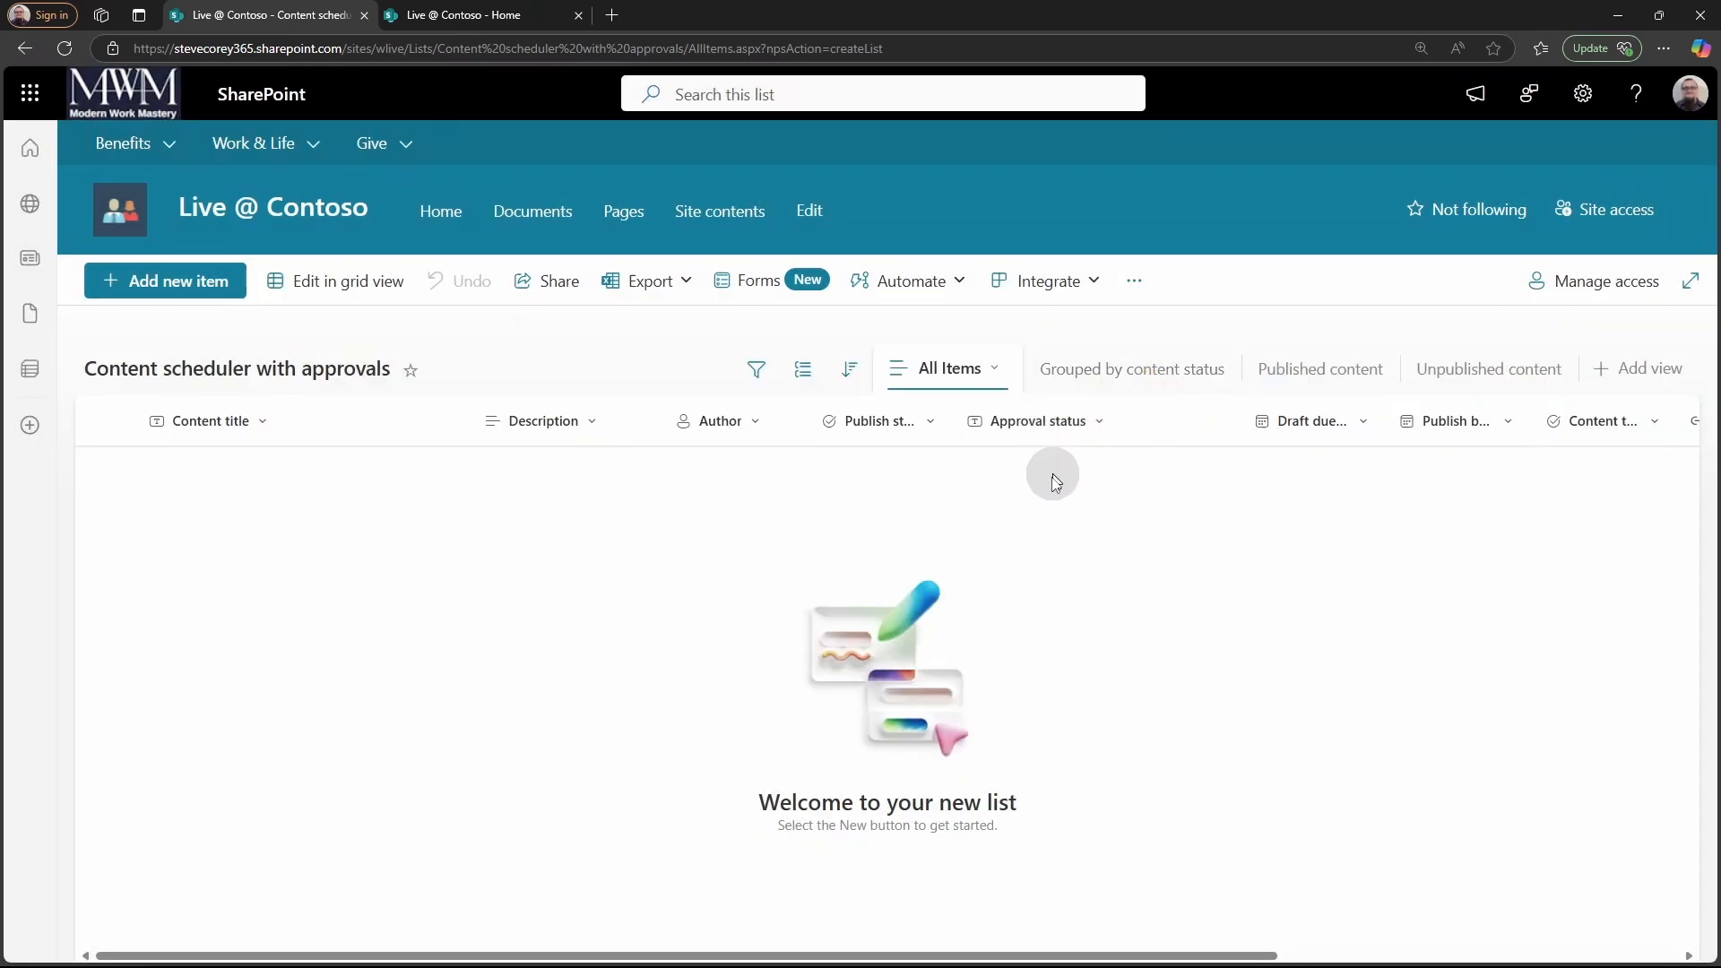
mouse_move(1051, 570)
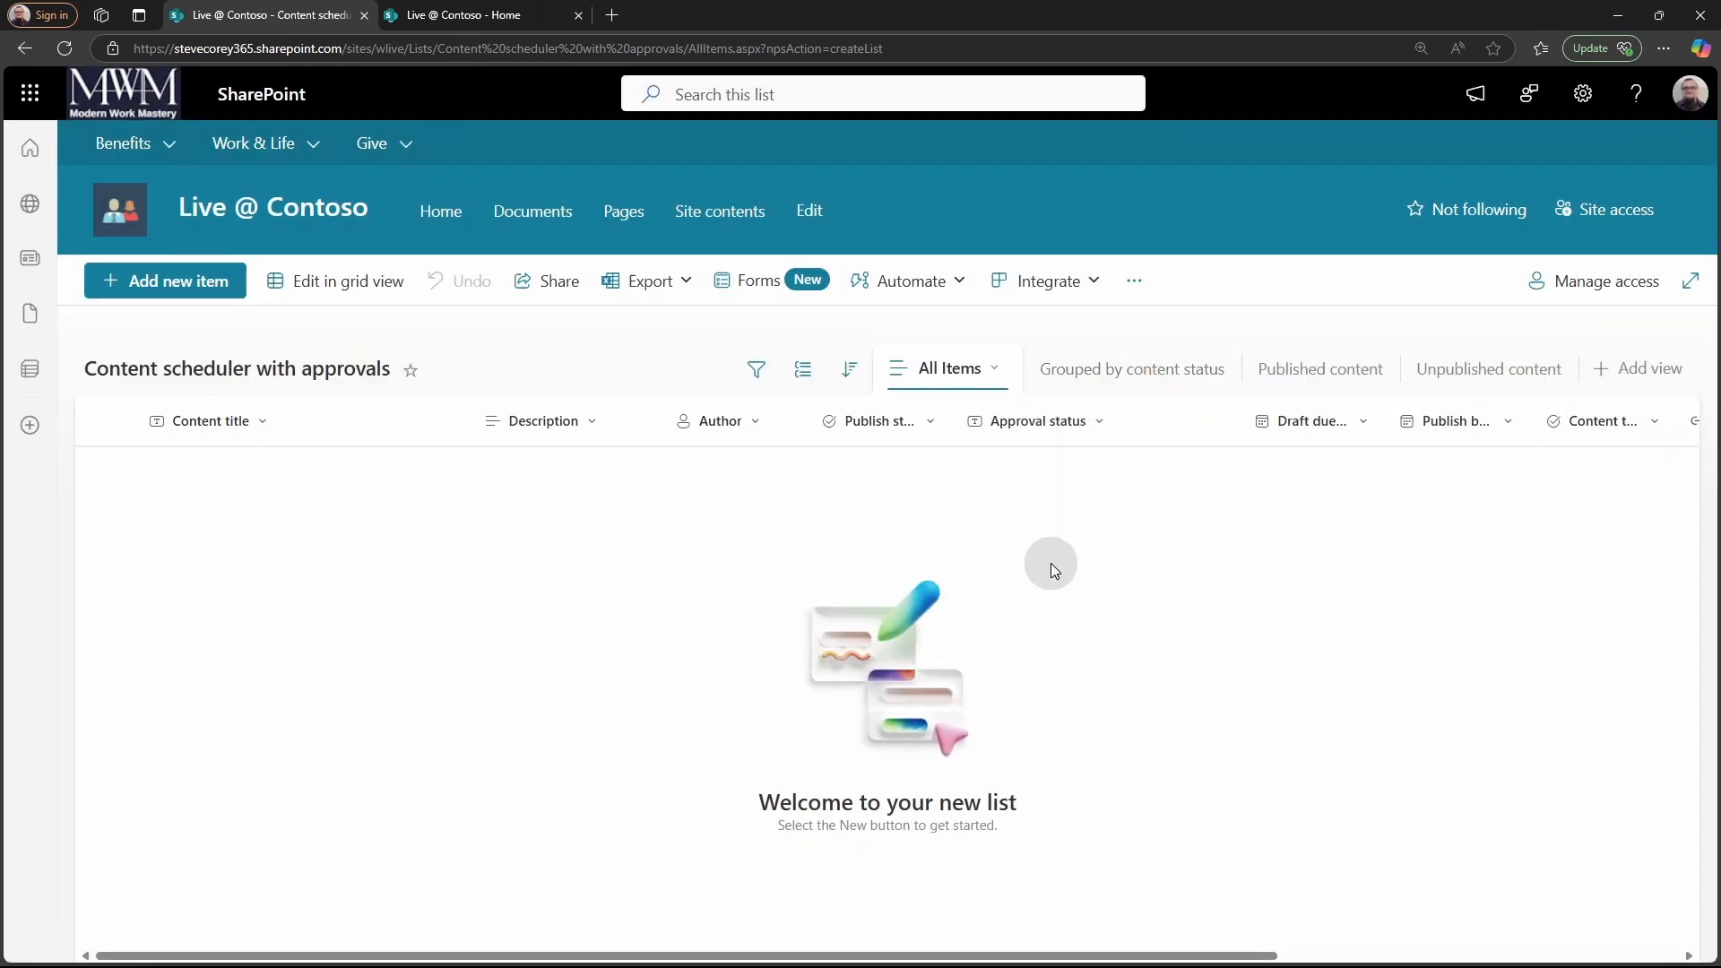